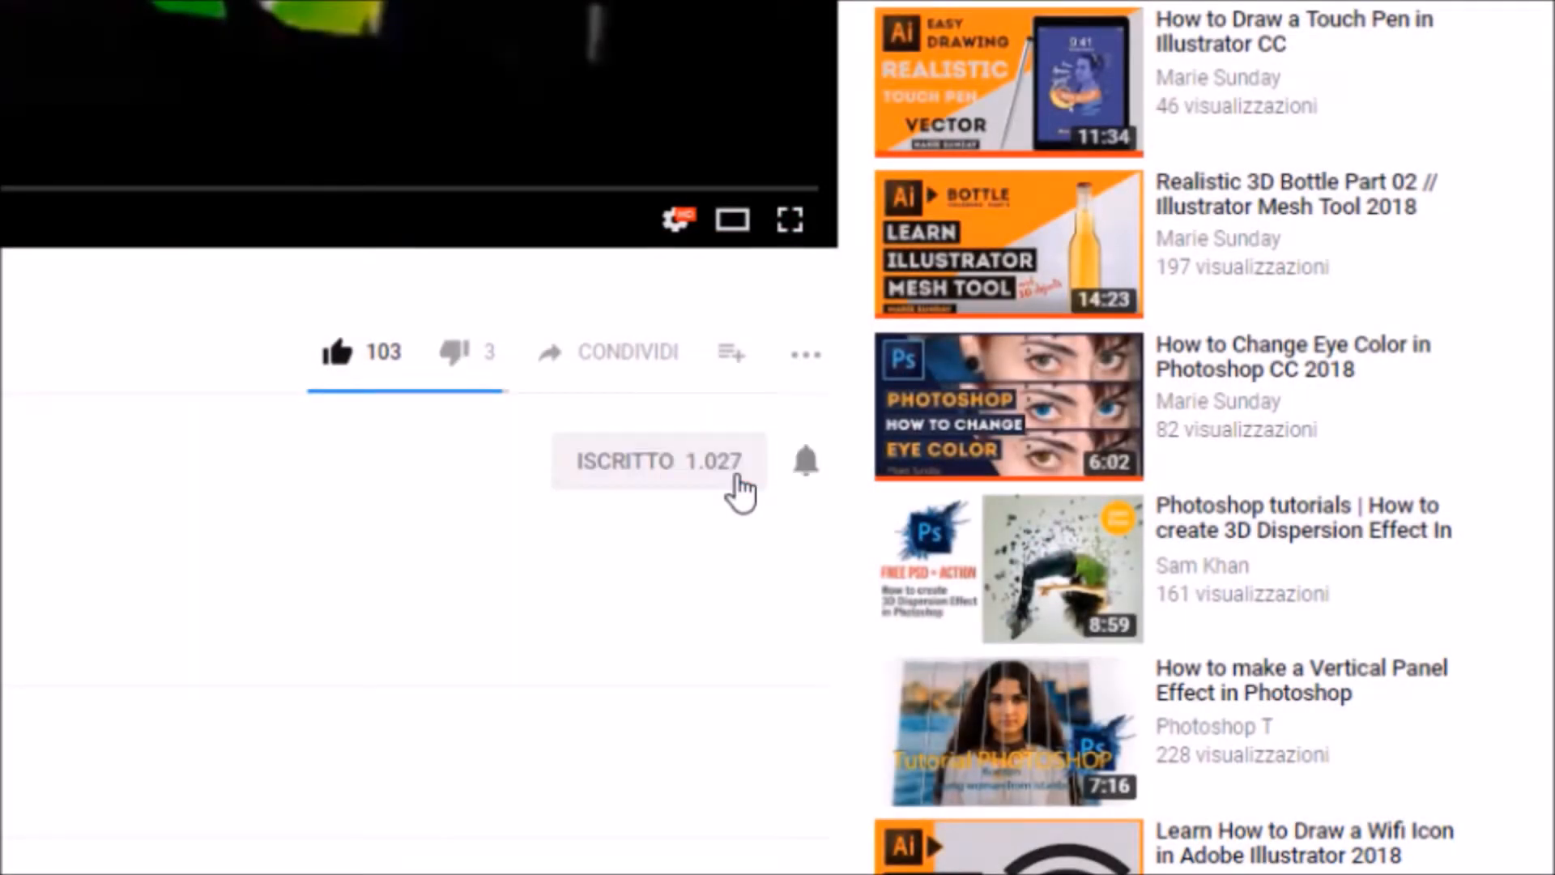
{"action": "mouse_move", "coordinate": [815, 494]}
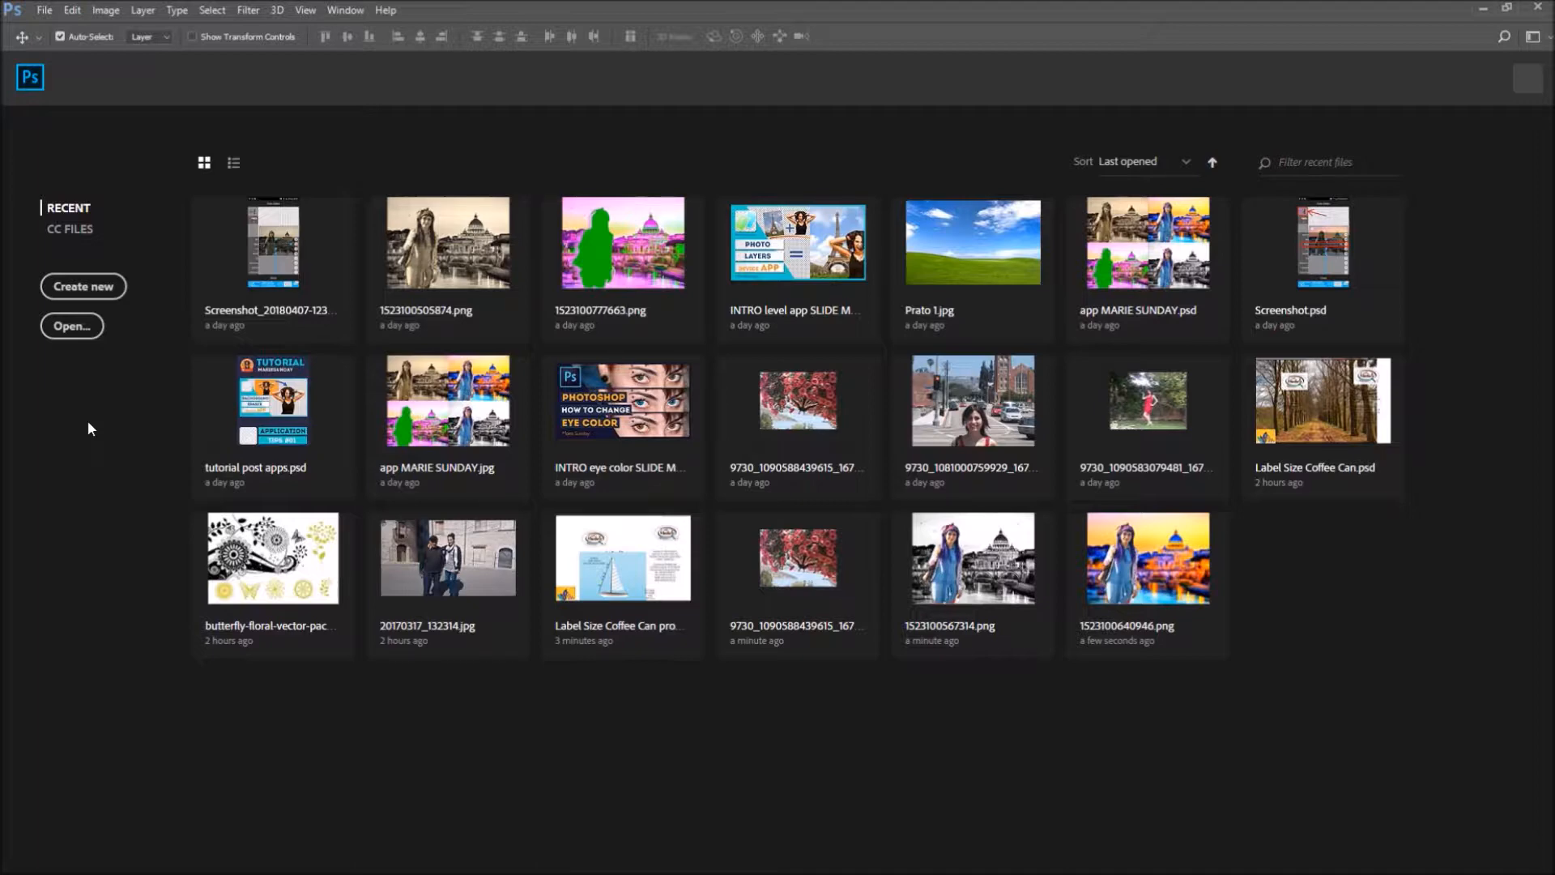
{"action": "mouse_move", "coordinate": [1278, 555]}
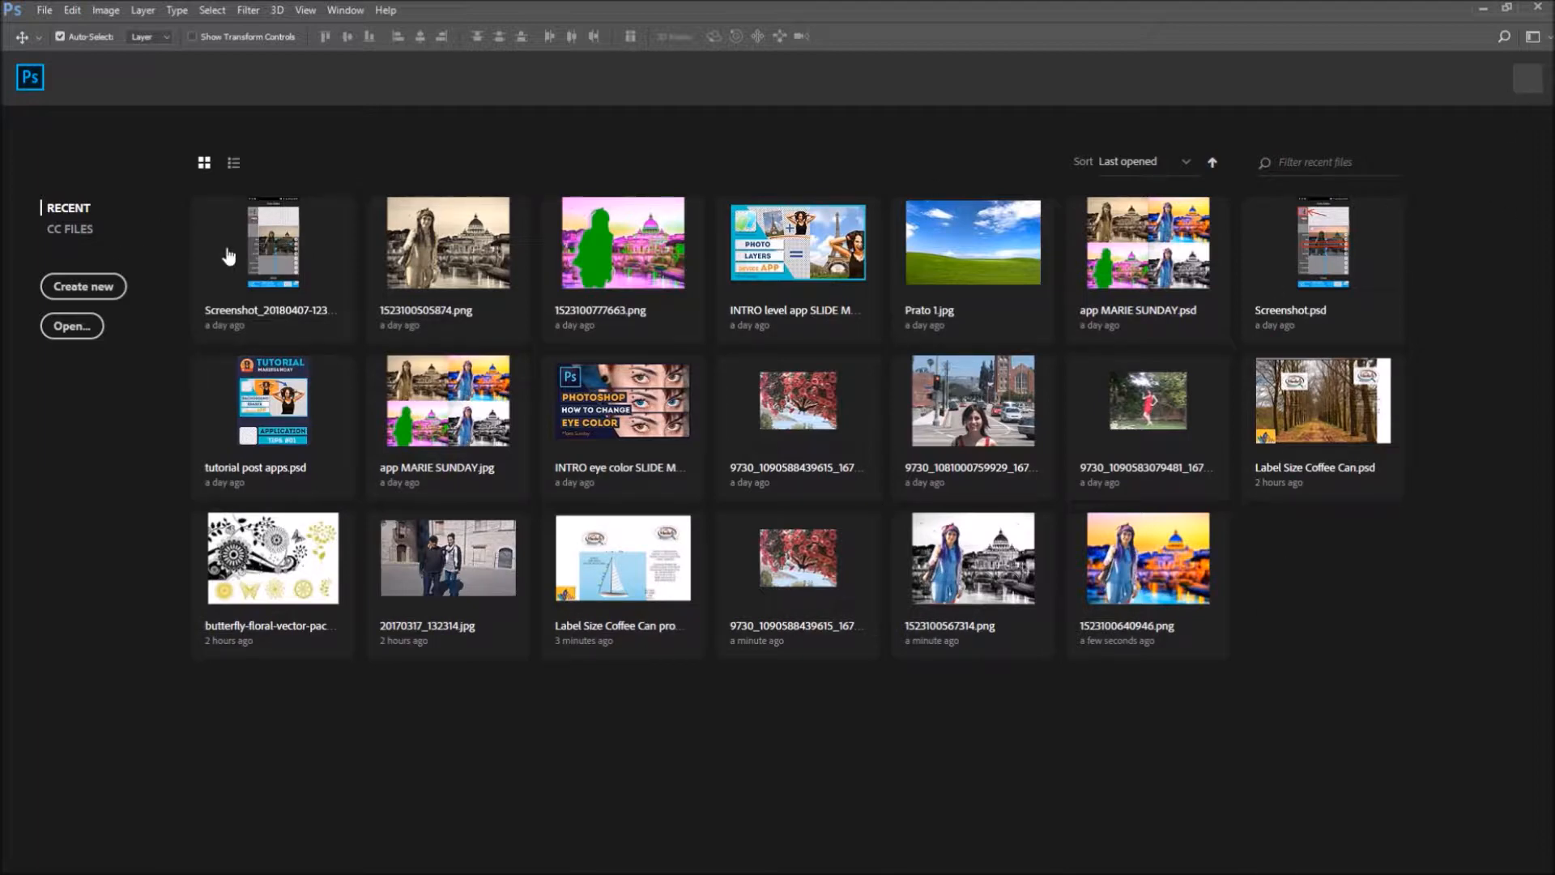
{"action": "mouse_move", "coordinate": [1137, 171]}
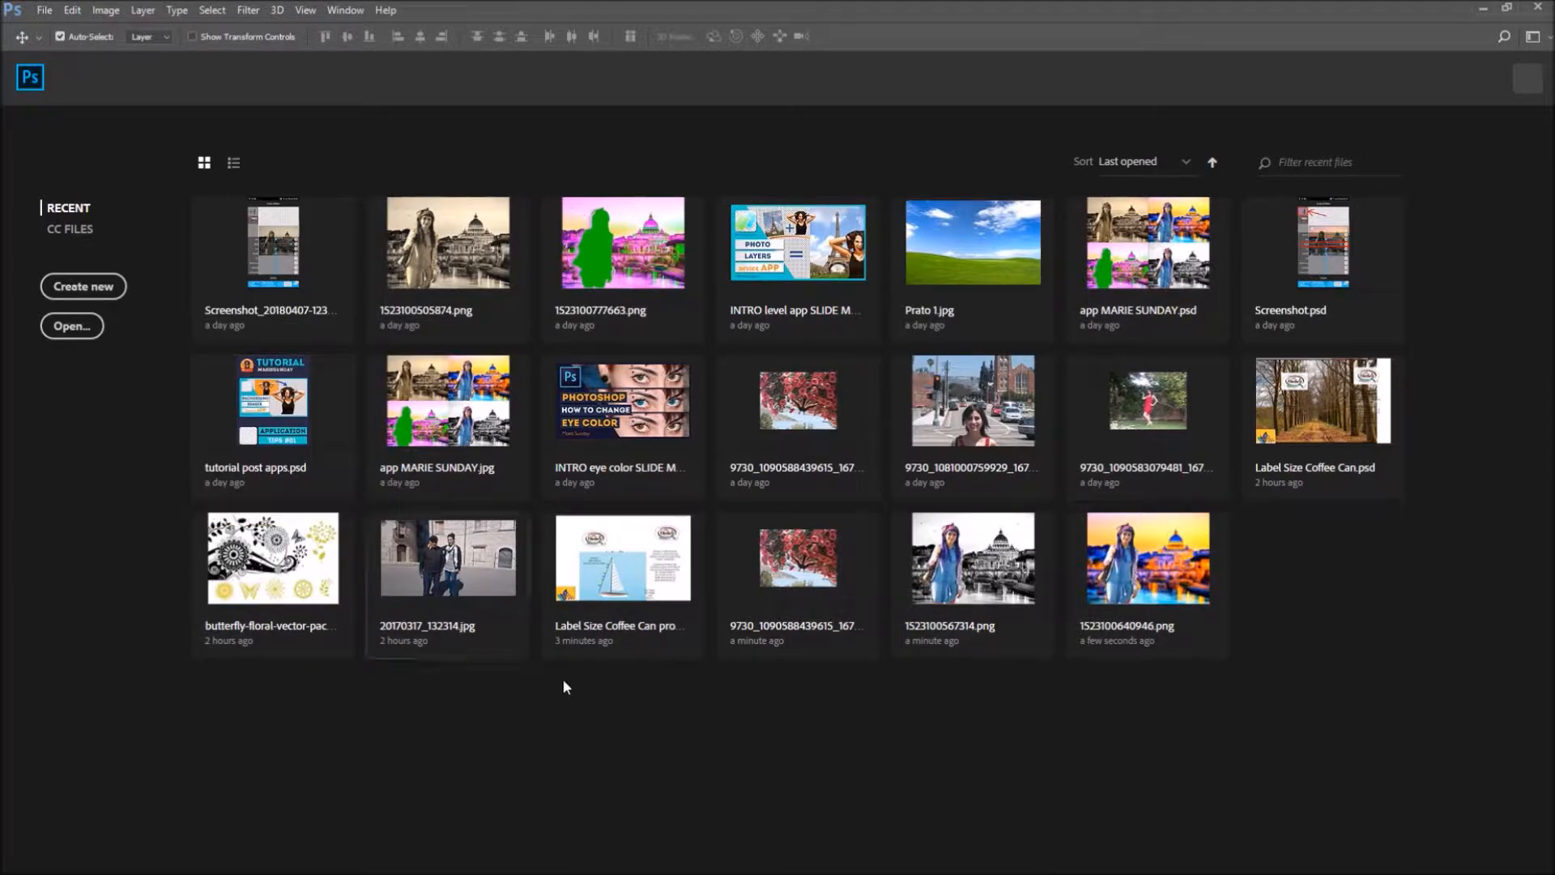
{"action": "mouse_move", "coordinate": [535, 764]}
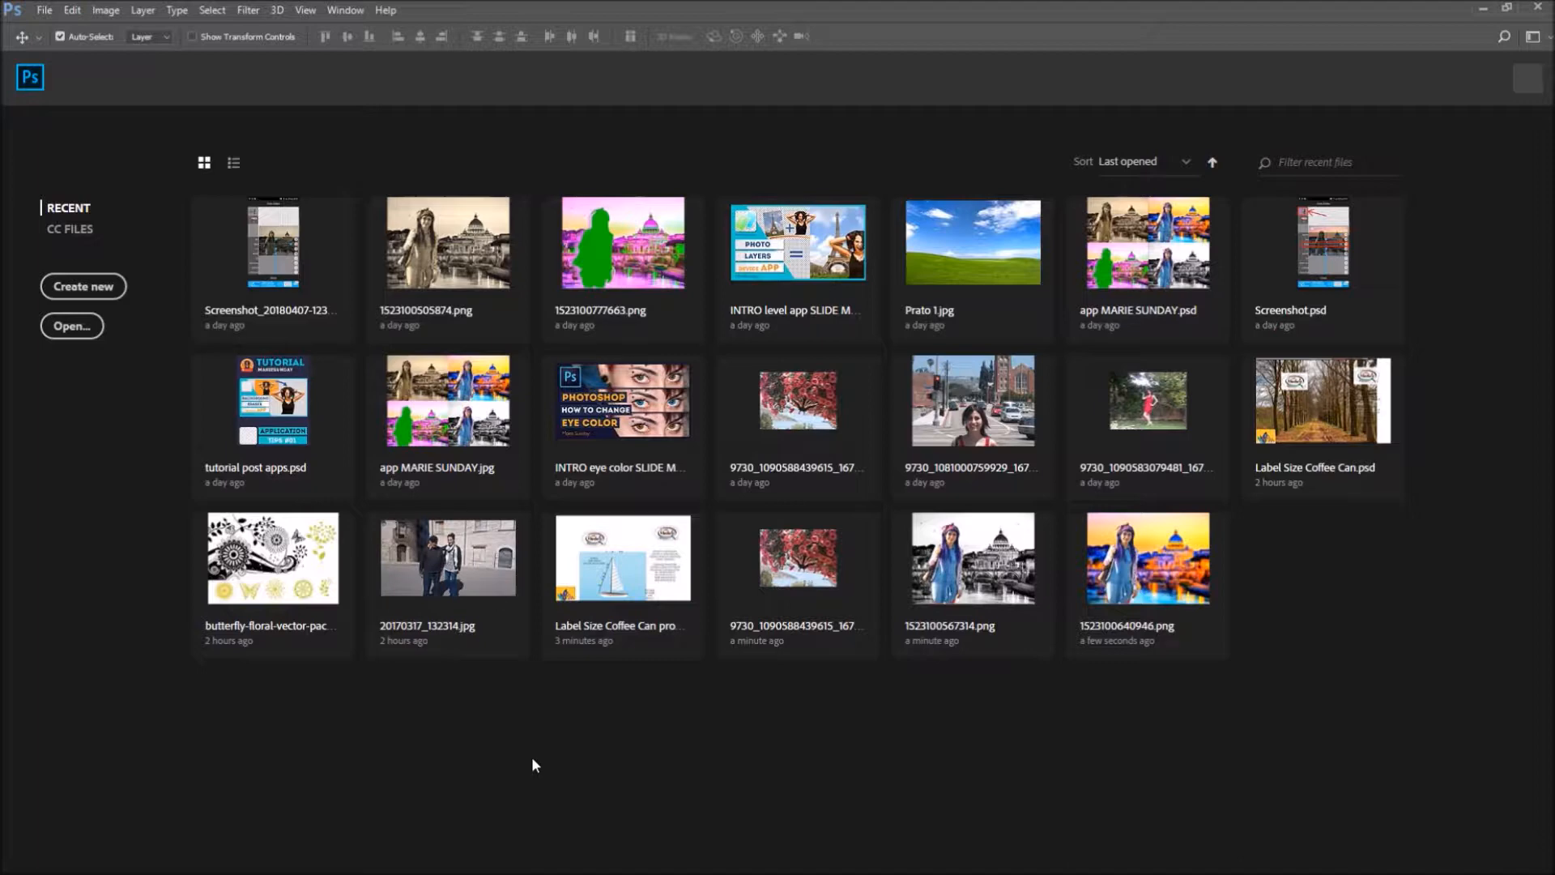
{"action": "mouse_move", "coordinate": [55, 395]}
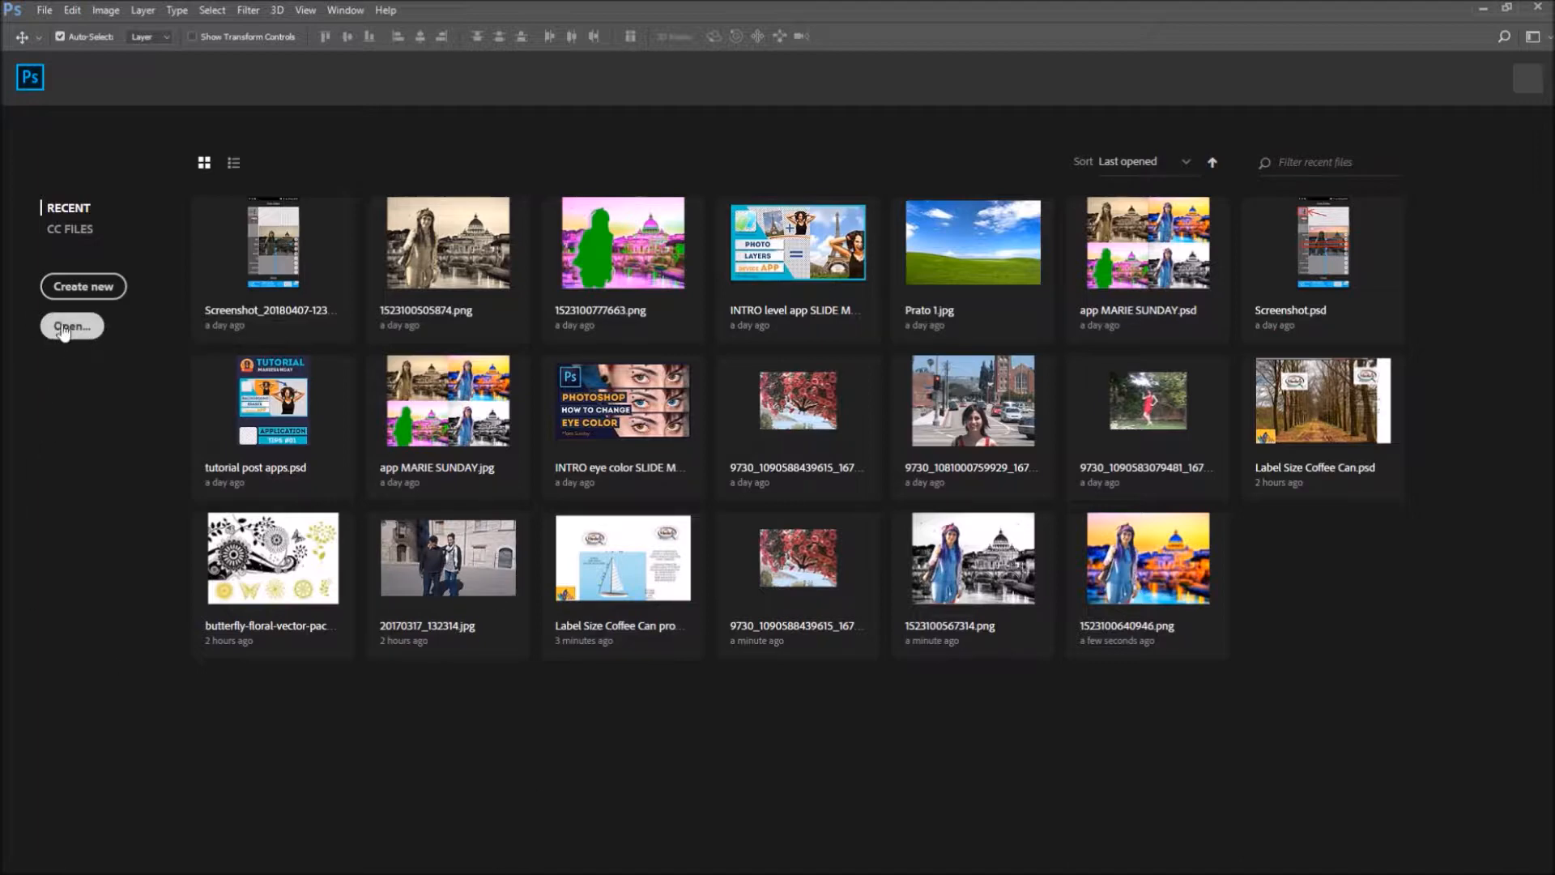
{"action": "mouse_move", "coordinate": [72, 297]}
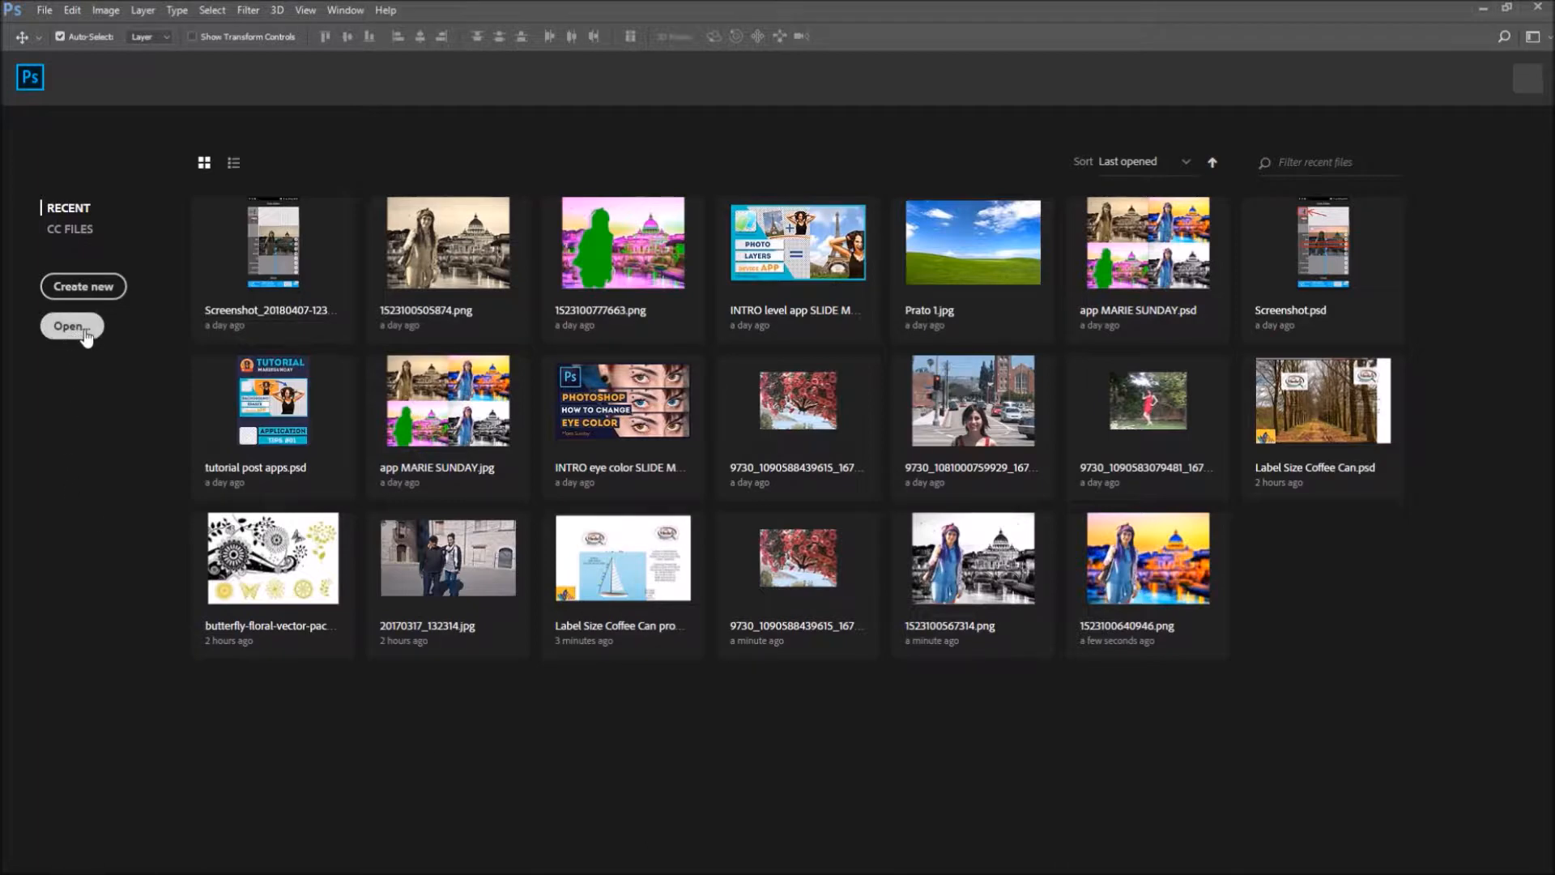
Open marie.jpg from the Desktop image folder, then close its document
{"action": "left_click", "coordinate": [44, 11]}
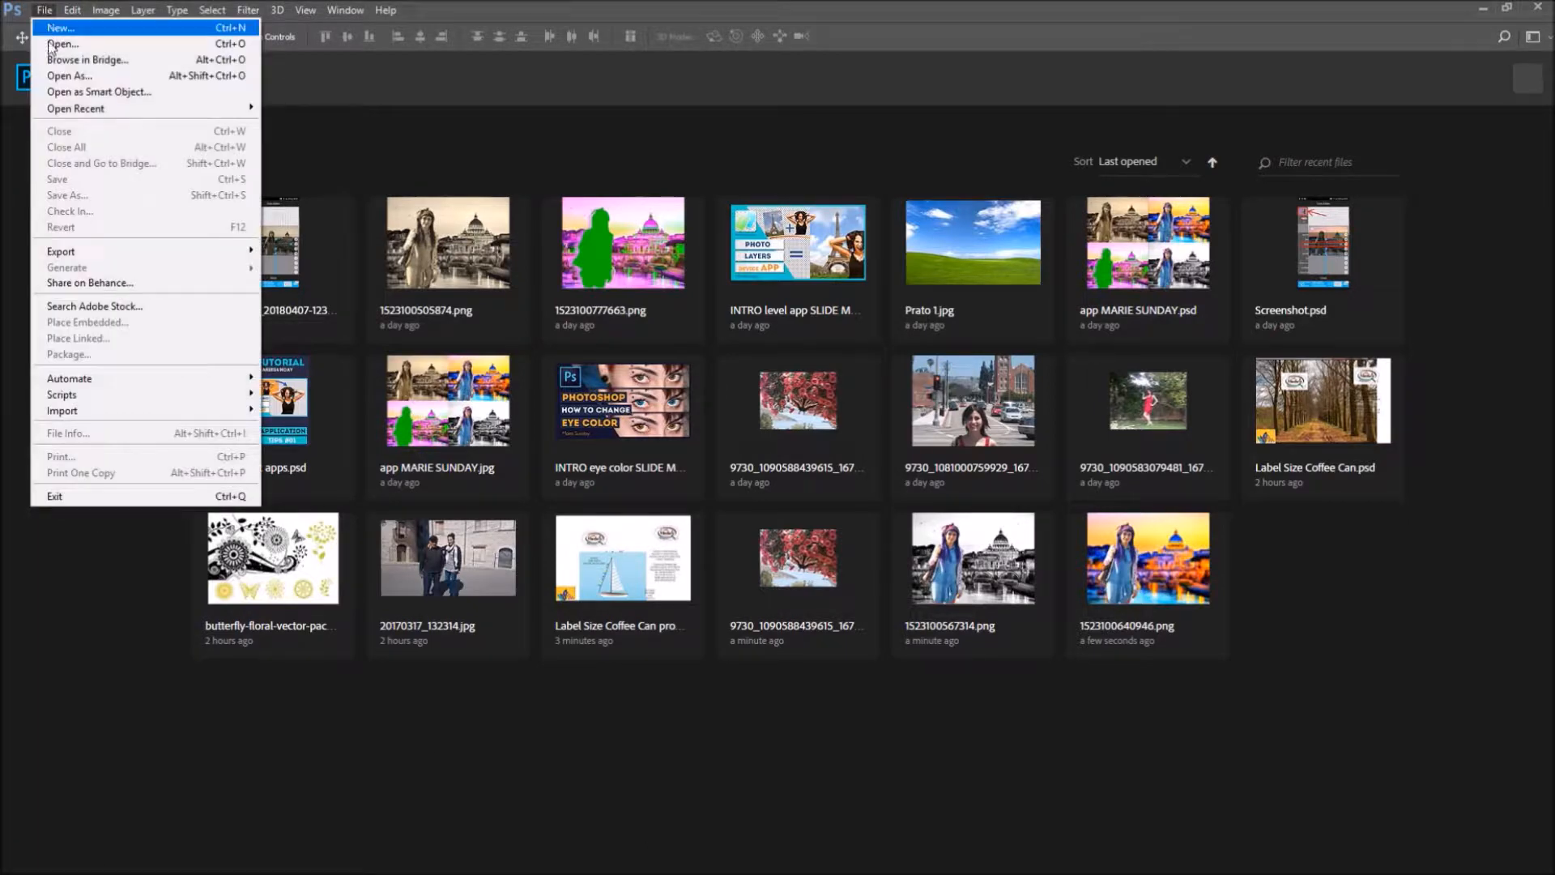
{"action": "left_click", "coordinate": [60, 43]}
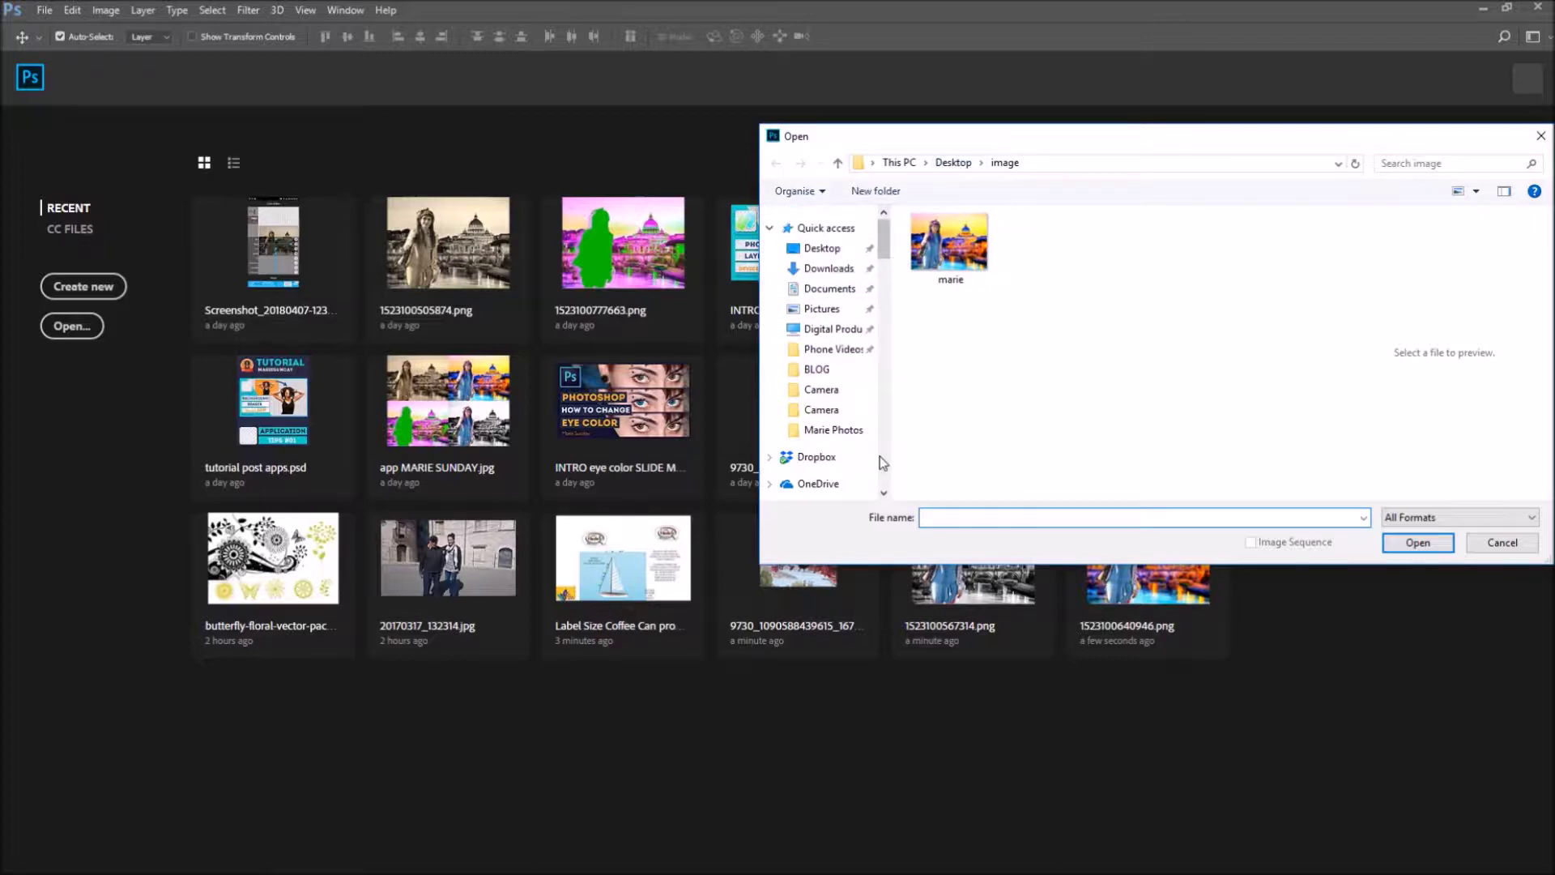
{"action": "mouse_move", "coordinate": [1153, 492]}
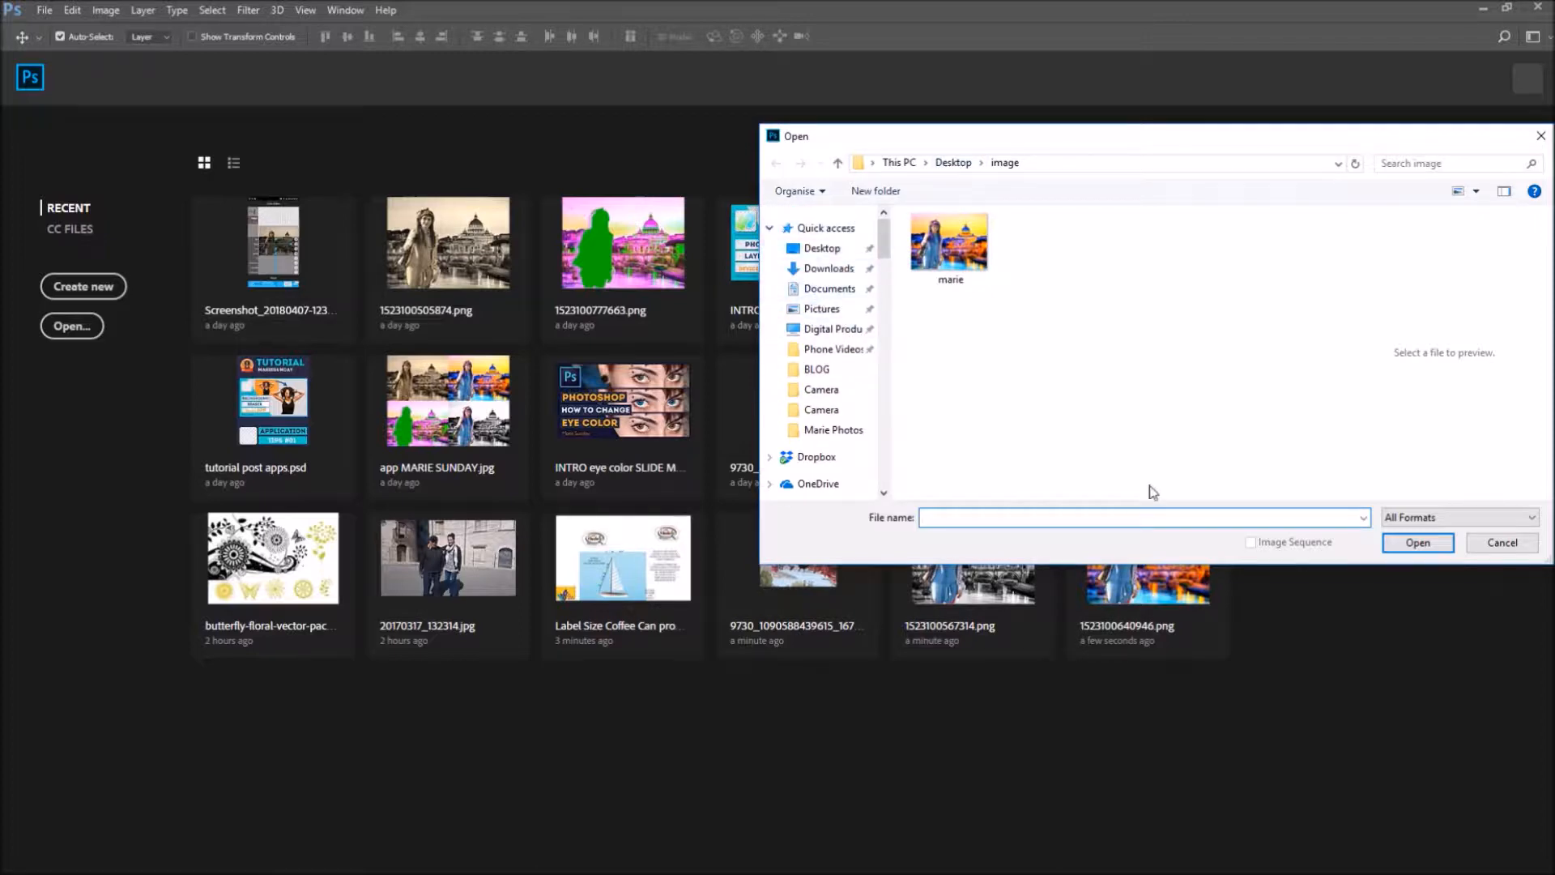
{"action": "mouse_move", "coordinate": [1008, 415]}
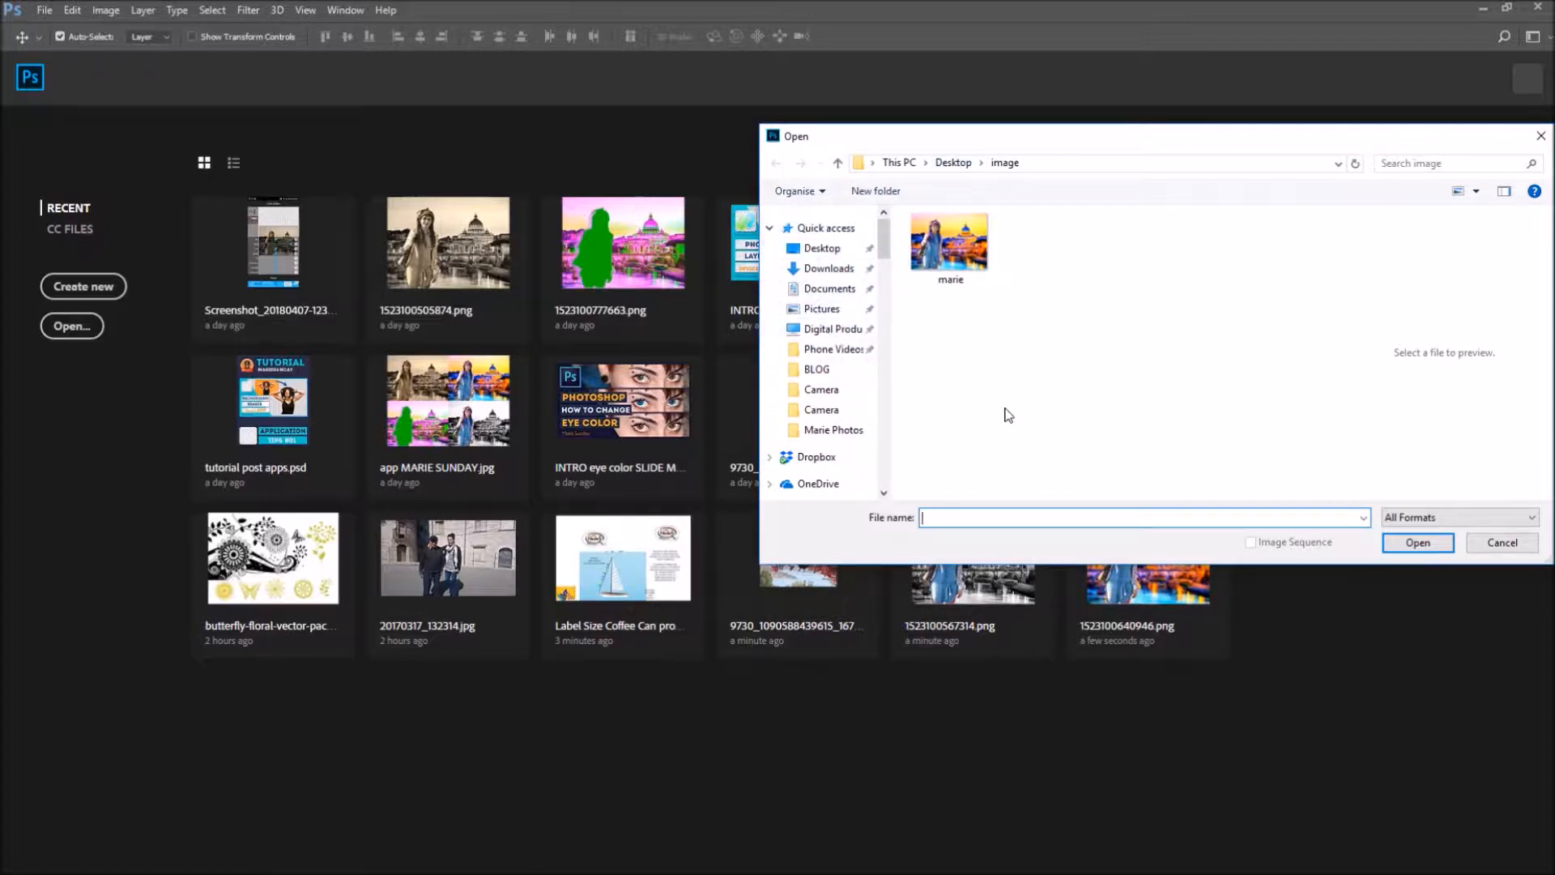
{"action": "left_click", "coordinate": [950, 240]}
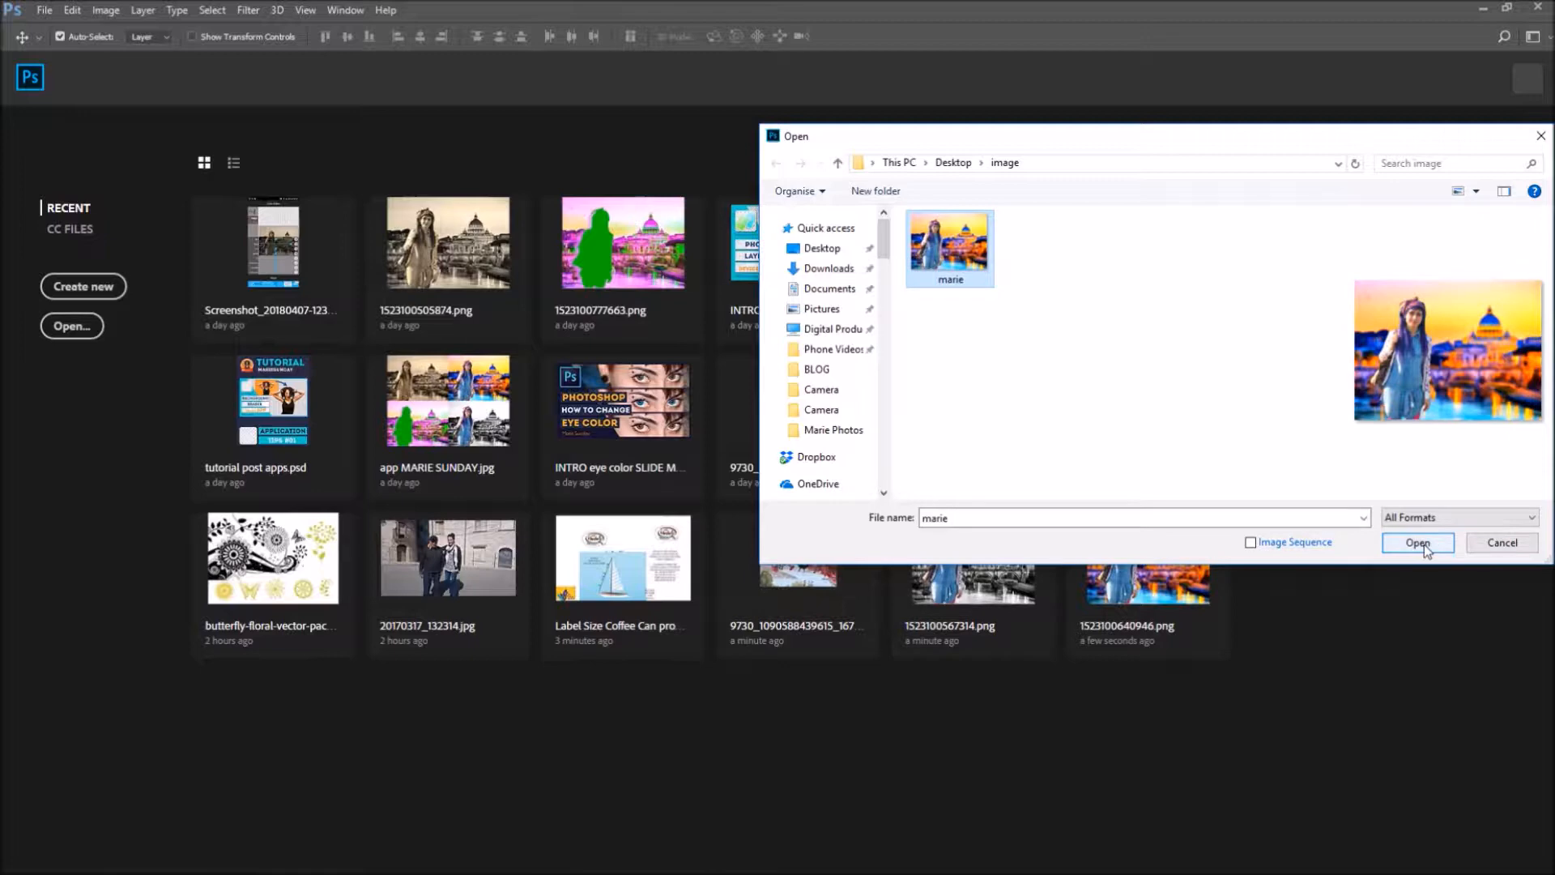
{"action": "left_click", "coordinate": [1417, 543]}
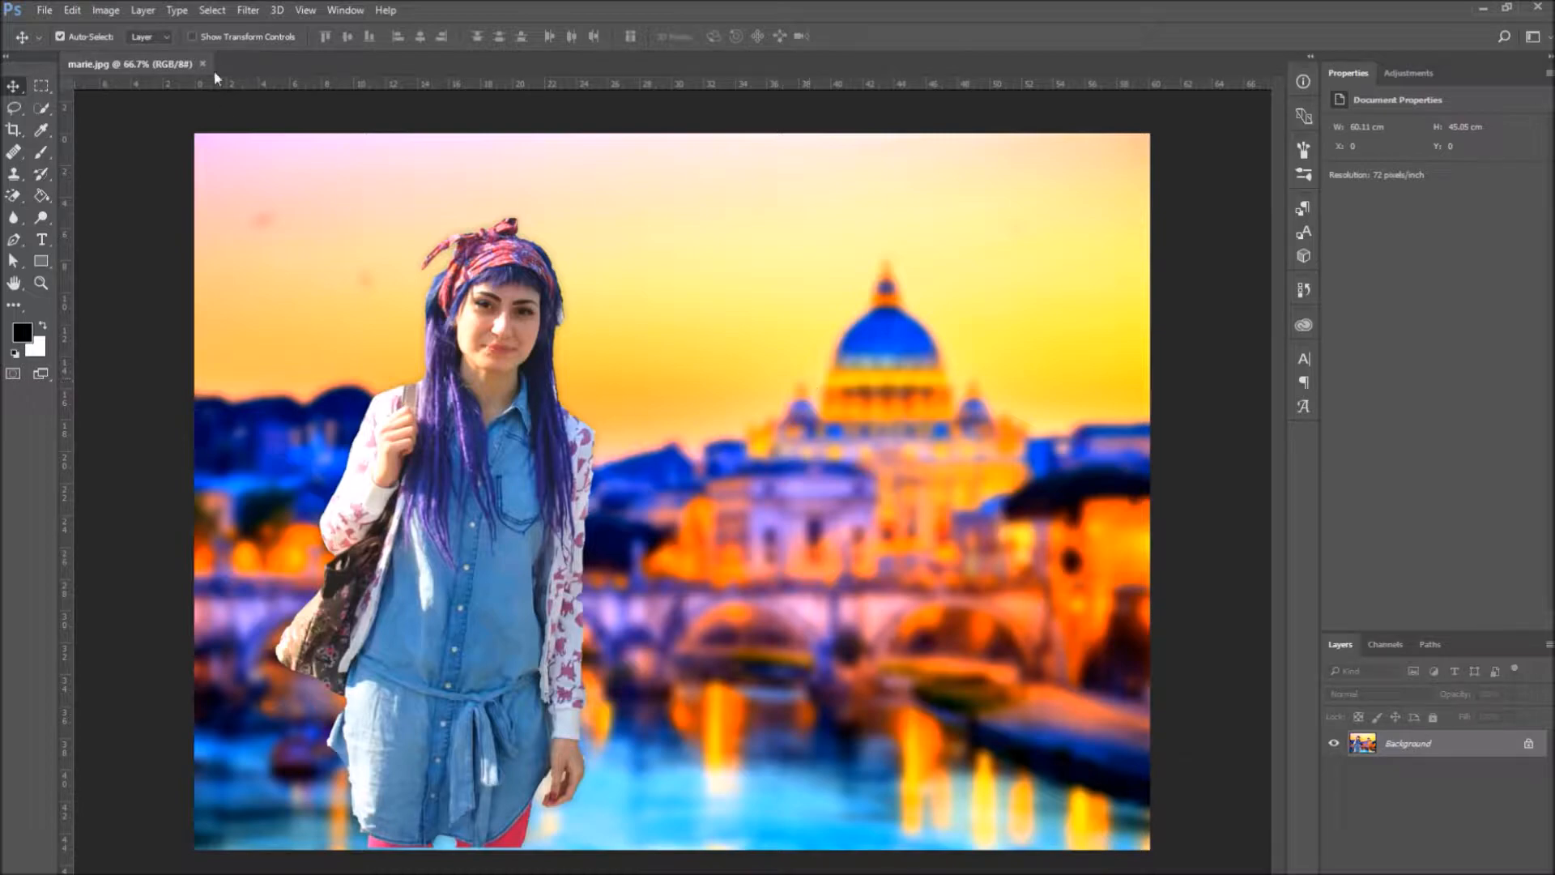
{"action": "left_click", "coordinate": [203, 64]}
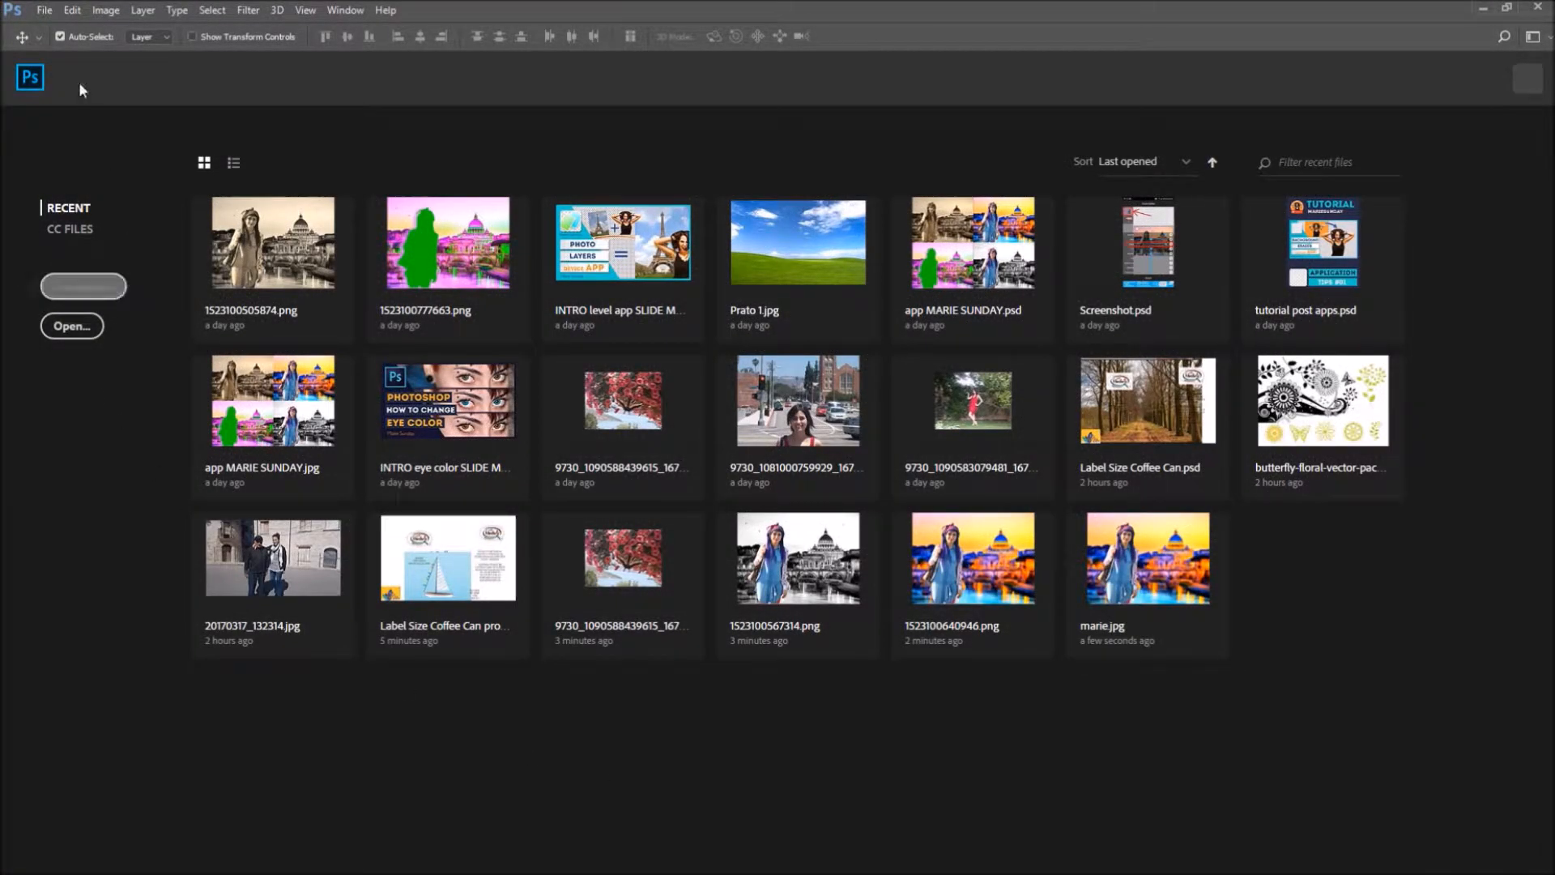
Start a new document from the 297×210 mm preset, named 'new file', with size in pixels
{"action": "left_click", "coordinate": [45, 10]}
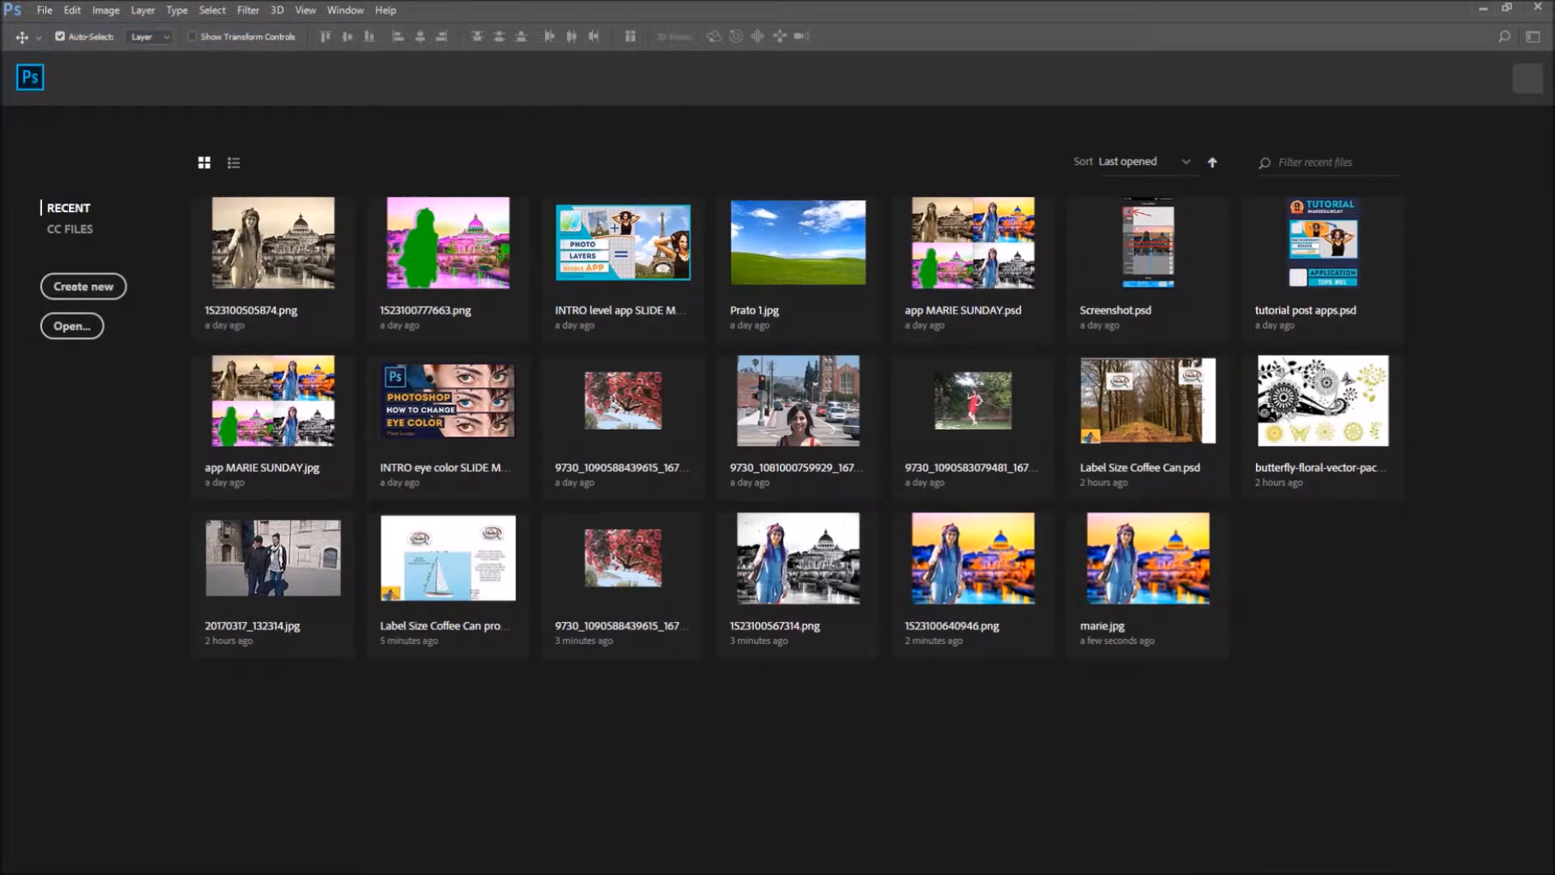
{"action": "left_click", "coordinate": [83, 286]}
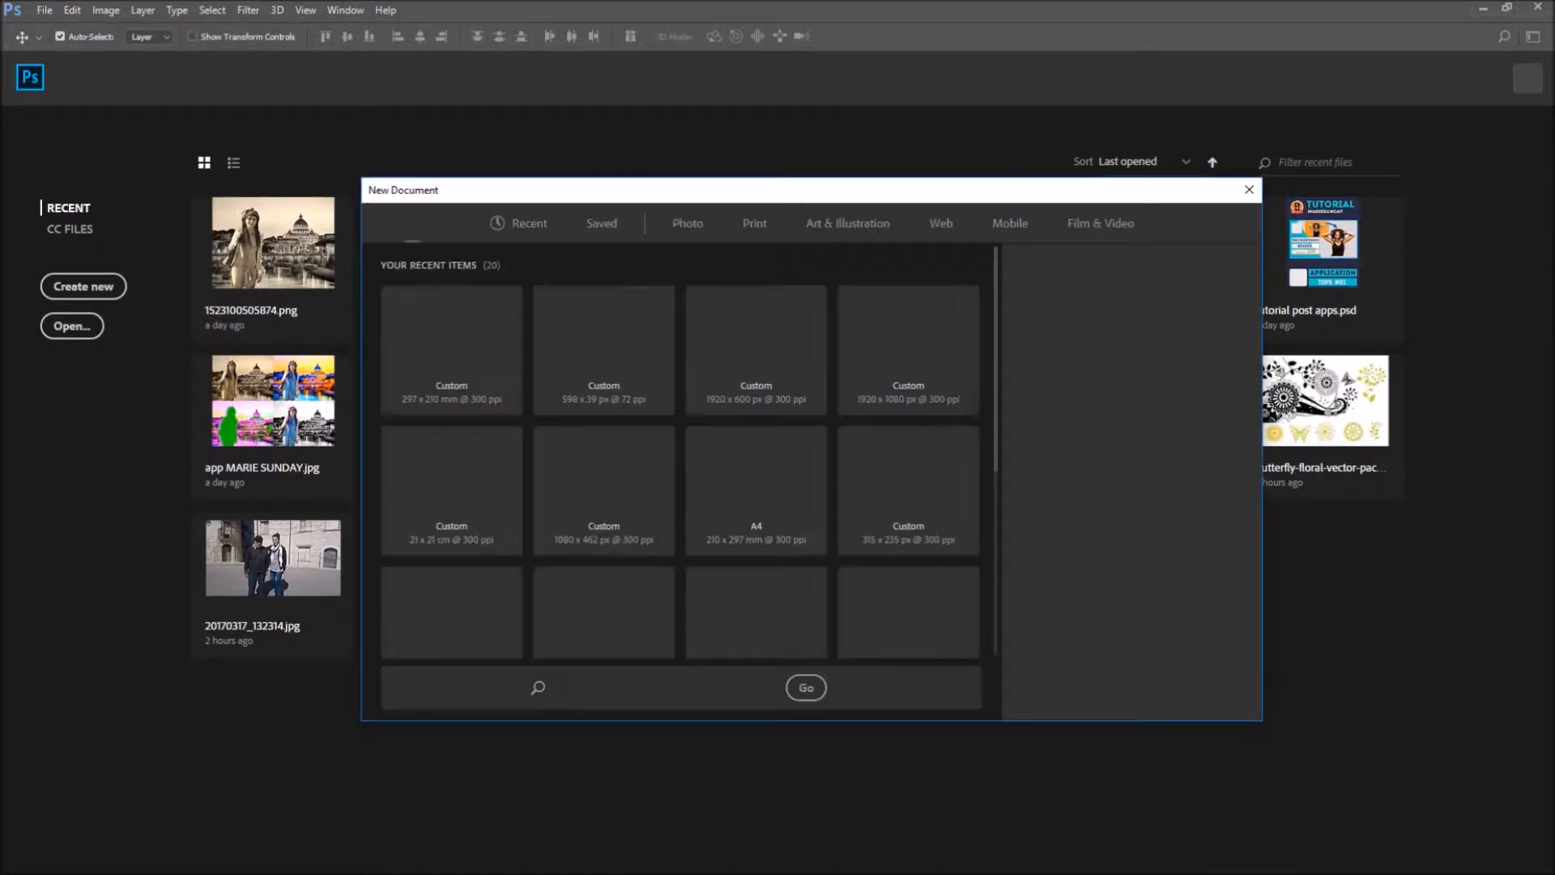
{"action": "left_click", "coordinate": [451, 349]}
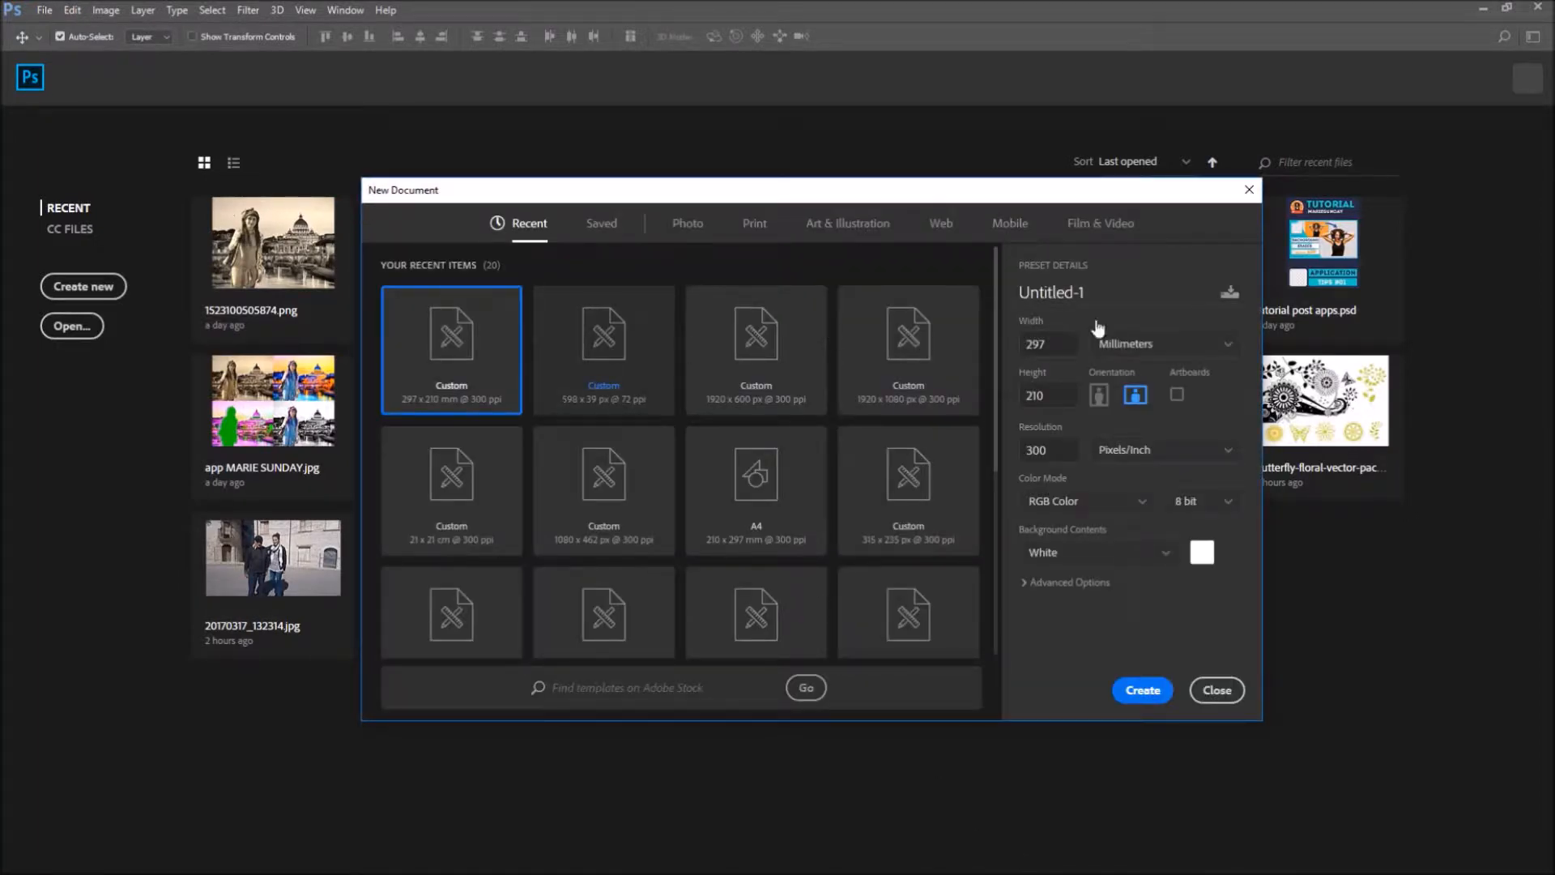
{"action": "left_click", "coordinate": [1052, 292]}
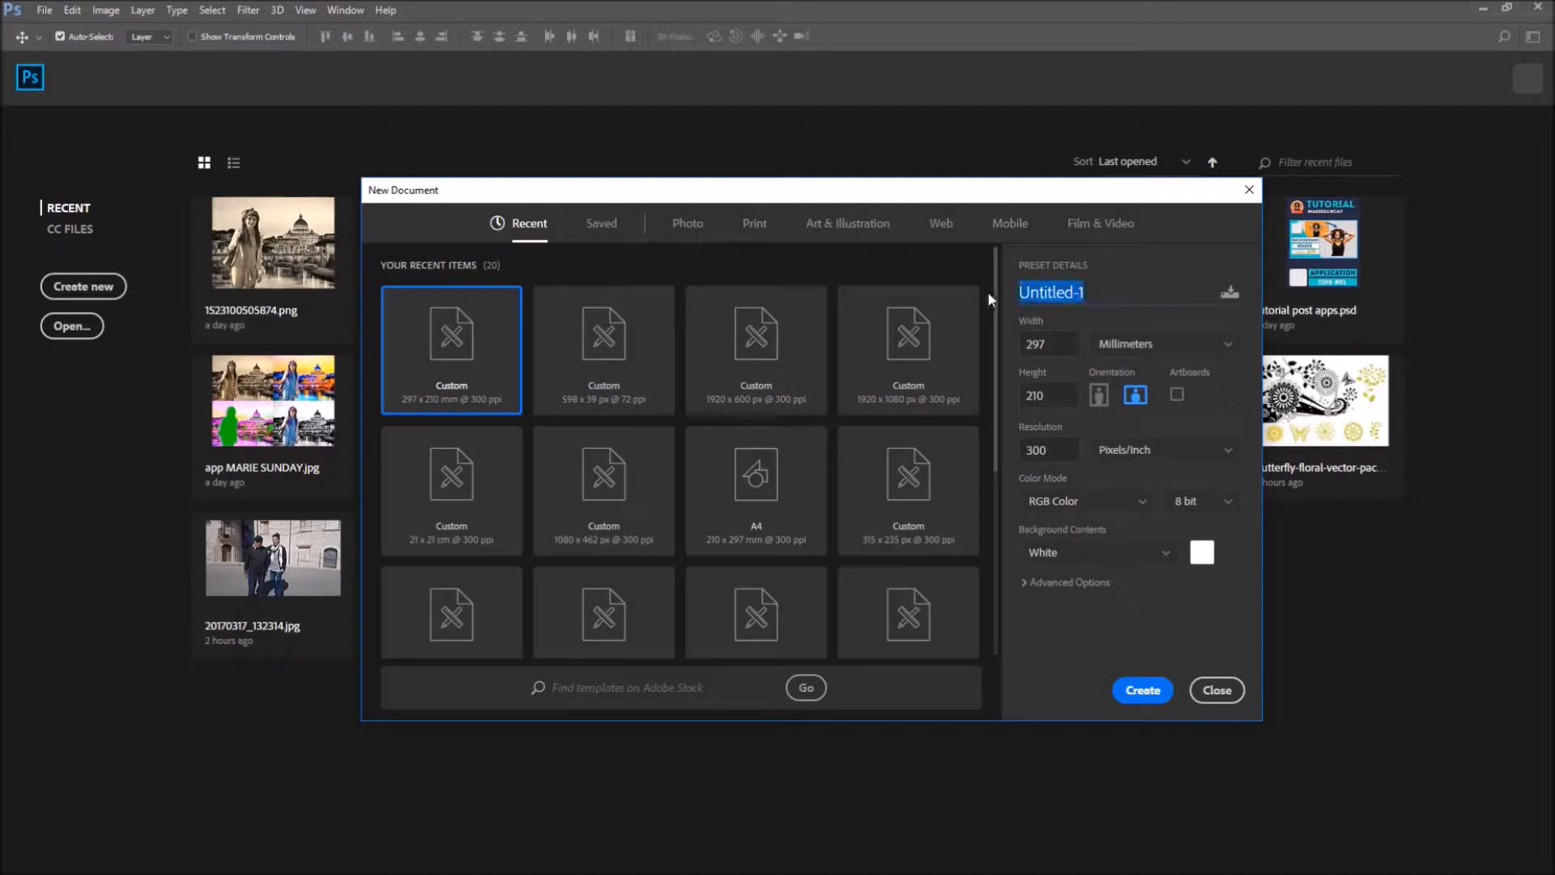
{"action": "type", "text": "new file"}
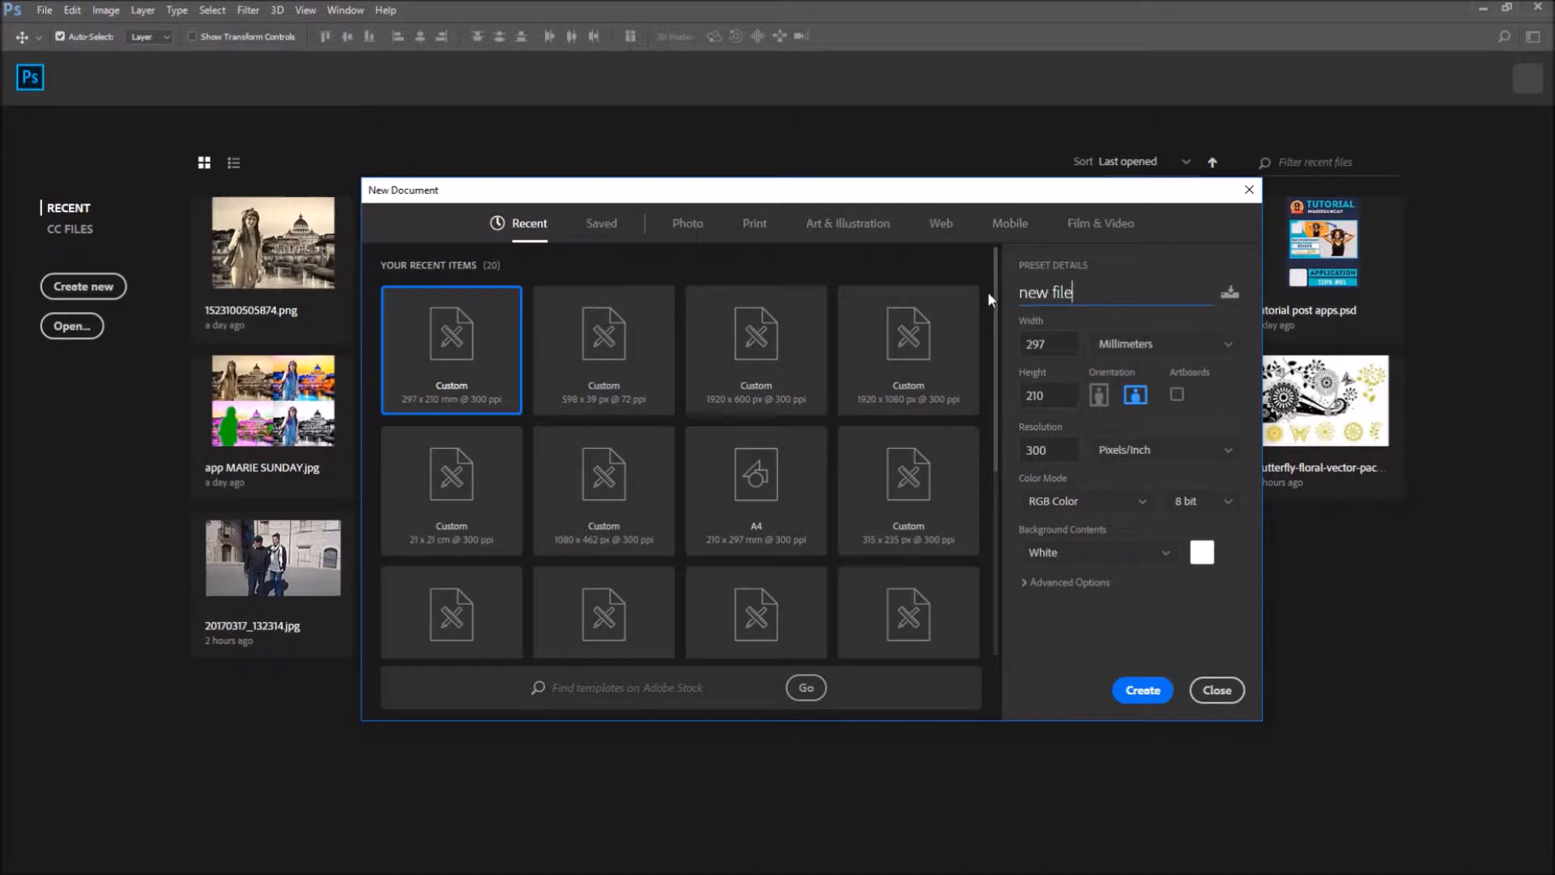
{"action": "mouse_move", "coordinate": [1201, 373]}
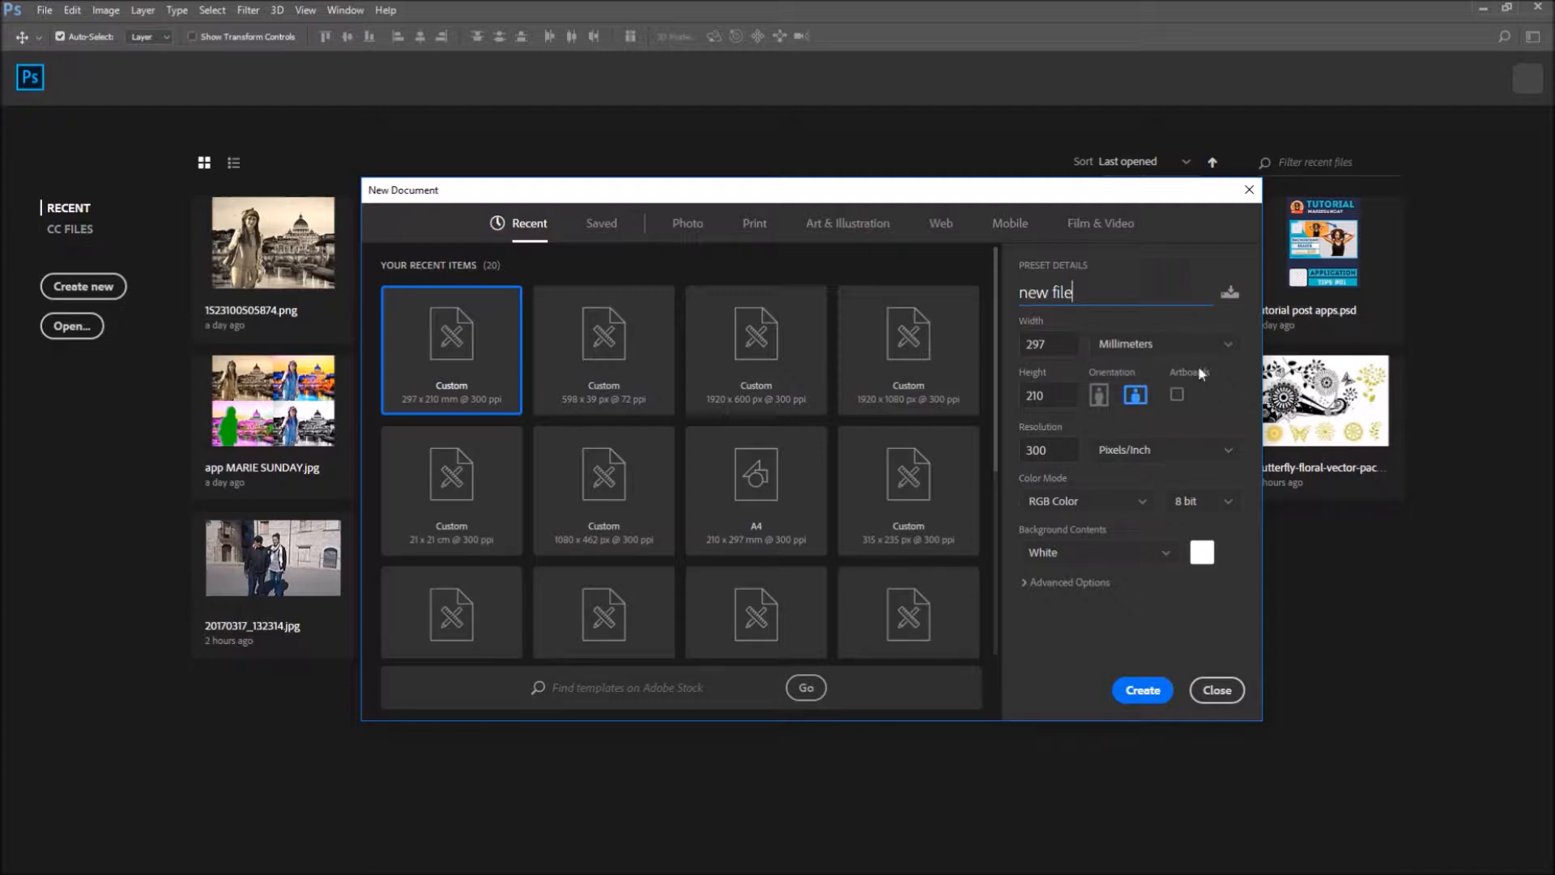
{"action": "left_click", "coordinate": [1164, 344]}
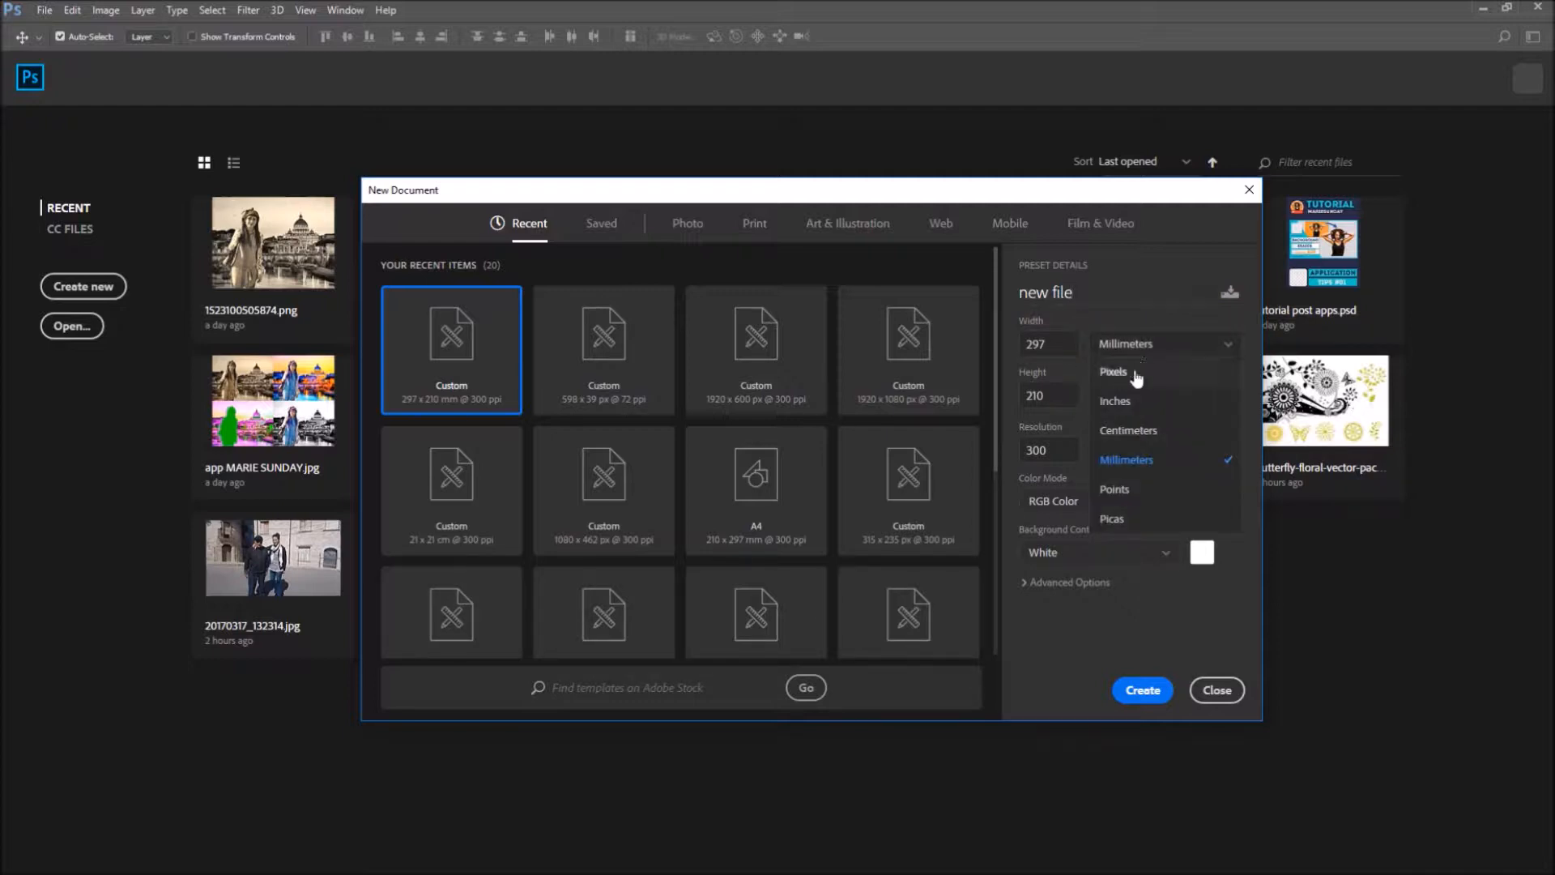
{"action": "mouse_move", "coordinate": [1143, 510]}
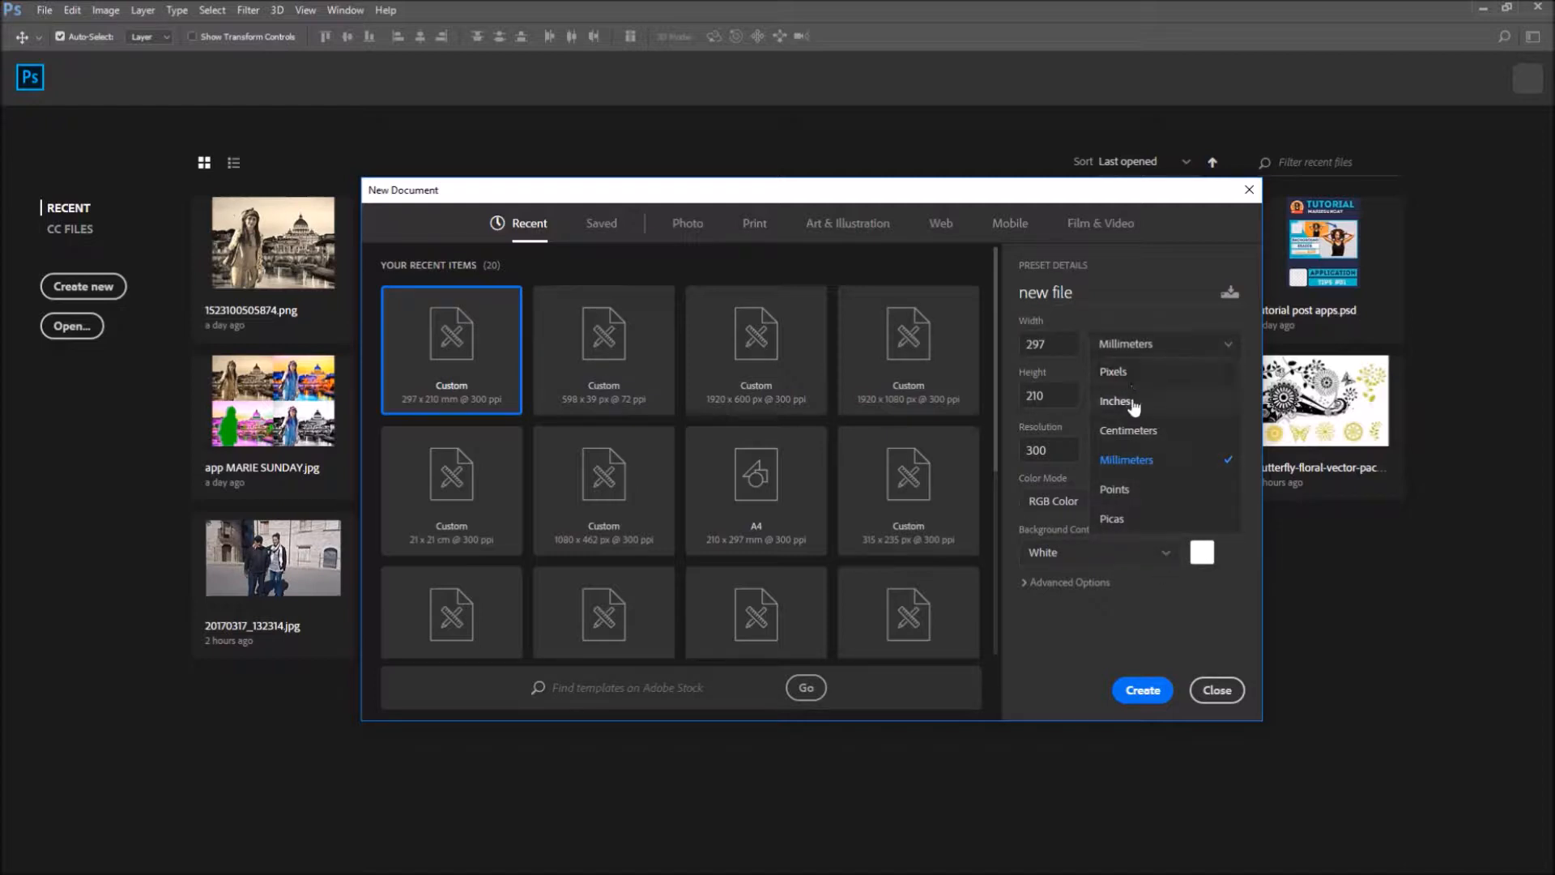
{"action": "mouse_move", "coordinate": [1125, 392]}
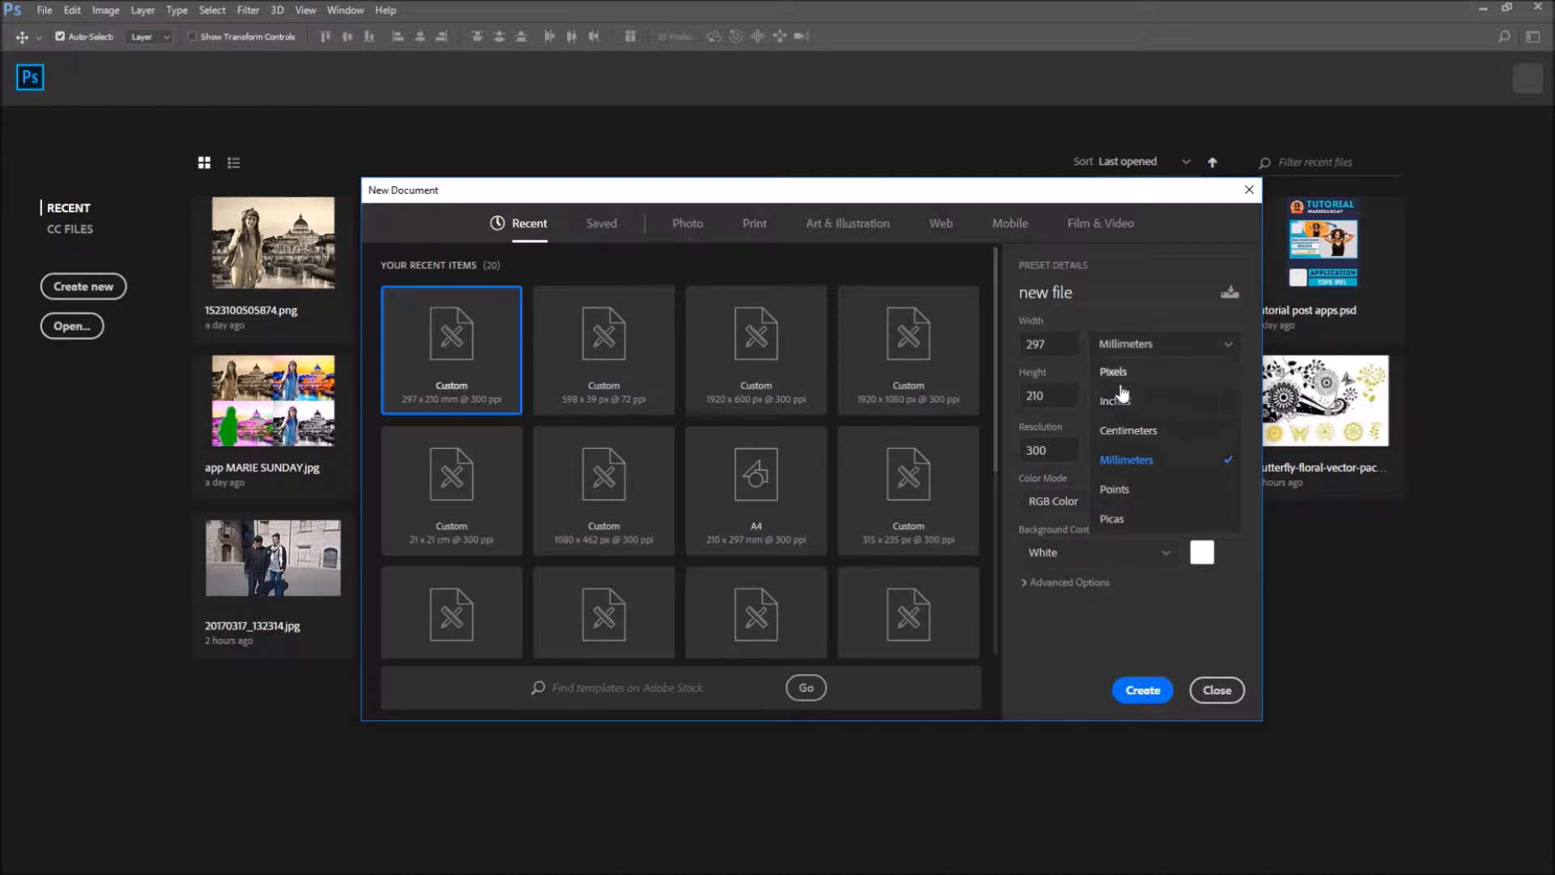
{"action": "mouse_move", "coordinate": [1133, 378]}
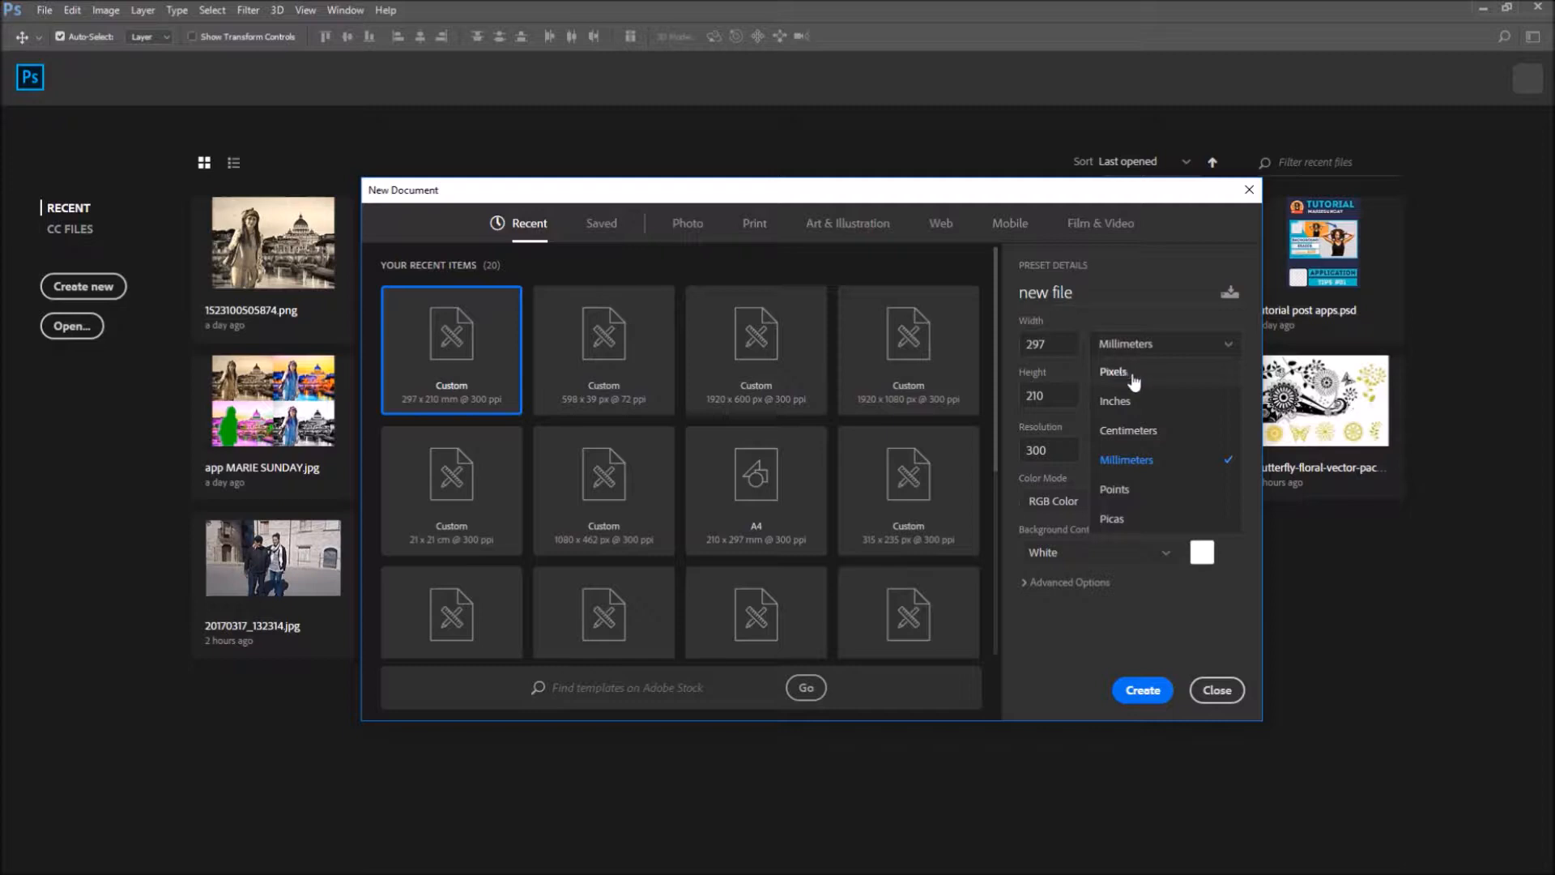
{"action": "mouse_move", "coordinate": [1126, 378]}
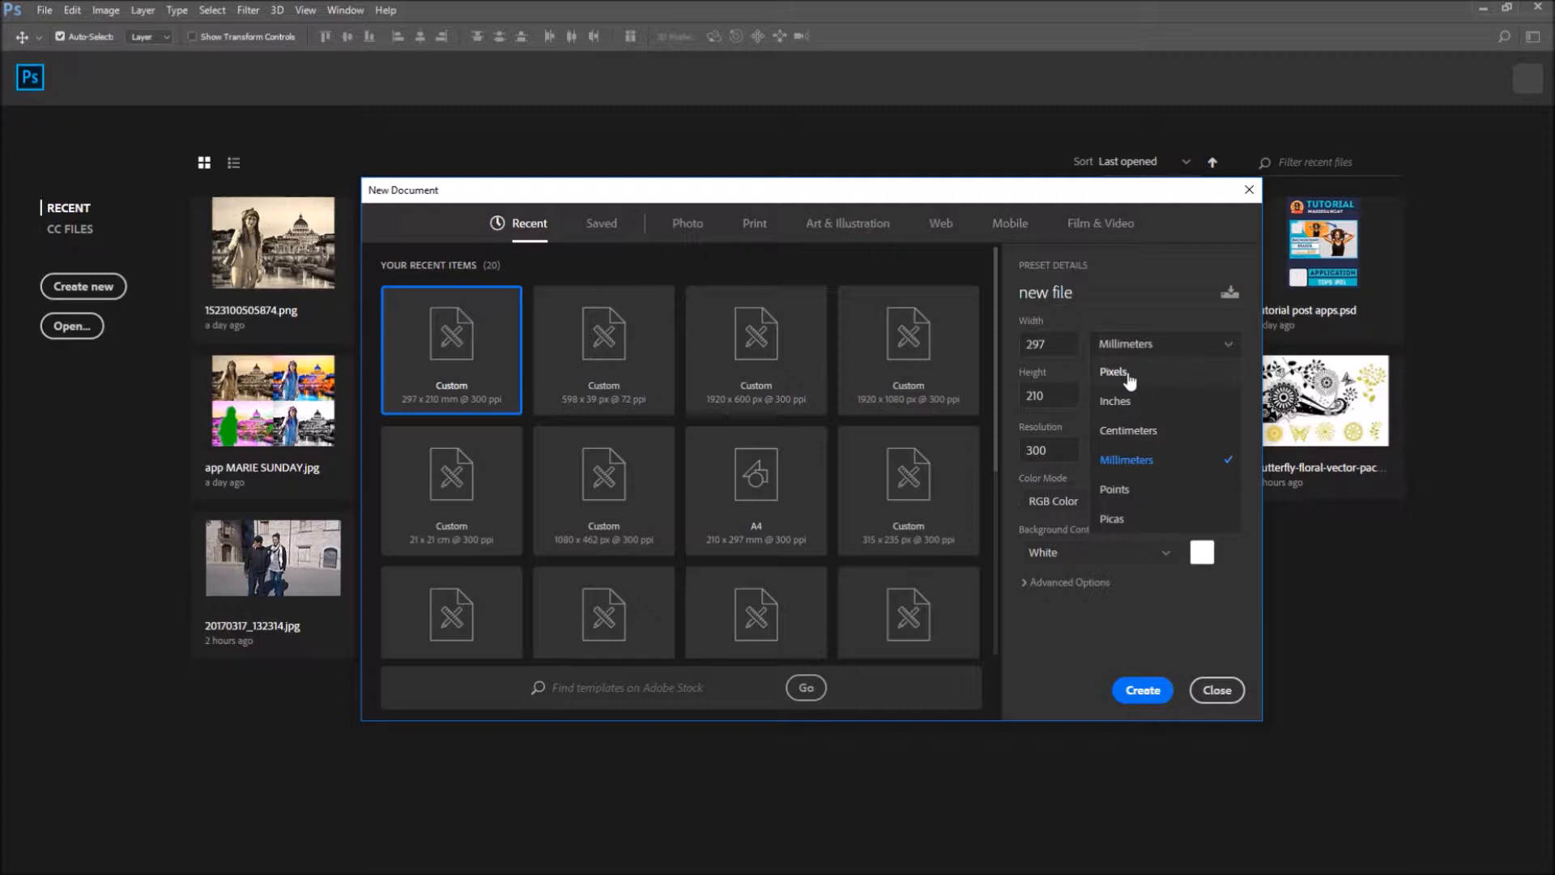
{"action": "left_click", "coordinate": [1113, 371]}
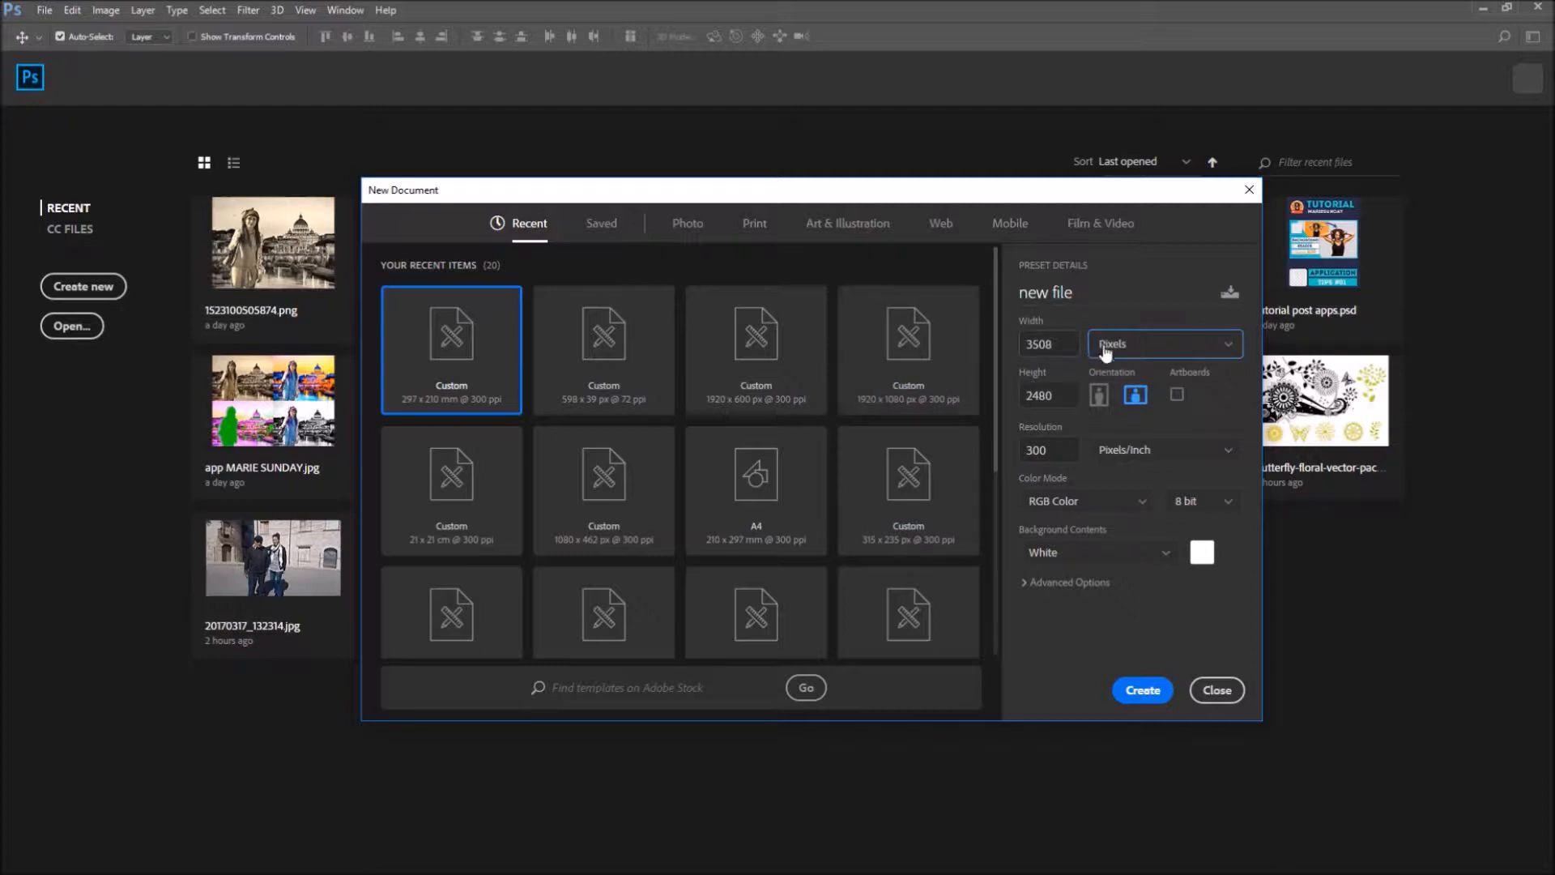
Review width, height and RGB Color mode and advanced options, then create the document
{"action": "left_click", "coordinate": [1046, 343]}
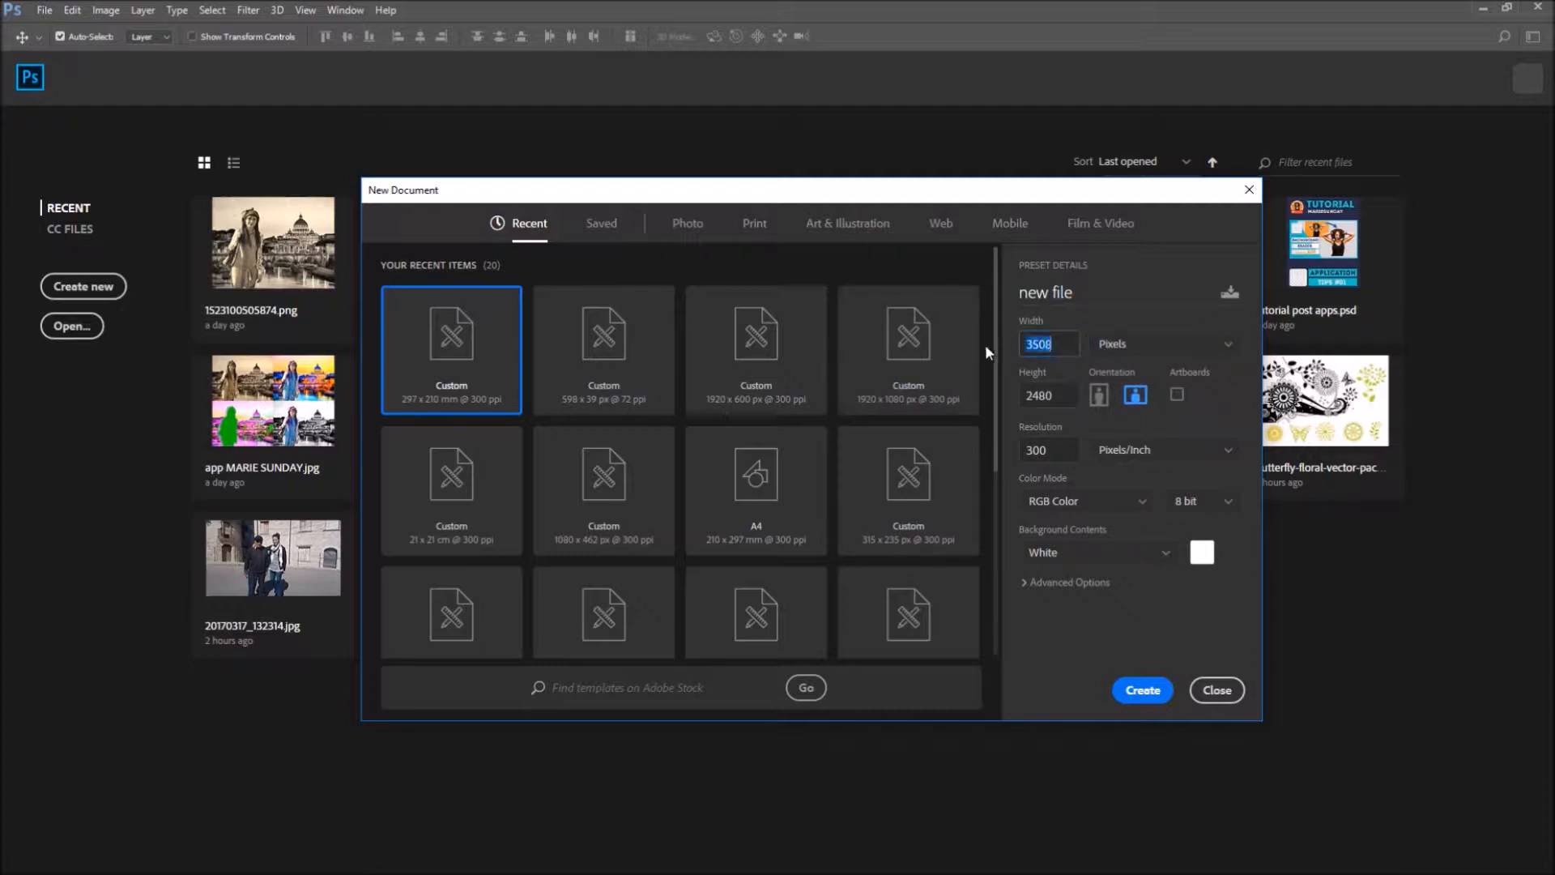
{"action": "left_click", "coordinate": [1049, 395]}
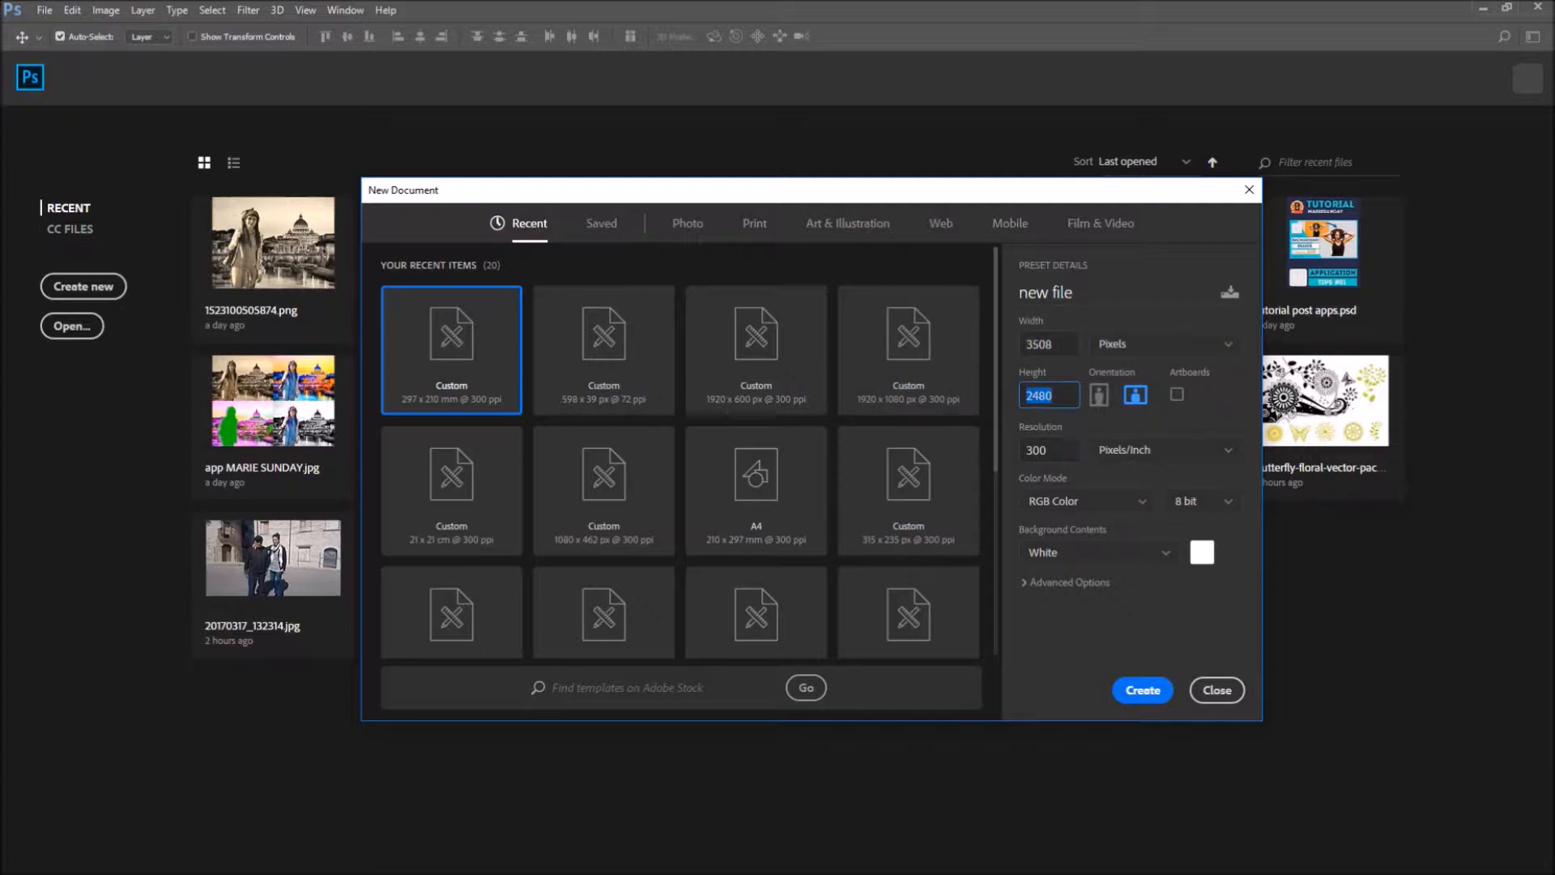
{"action": "left_click", "coordinate": [1048, 449]}
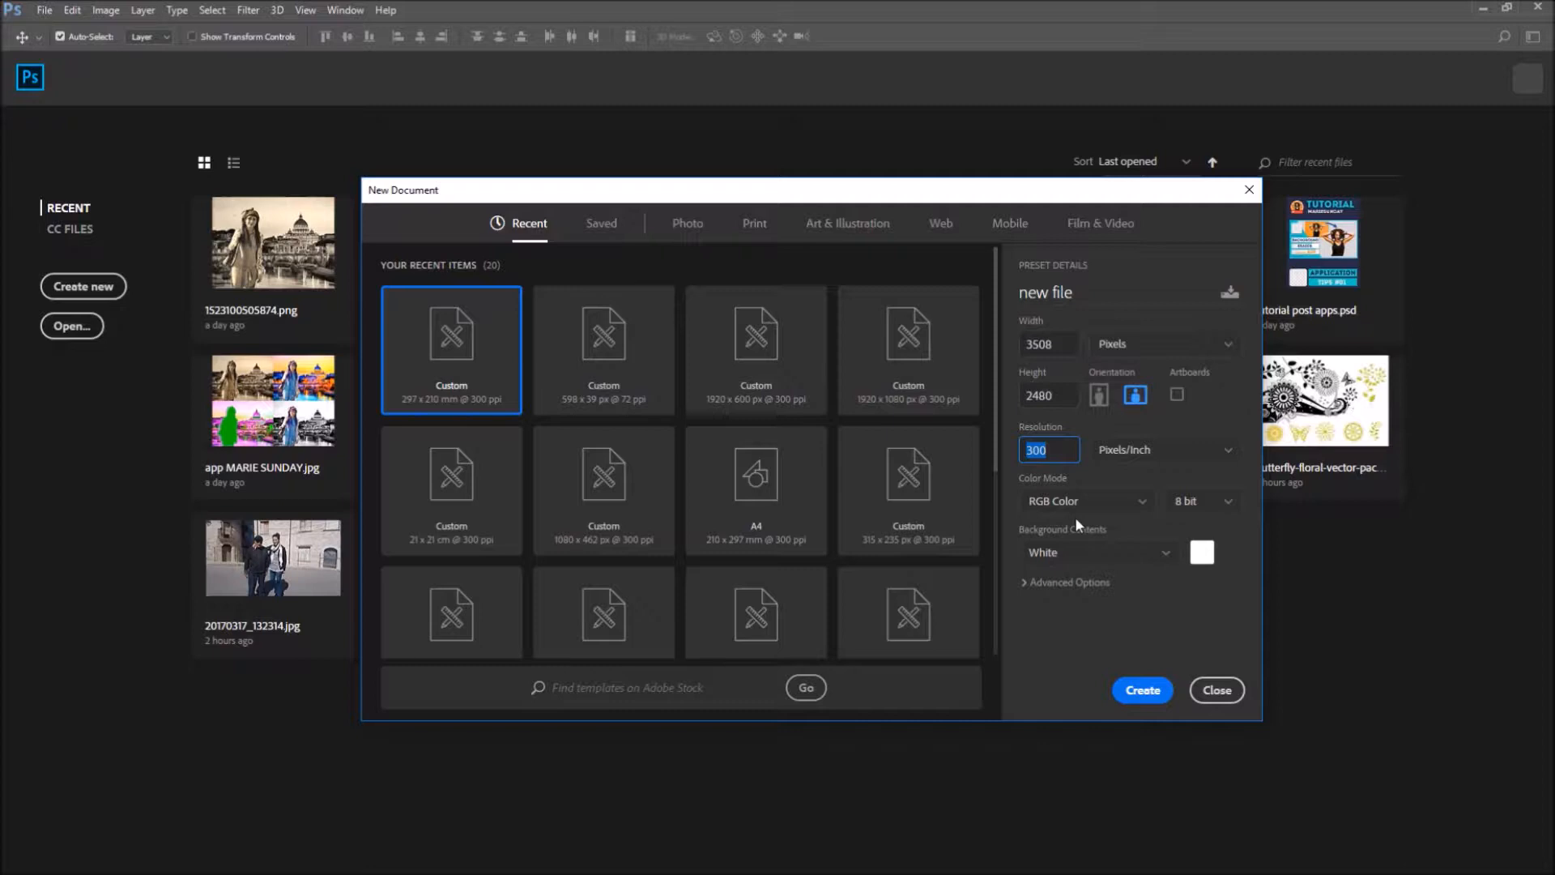
{"action": "mouse_move", "coordinate": [1056, 841]}
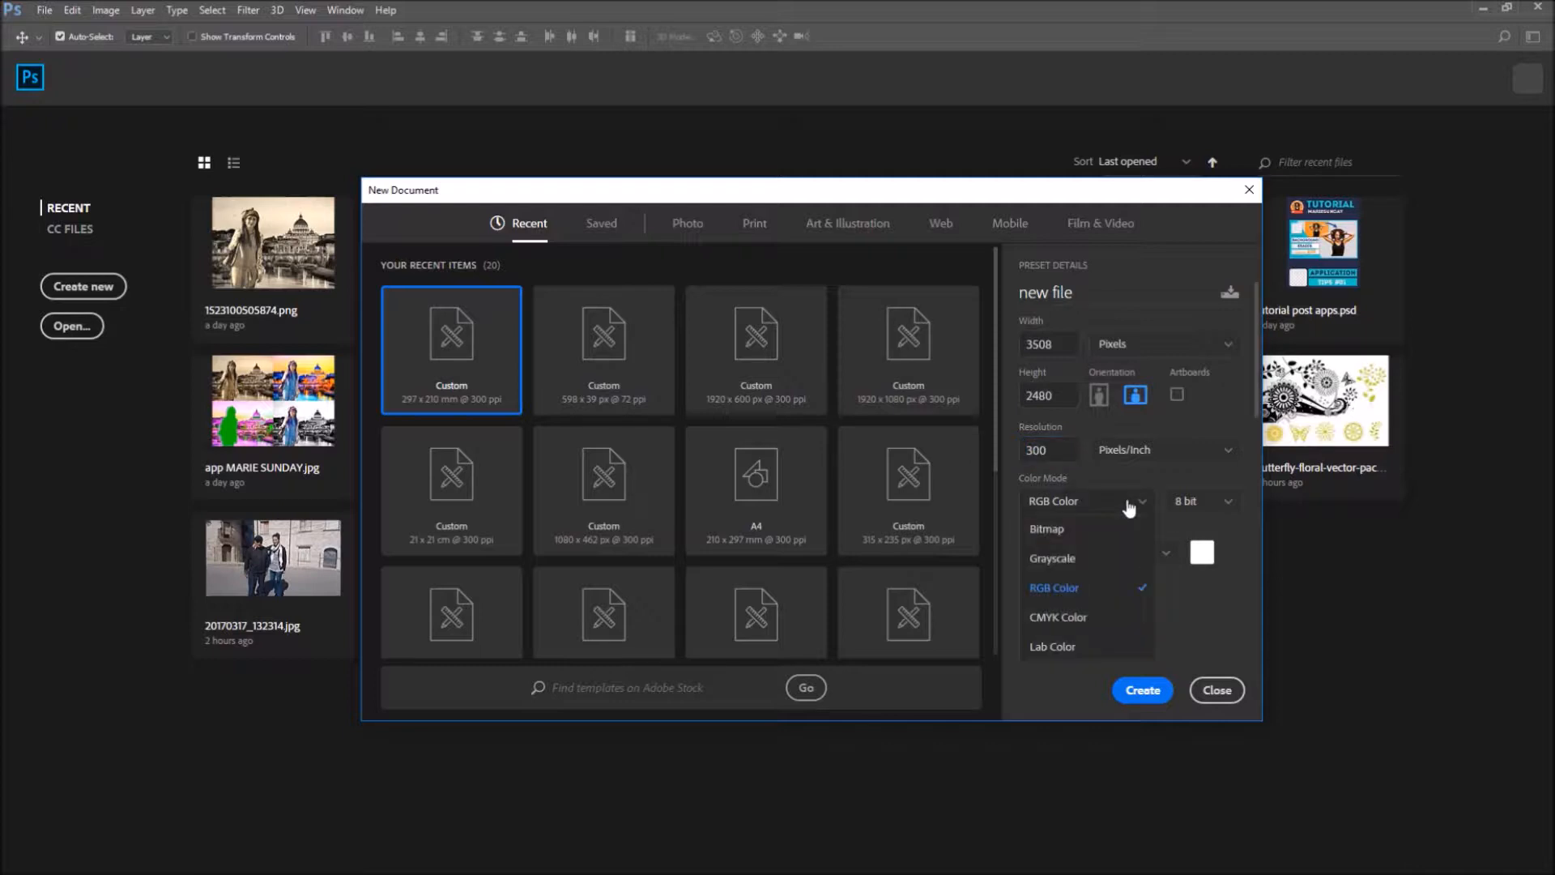
{"action": "left_click", "coordinate": [1225, 502]}
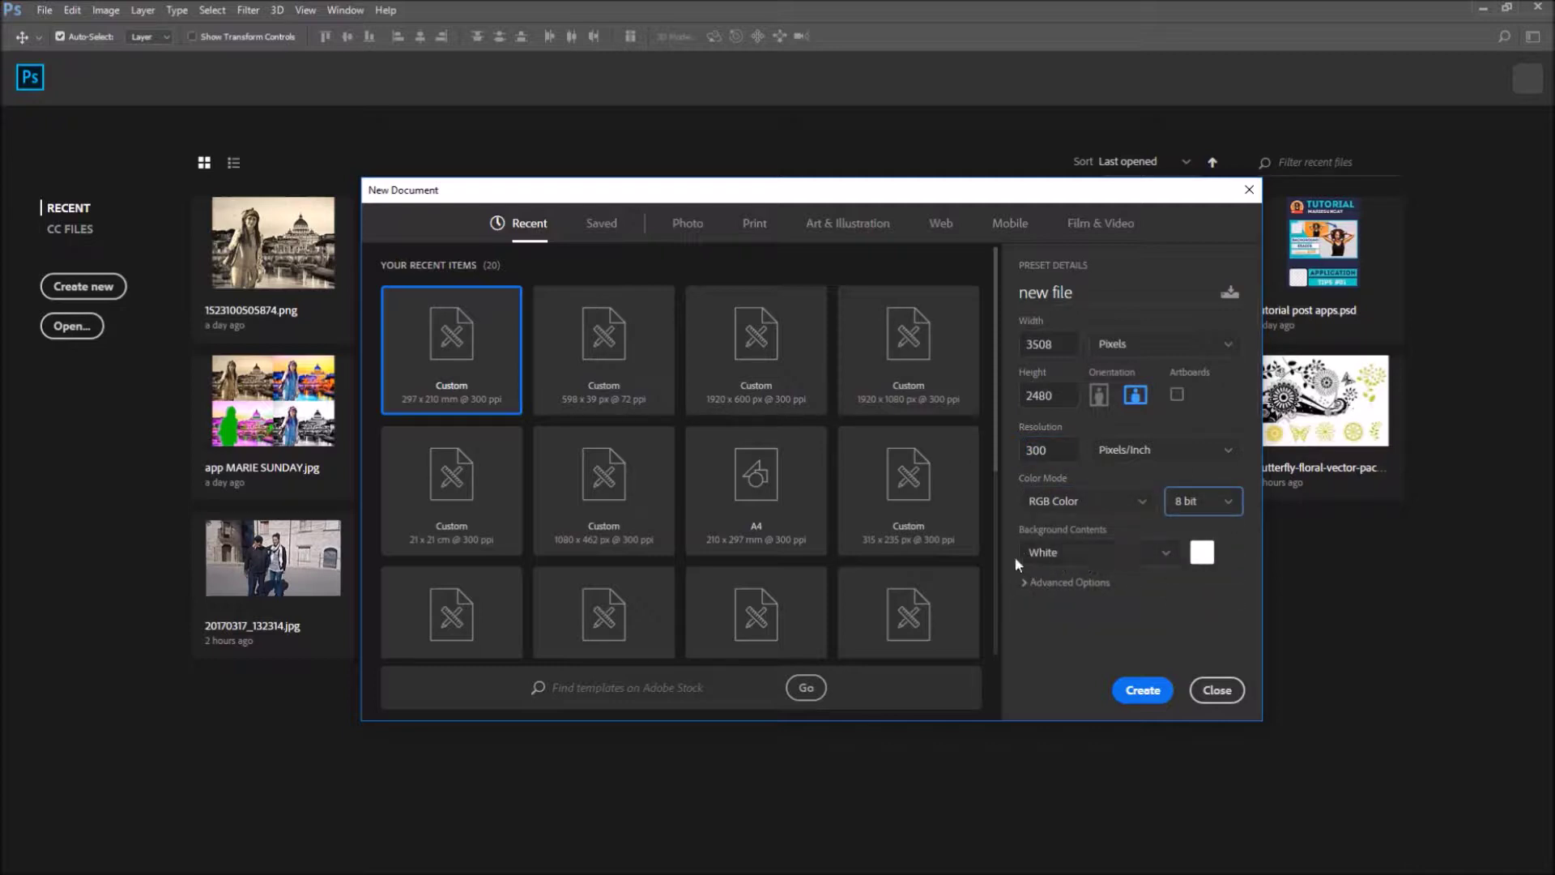
{"action": "left_click", "coordinate": [1066, 583]}
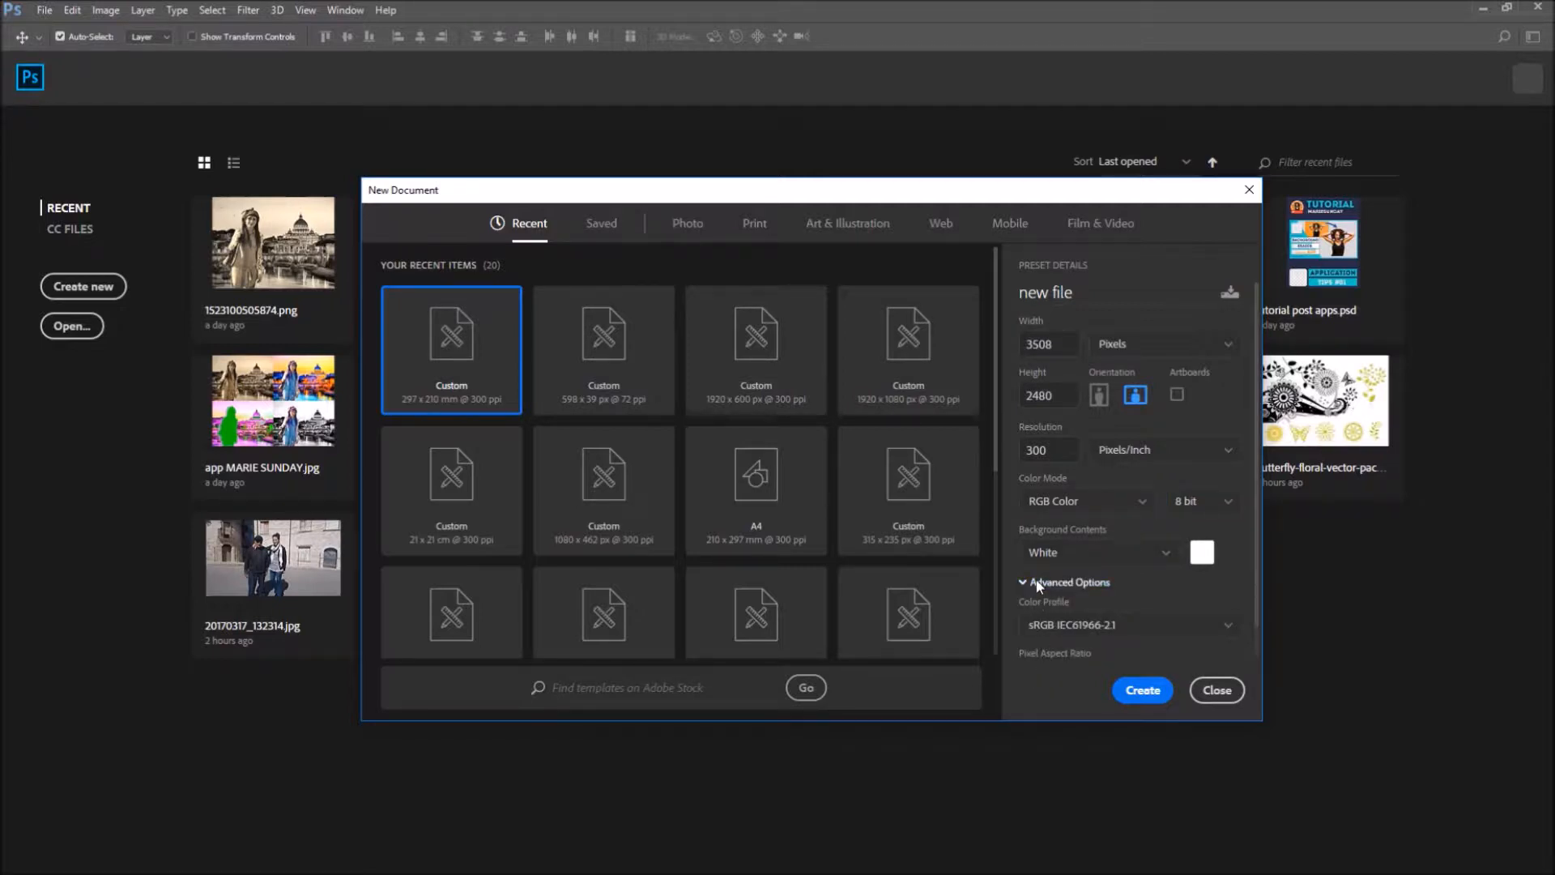
{"action": "left_click", "coordinate": [1069, 582]}
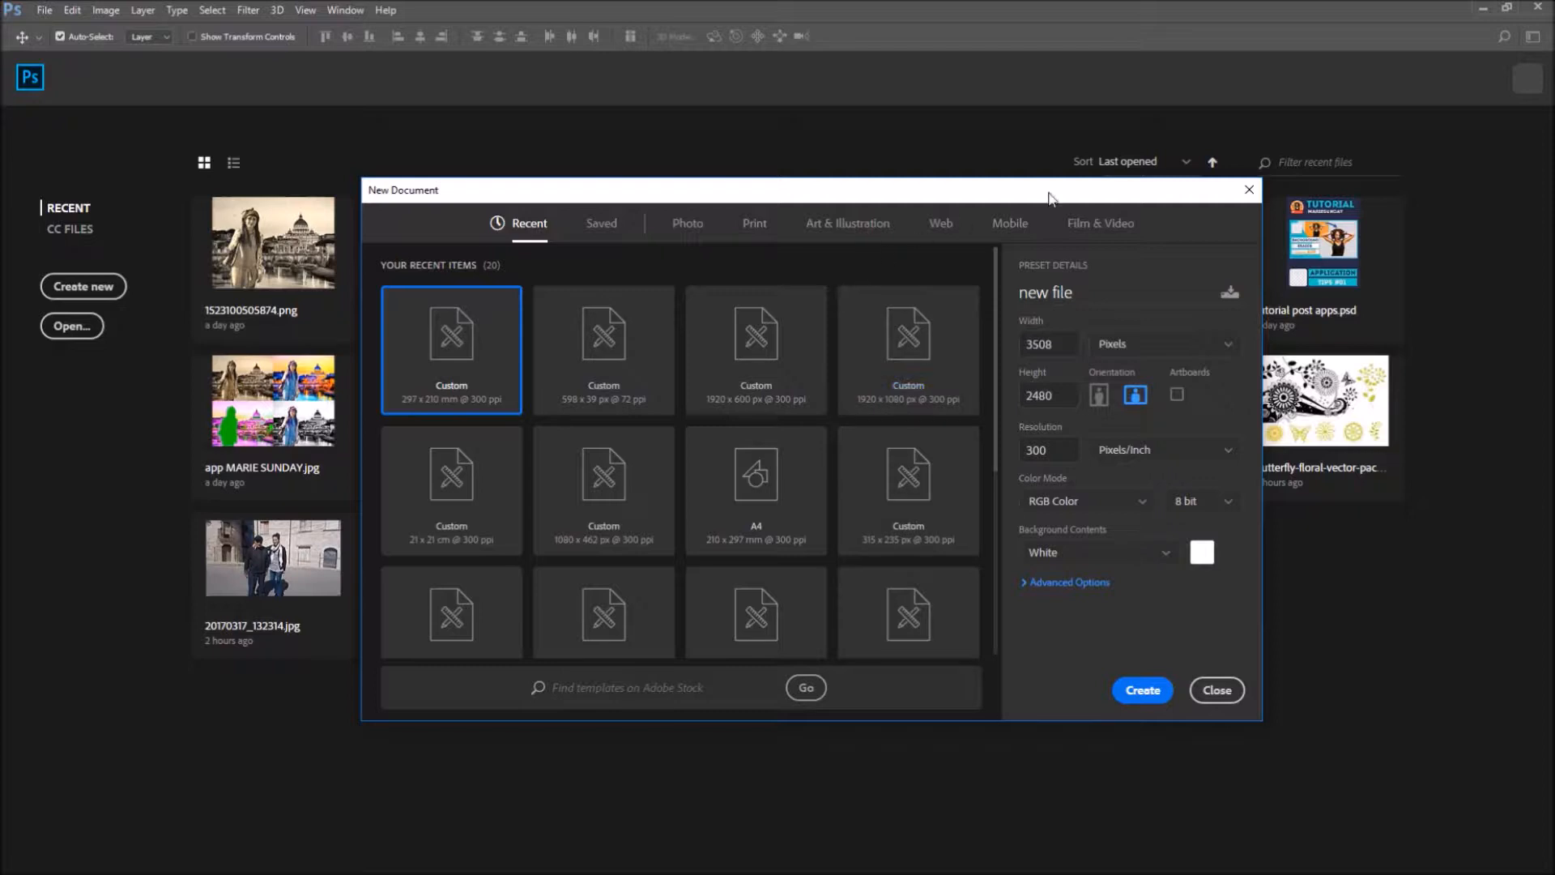
{"action": "mouse_move", "coordinate": [1538, 703]}
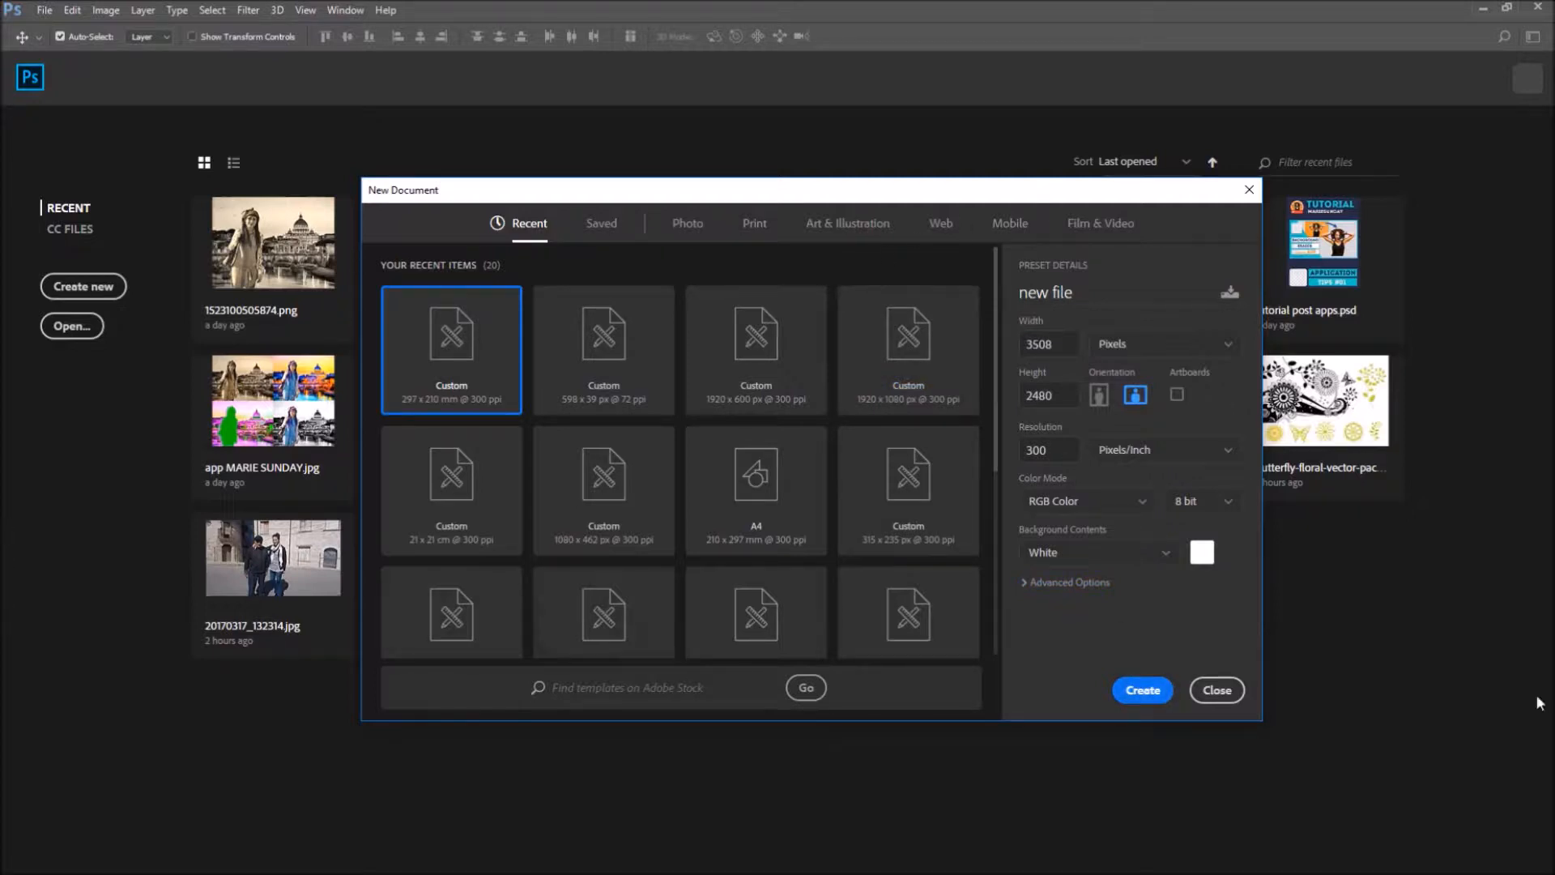
{"action": "left_click", "coordinate": [1142, 690]}
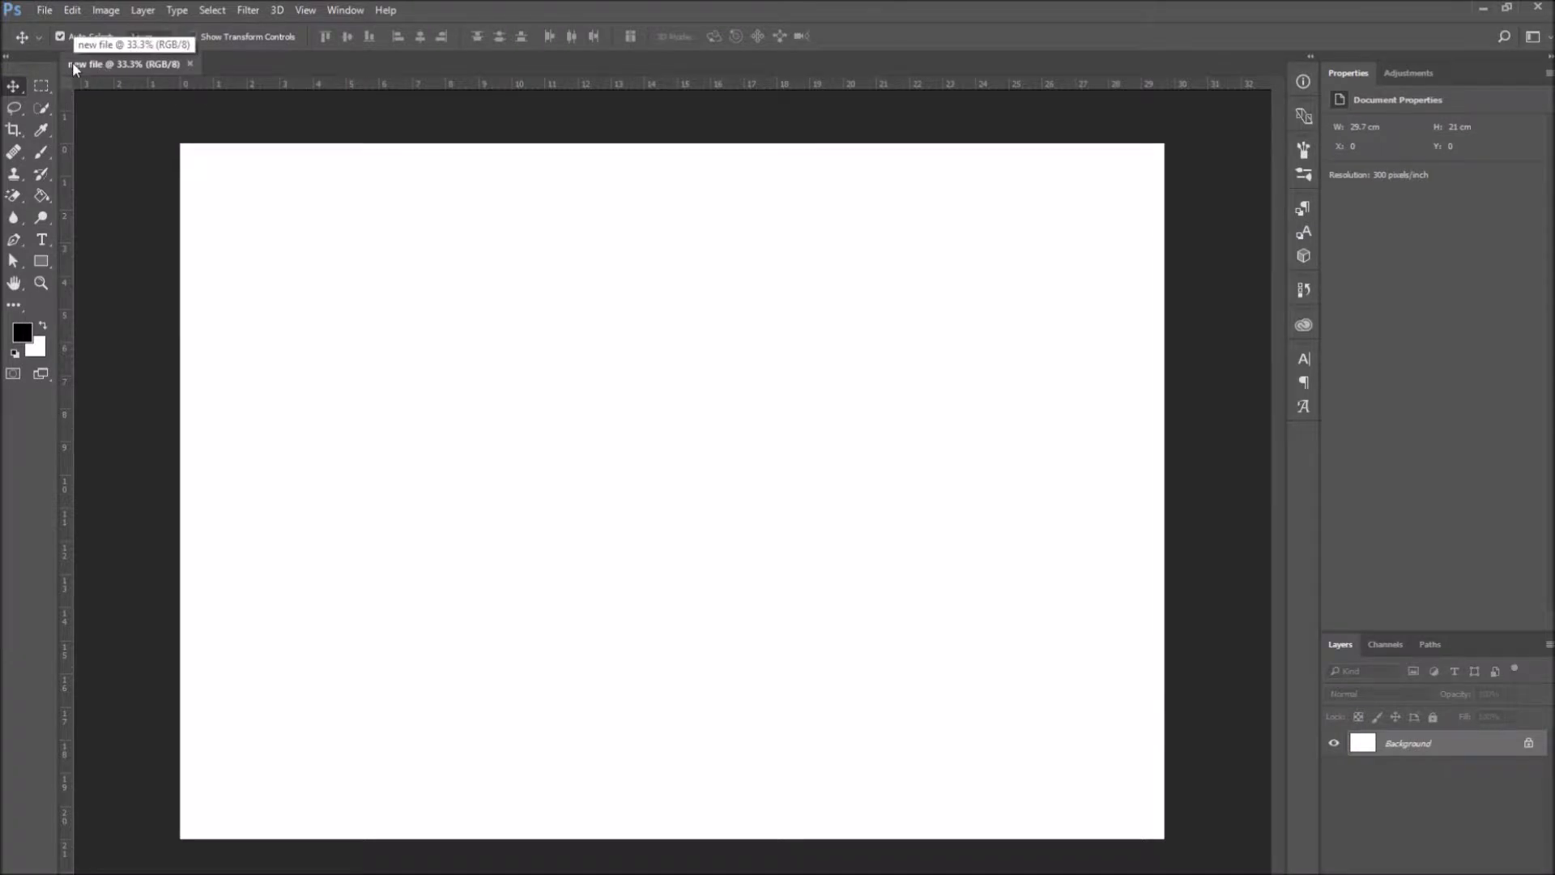
Bring up Save As and enter 'my project' as the file name
{"action": "left_click", "coordinate": [45, 10]}
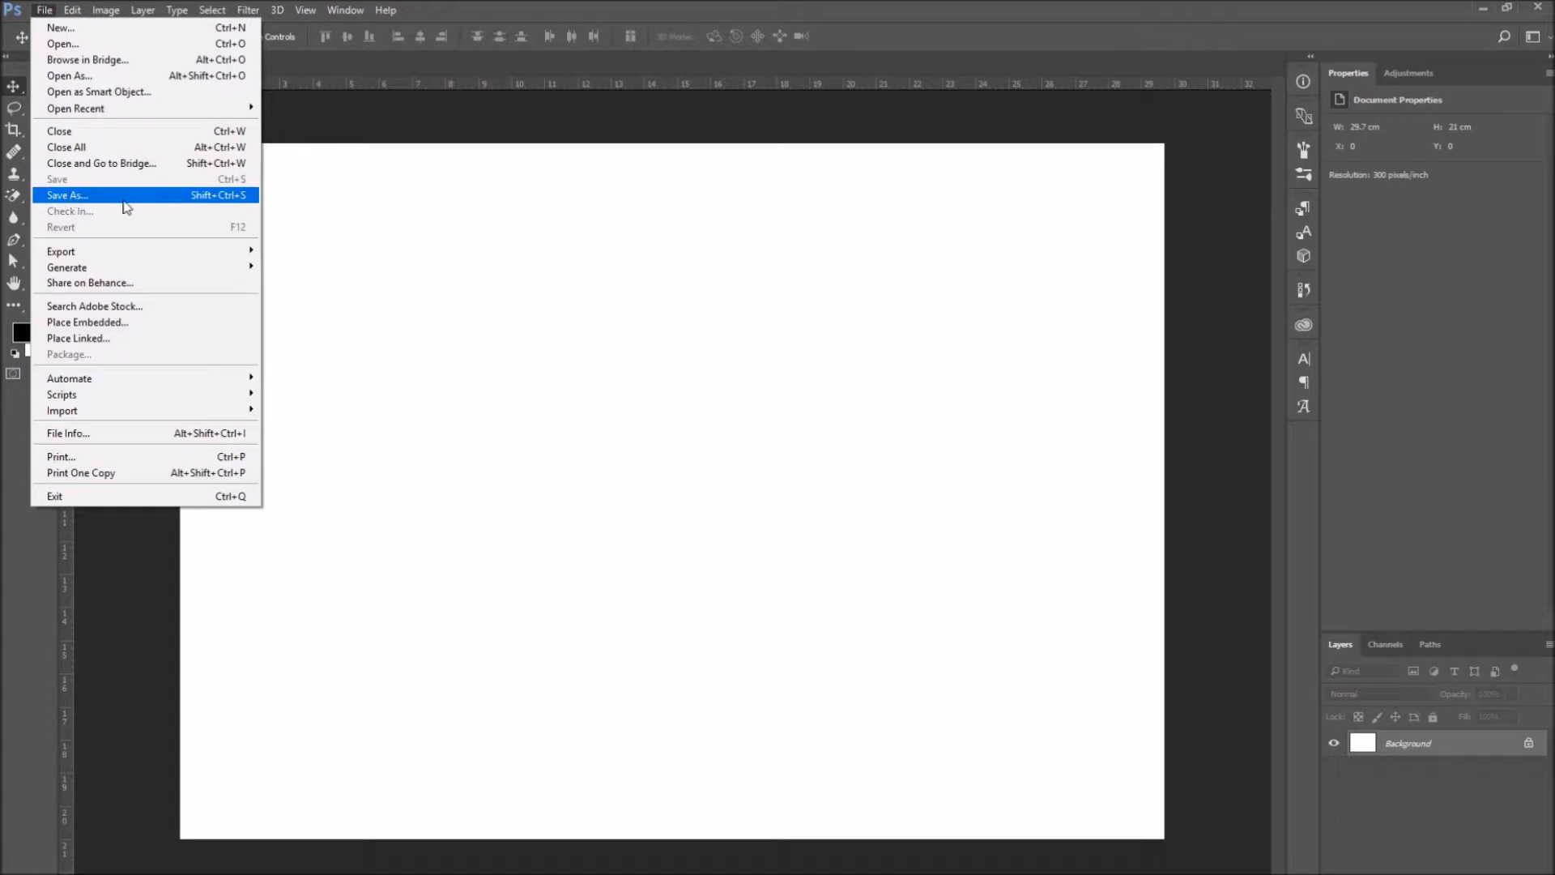
{"action": "left_click", "coordinate": [68, 195]}
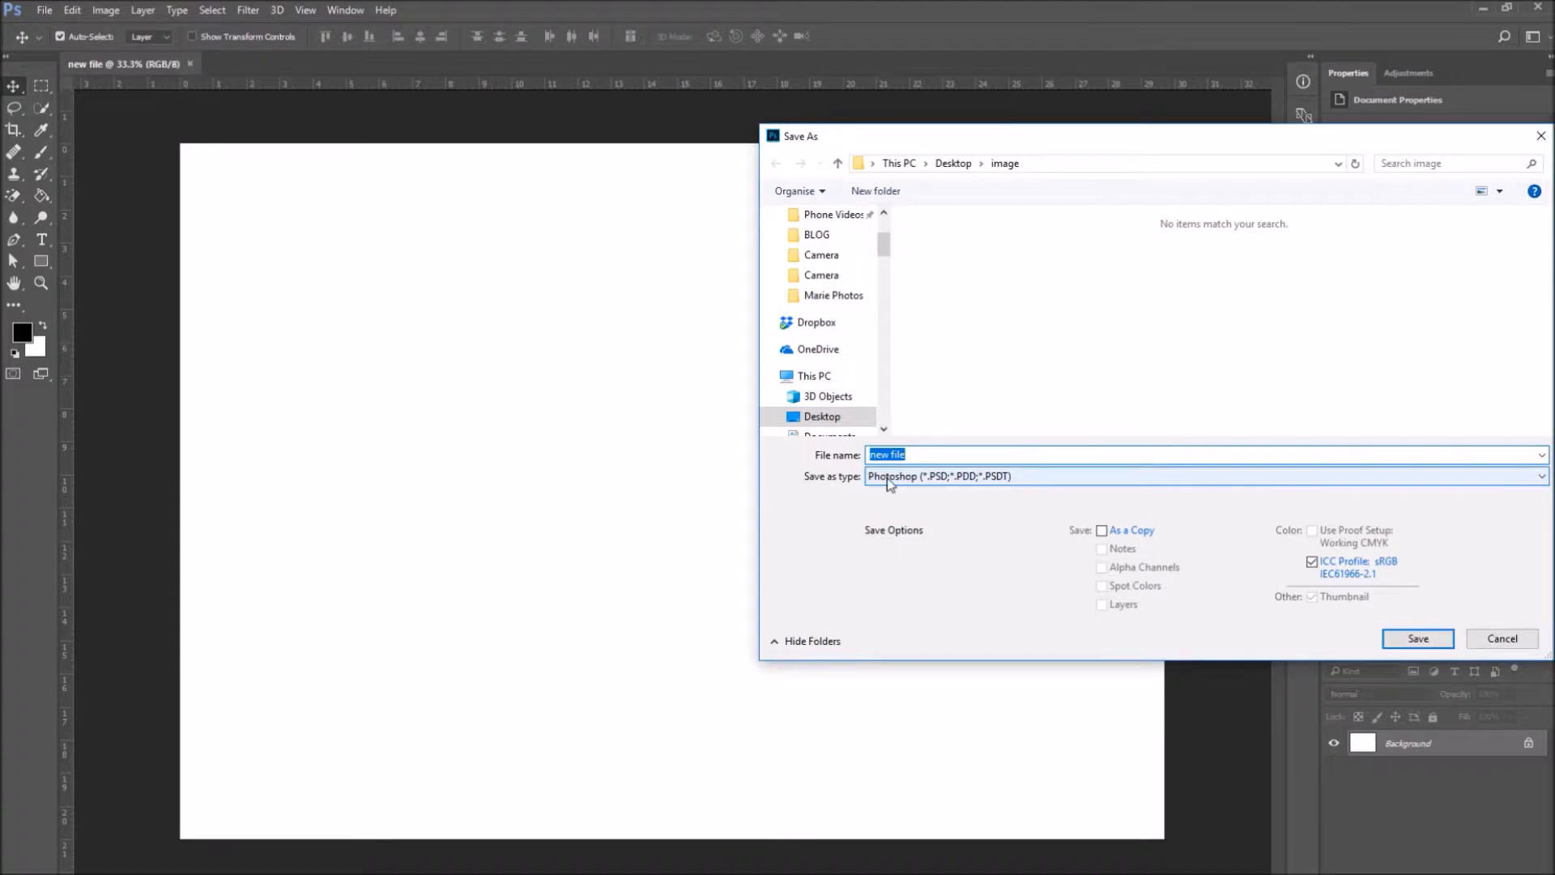
{"action": "left_click", "coordinate": [971, 455]}
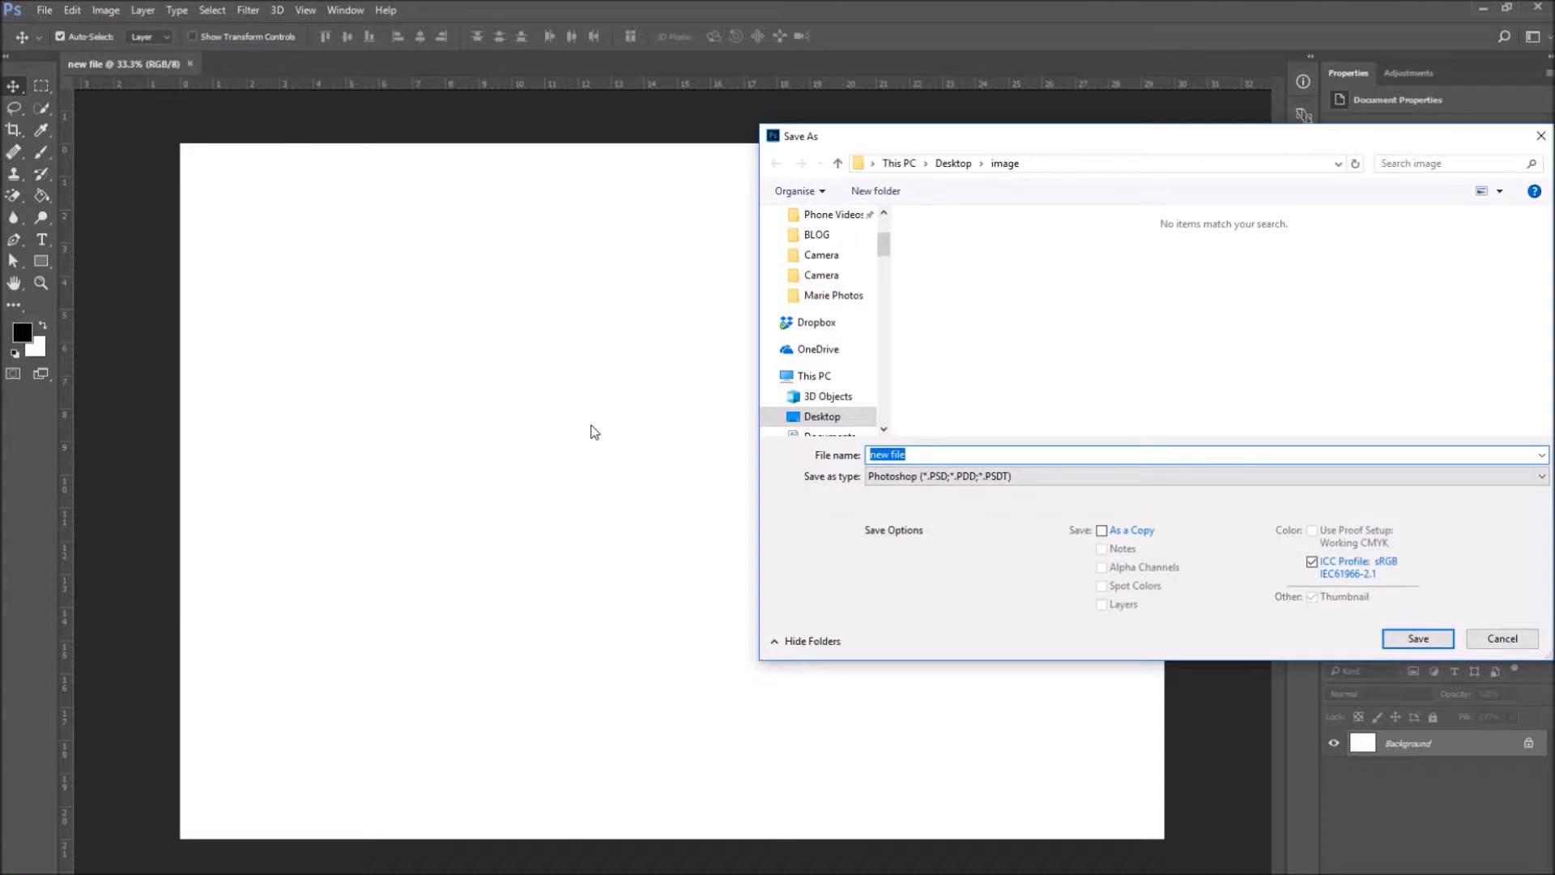
{"action": "type", "text": "my pro"}
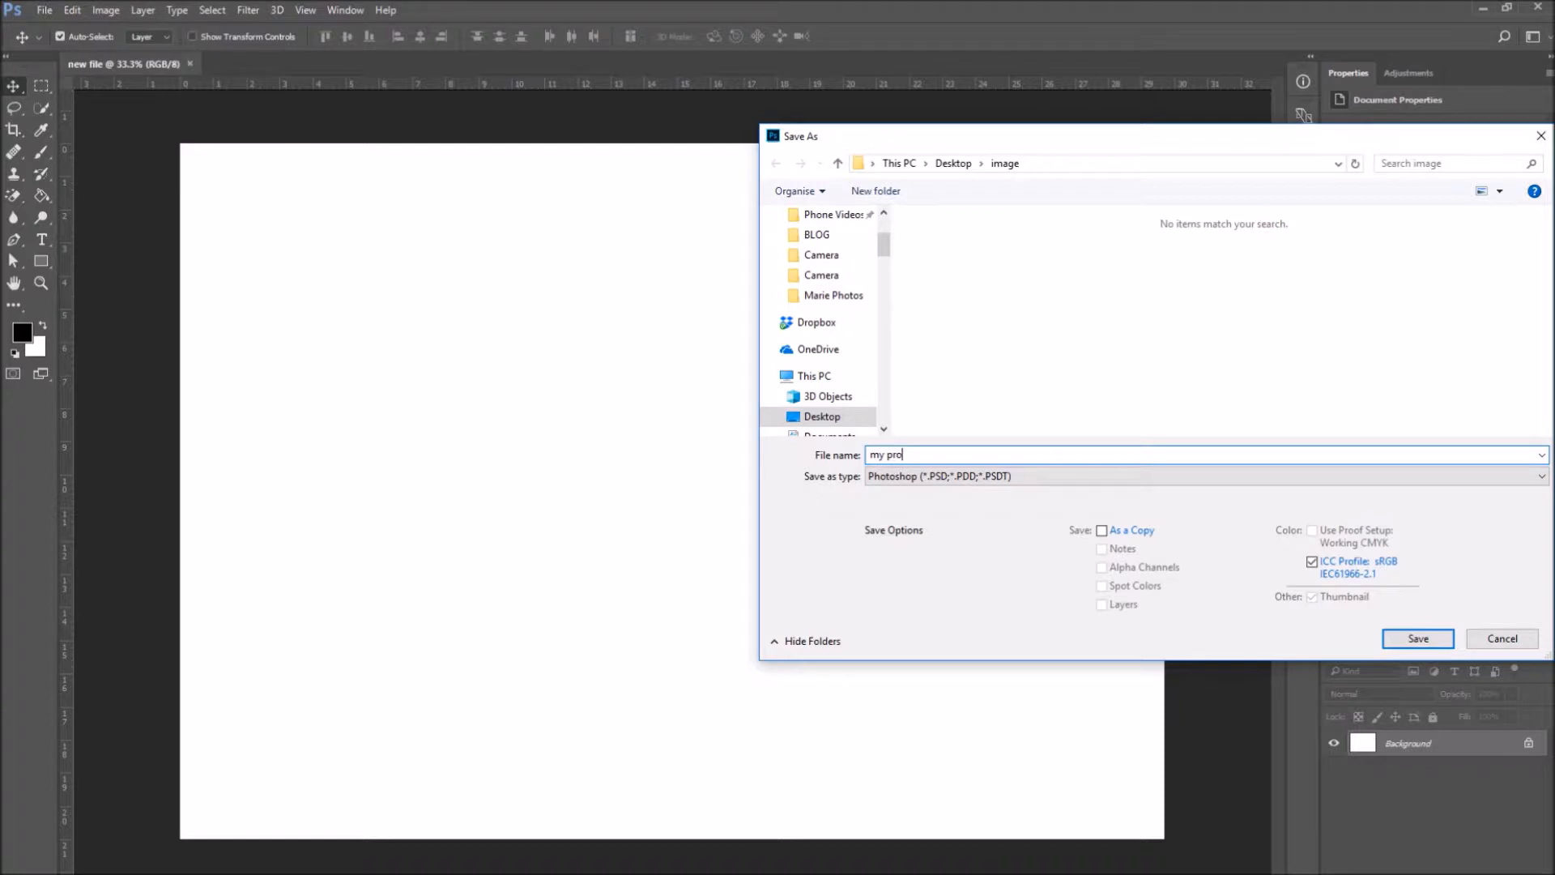
{"action": "type", "text": "ject"}
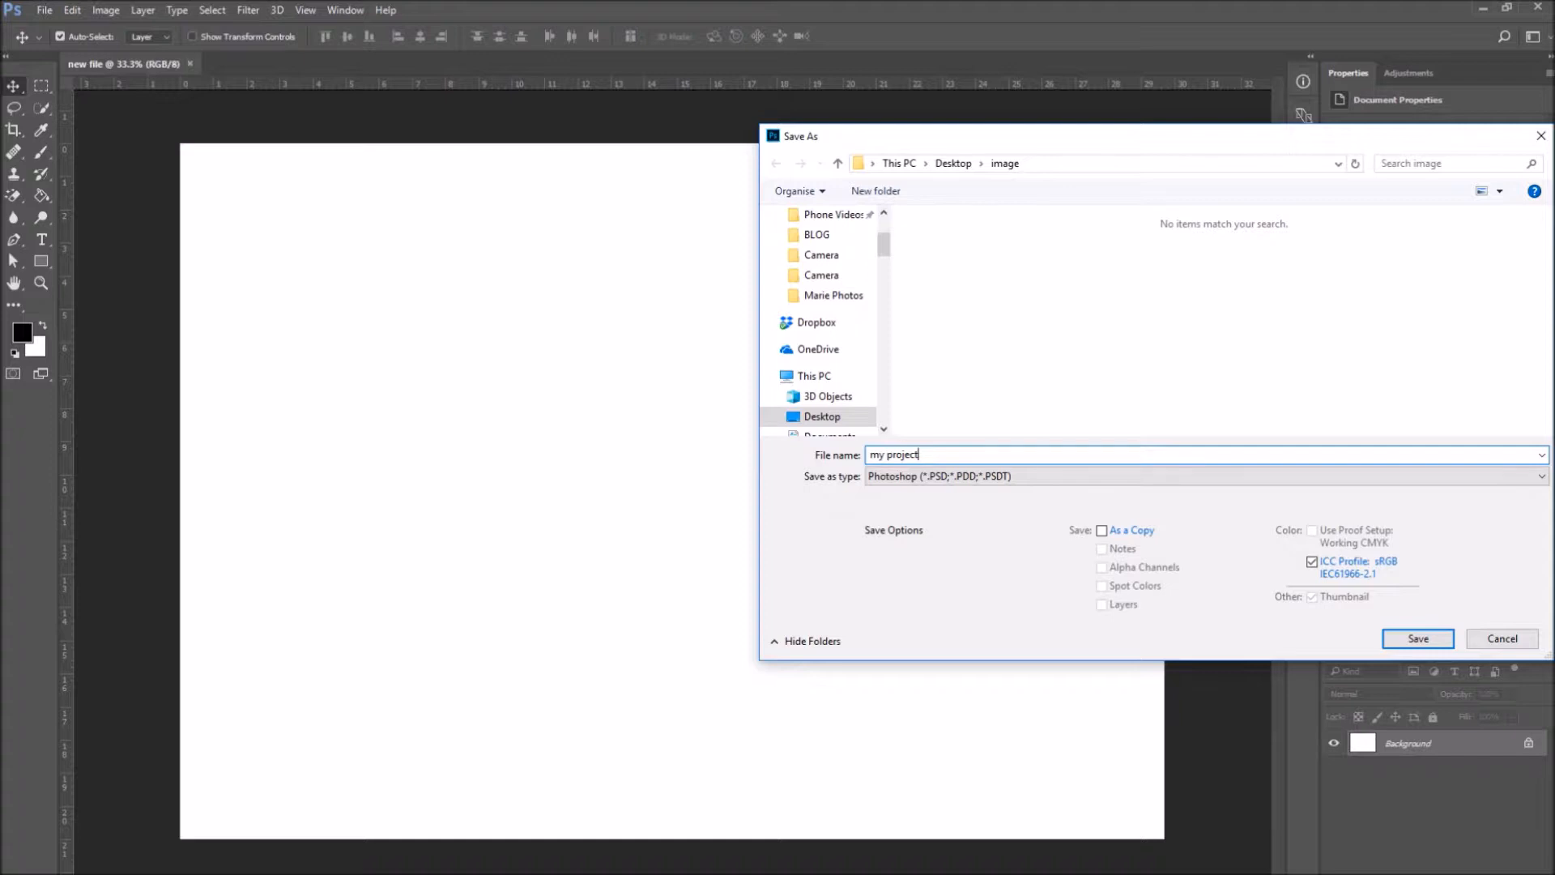
{"action": "mouse_move", "coordinate": [822, 491]}
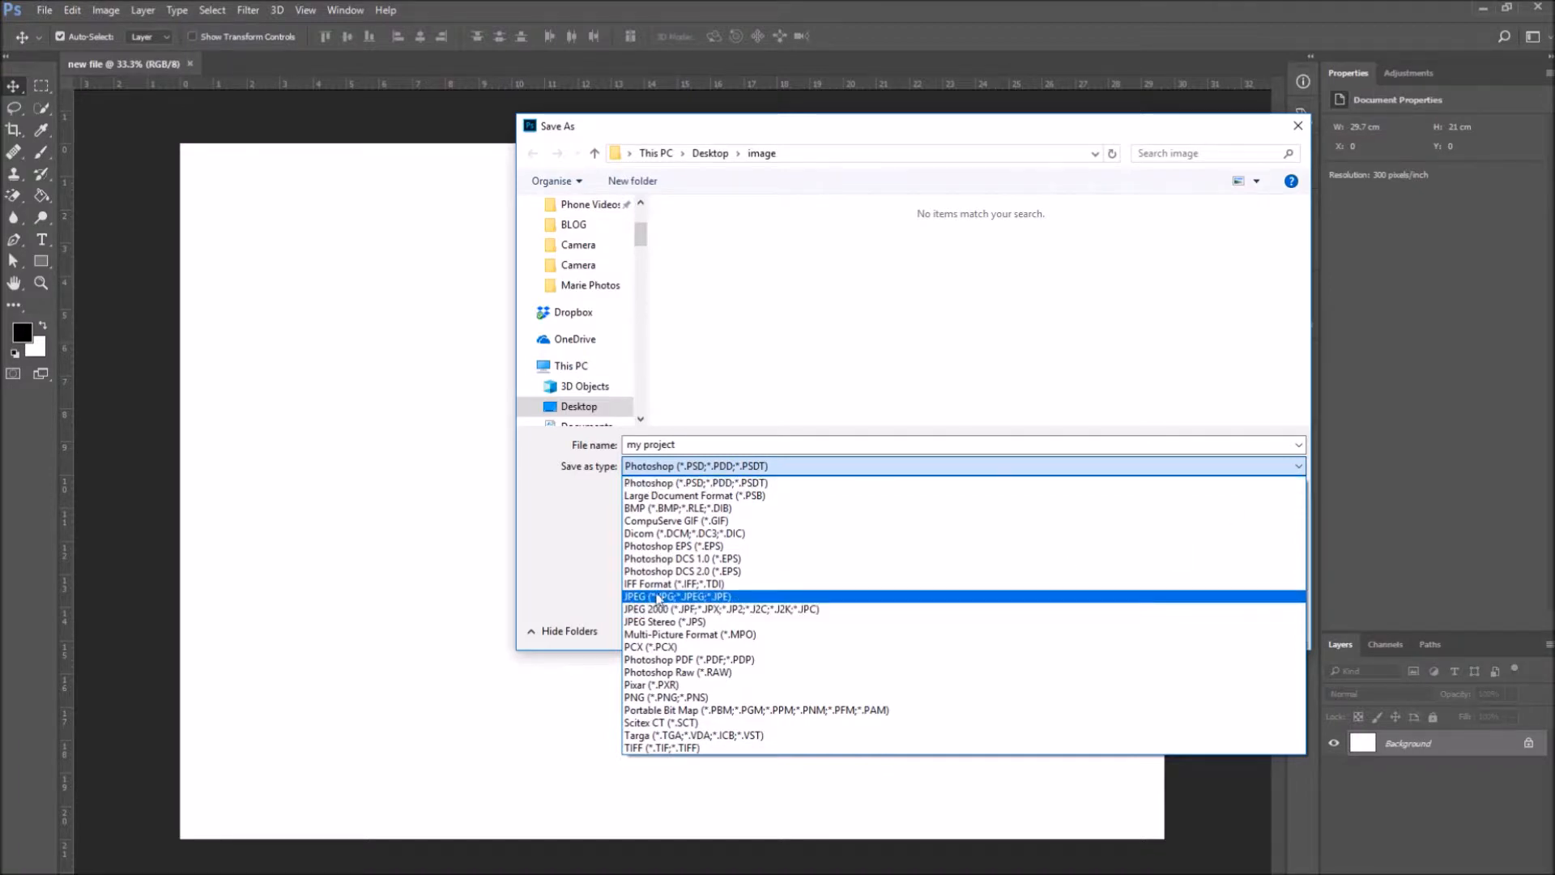
Try JPEG, PNG and TIFF formats, then save 'my project' as Photoshop PSD
{"action": "left_click", "coordinate": [662, 596]}
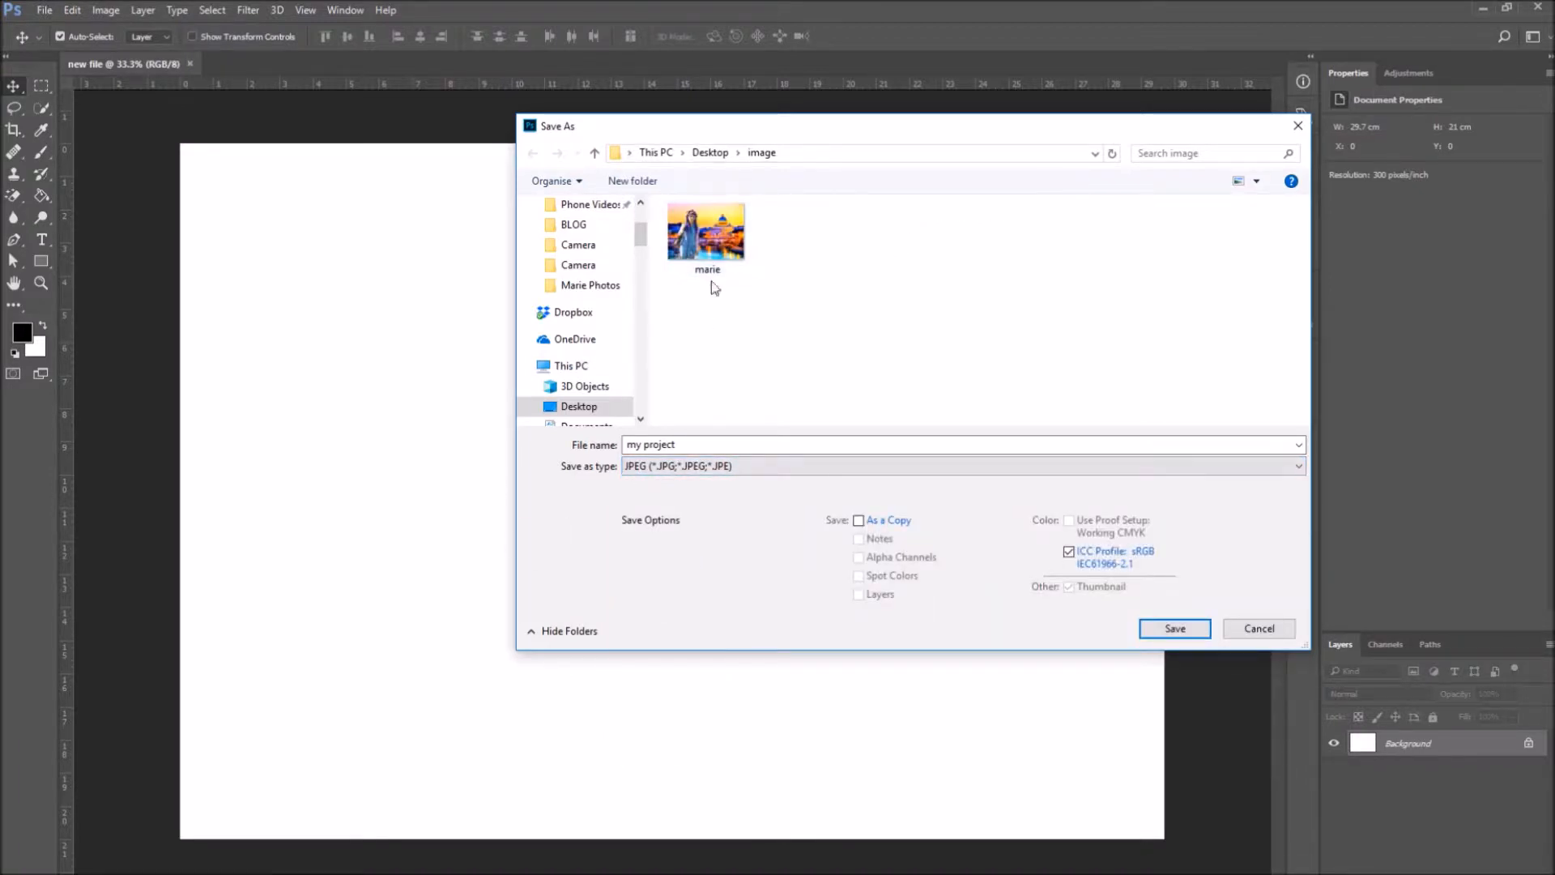
{"action": "mouse_move", "coordinate": [974, 668]}
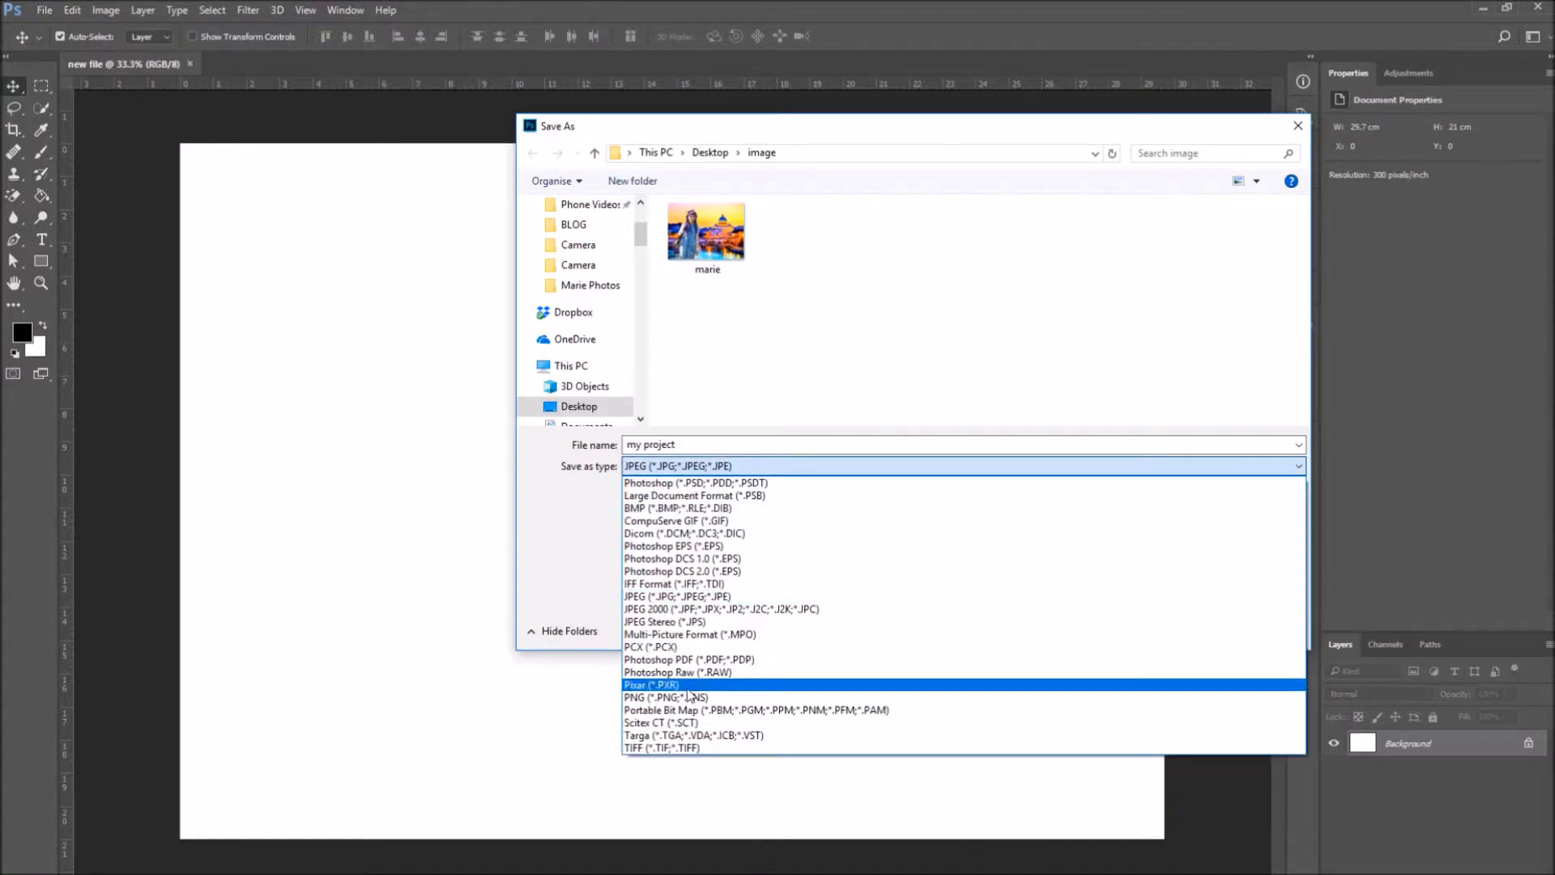
{"action": "left_click", "coordinate": [660, 697]}
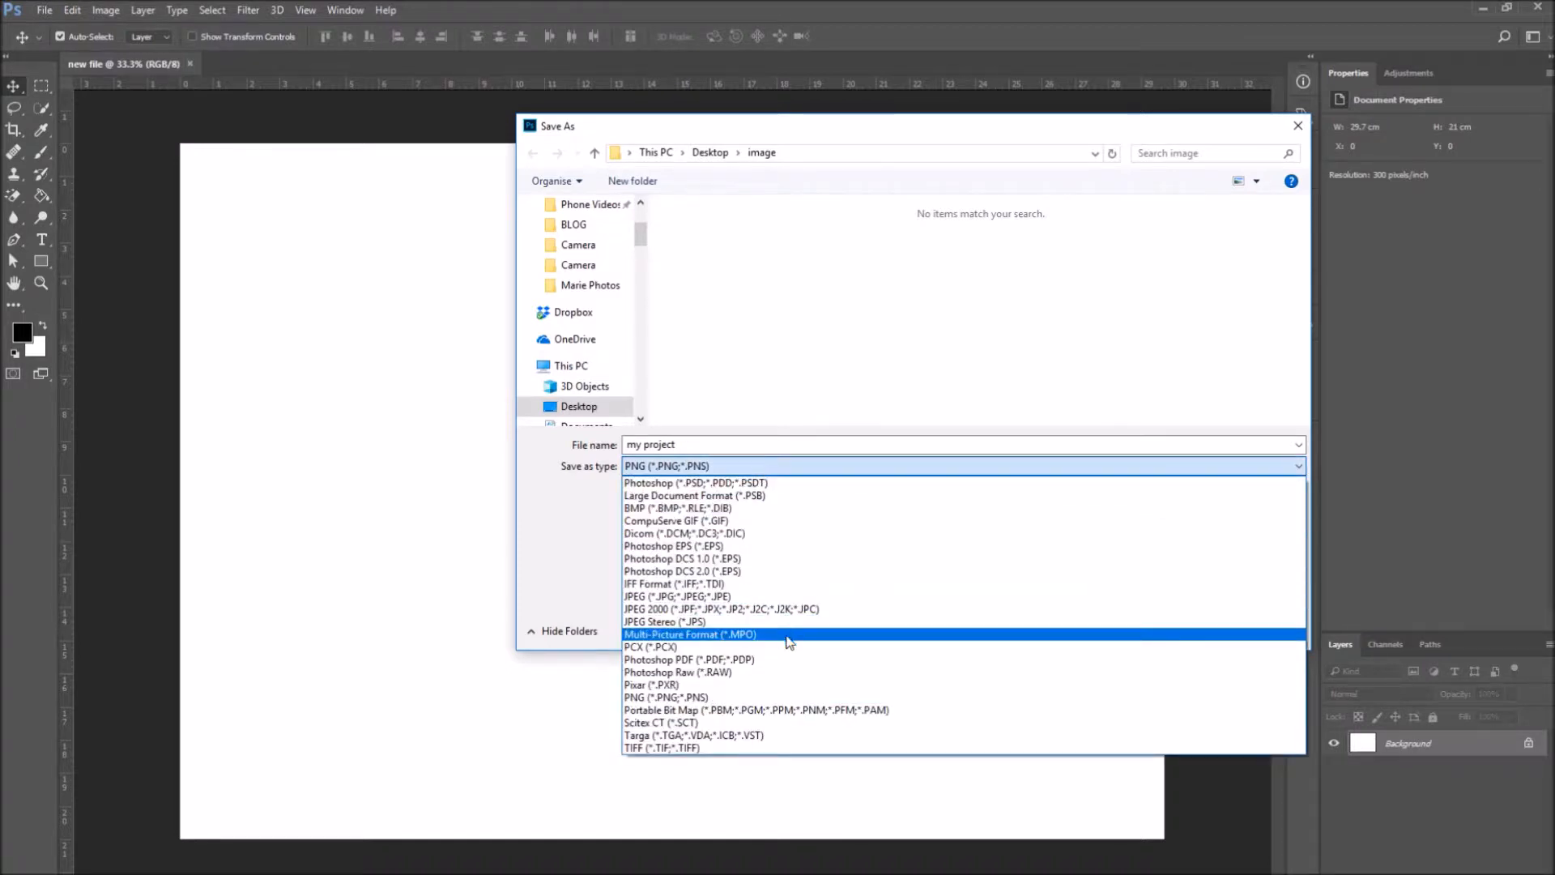
{"action": "left_click", "coordinate": [683, 747]}
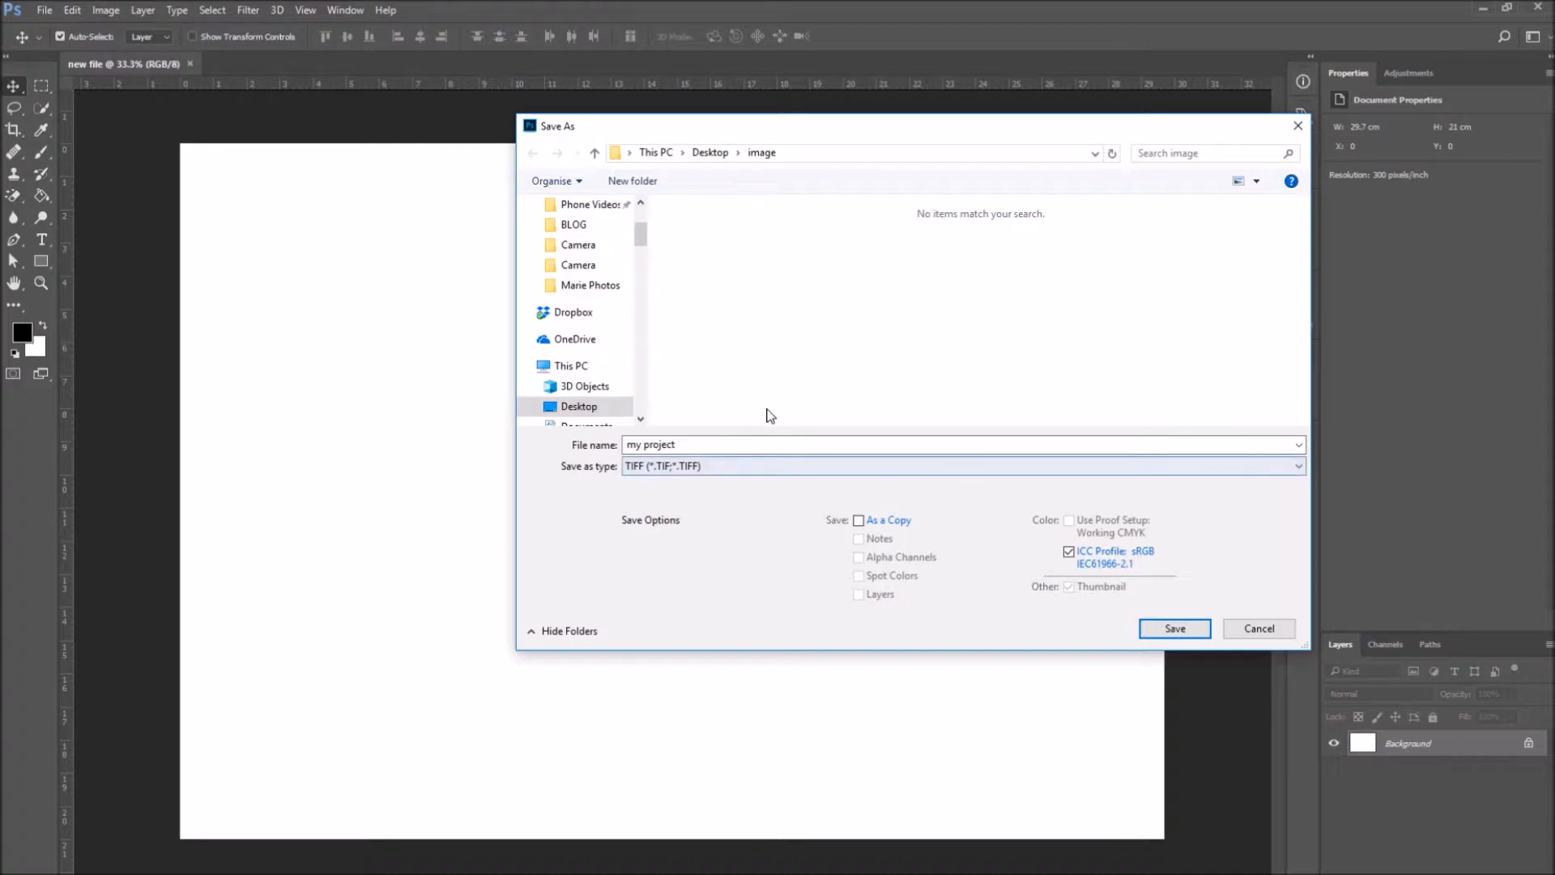
{"action": "left_click", "coordinate": [958, 466]}
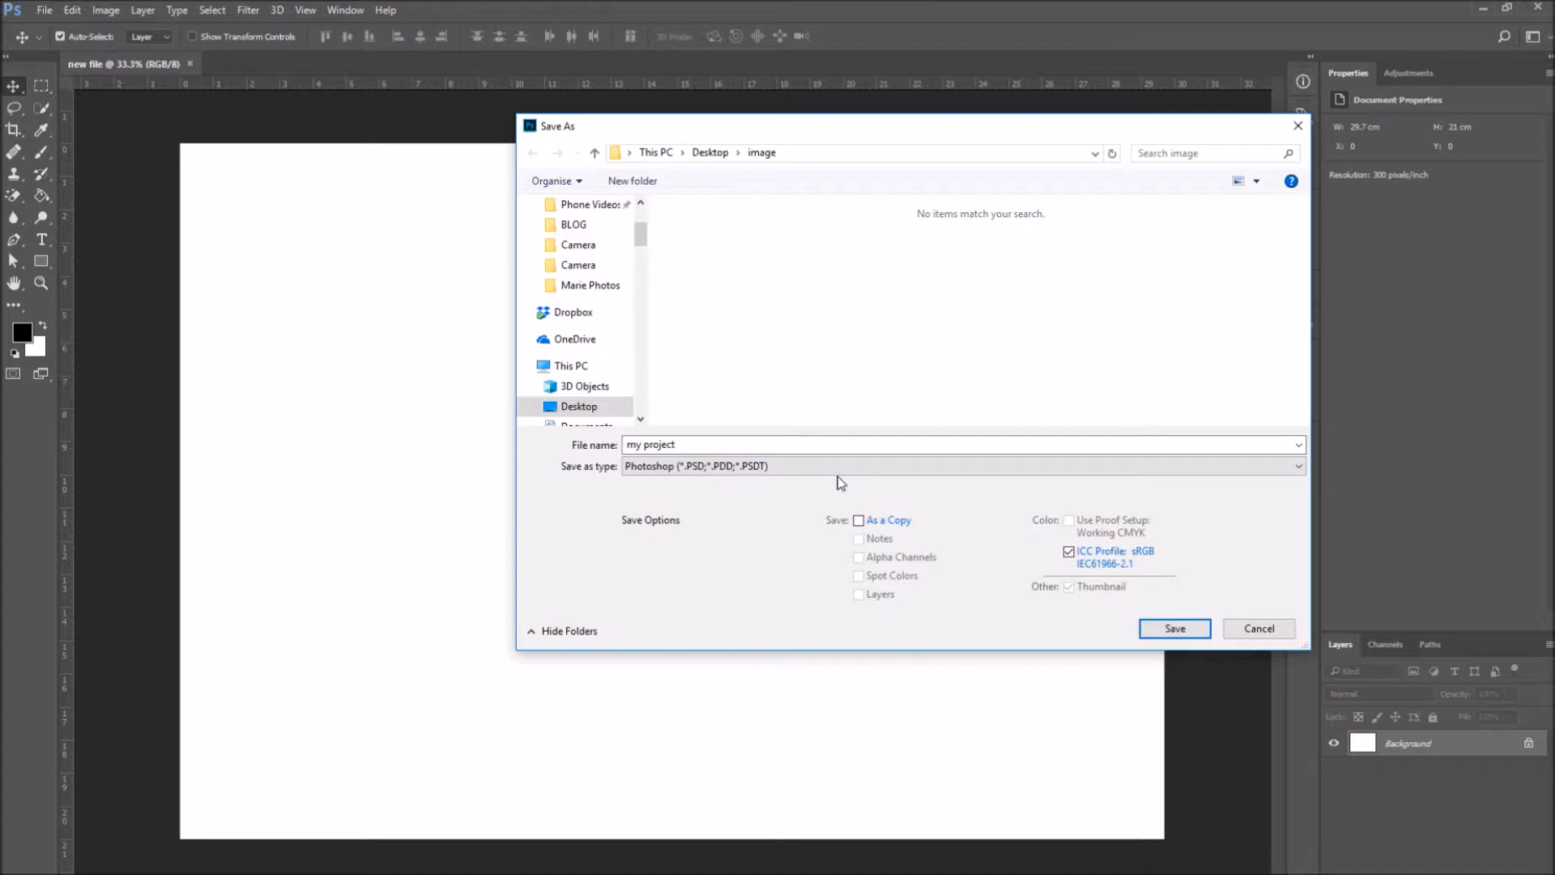
{"action": "left_click", "coordinate": [1175, 628]}
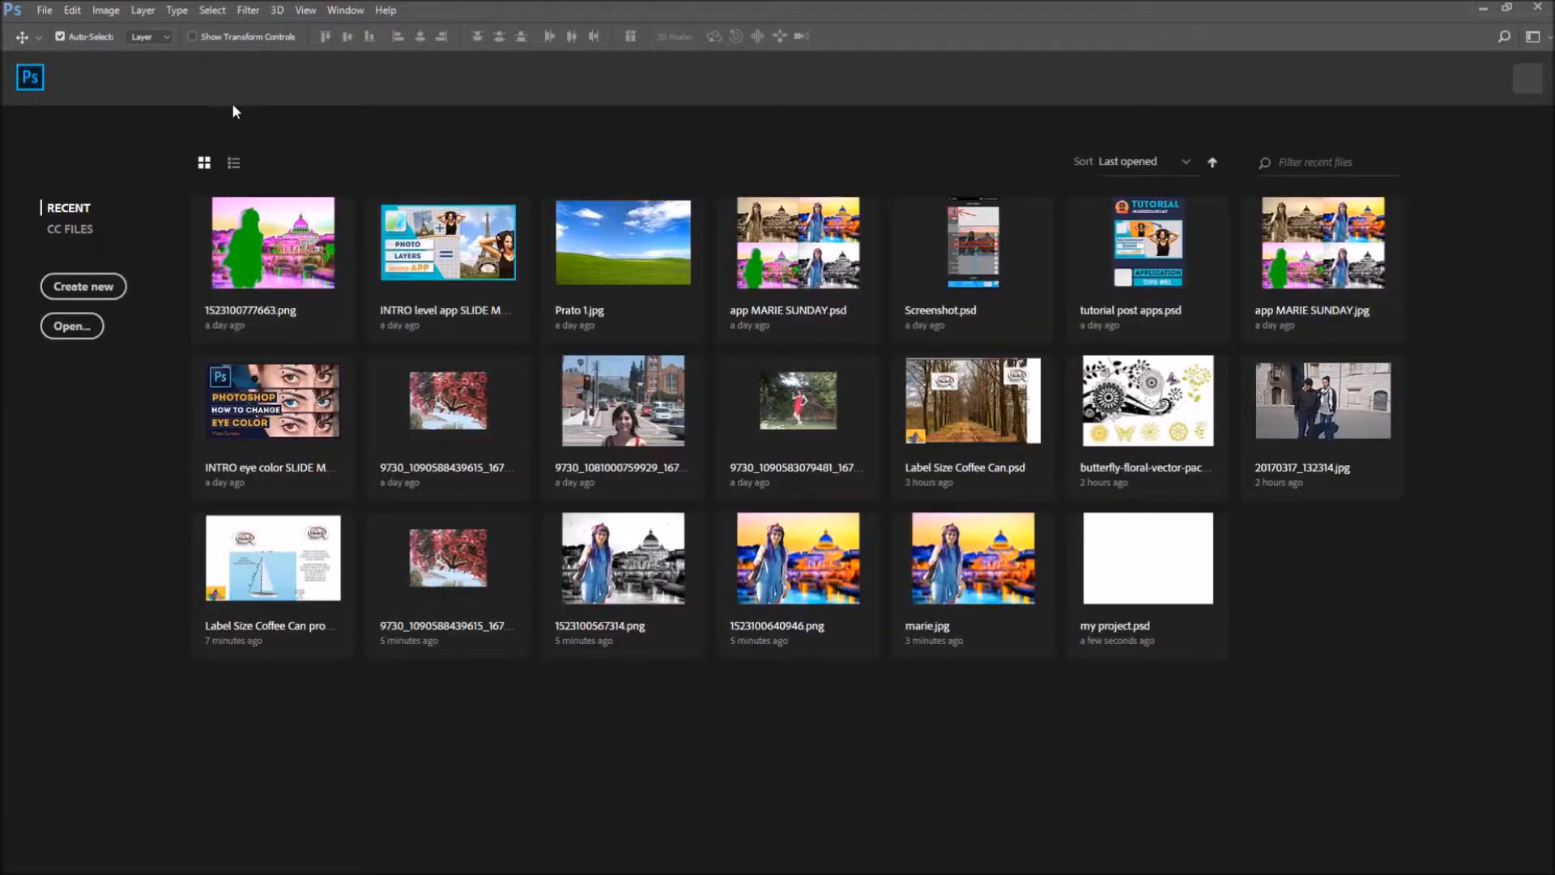
Open my project.psd from the Desktop image folder via File > Open
{"action": "left_click", "coordinate": [45, 10]}
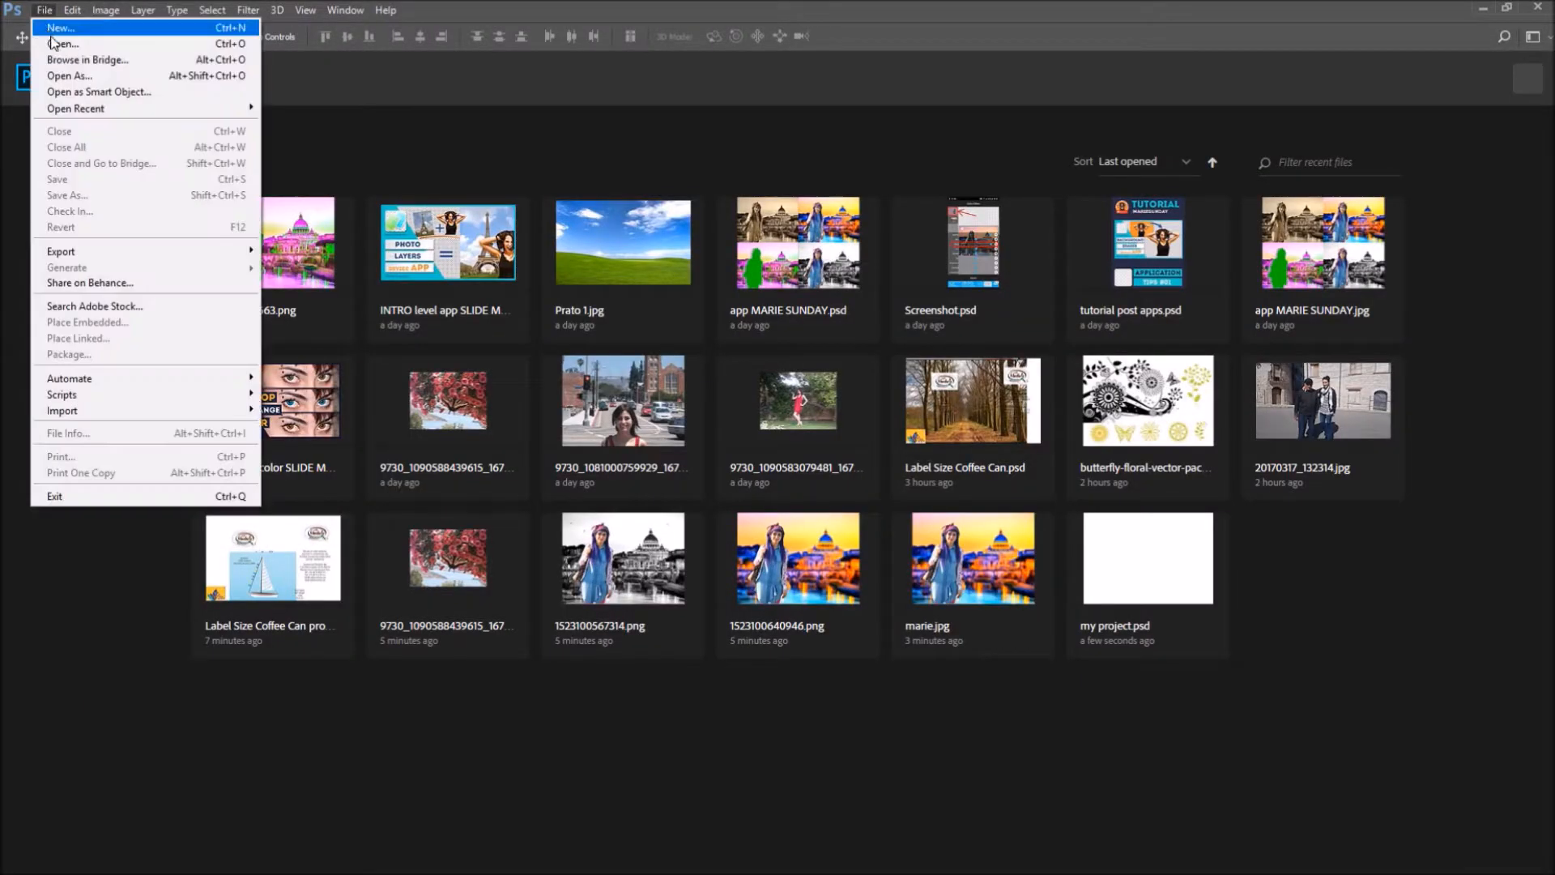
{"action": "left_click", "coordinate": [61, 44]}
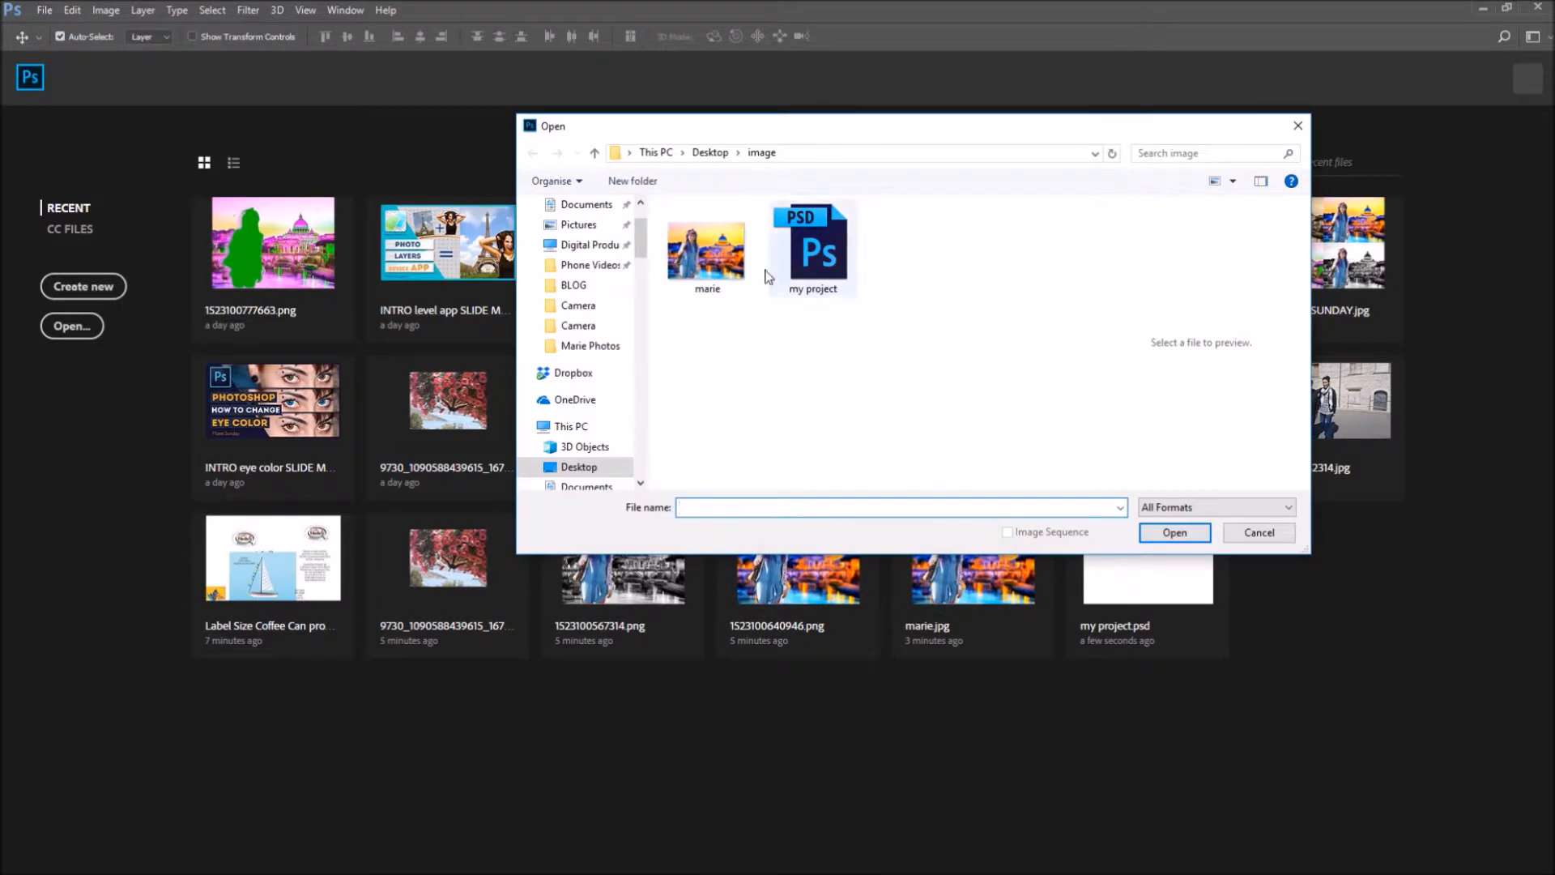
{"action": "left_click", "coordinate": [812, 247]}
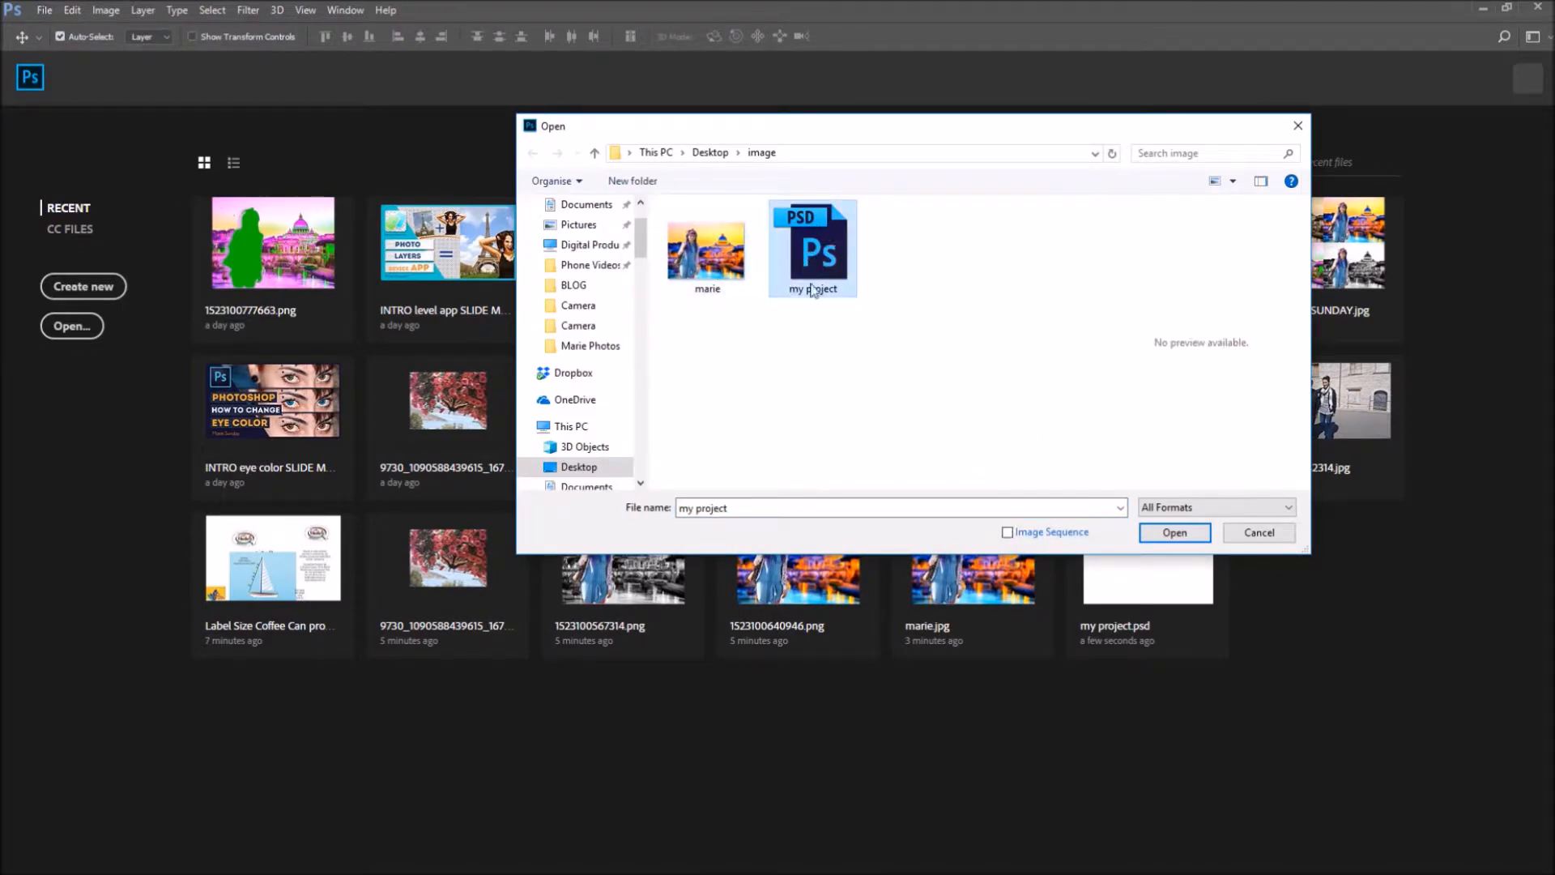
{"action": "left_click", "coordinate": [1174, 532]}
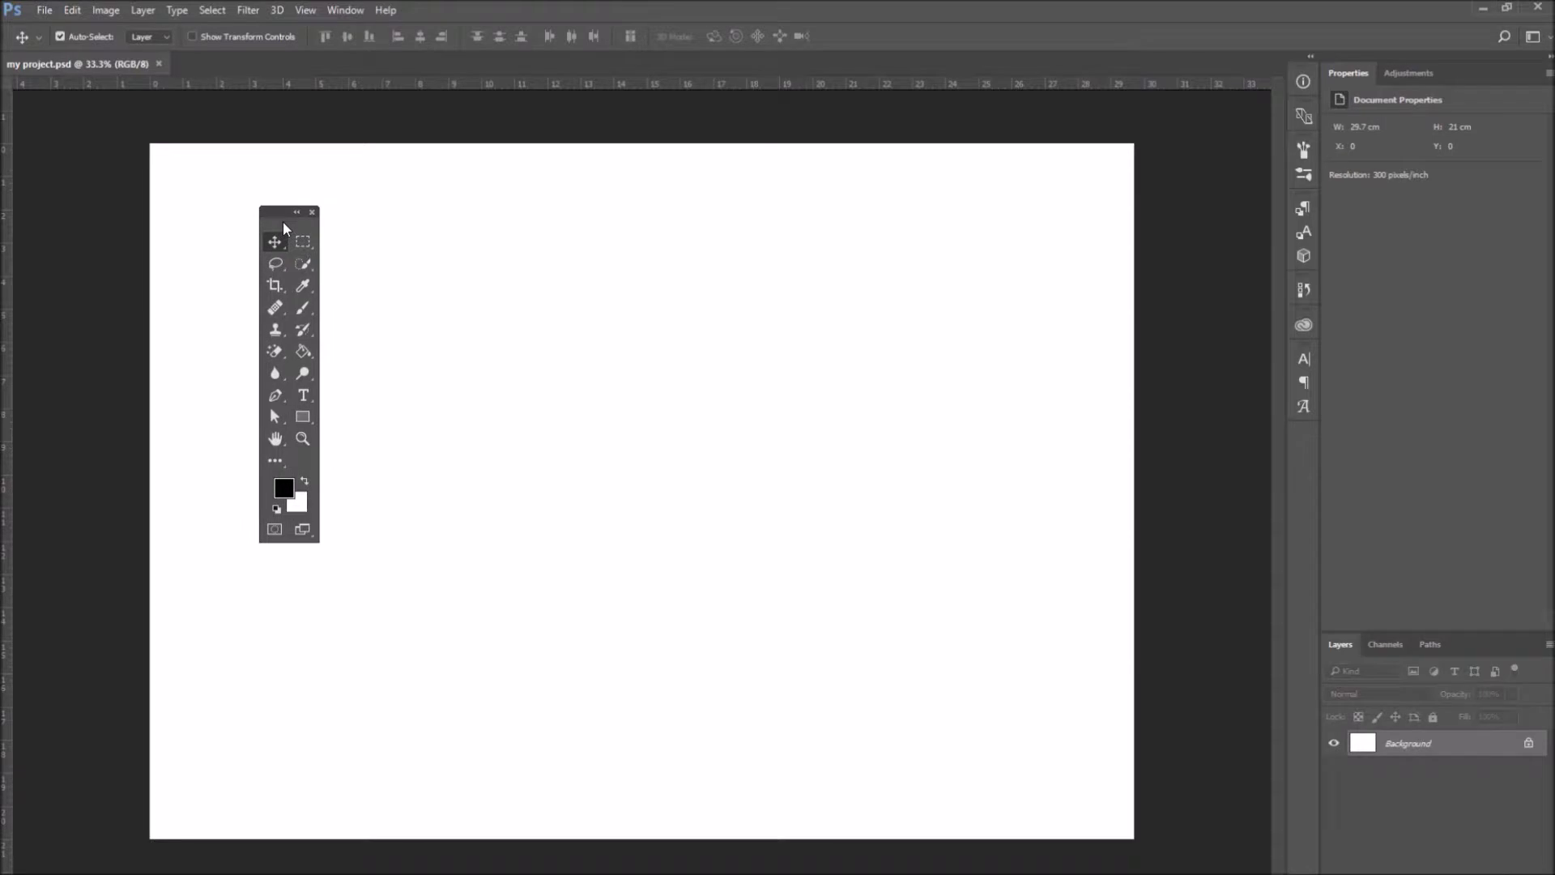
{"action": "mouse_move", "coordinate": [358, 242]}
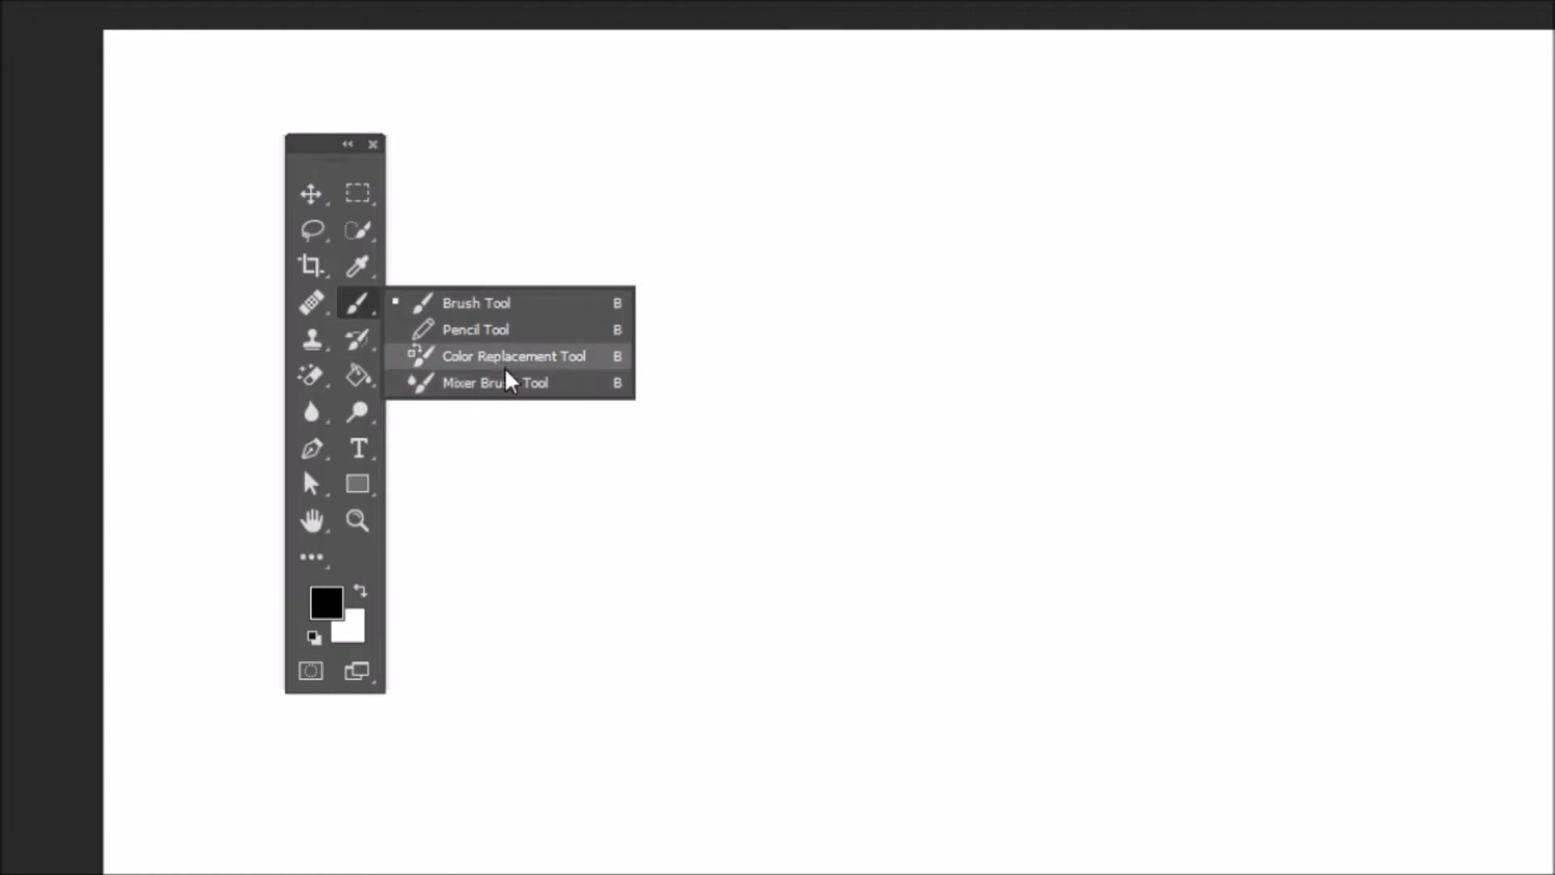
{"action": "mouse_move", "coordinate": [524, 369]}
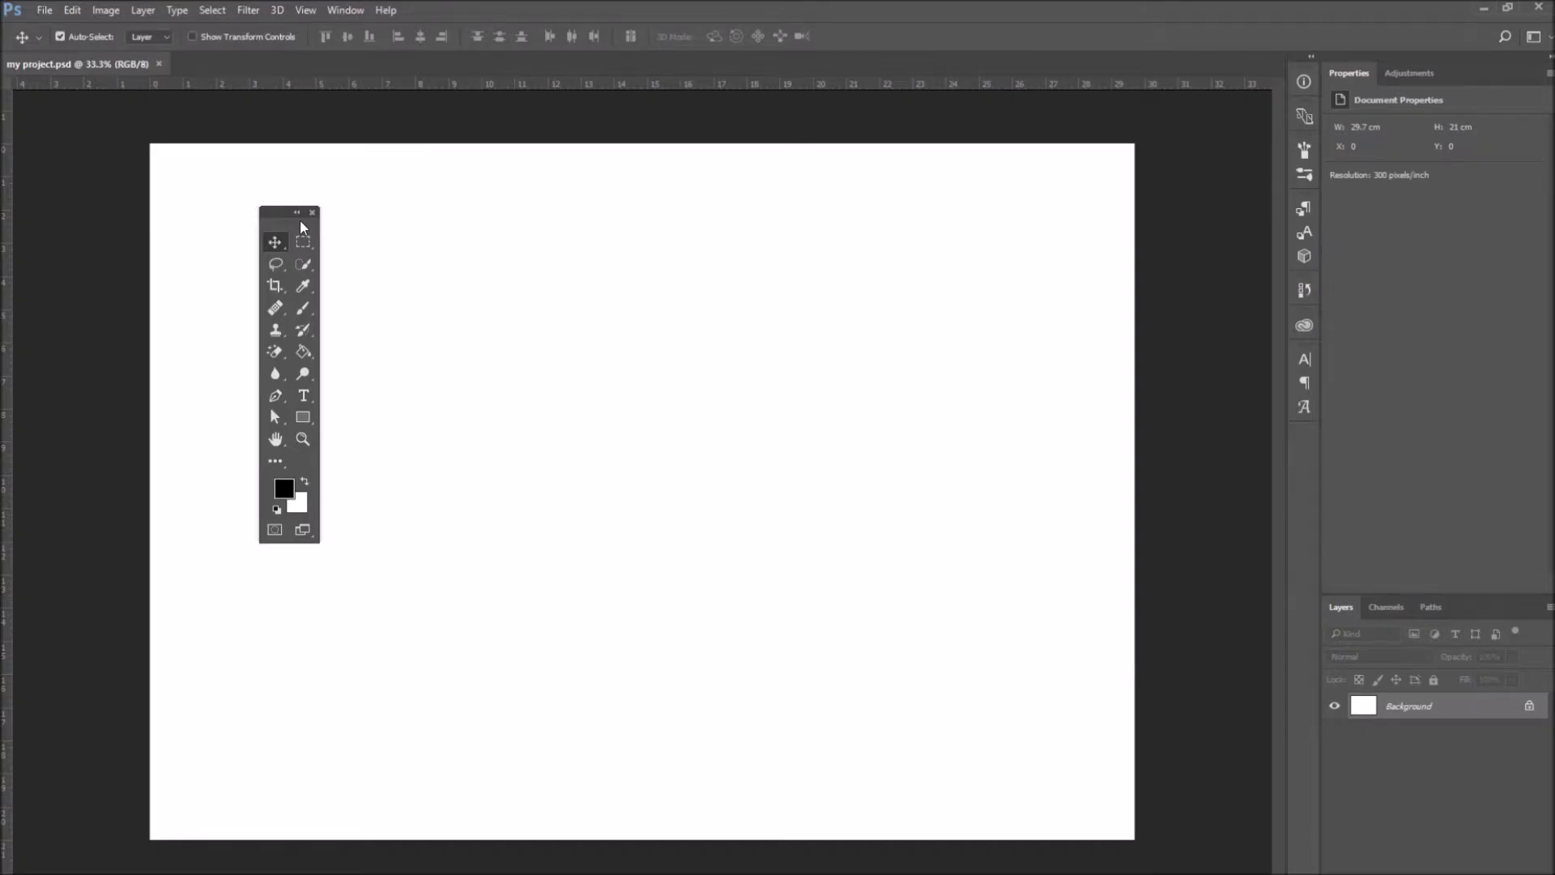
Drag the floating Tools panel to the left edge so it docks beside the canvas
{"action": "left_click_drag", "start_coordinate": [288, 213], "coordinate": [41, 124]}
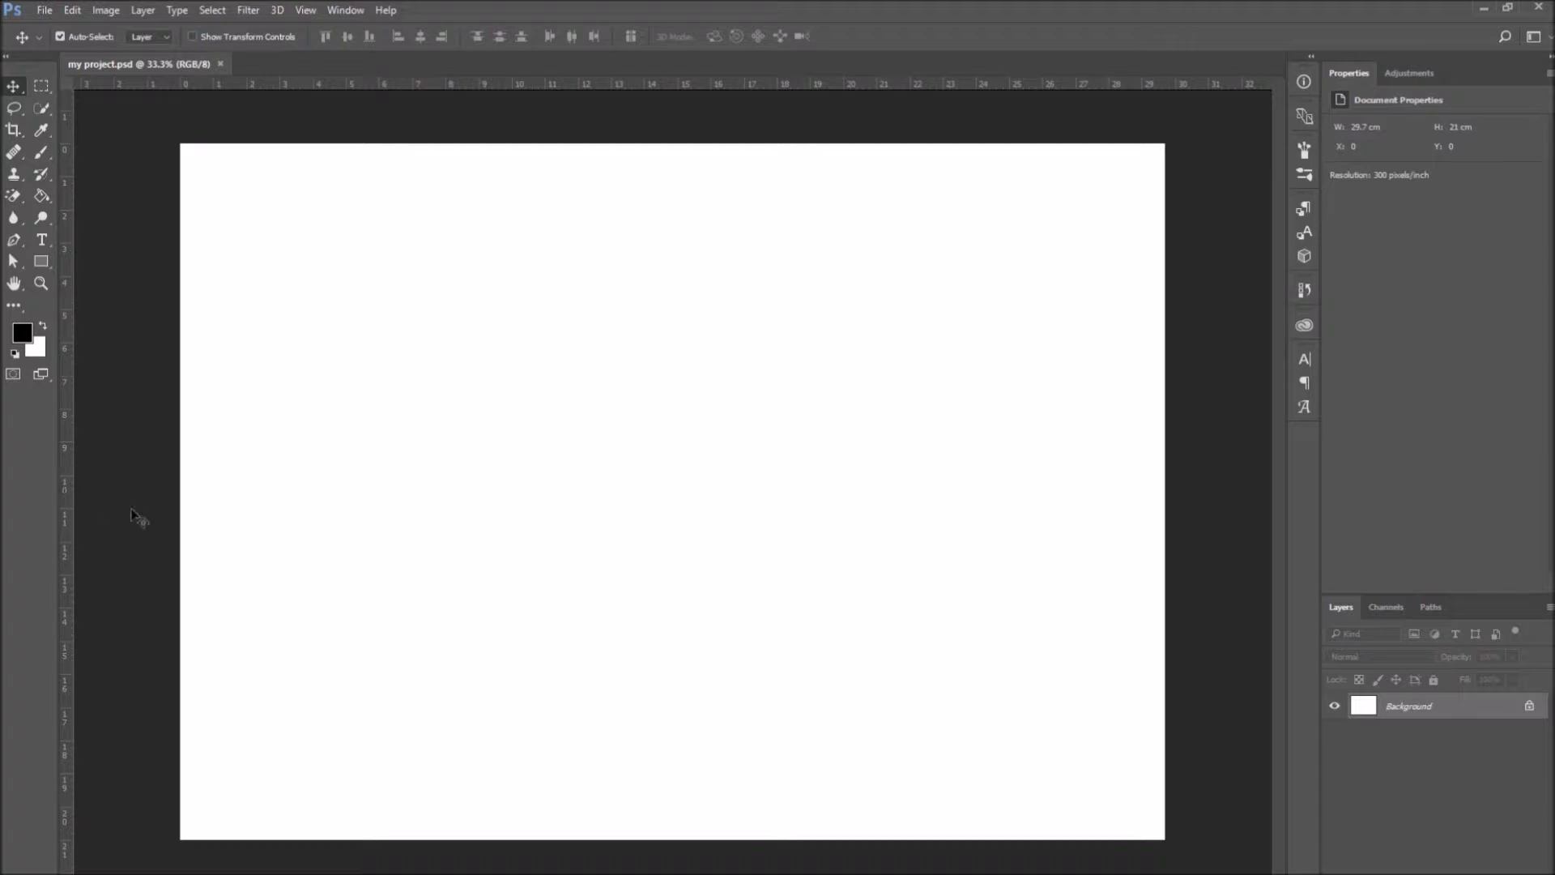
{"action": "mouse_move", "coordinate": [415, 373]}
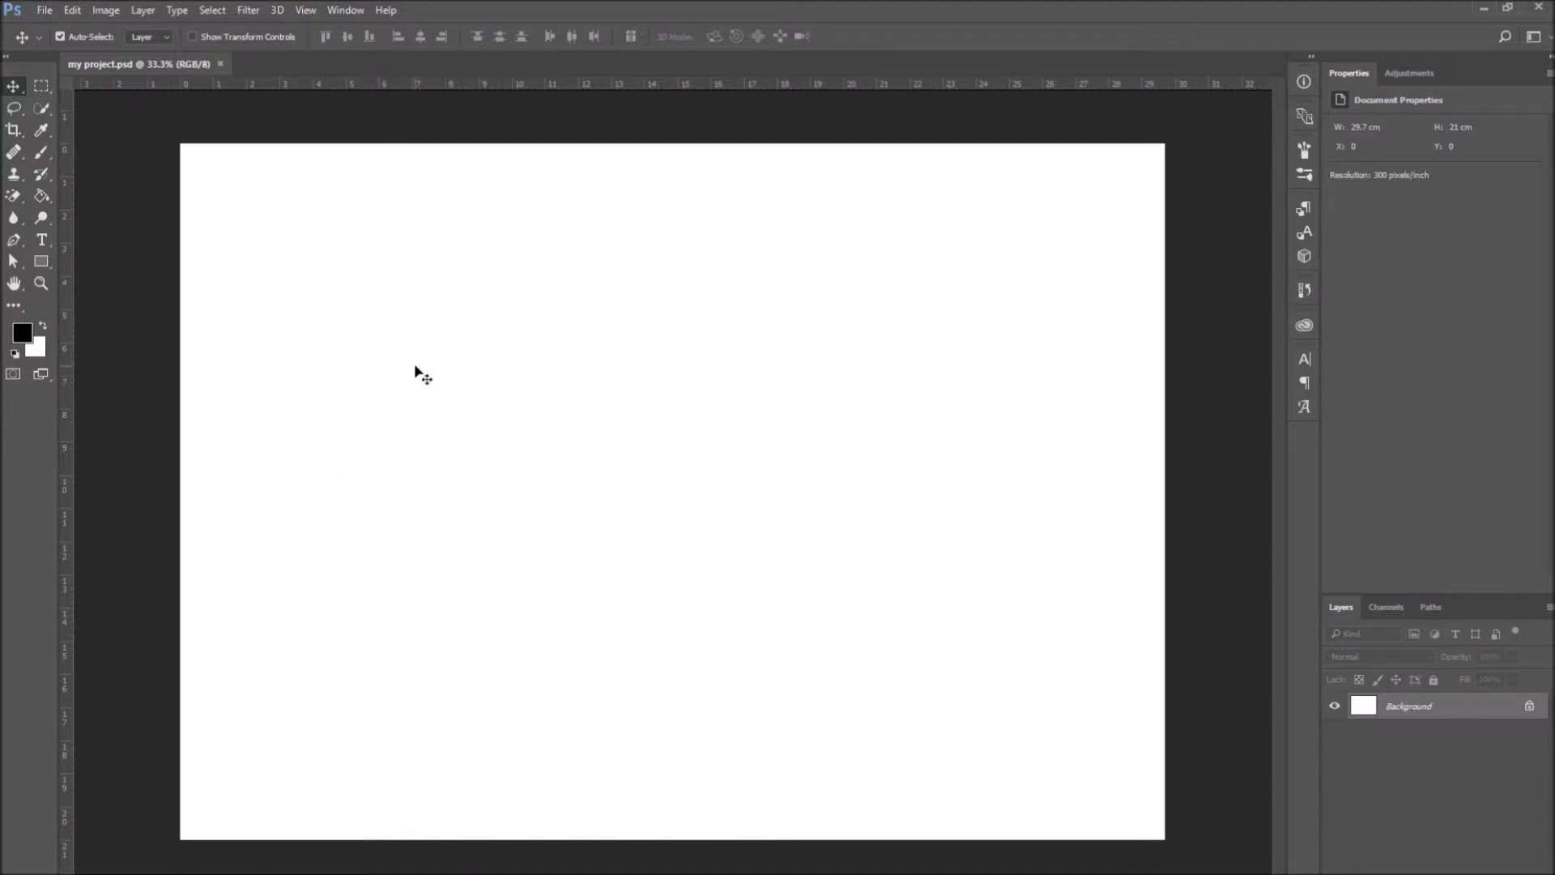
{"action": "mouse_move", "coordinate": [306, 399]}
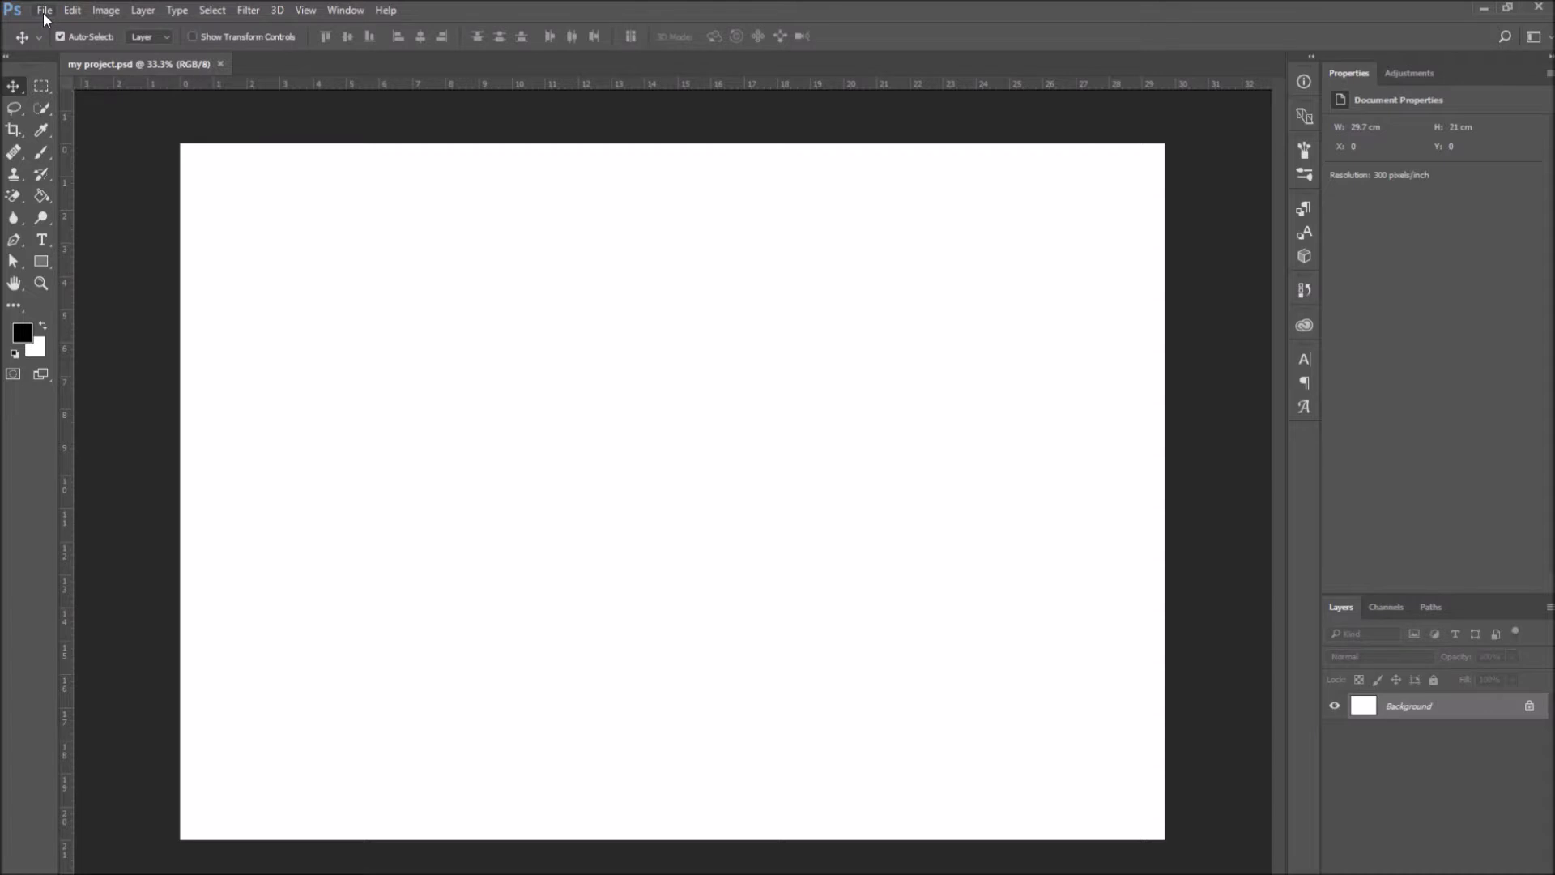
{"action": "mouse_move", "coordinate": [184, 22]}
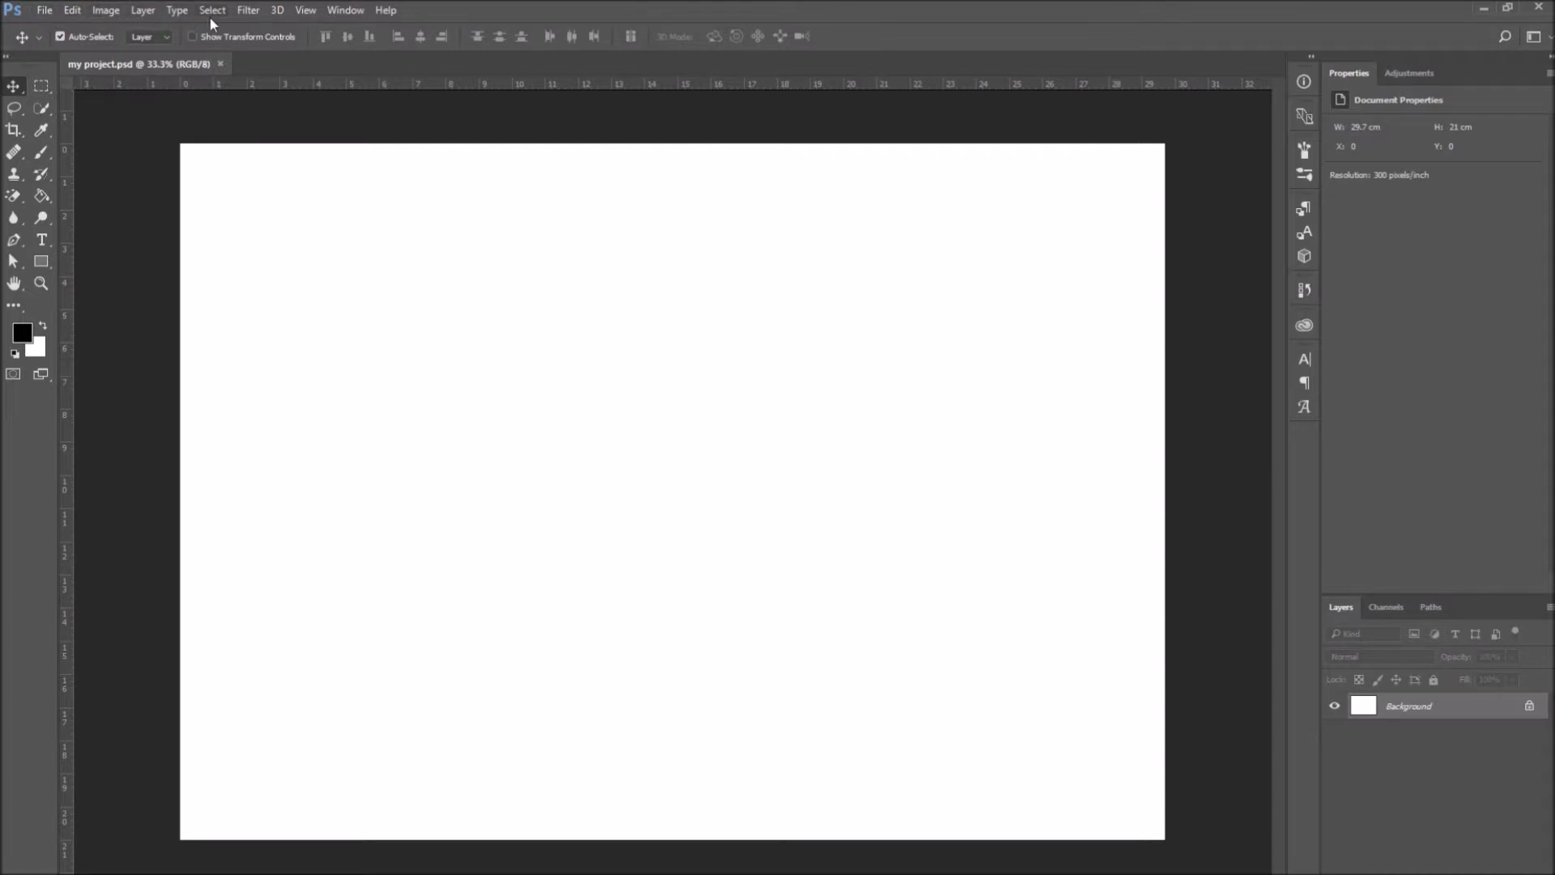
{"action": "mouse_move", "coordinate": [419, 18]}
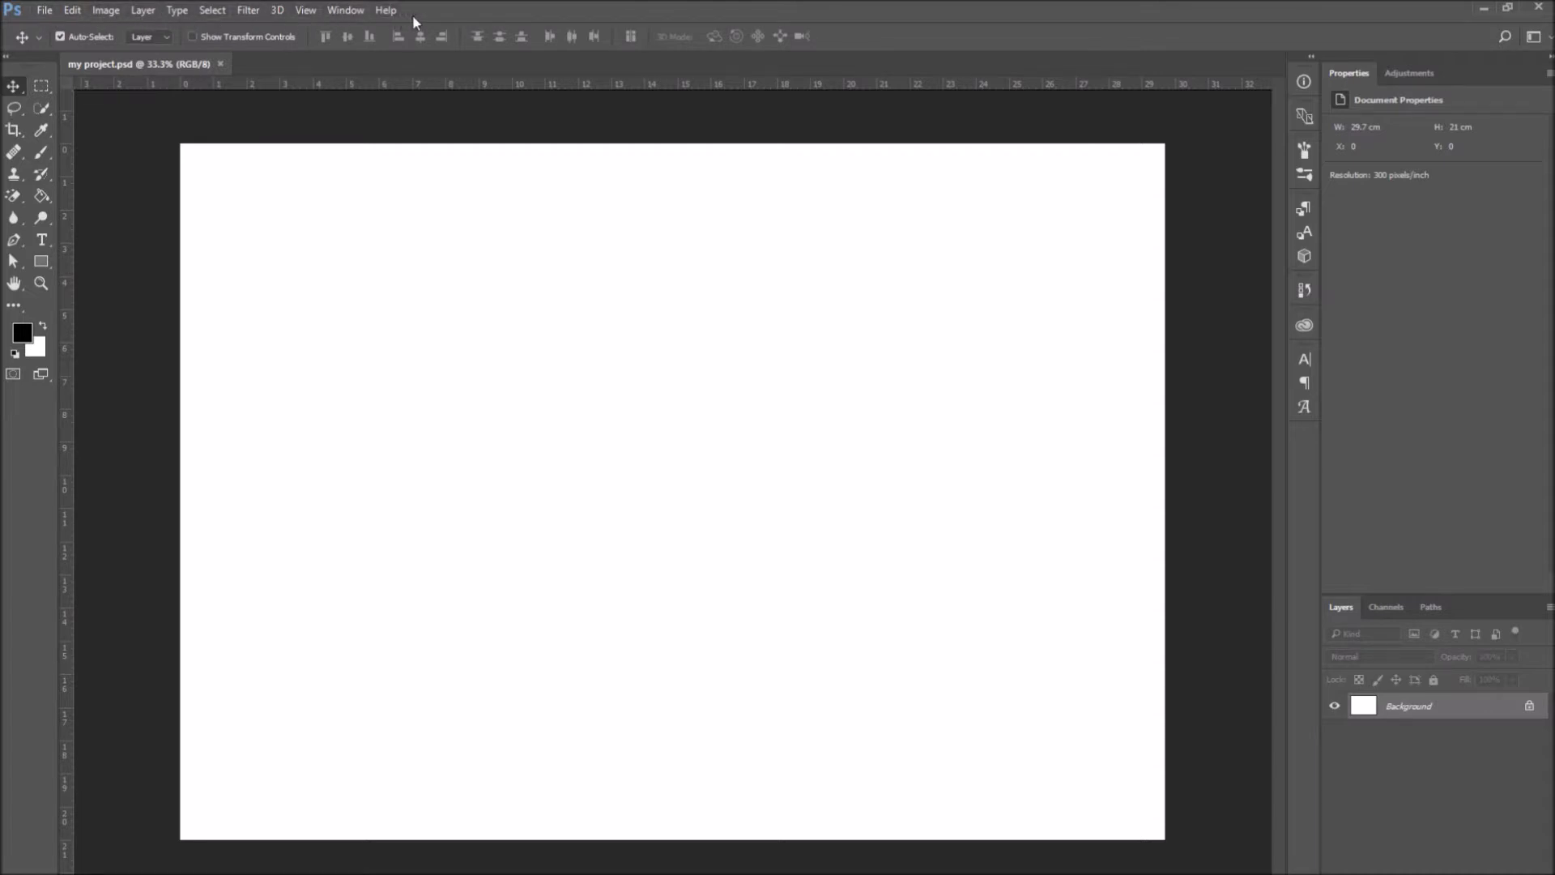
{"action": "mouse_move", "coordinate": [443, 18]}
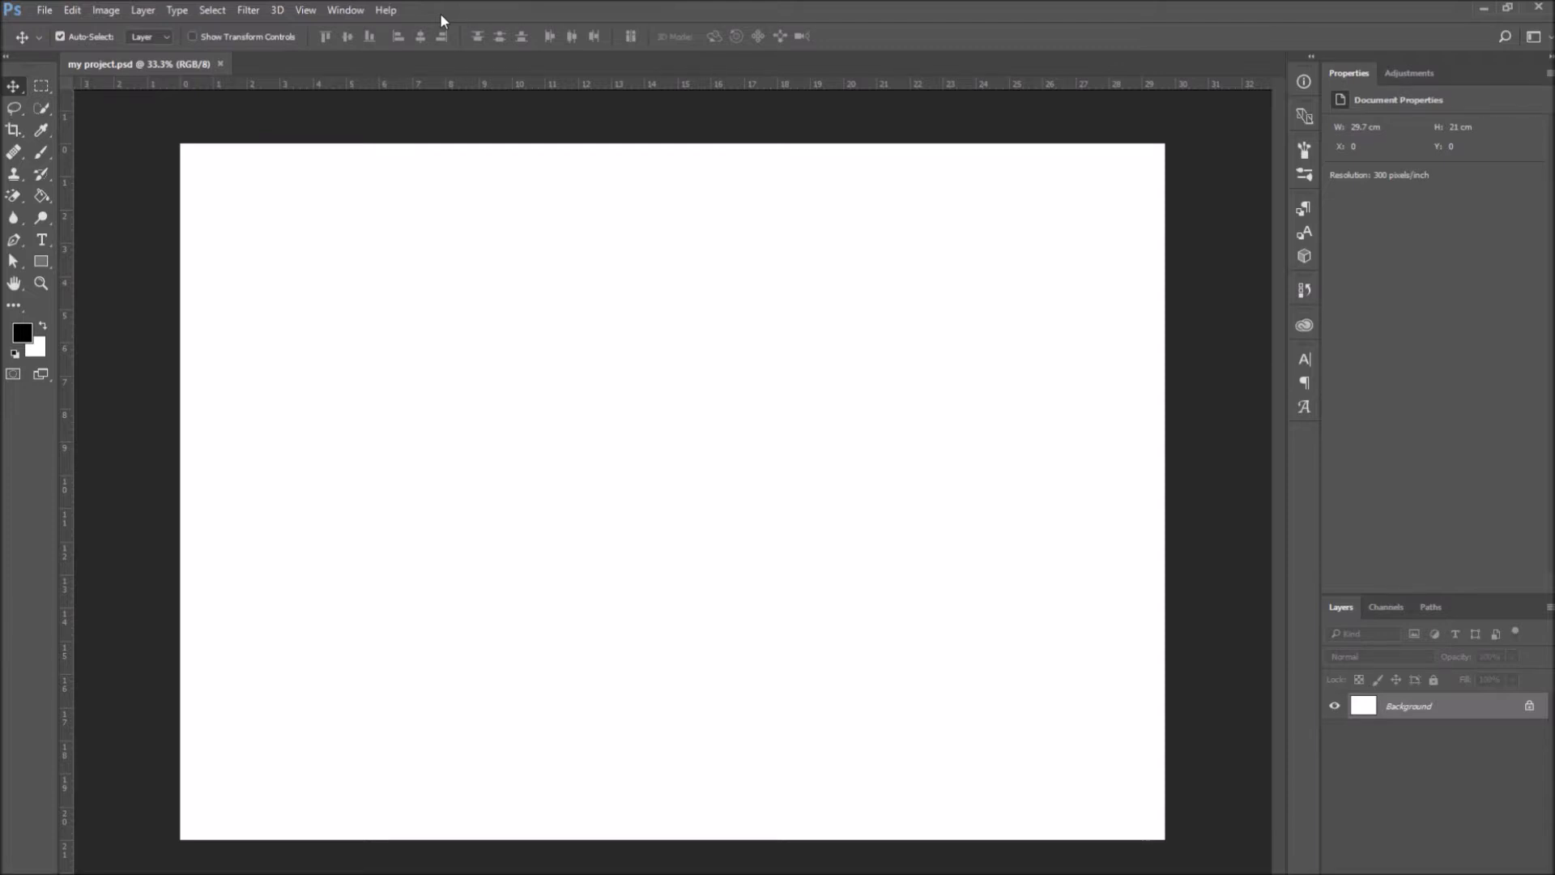
{"action": "left_click", "coordinate": [46, 9]}
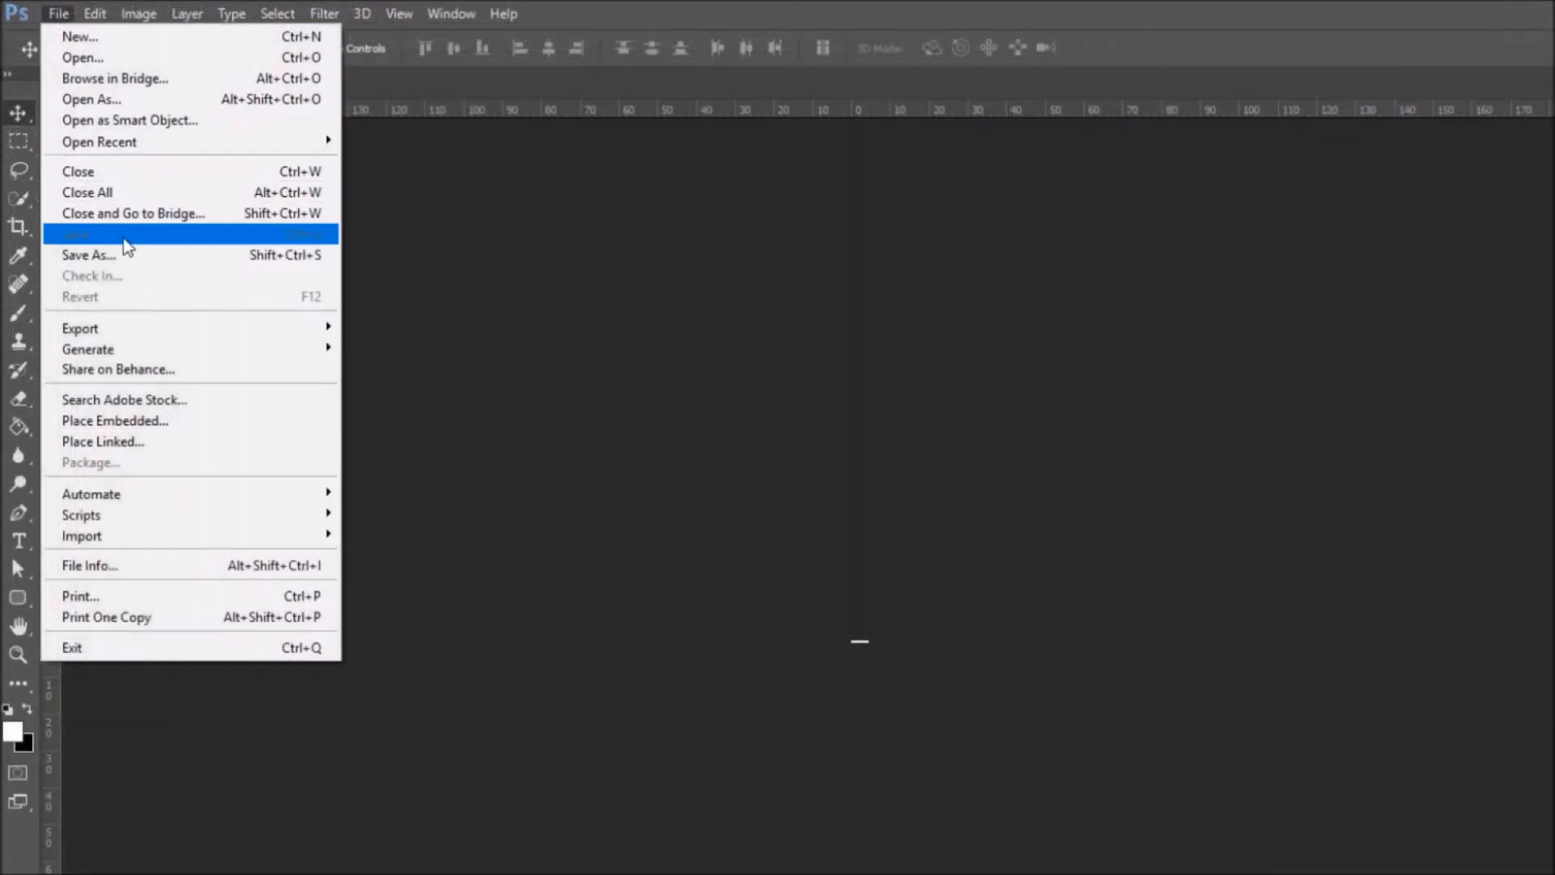
{"action": "left_click", "coordinate": [95, 14]}
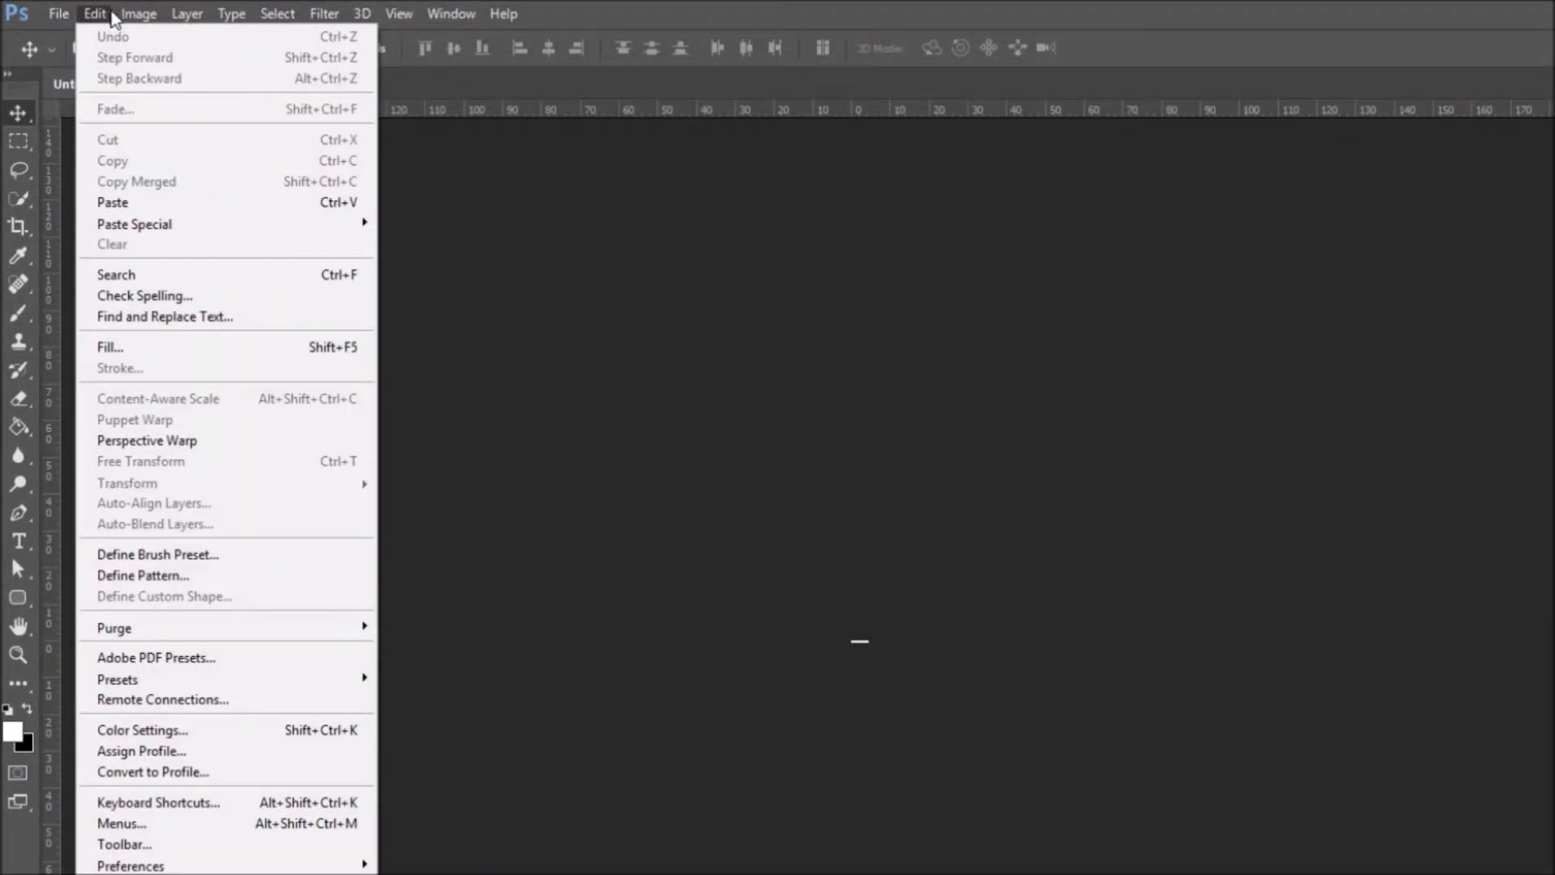
{"action": "left_click", "coordinate": [277, 14]}
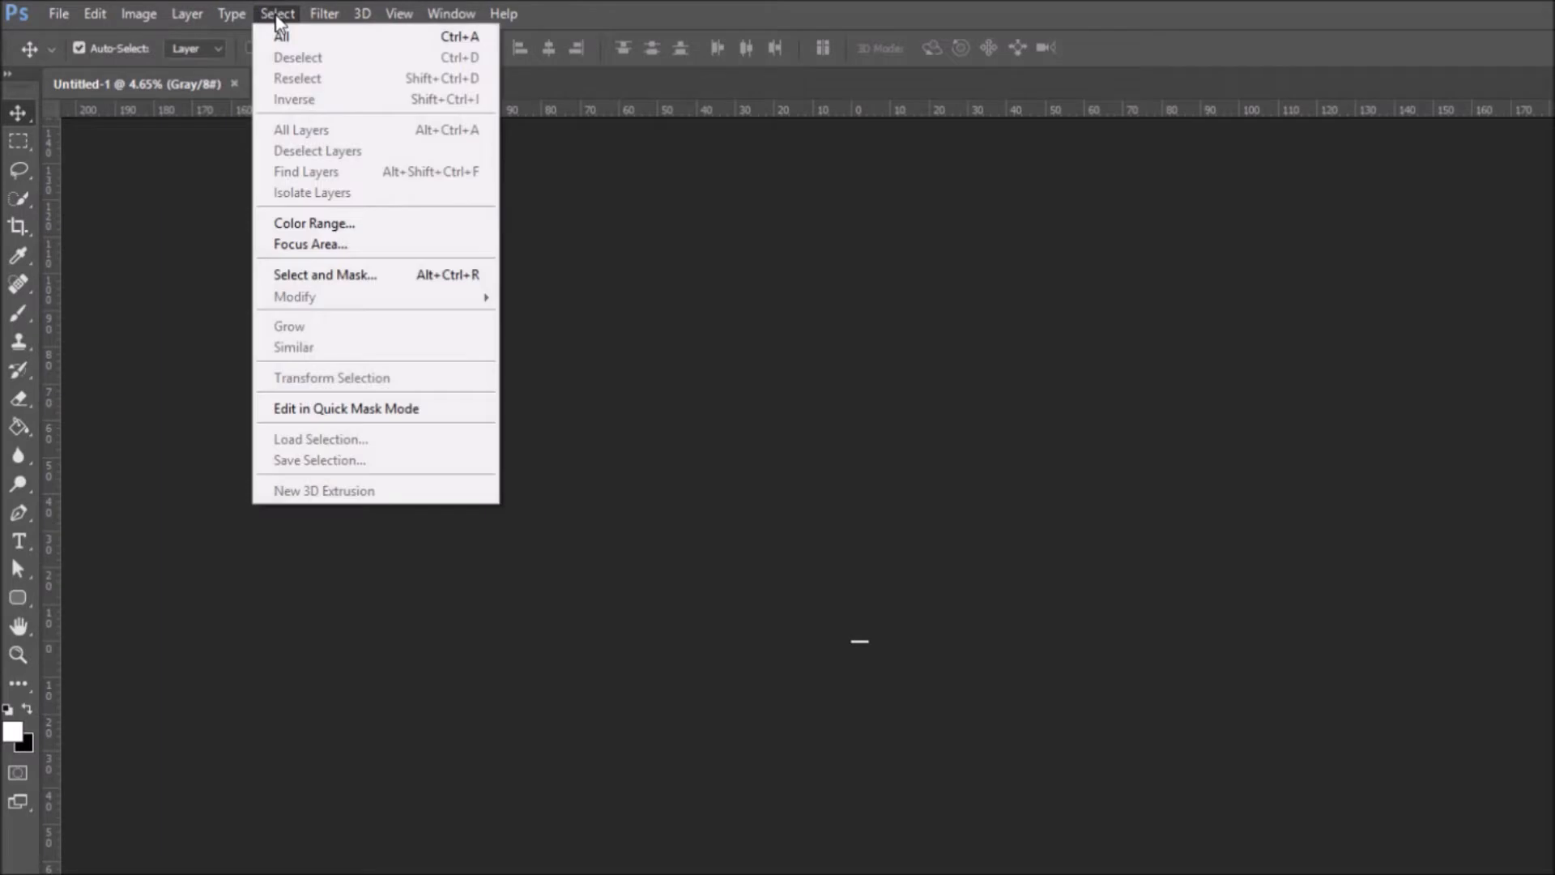
{"action": "left_click", "coordinate": [450, 14]}
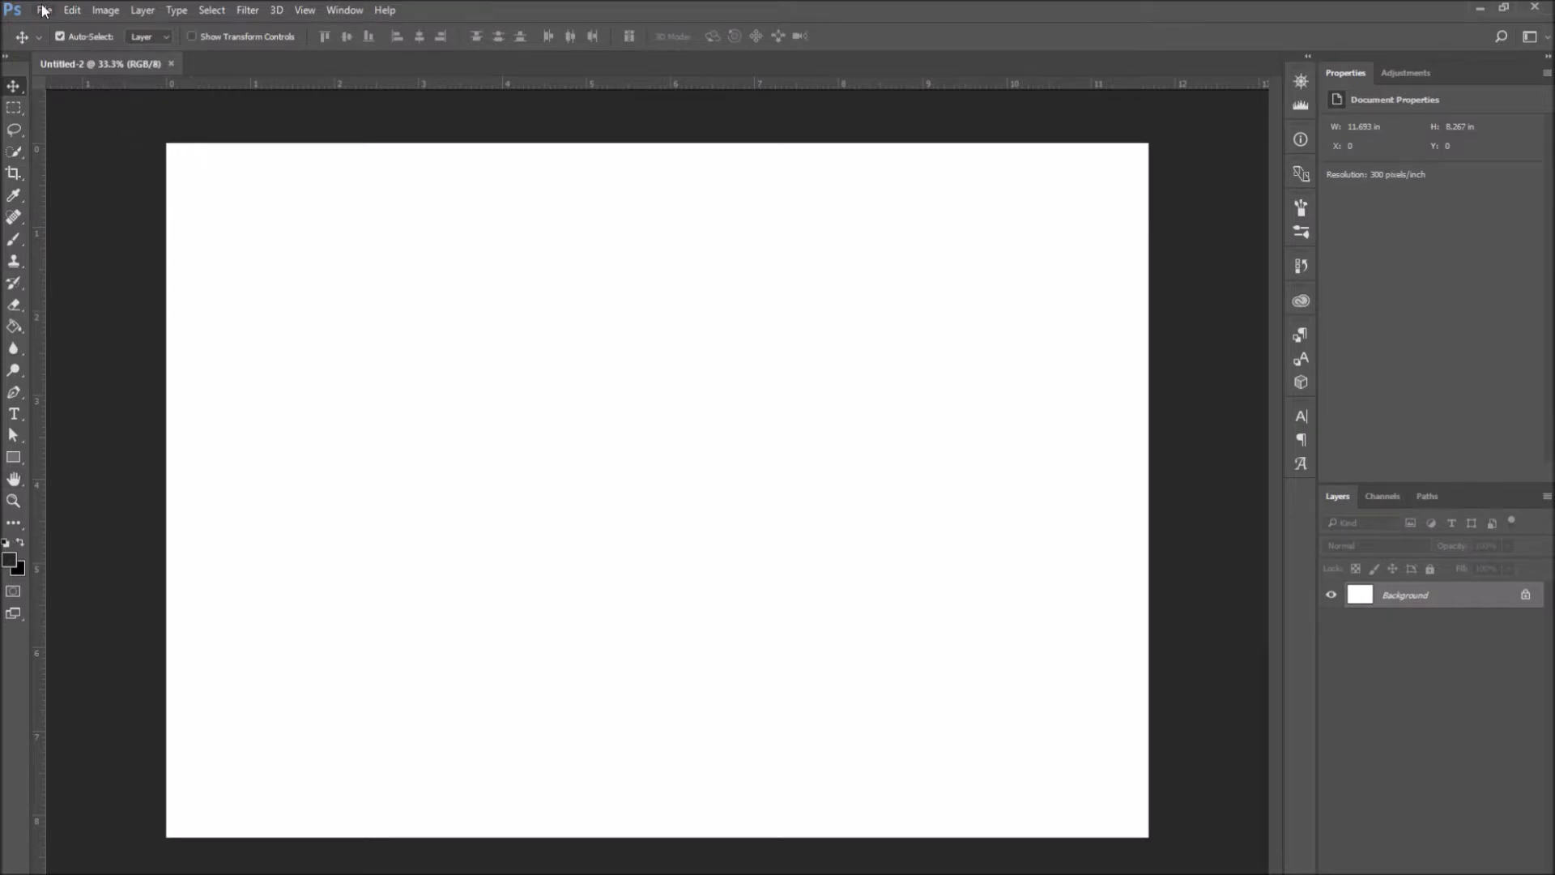
{"action": "mouse_move", "coordinate": [1309, 141]}
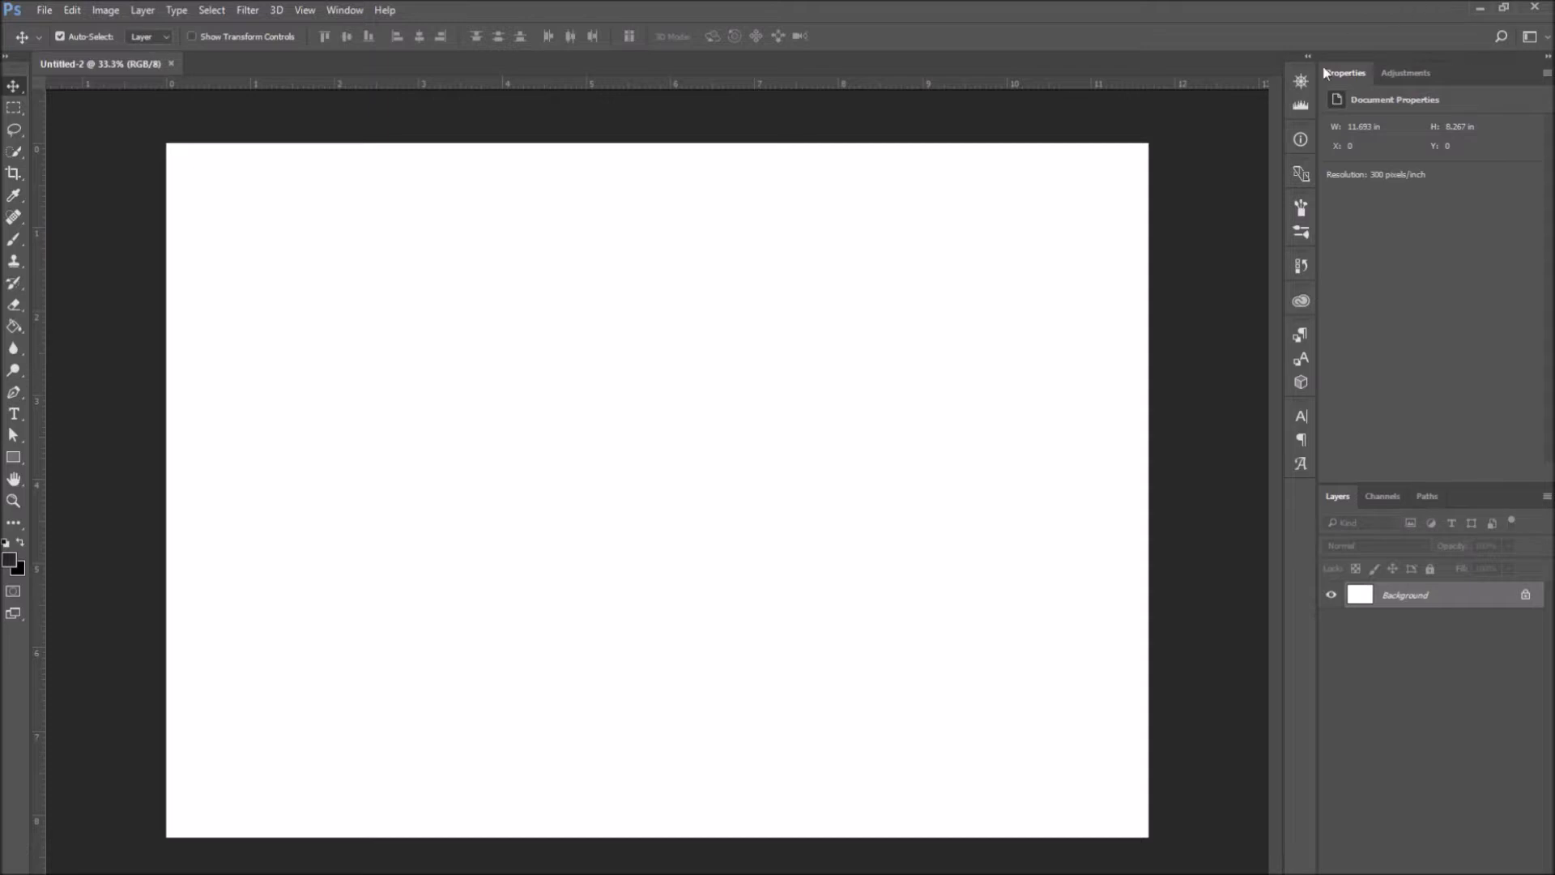
{"action": "mouse_move", "coordinate": [1372, 64]}
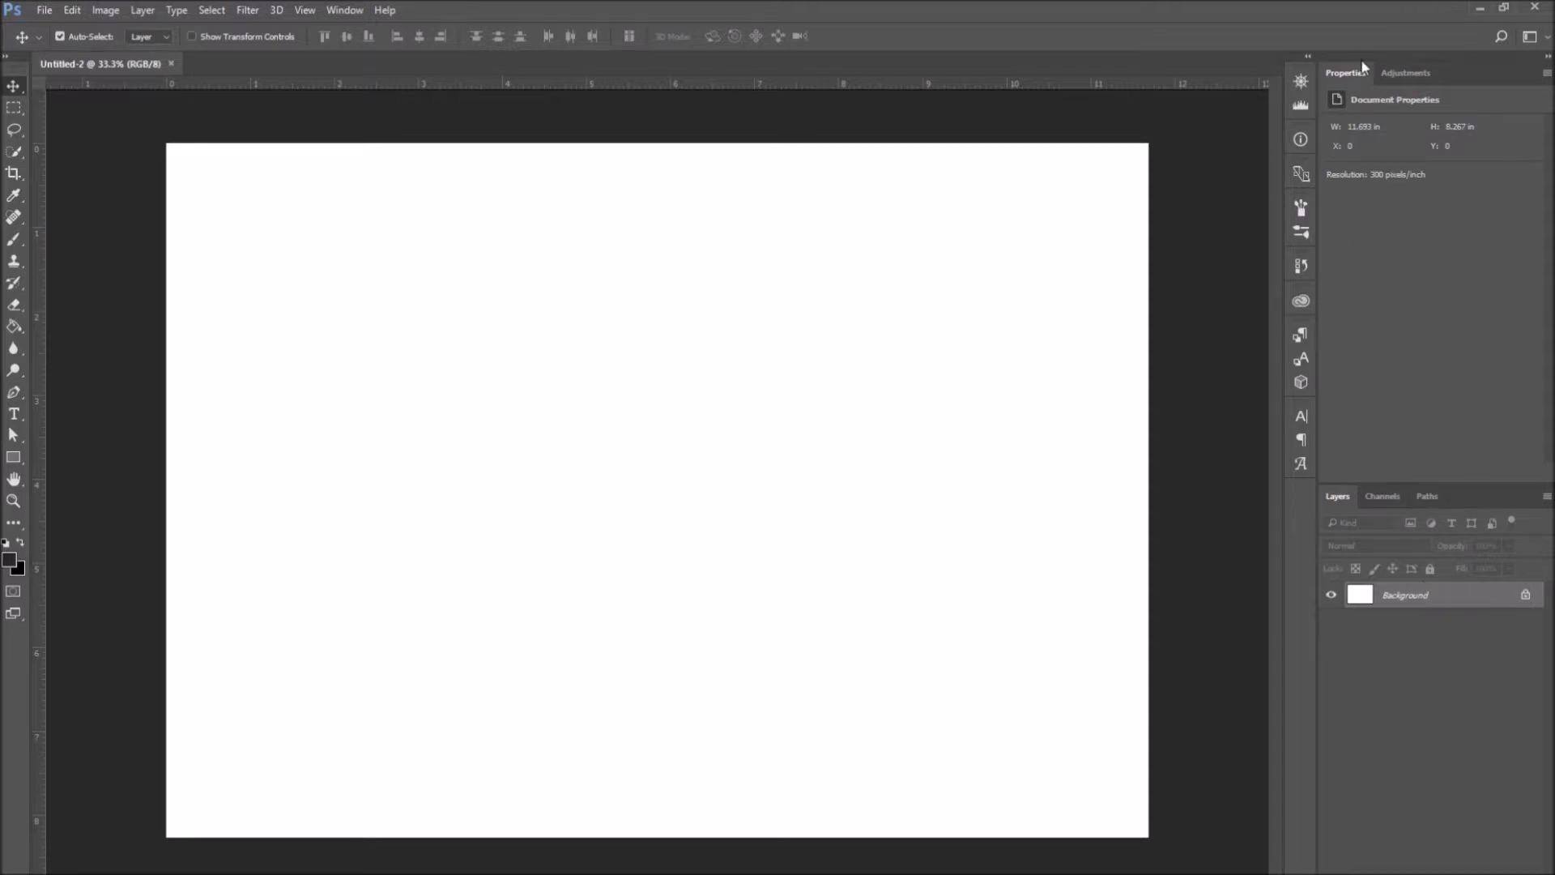
{"action": "mouse_move", "coordinate": [1408, 335]}
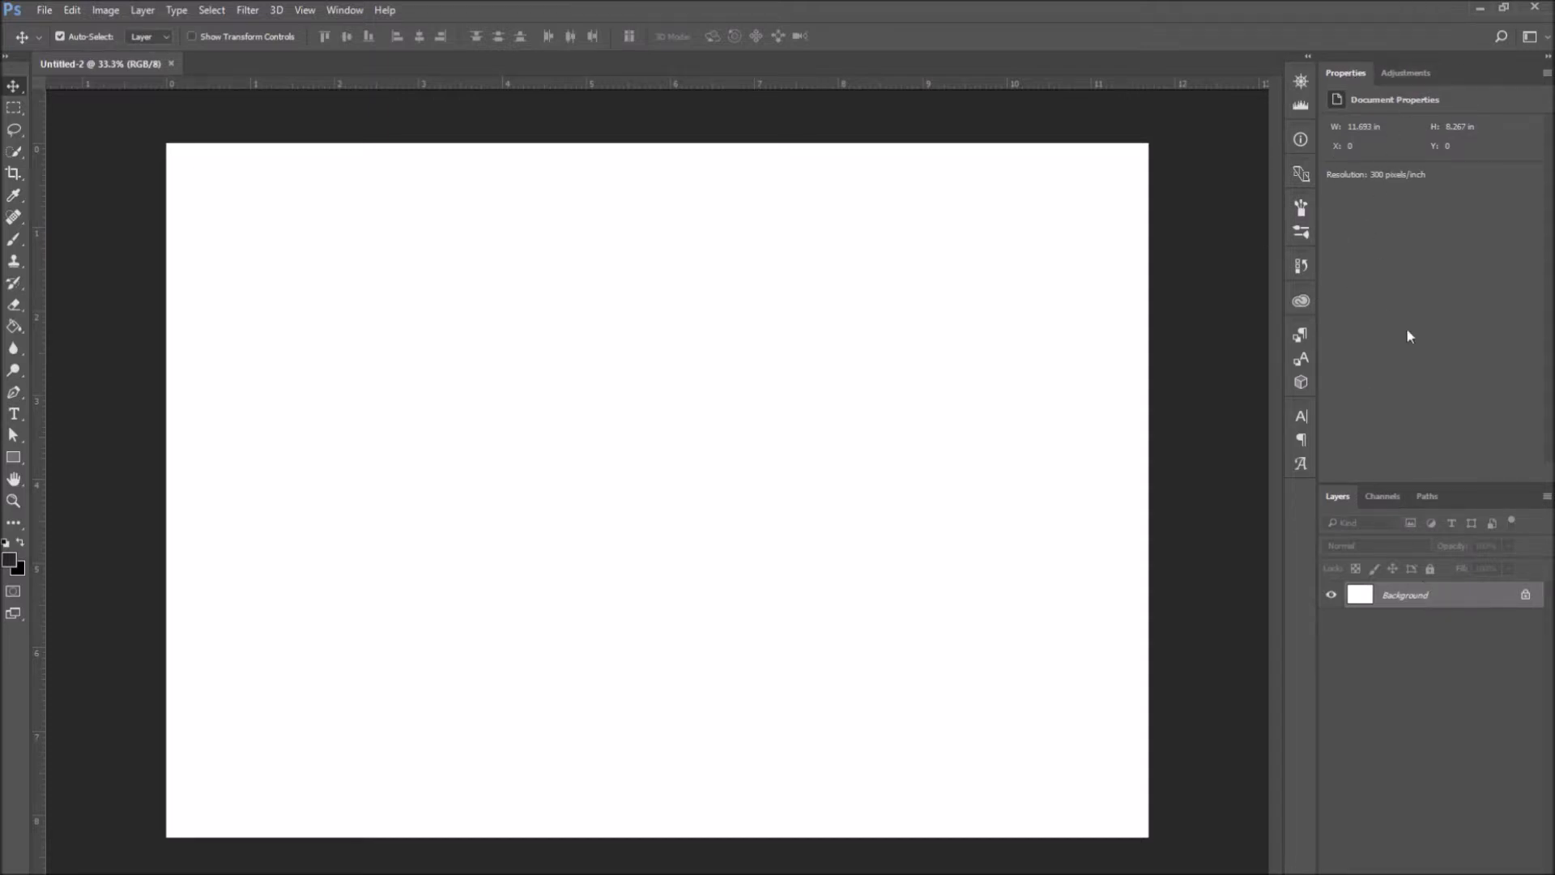
{"action": "mouse_move", "coordinate": [1459, 536]}
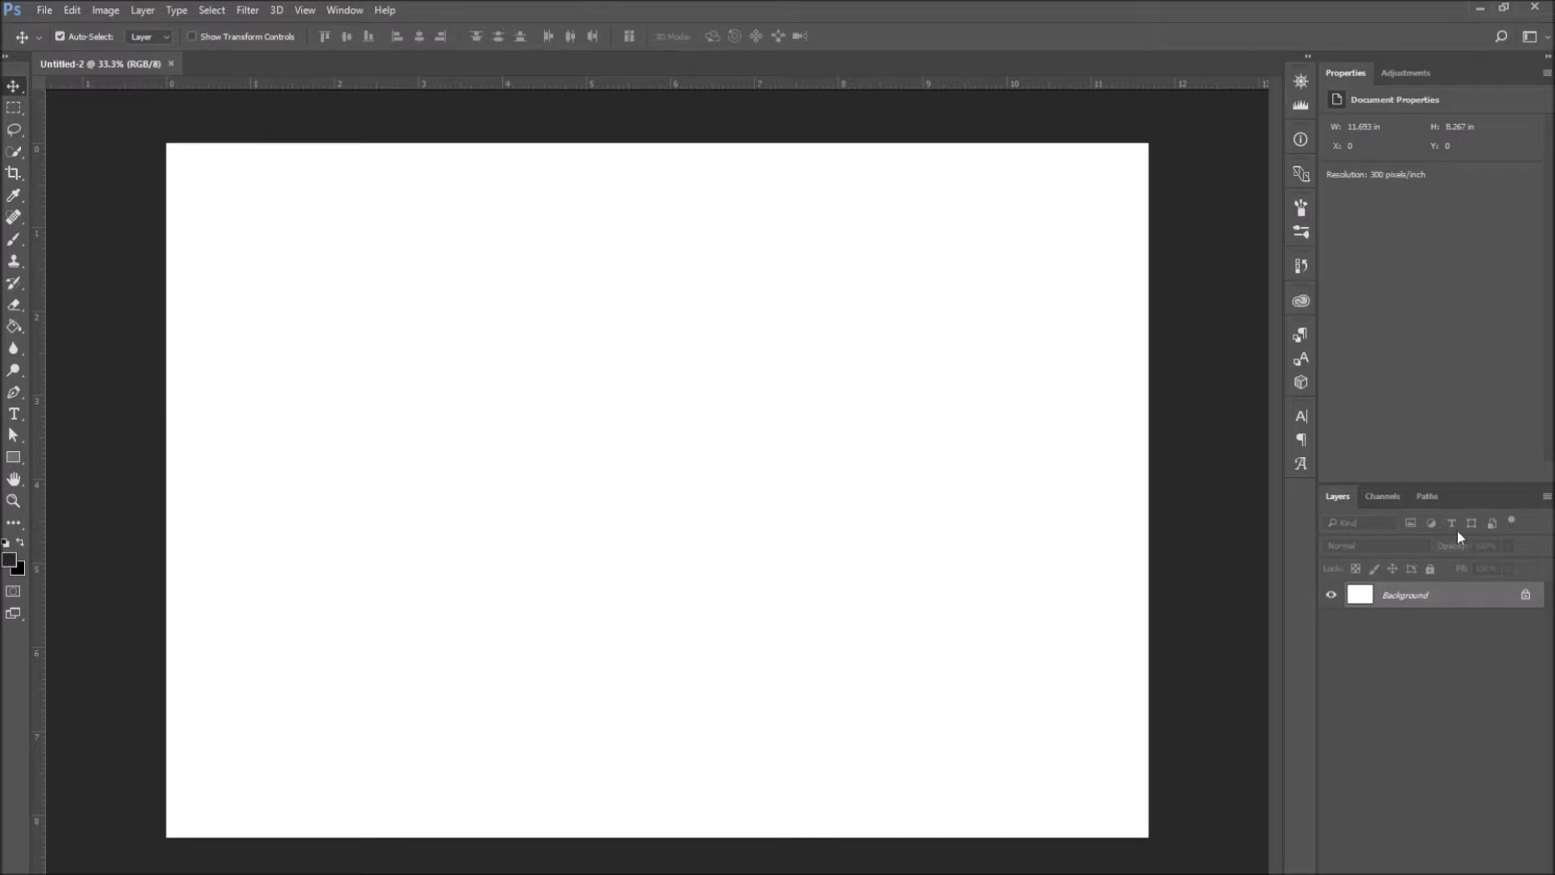
{"action": "mouse_move", "coordinate": [1361, 91]}
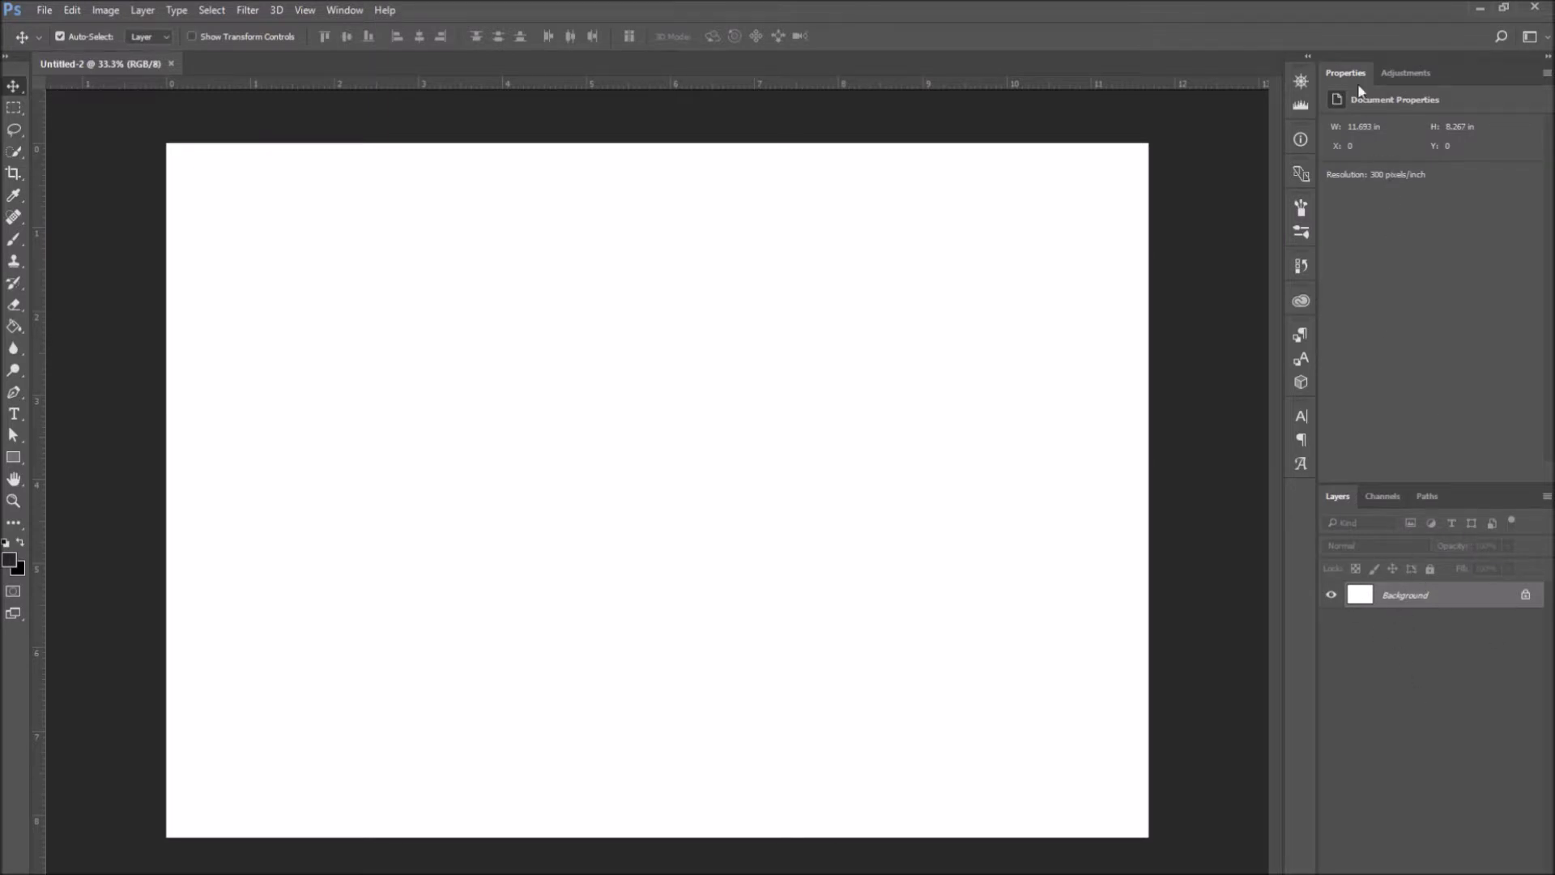
{"action": "mouse_move", "coordinate": [1374, 77]}
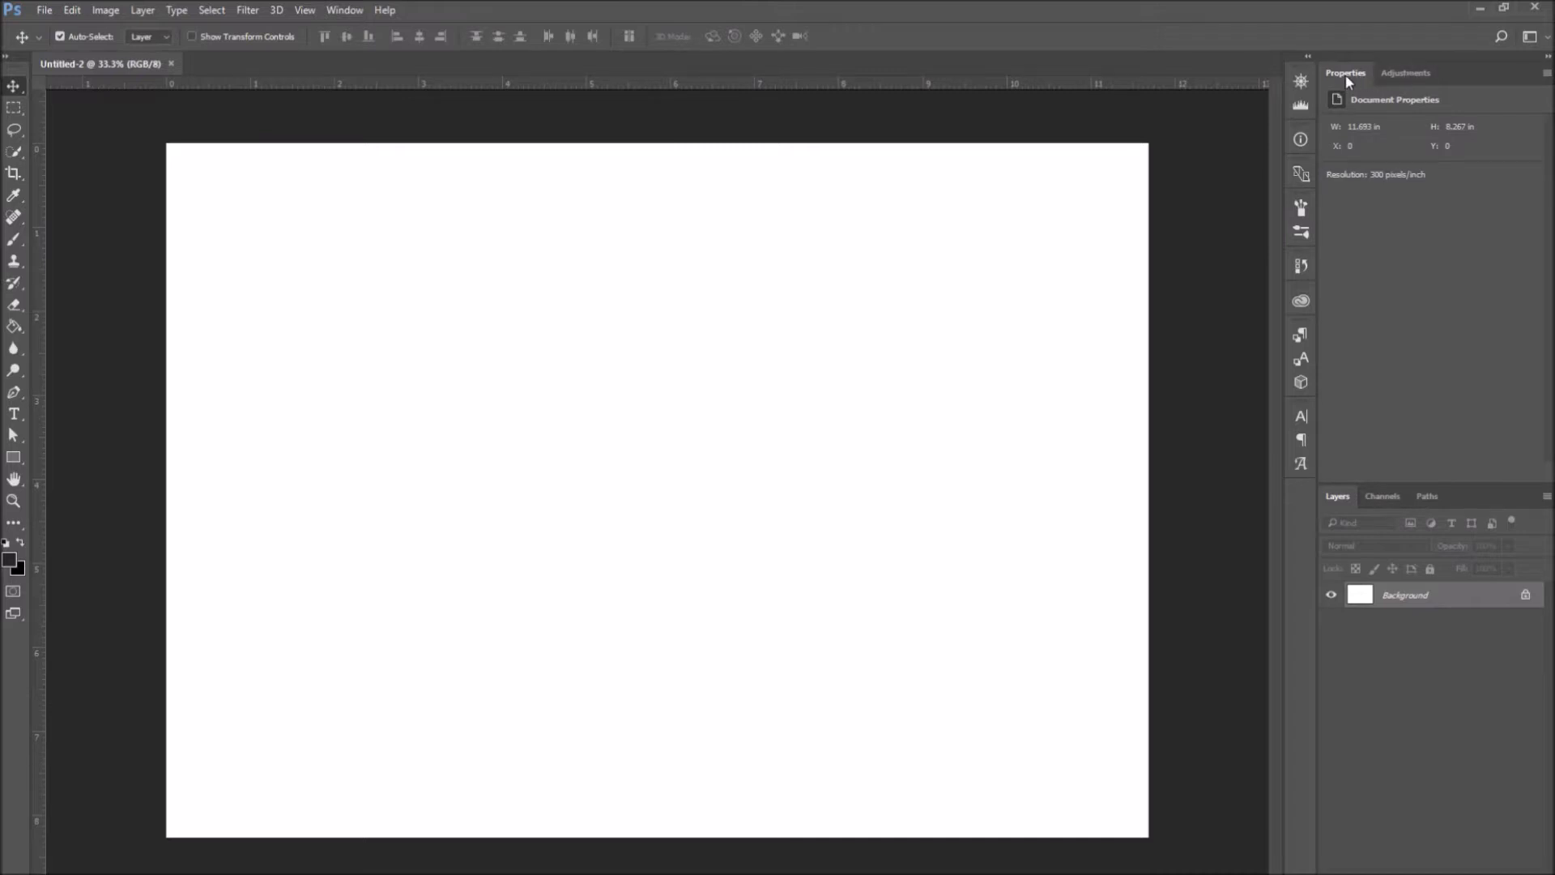
{"action": "left_click", "coordinate": [1407, 73]}
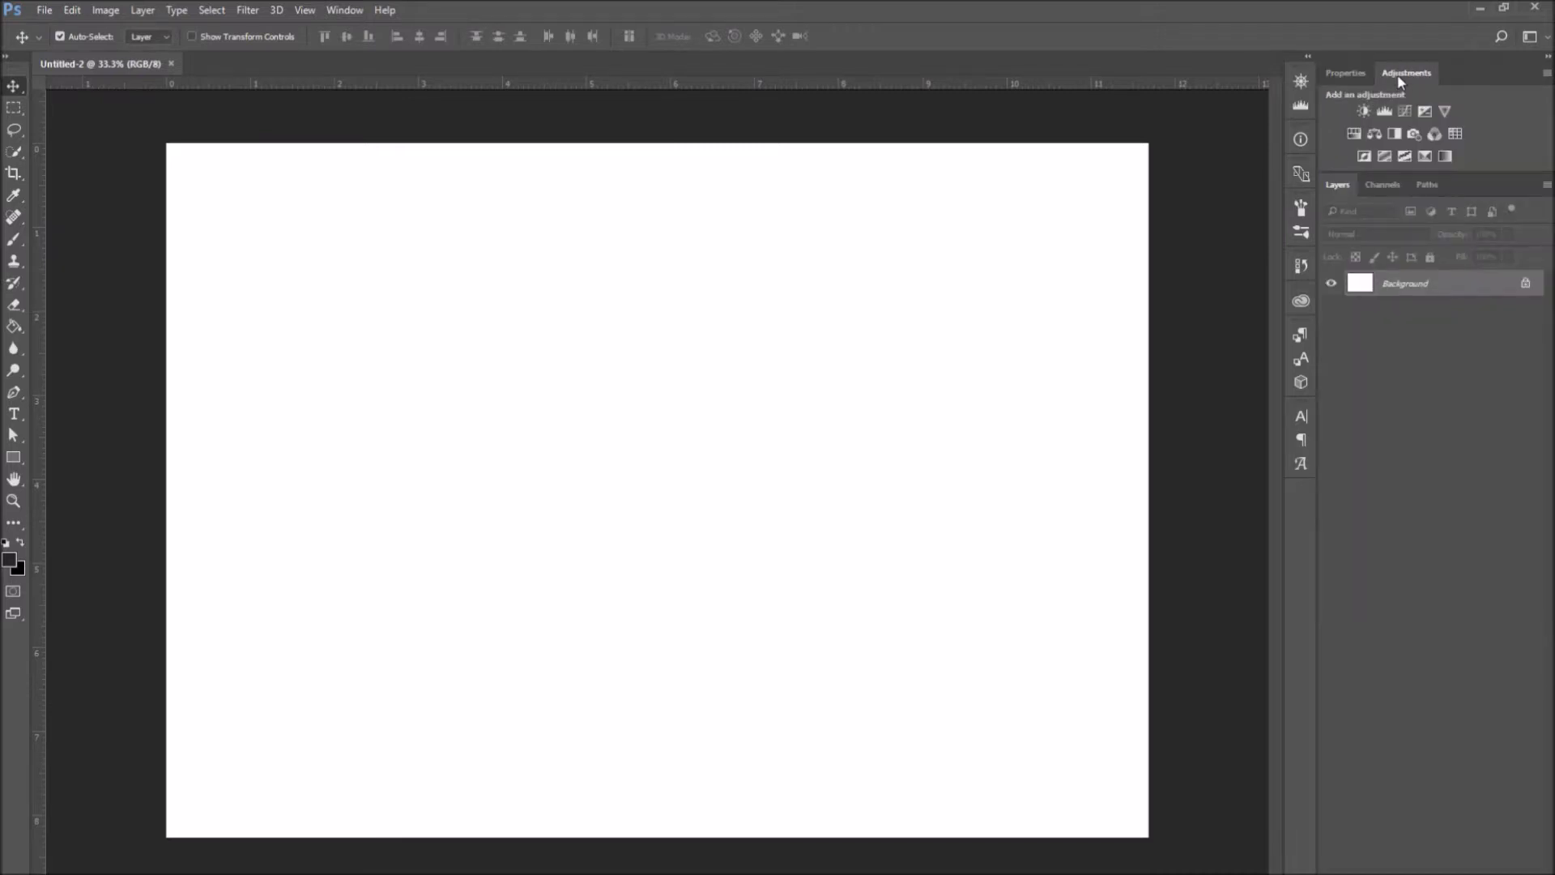
{"action": "left_click", "coordinate": [1344, 72]}
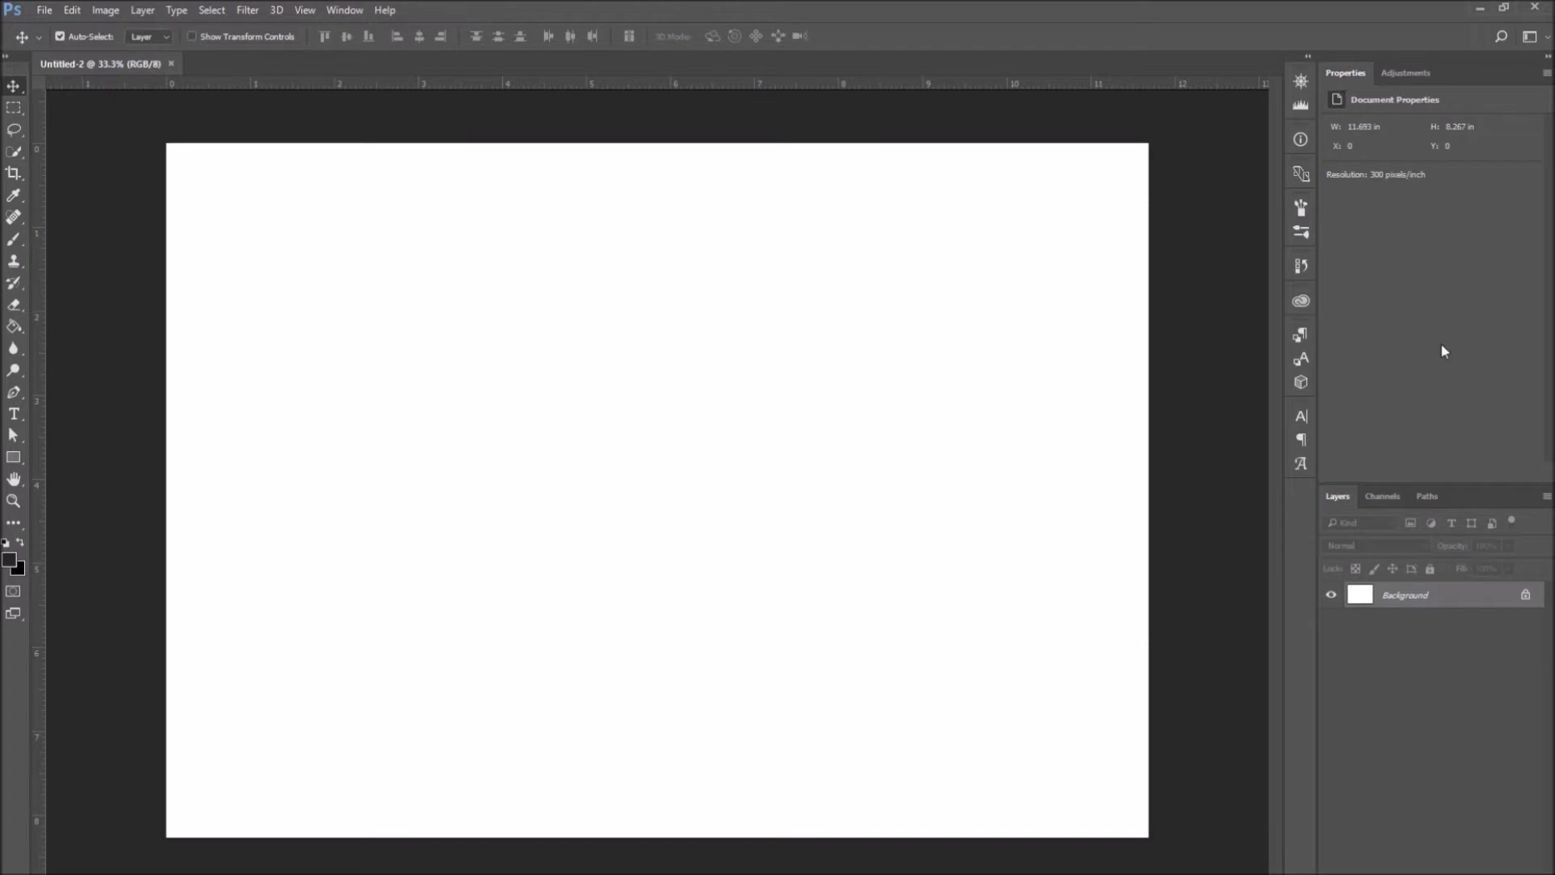
{"action": "mouse_move", "coordinate": [1354, 507]}
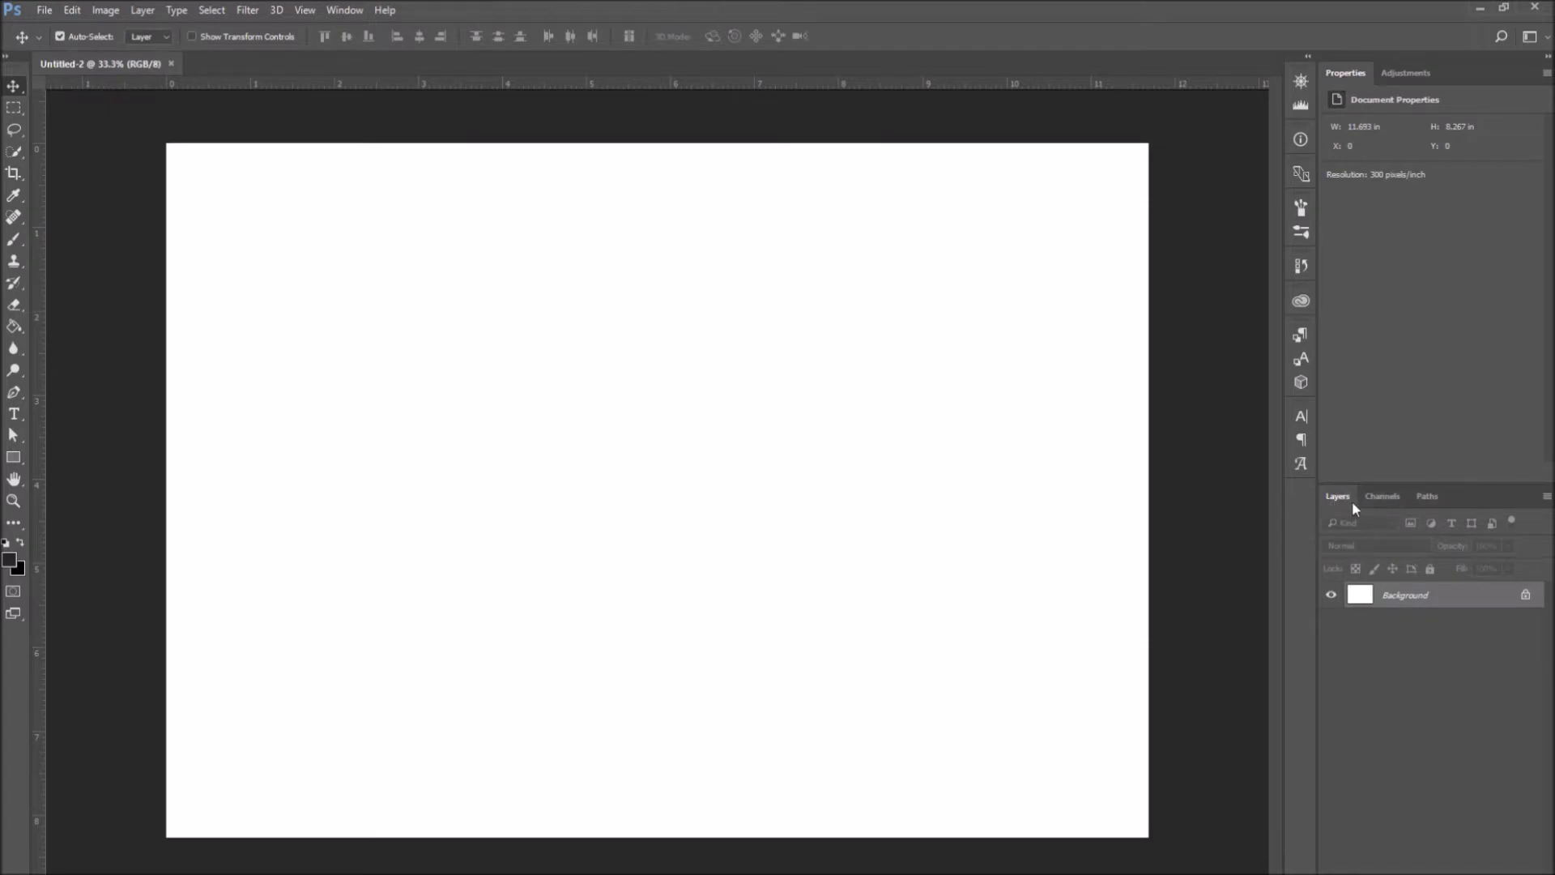
{"action": "left_click", "coordinate": [1383, 496]}
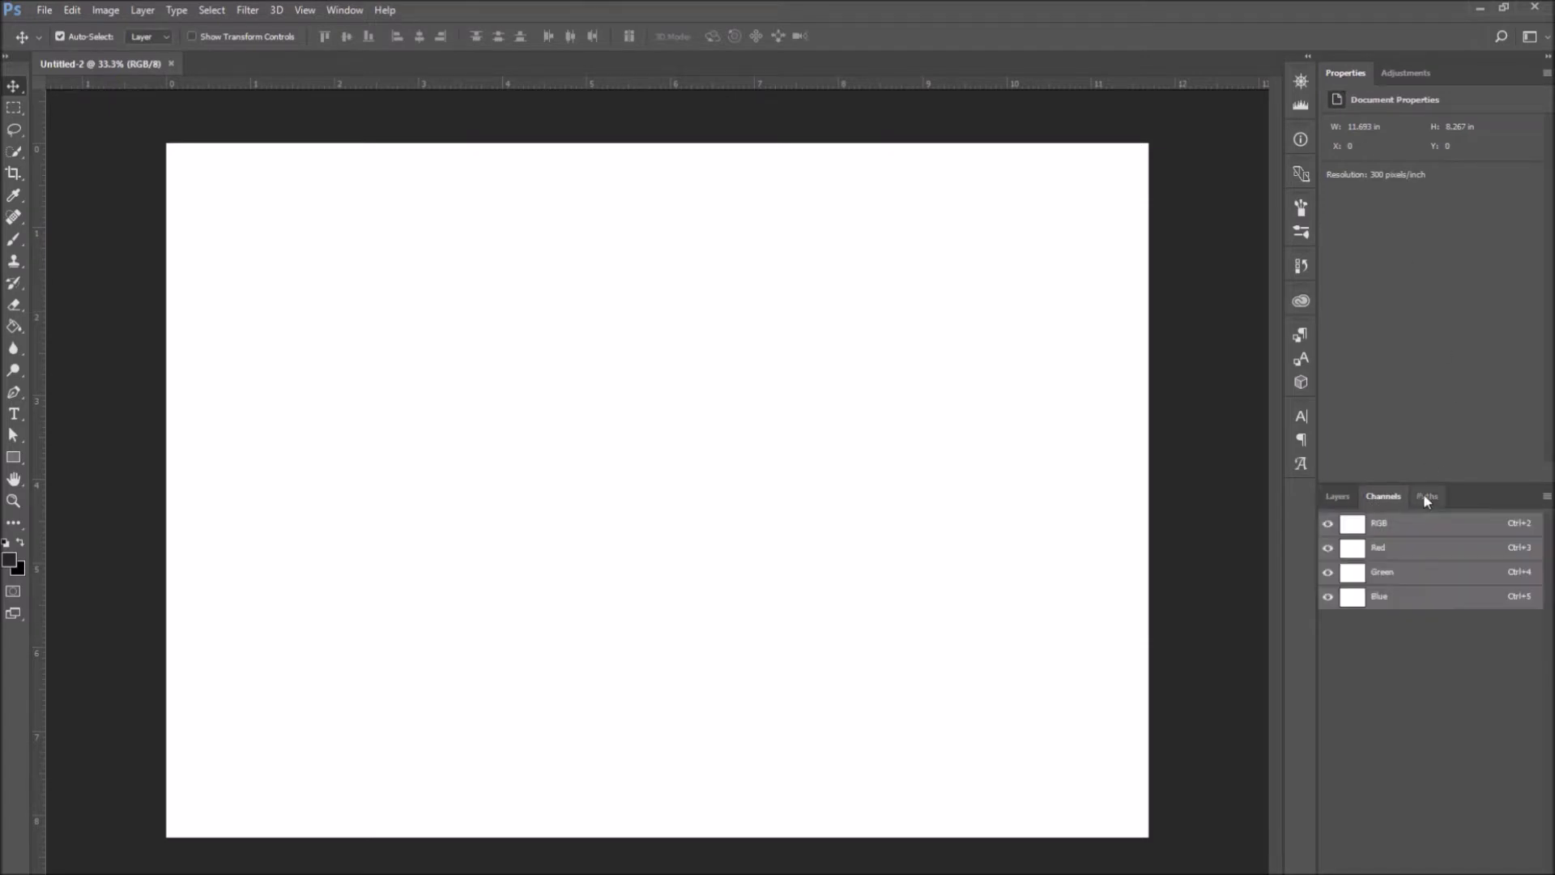
{"action": "left_click", "coordinate": [1337, 496]}
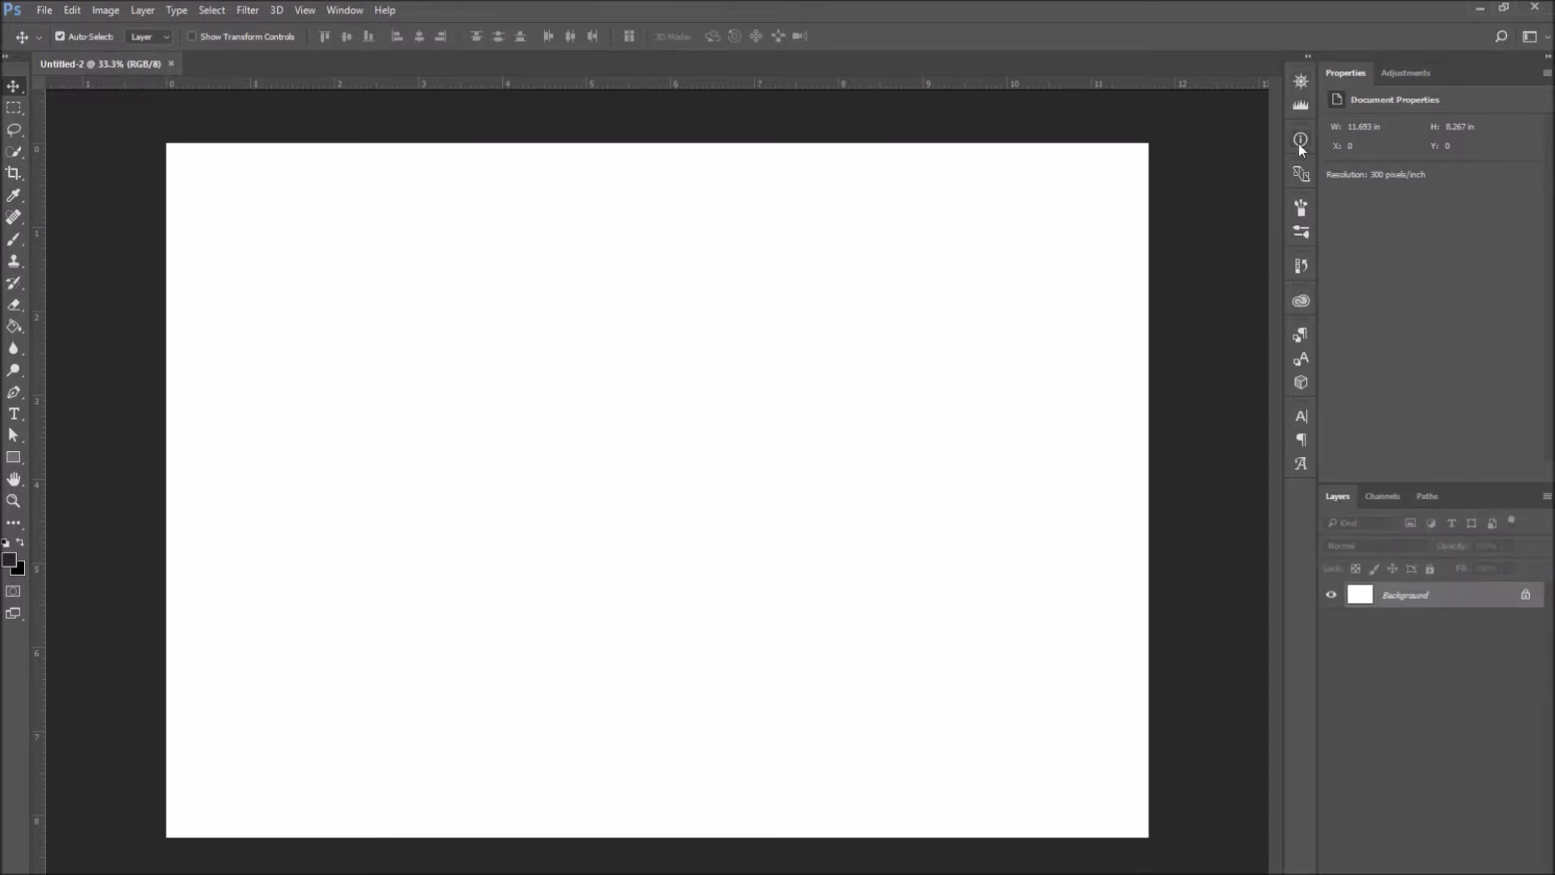
{"action": "mouse_move", "coordinate": [1305, 473]}
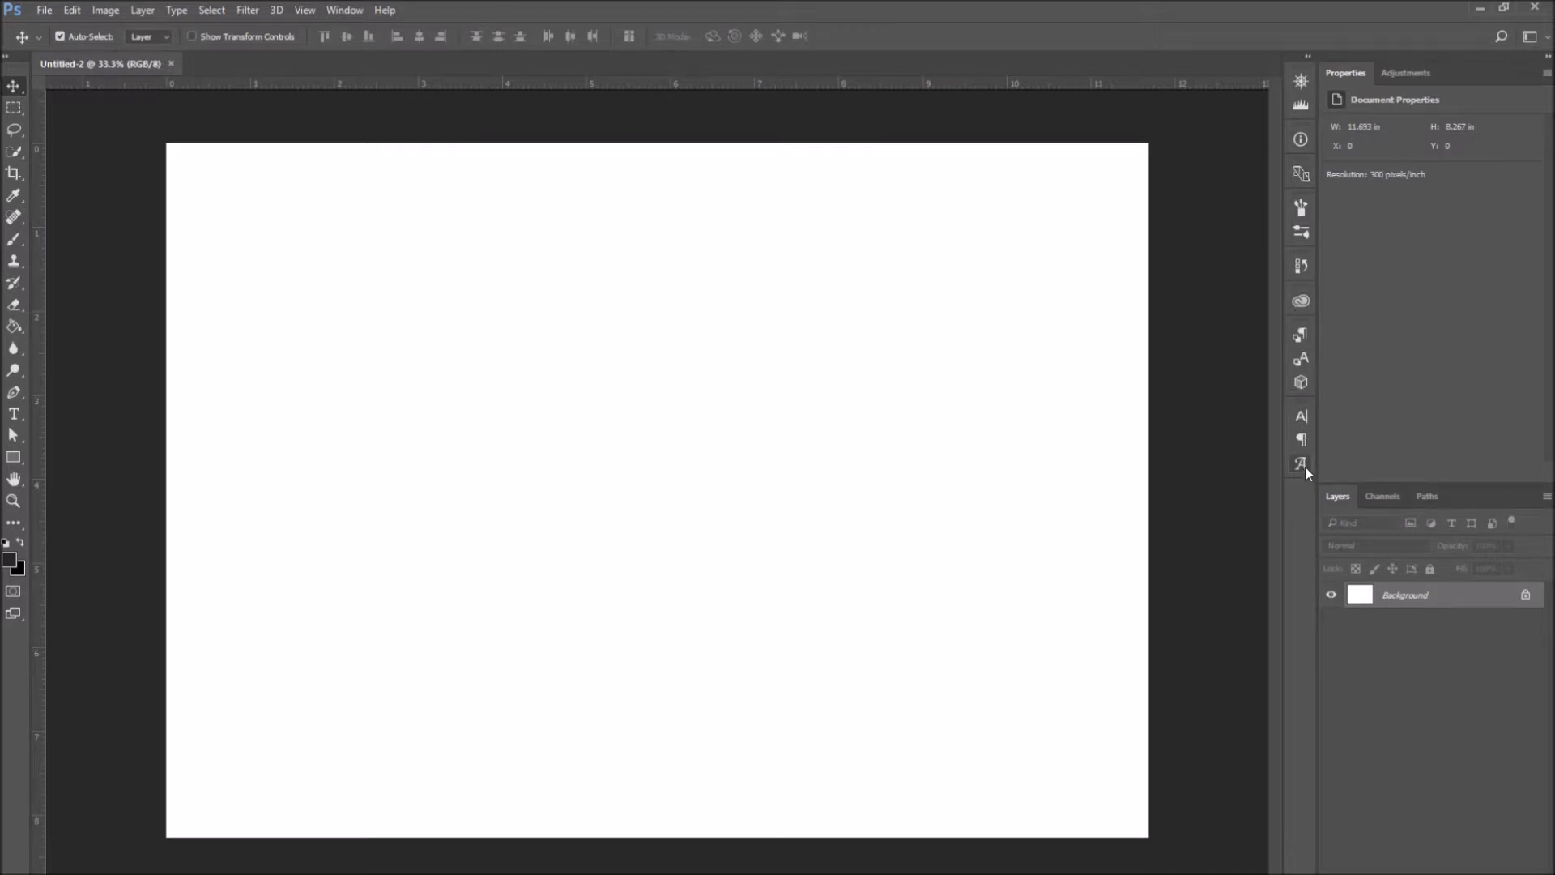
Show the Navigator preview of the canvas, then collapse it again
{"action": "left_click", "coordinate": [1298, 80]}
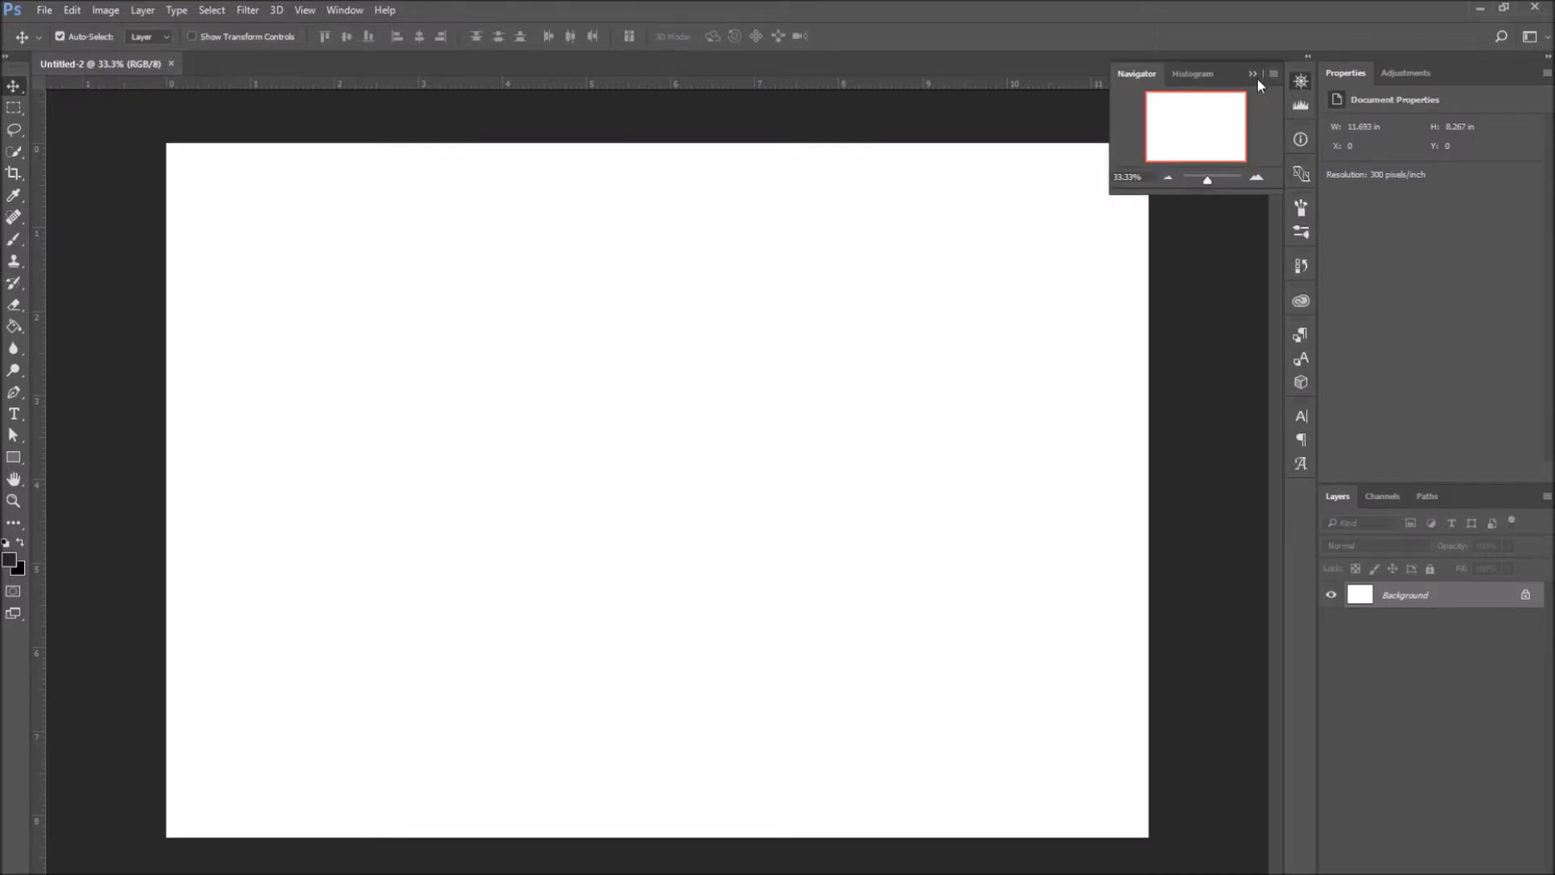
{"action": "mouse_move", "coordinate": [1201, 73]}
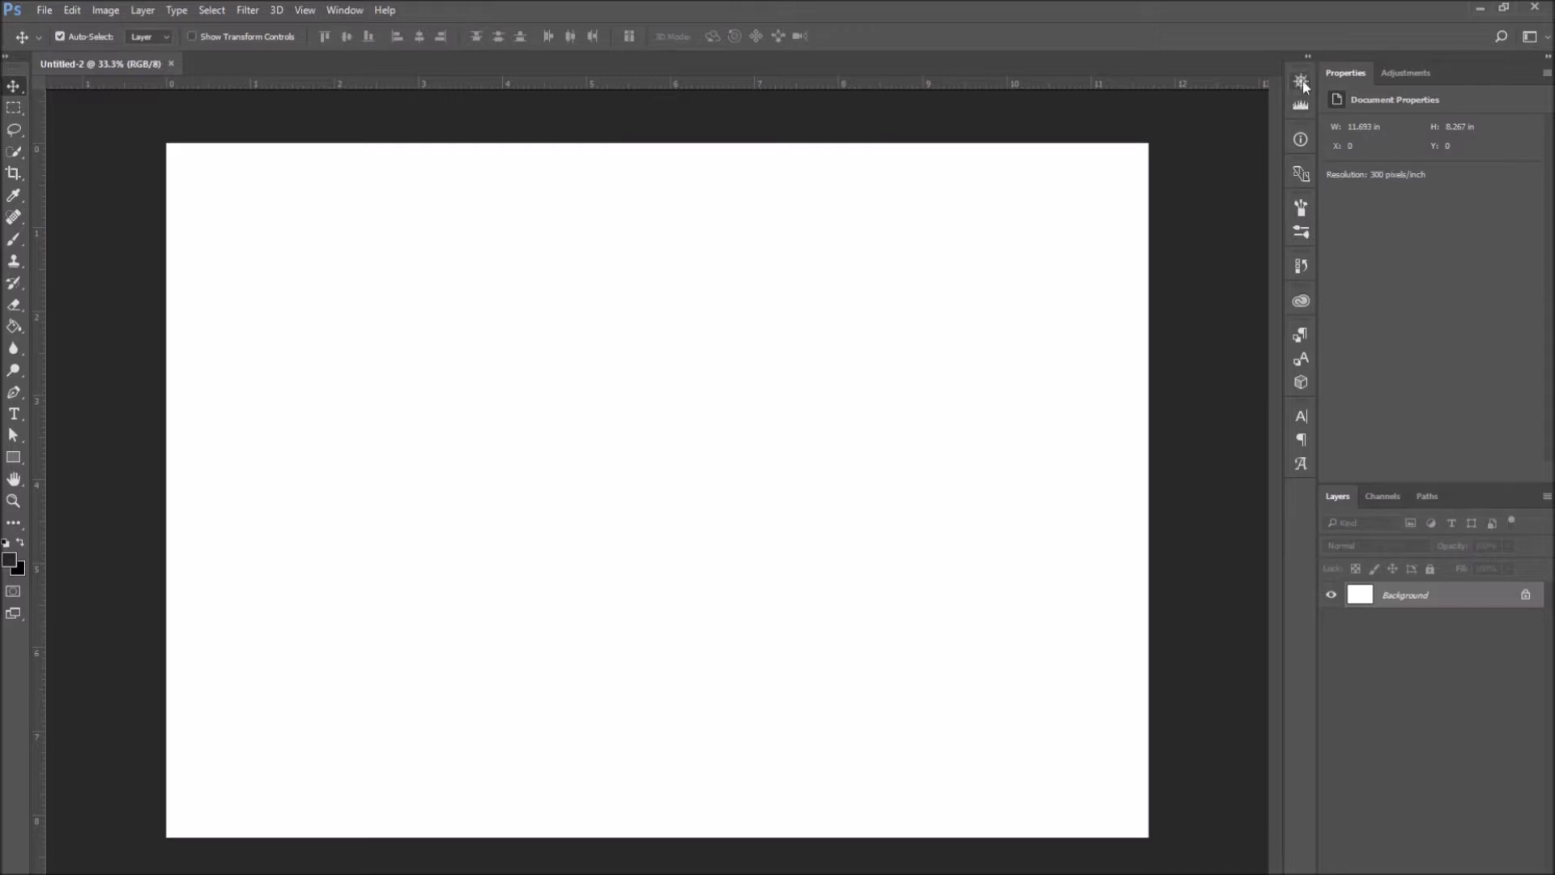
{"action": "left_click", "coordinate": [1298, 79]}
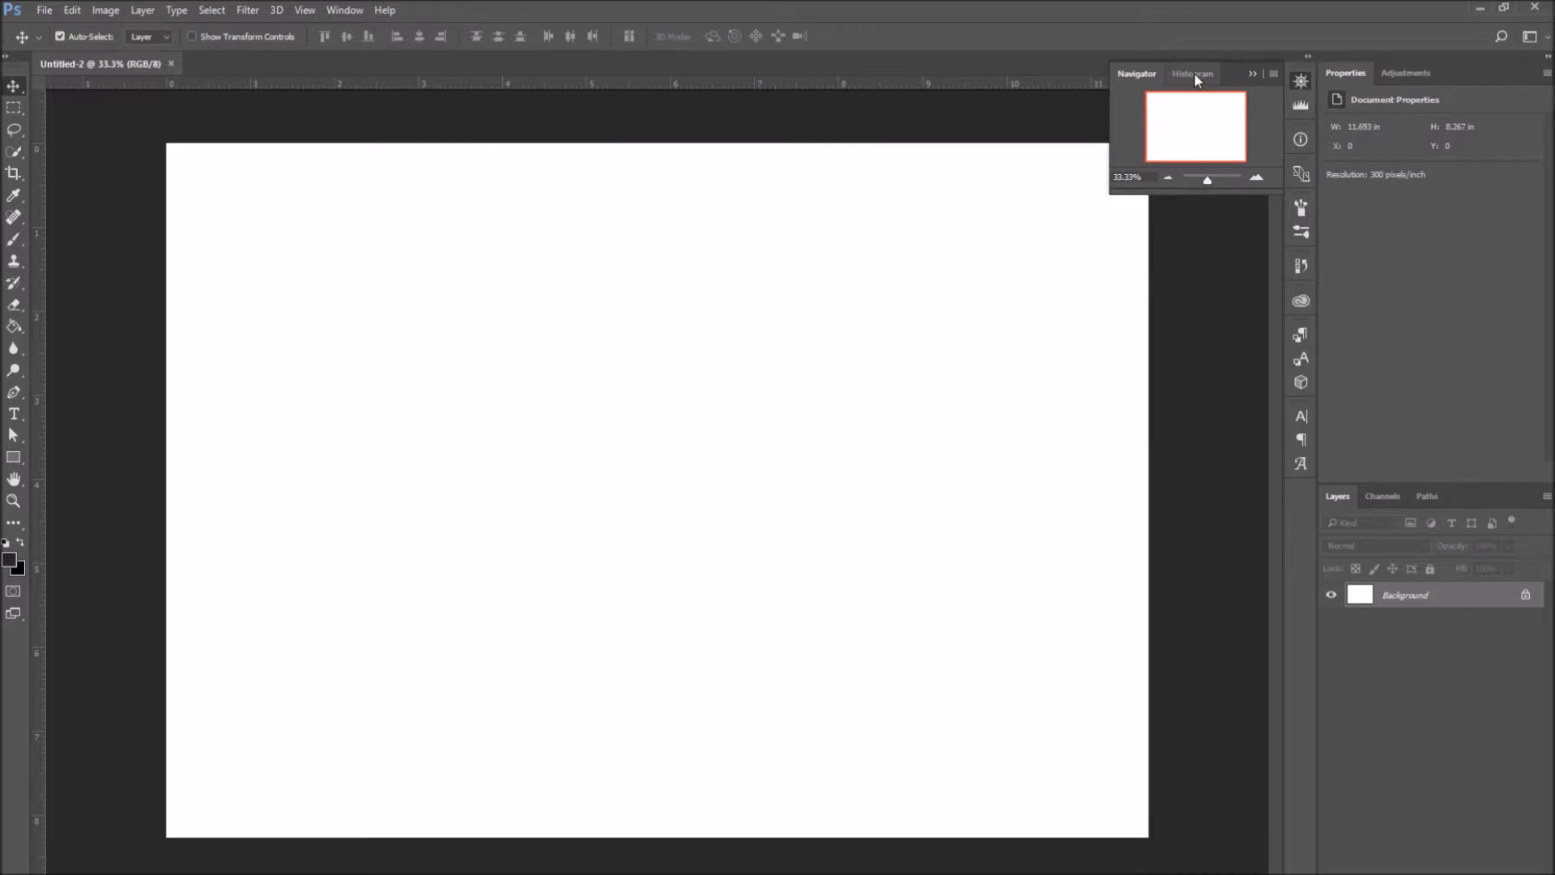
{"action": "left_click", "coordinate": [1138, 74]}
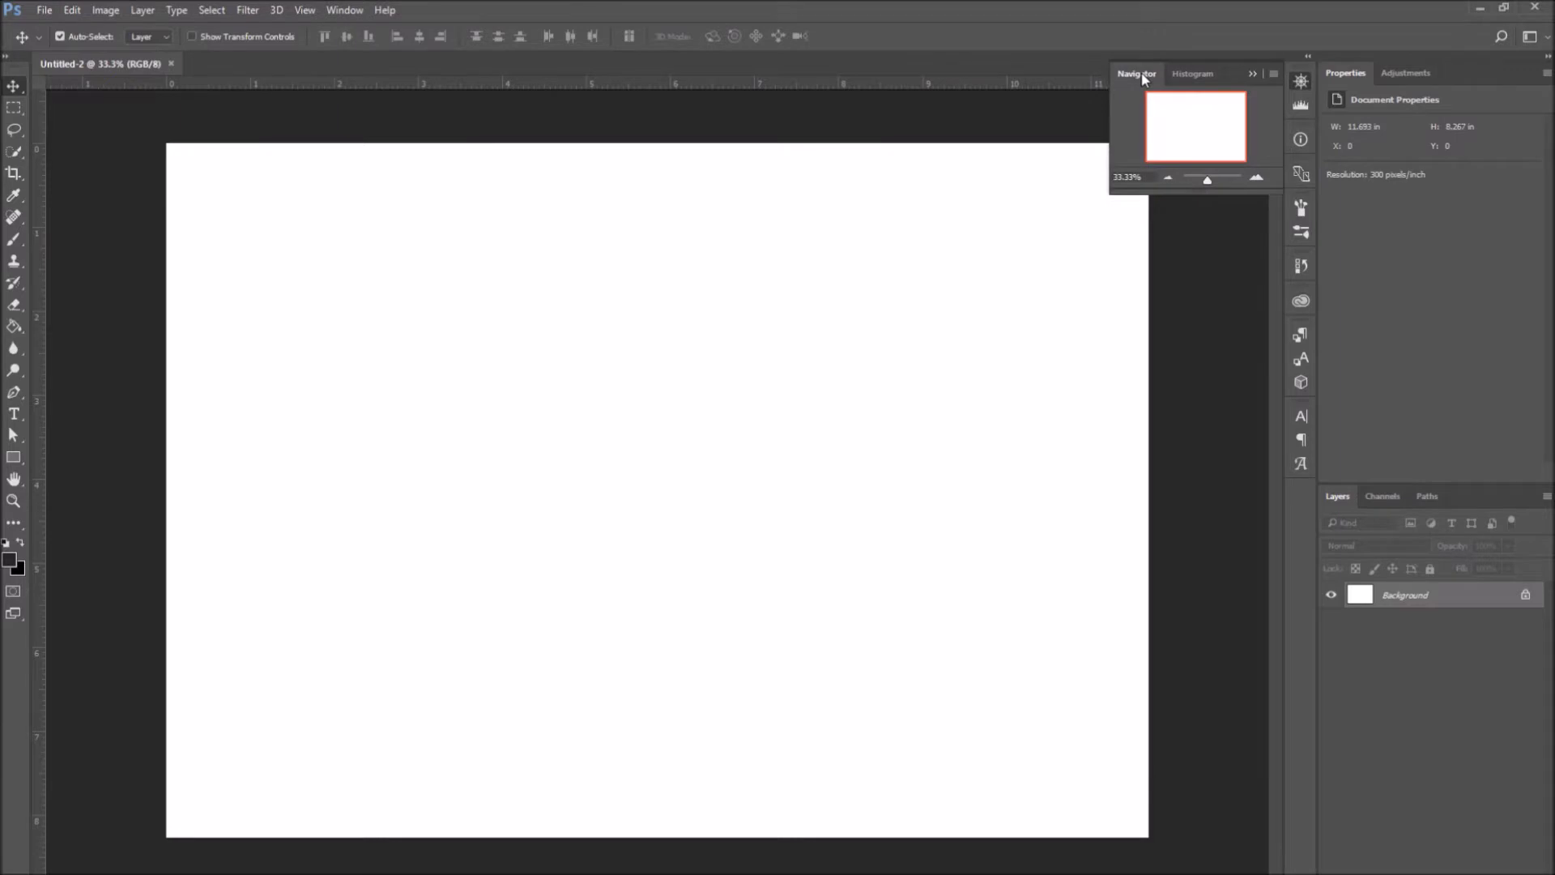
{"action": "mouse_move", "coordinate": [1300, 80]}
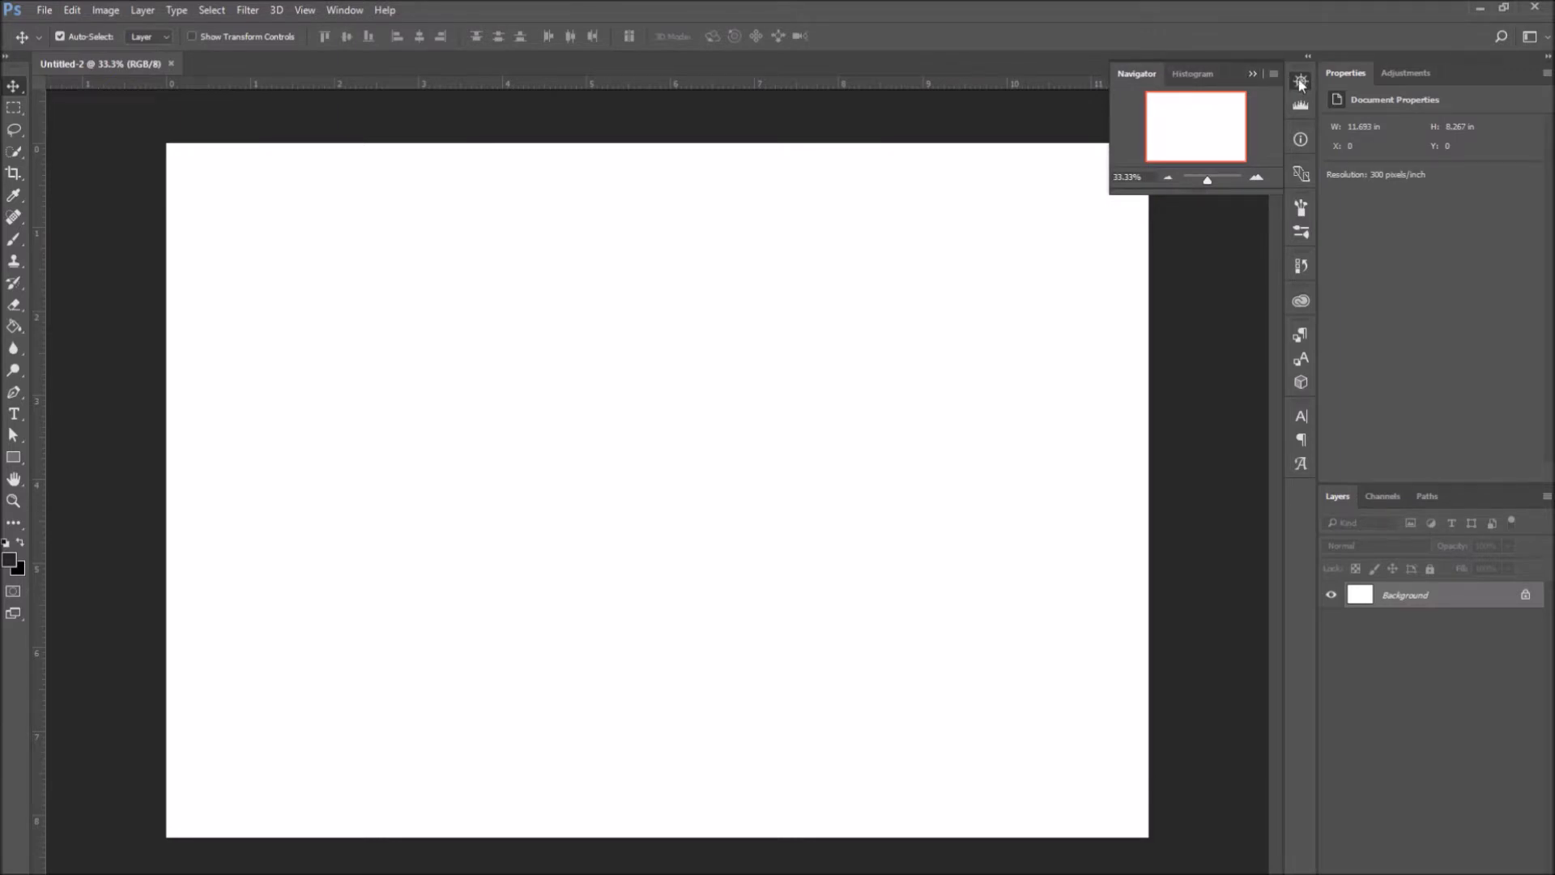
{"action": "left_click", "coordinate": [1299, 76]}
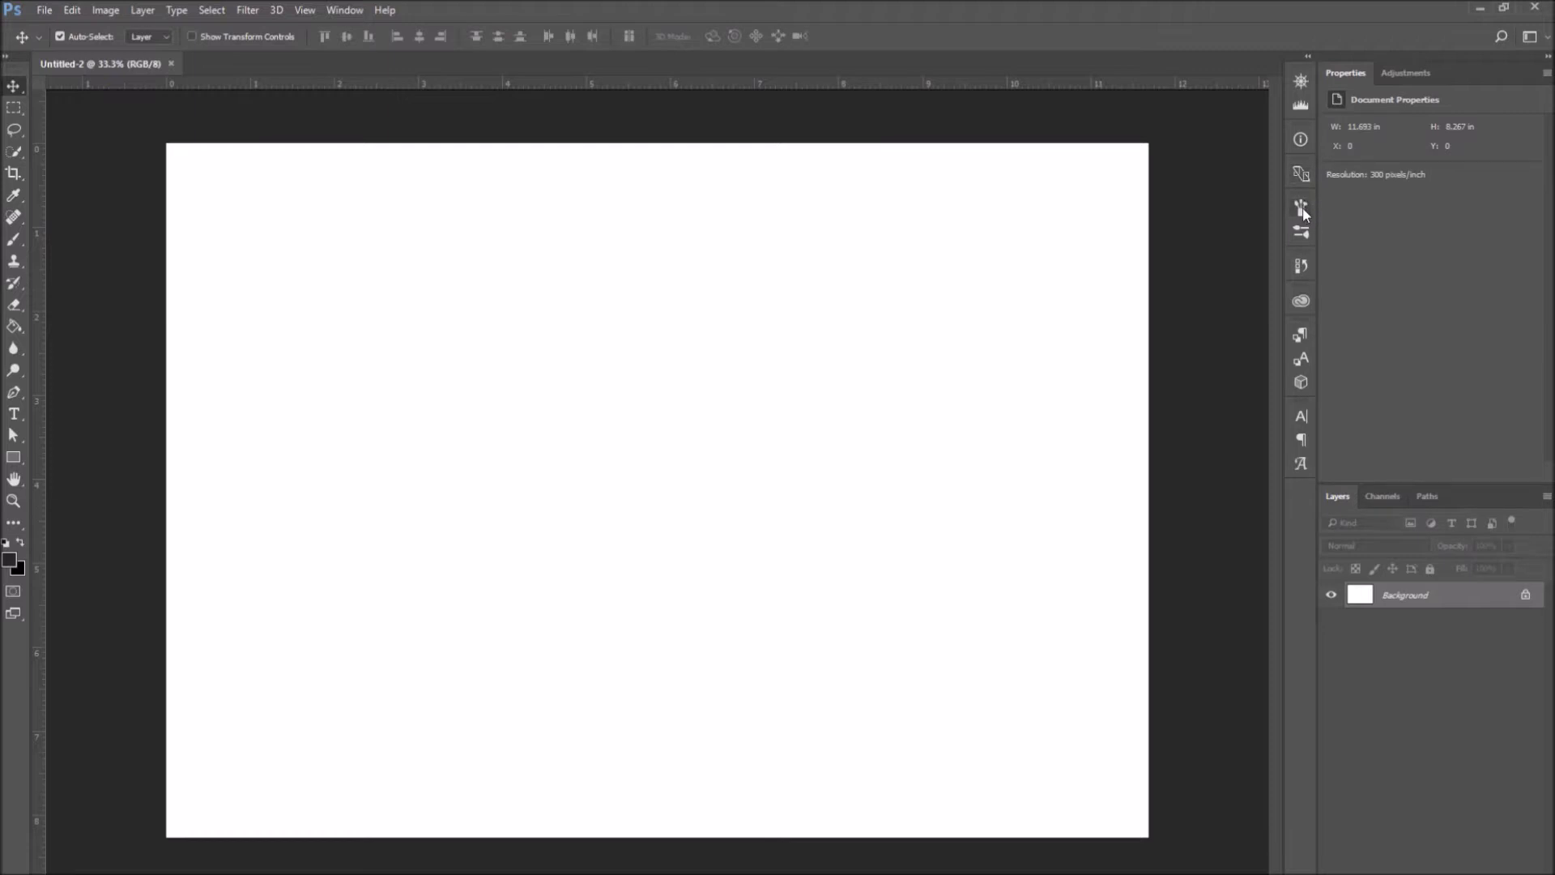
View Brush Settings and Brush Presets, then close the floating Info panel
{"action": "left_click", "coordinate": [1300, 209]}
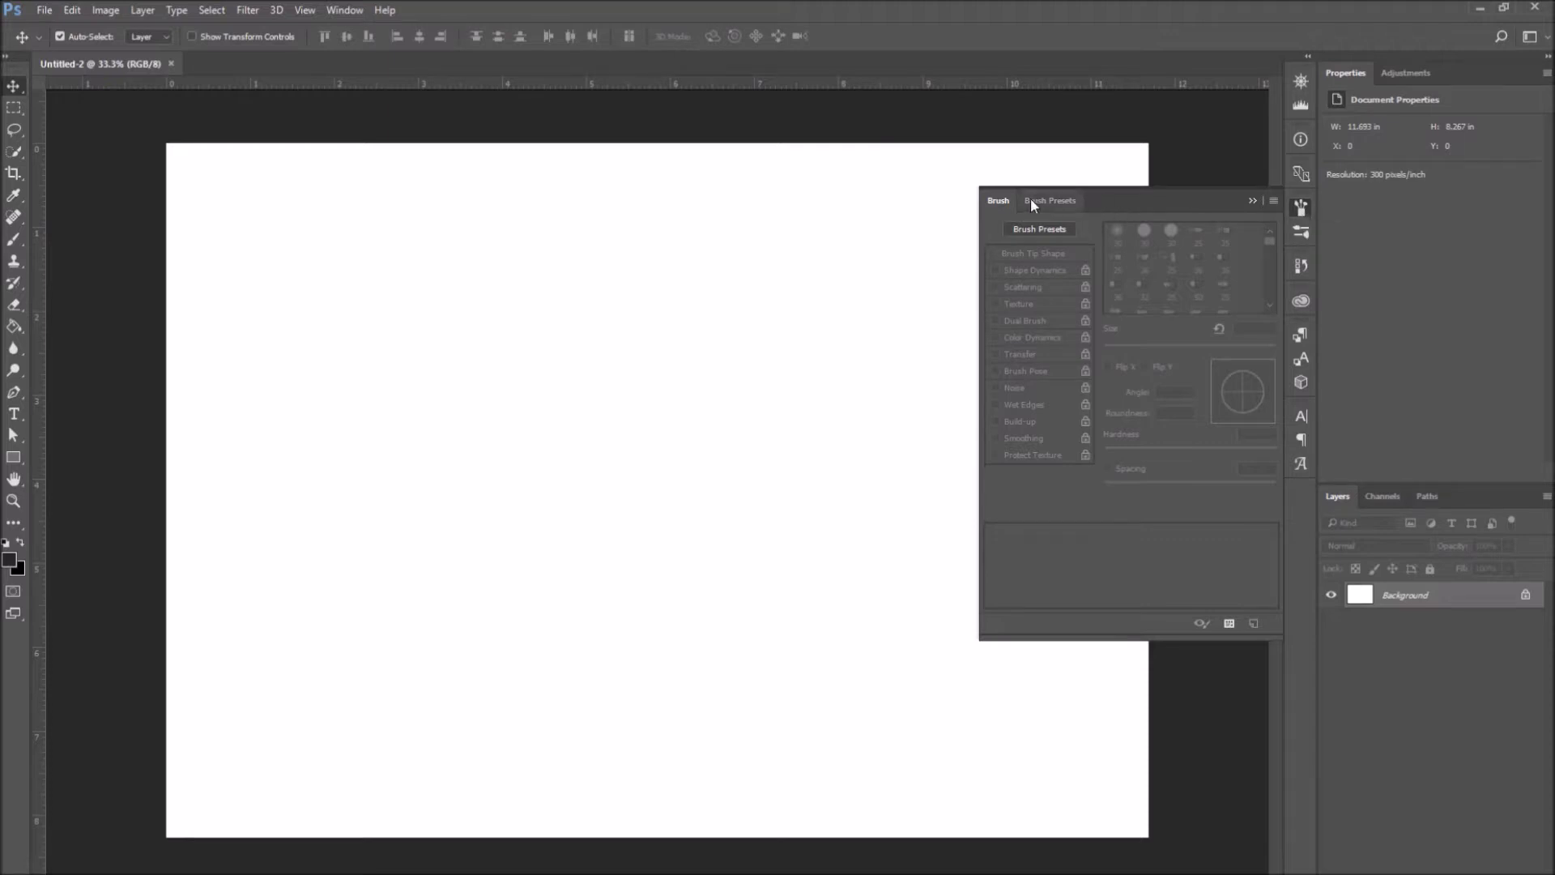
{"action": "left_click", "coordinate": [1050, 201]}
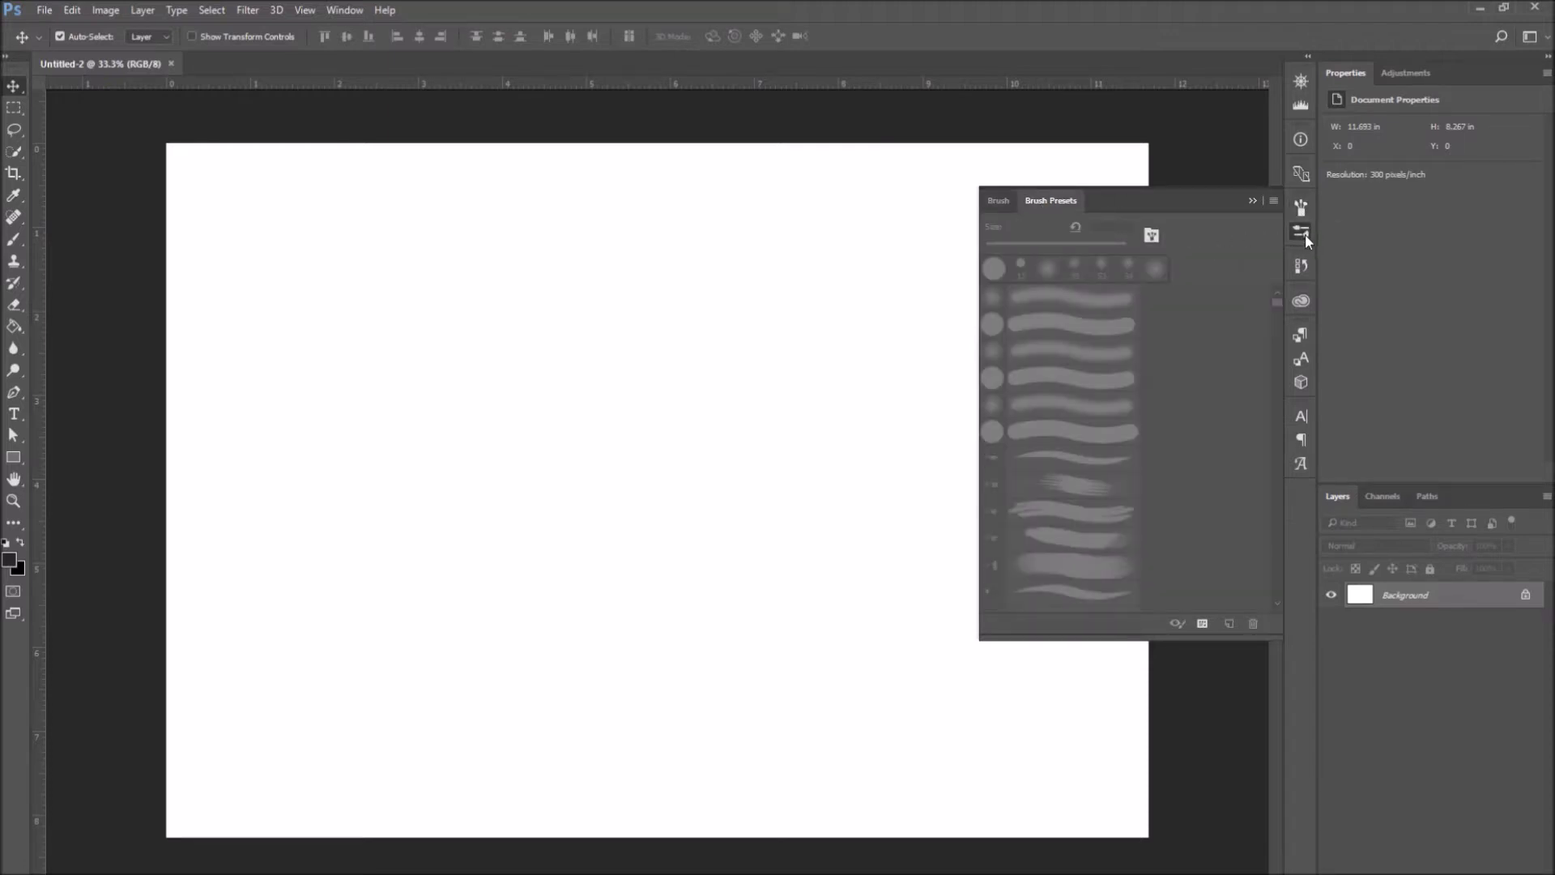
{"action": "mouse_move", "coordinate": [1300, 235]}
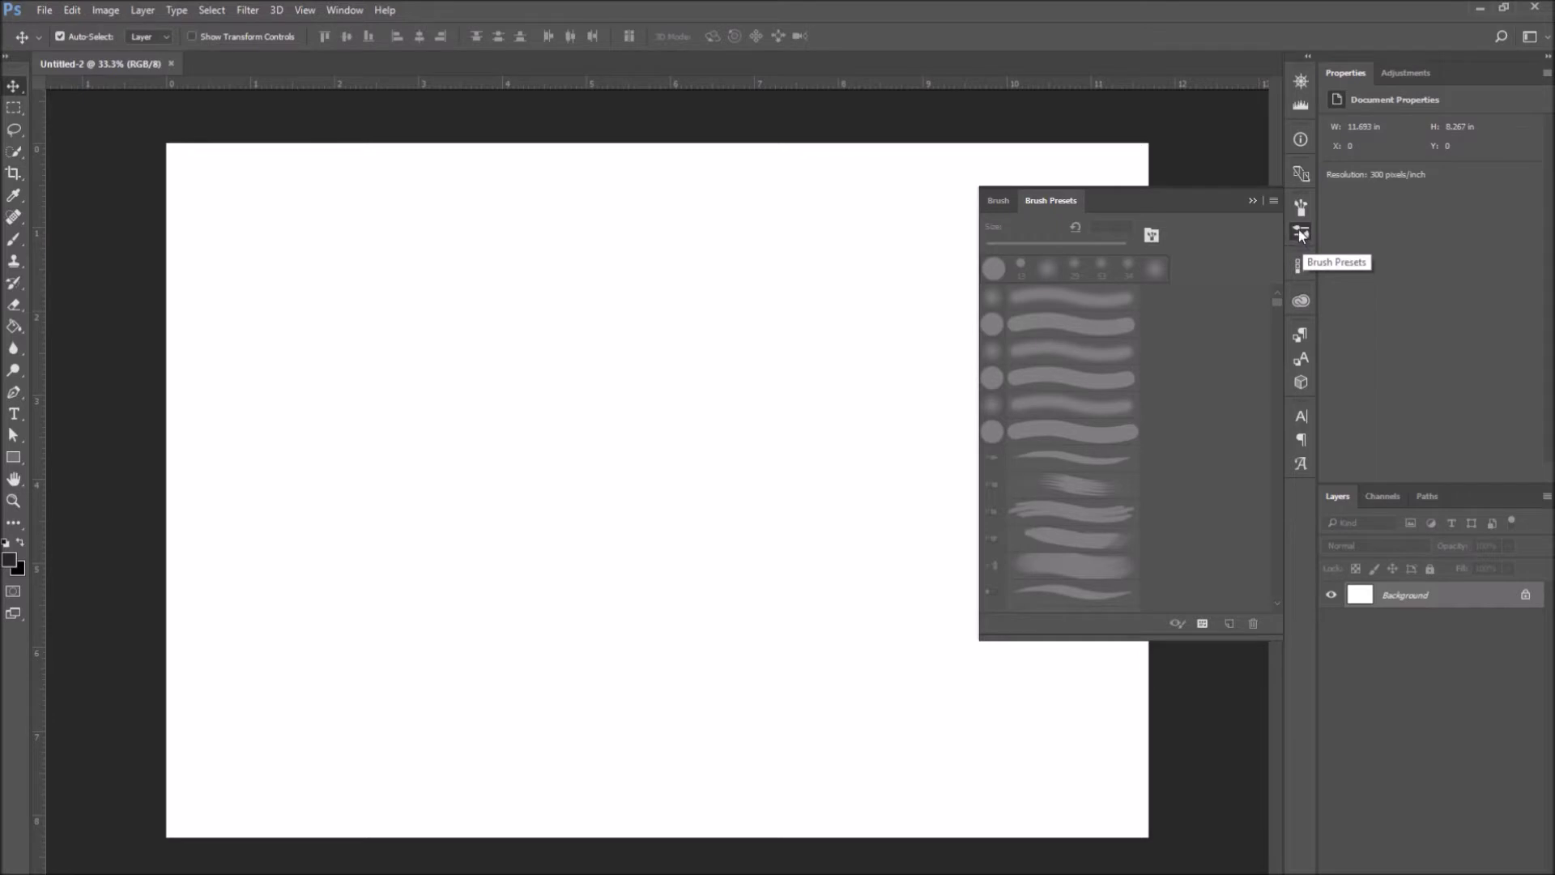
{"action": "left_click", "coordinate": [1301, 232]}
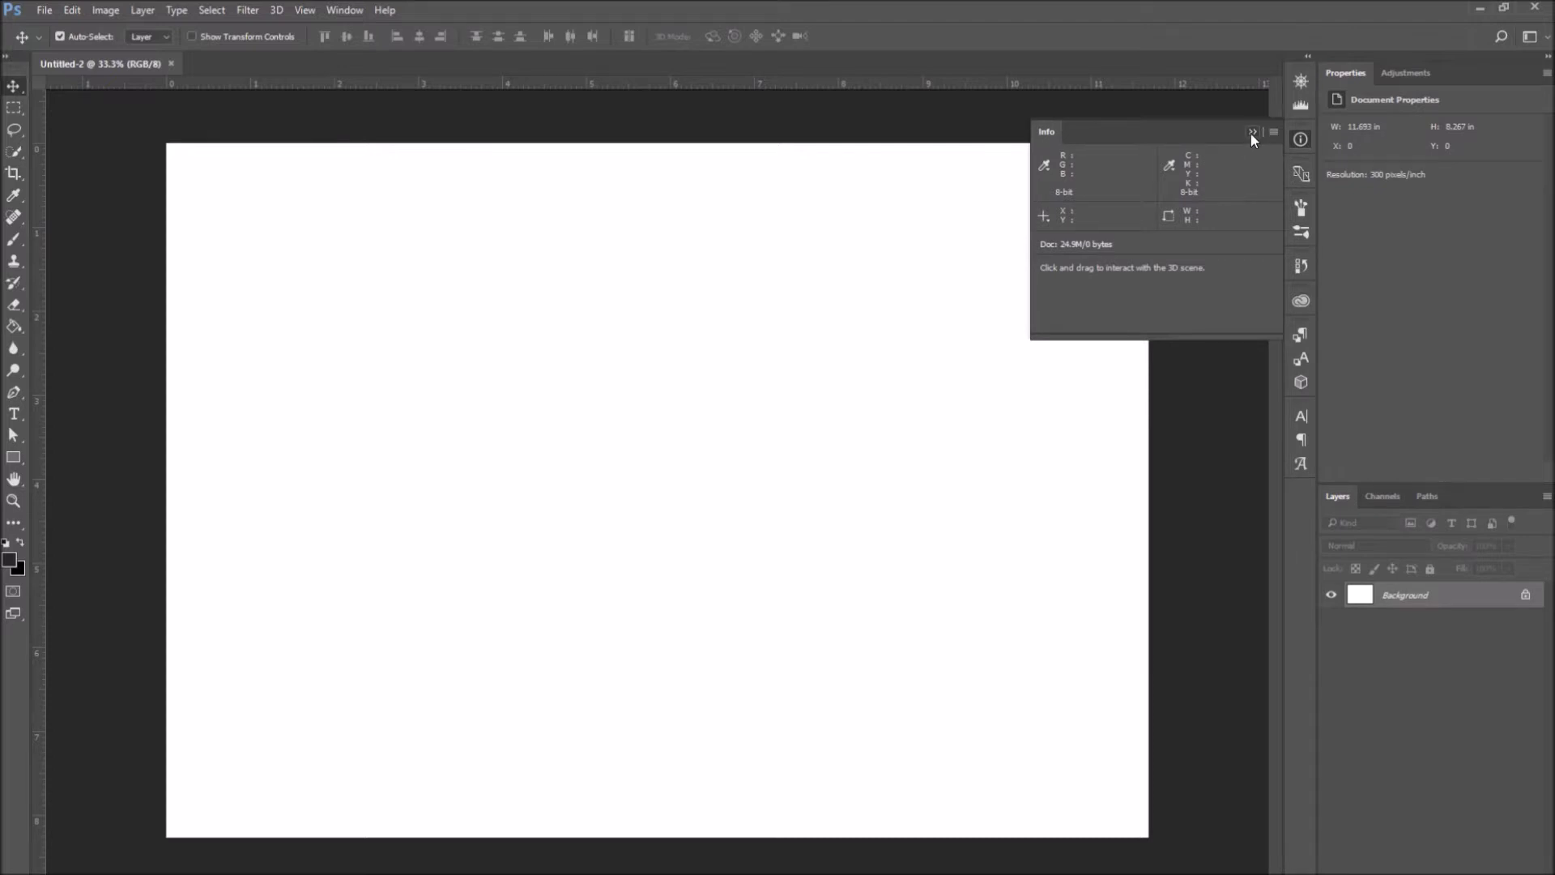
{"action": "left_click", "coordinate": [1249, 132]}
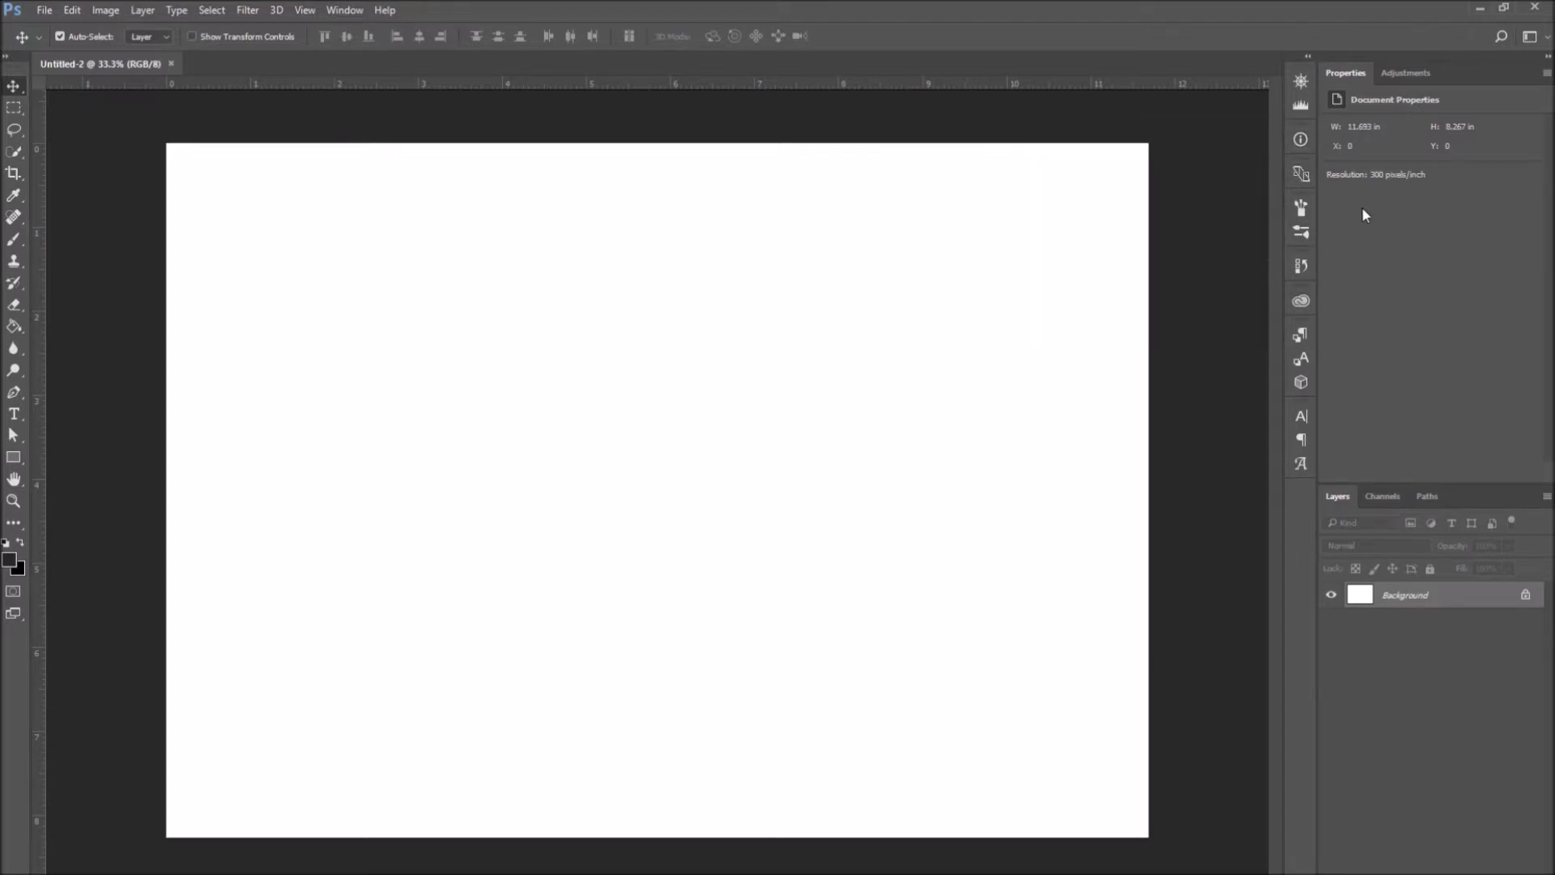
{"action": "mouse_move", "coordinate": [1365, 75]}
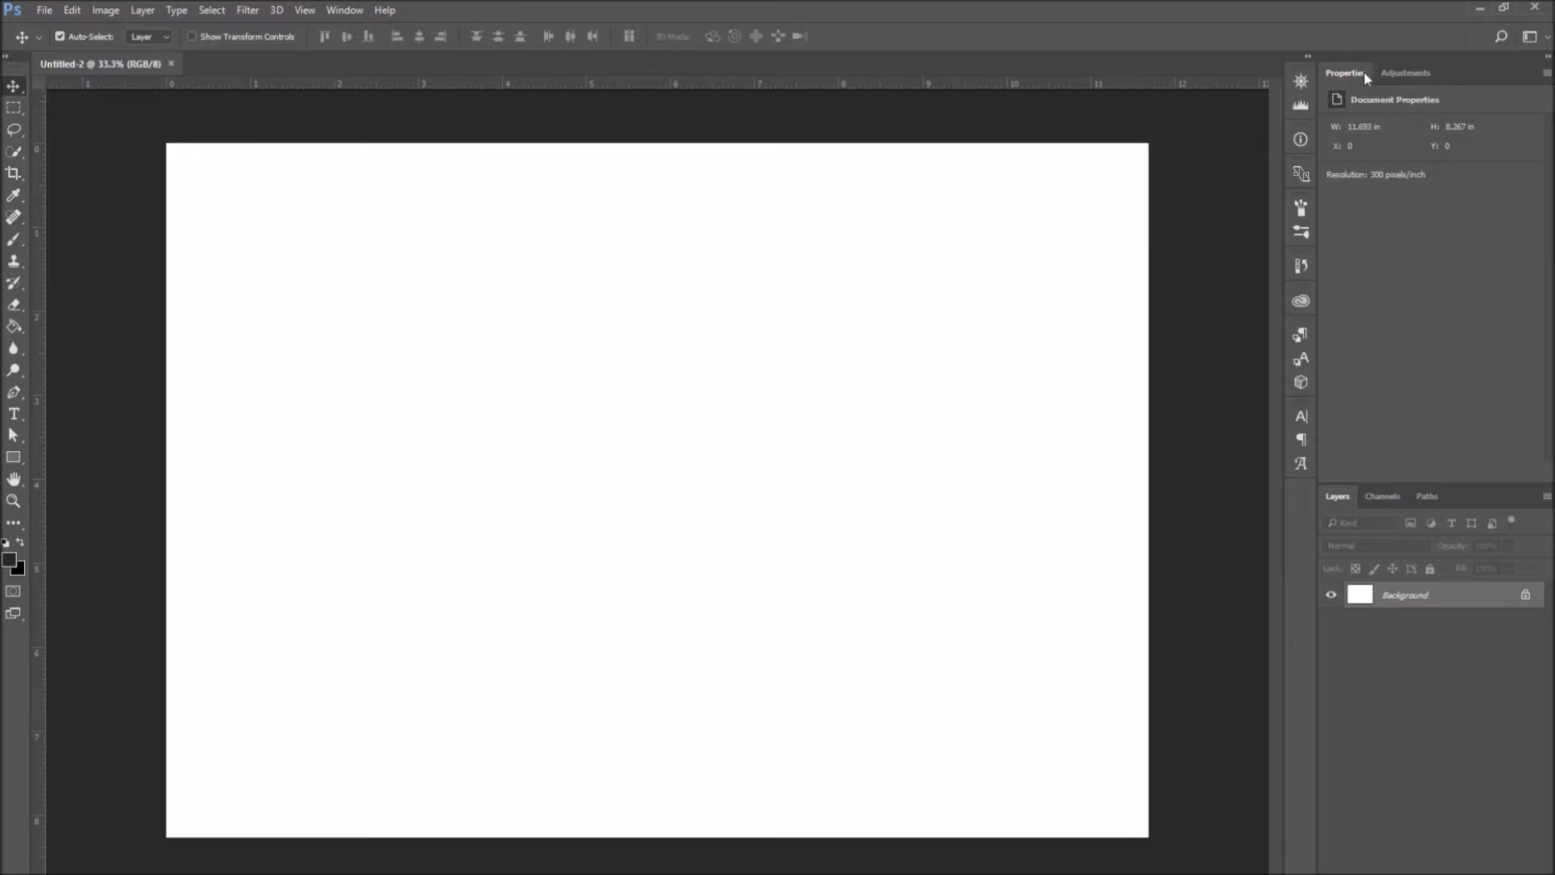
{"action": "mouse_move", "coordinate": [1532, 71]}
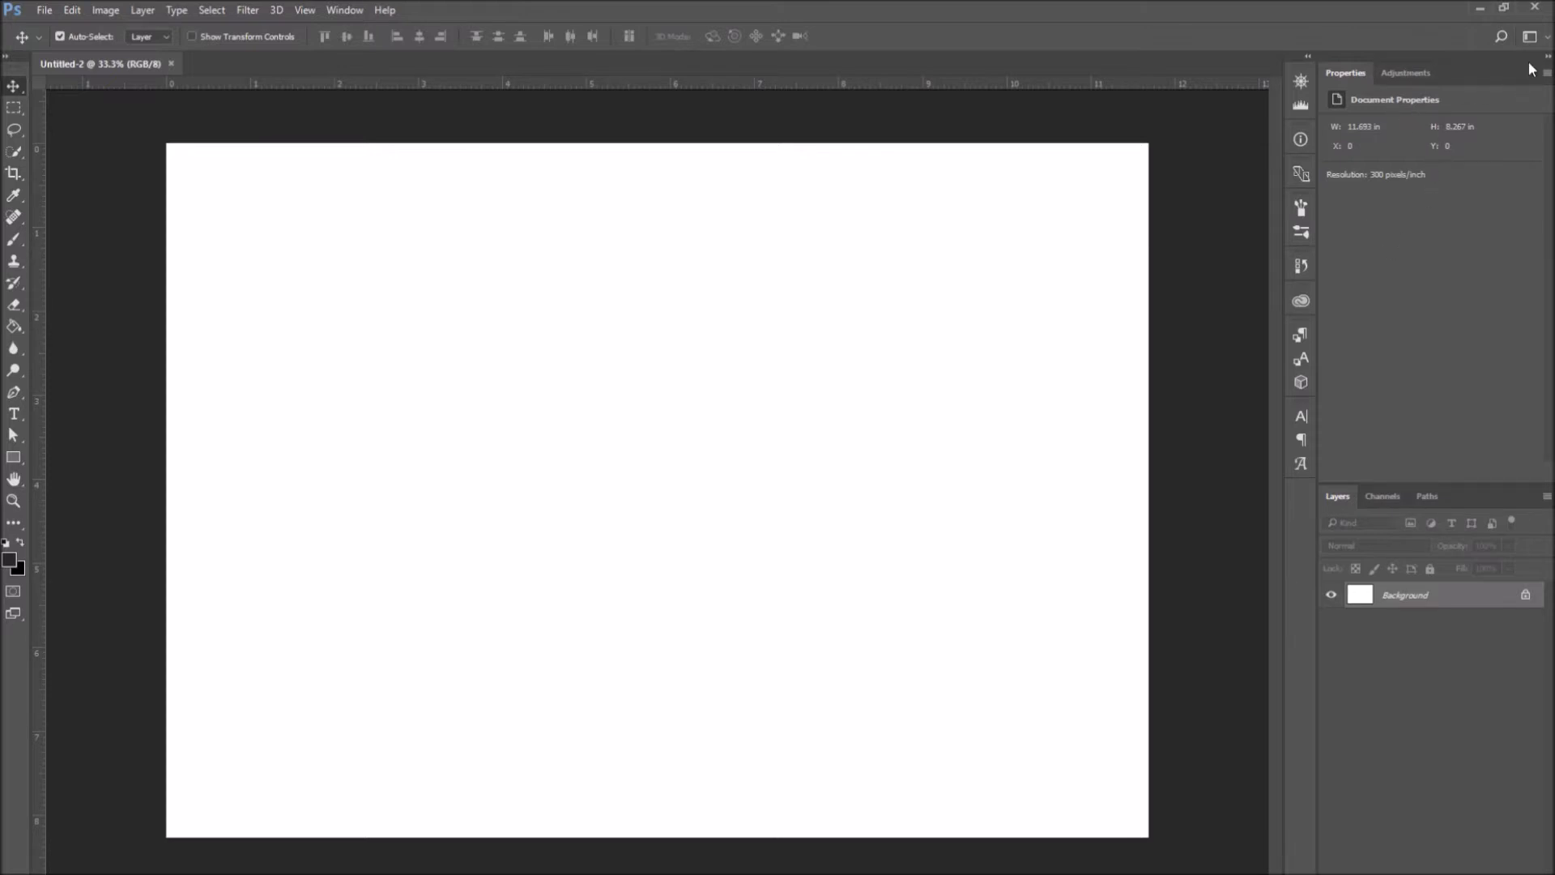
{"action": "mouse_move", "coordinate": [1531, 53]}
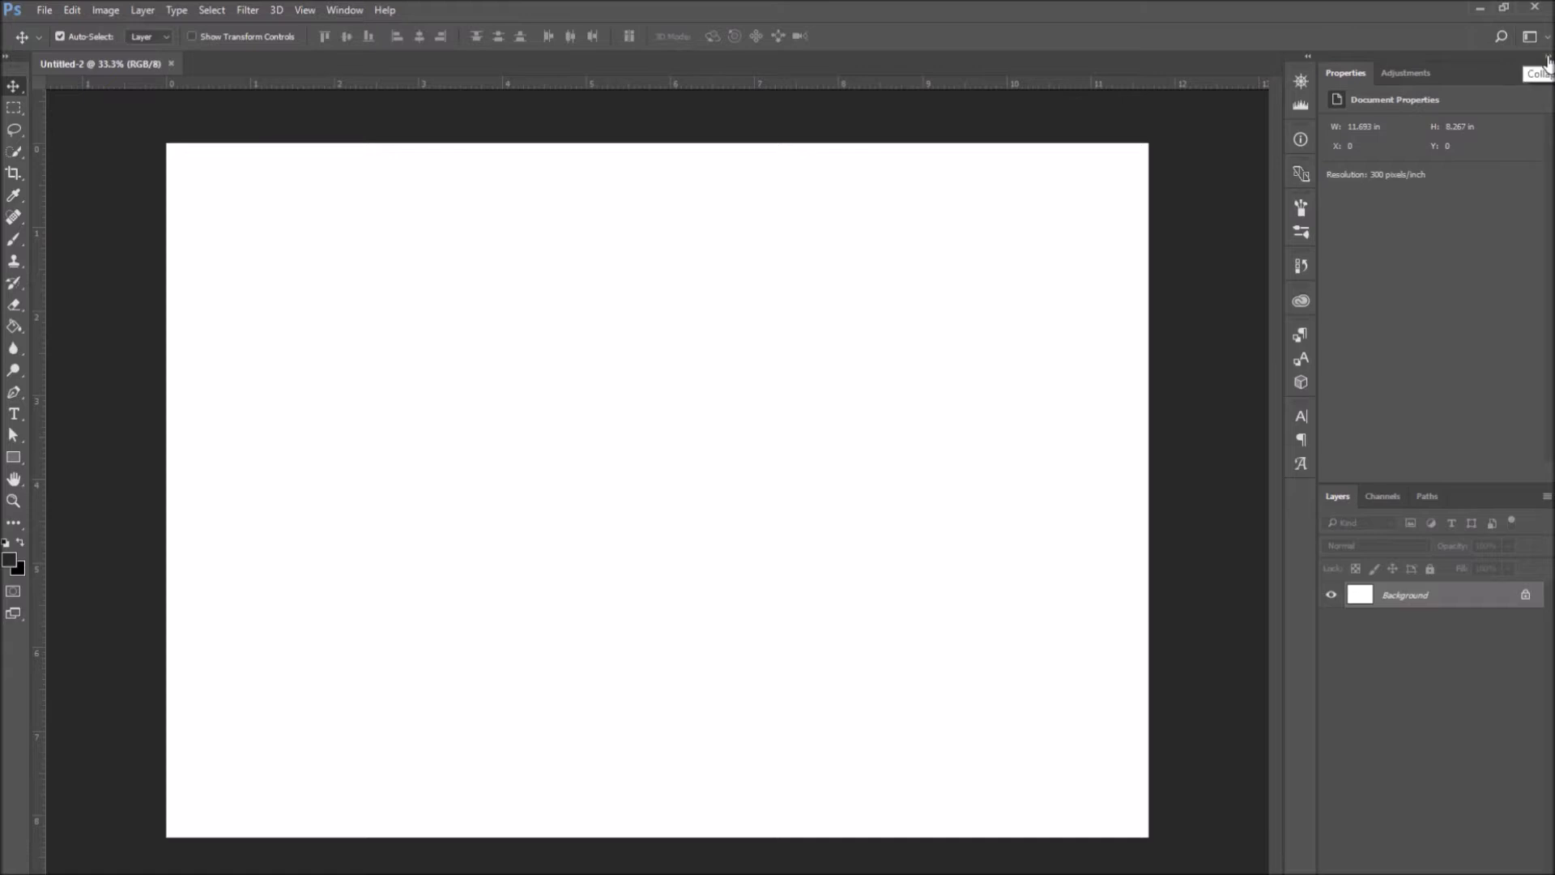
{"action": "left_click", "coordinate": [1531, 55]}
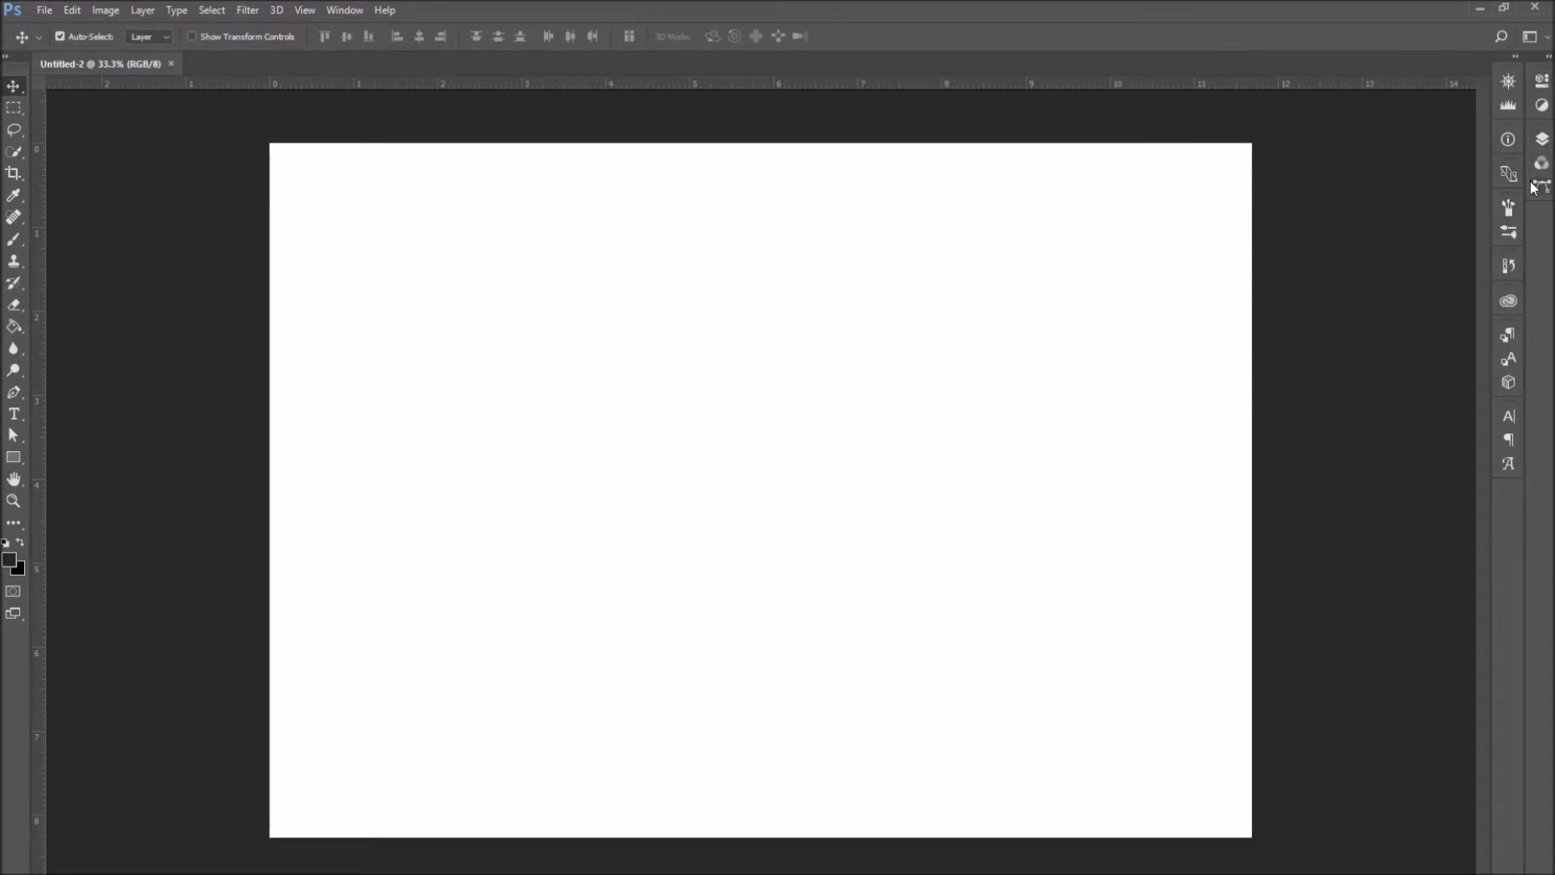
{"action": "mouse_move", "coordinate": [1513, 126]}
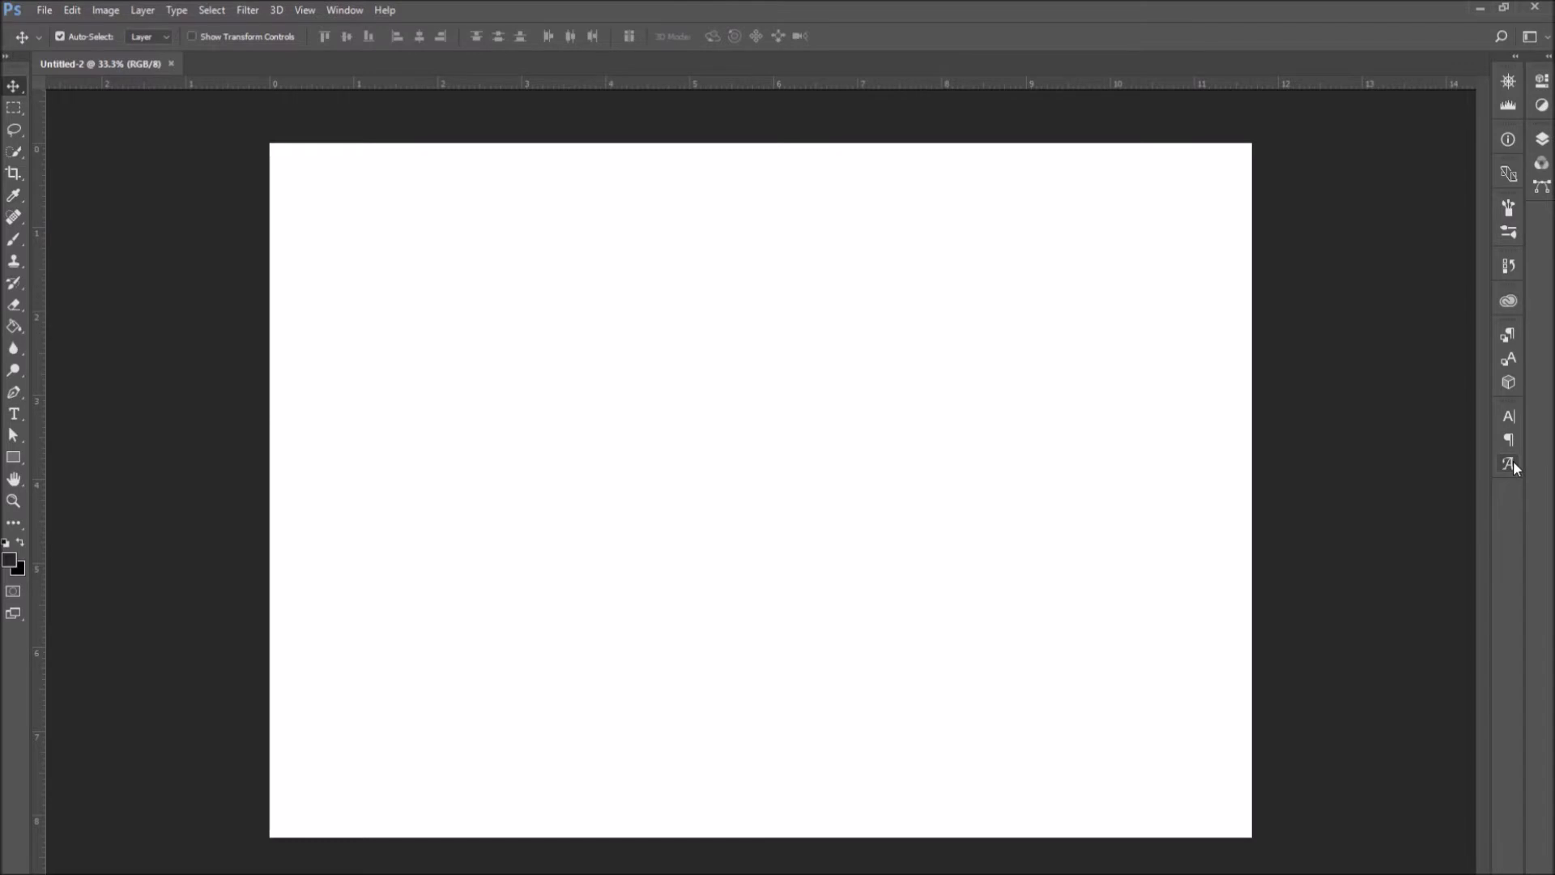
{"action": "mouse_move", "coordinate": [1549, 75]}
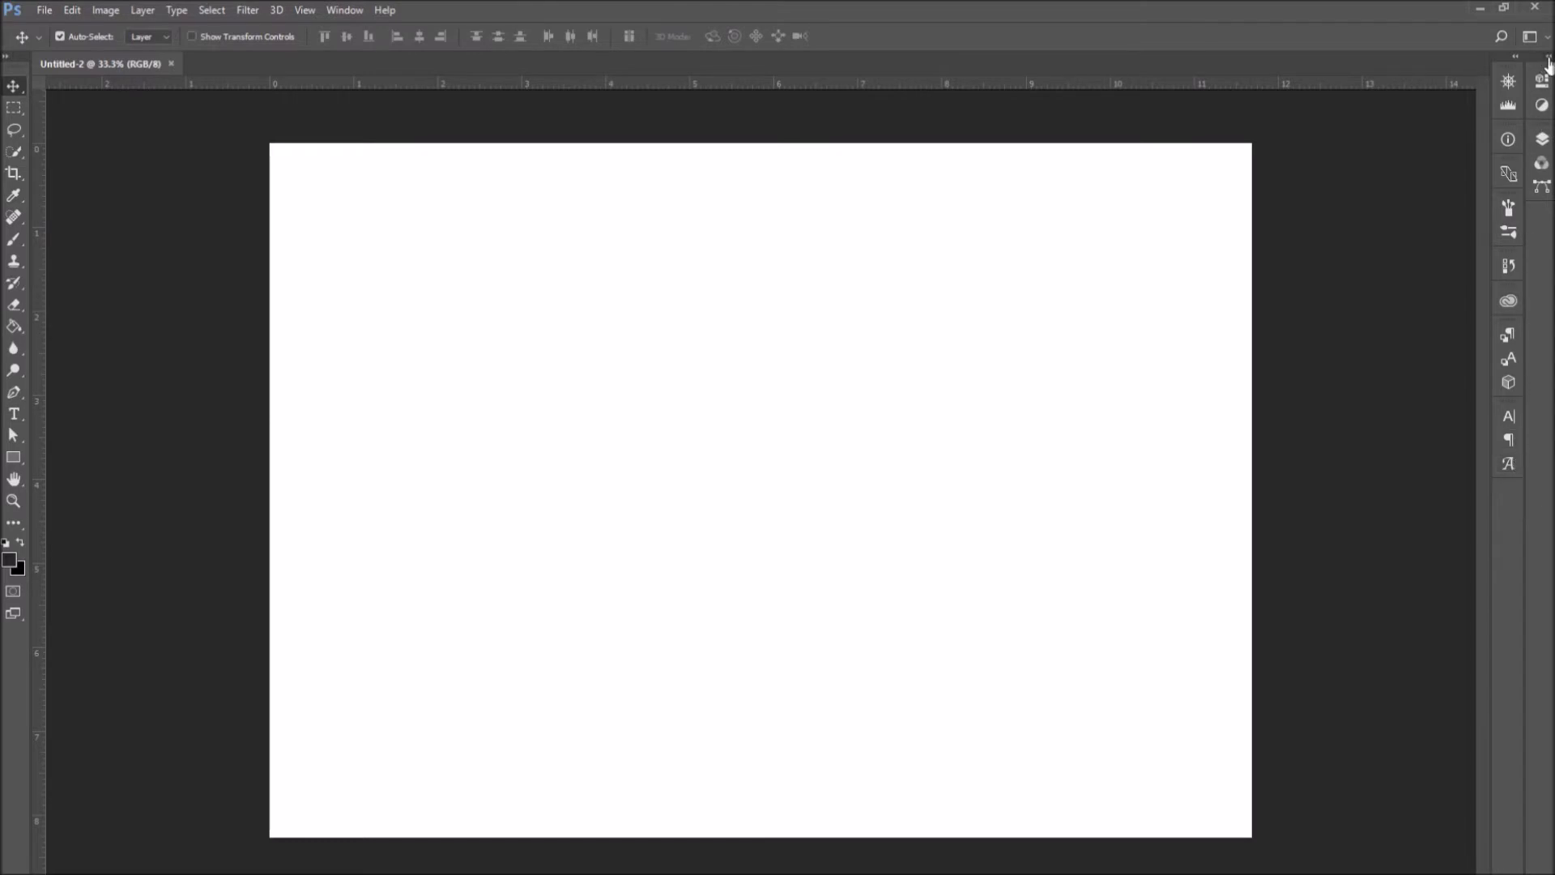
{"action": "left_click", "coordinate": [1517, 56]}
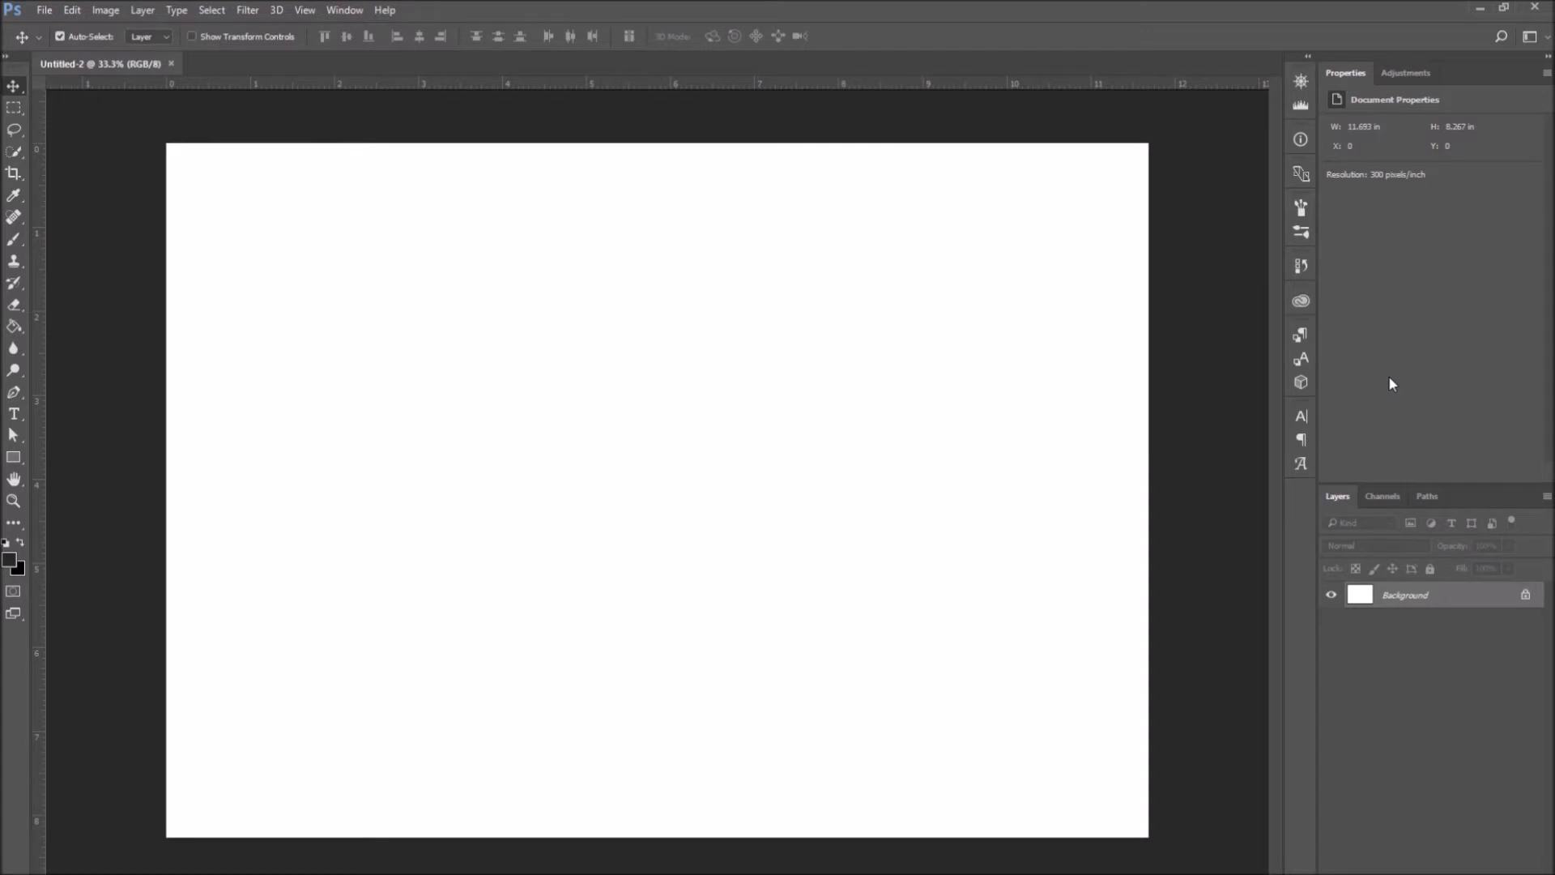
{"action": "mouse_move", "coordinate": [1403, 367]}
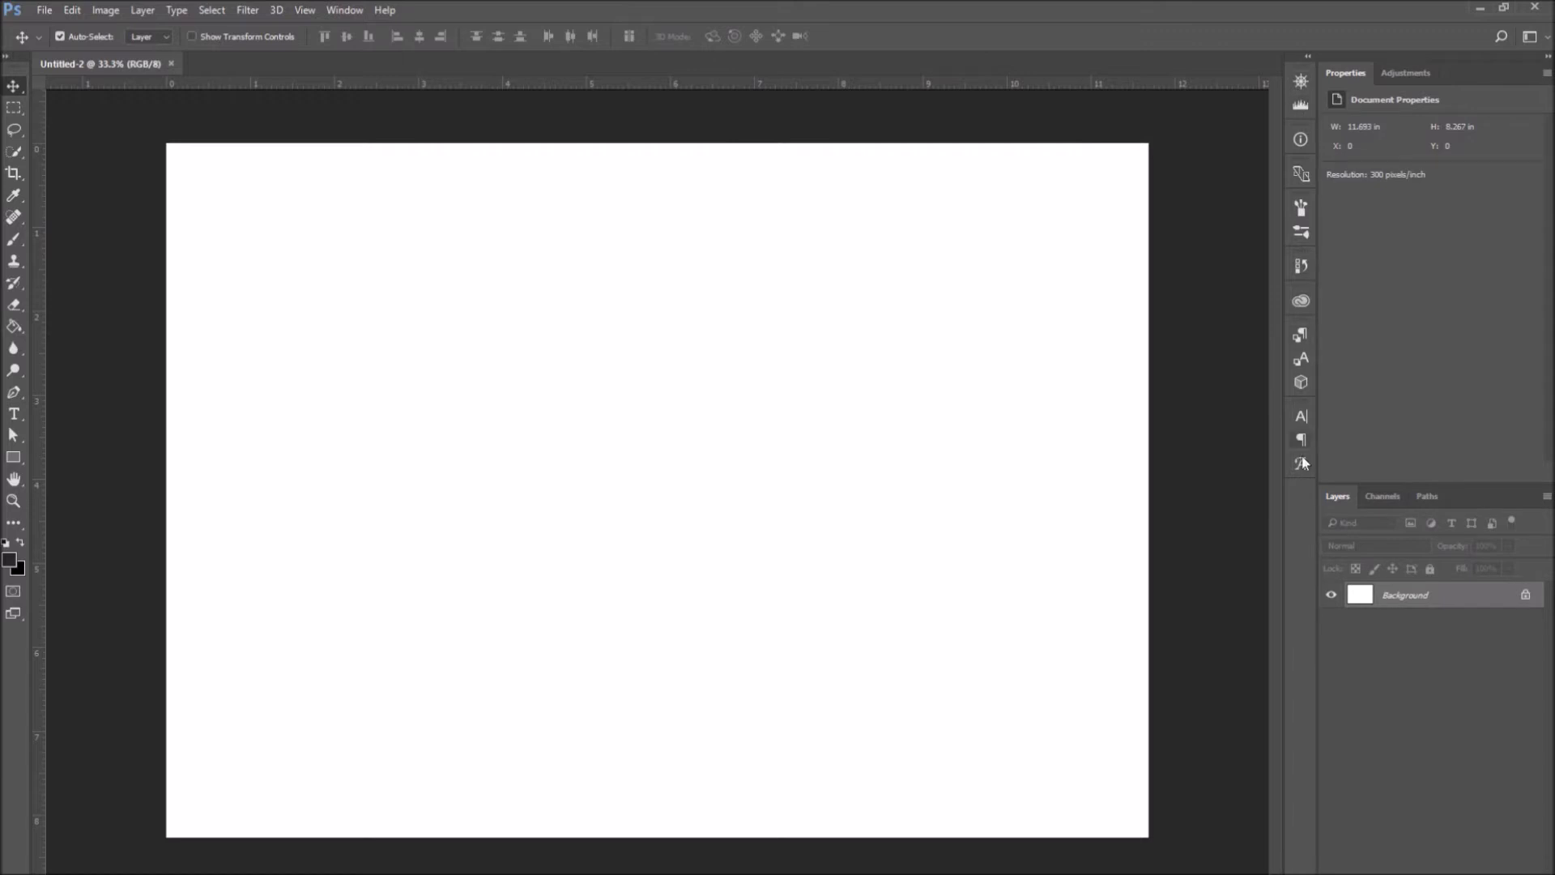
{"action": "mouse_move", "coordinate": [1303, 415]}
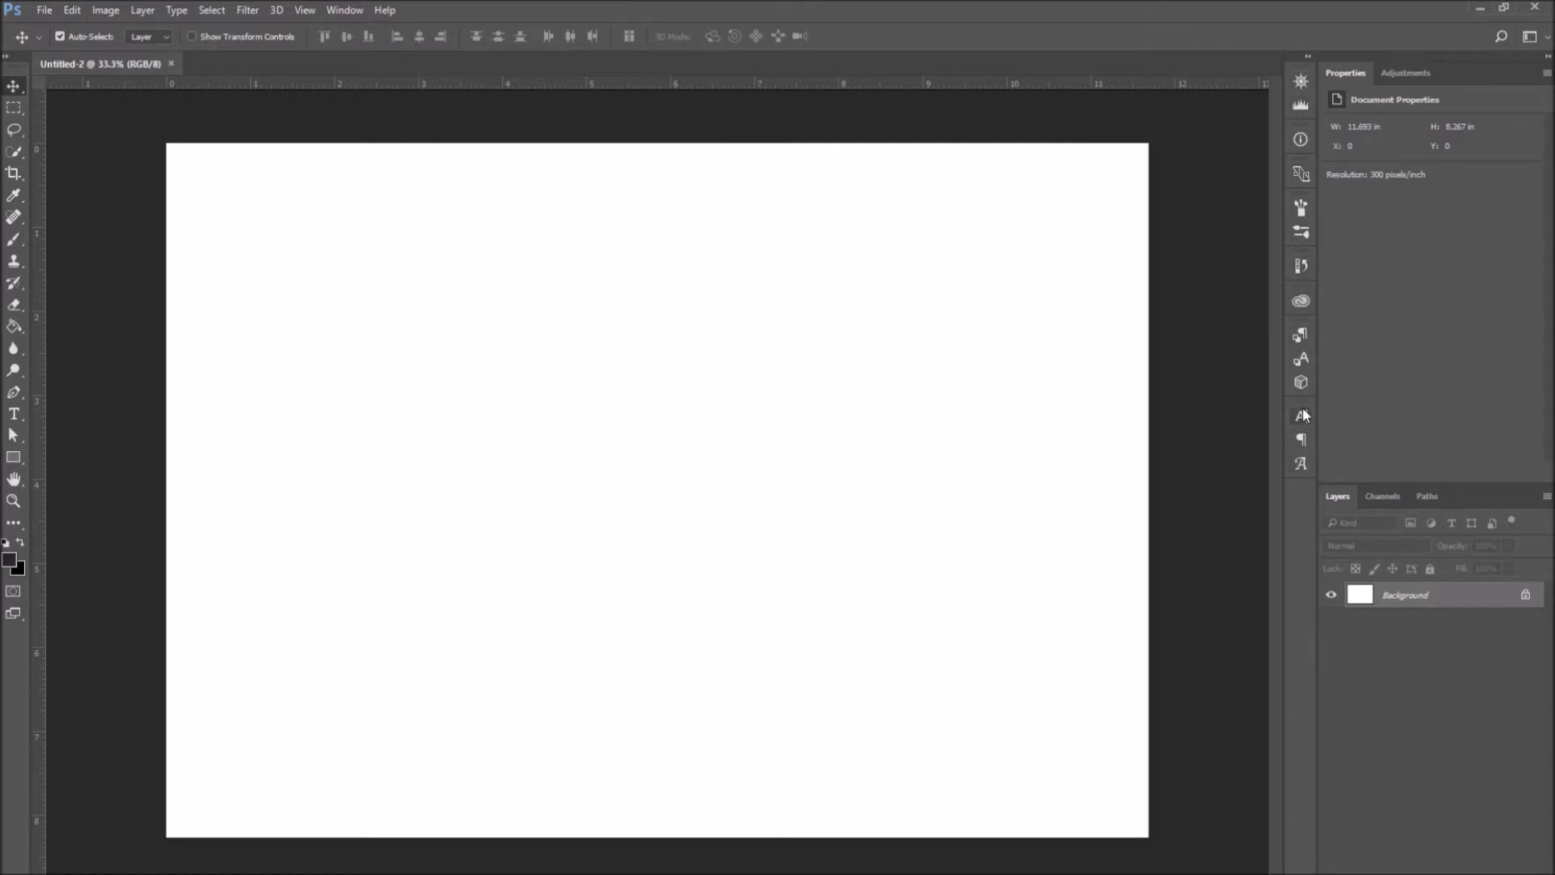
{"action": "mouse_move", "coordinate": [1300, 464]}
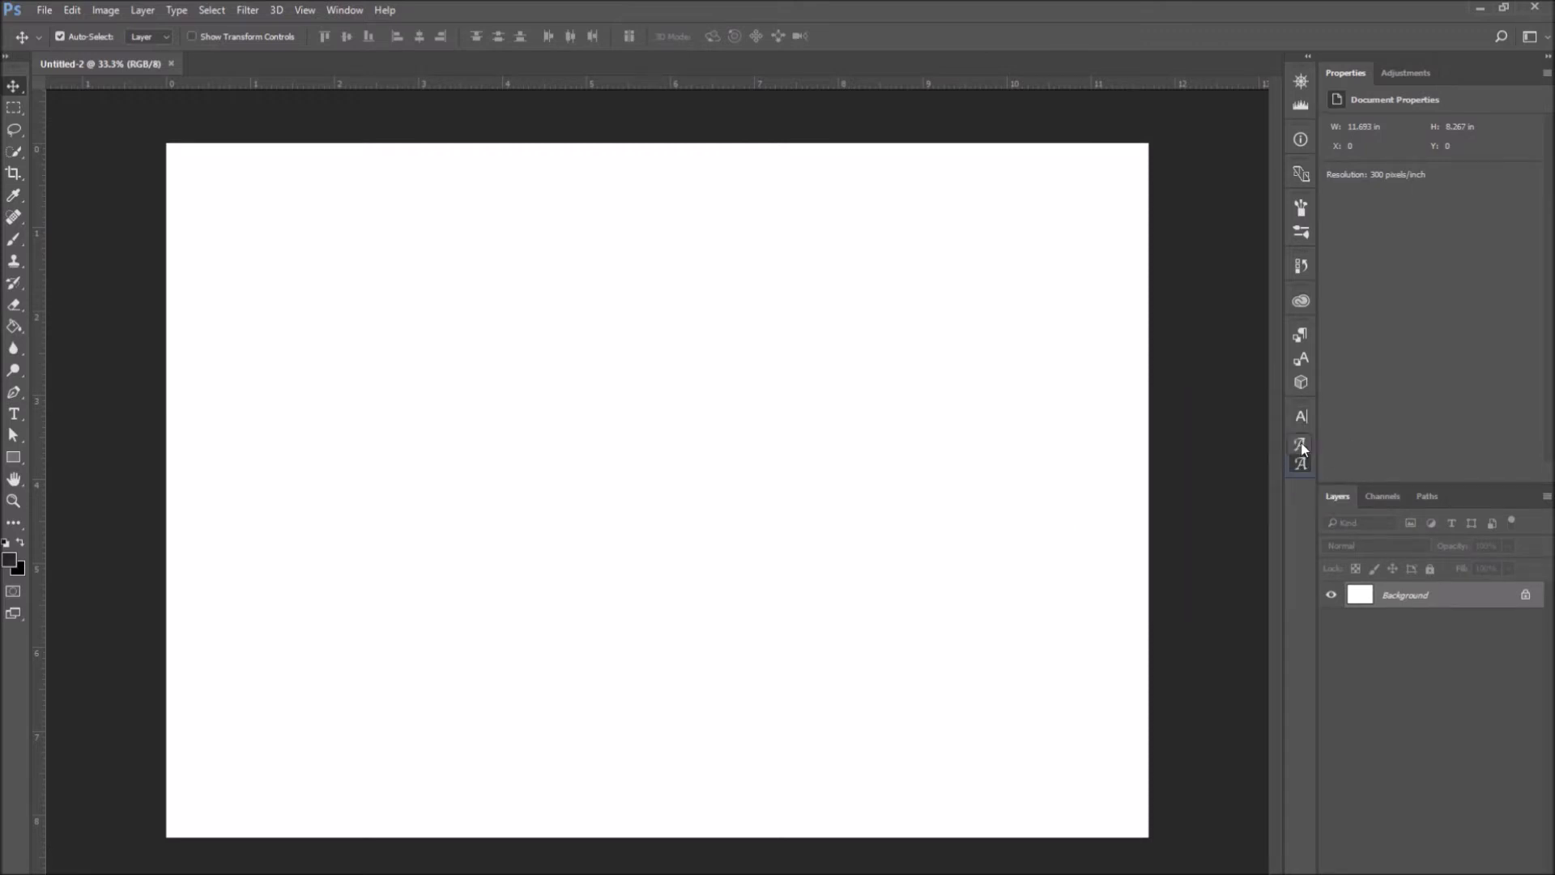
{"action": "mouse_move", "coordinate": [1302, 418]}
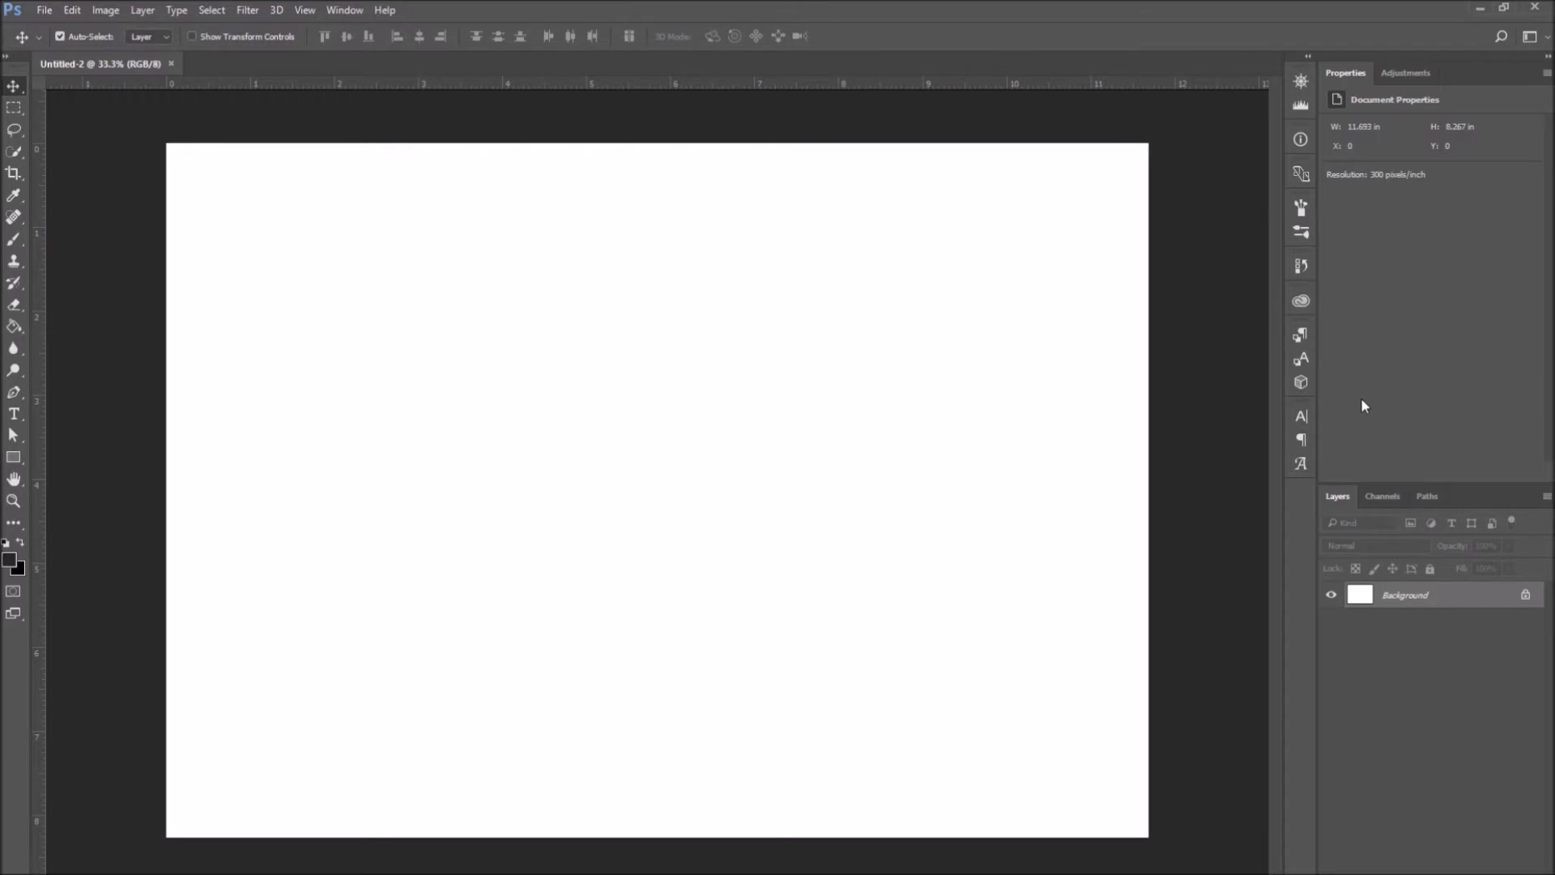
{"action": "mouse_move", "coordinate": [1331, 427]}
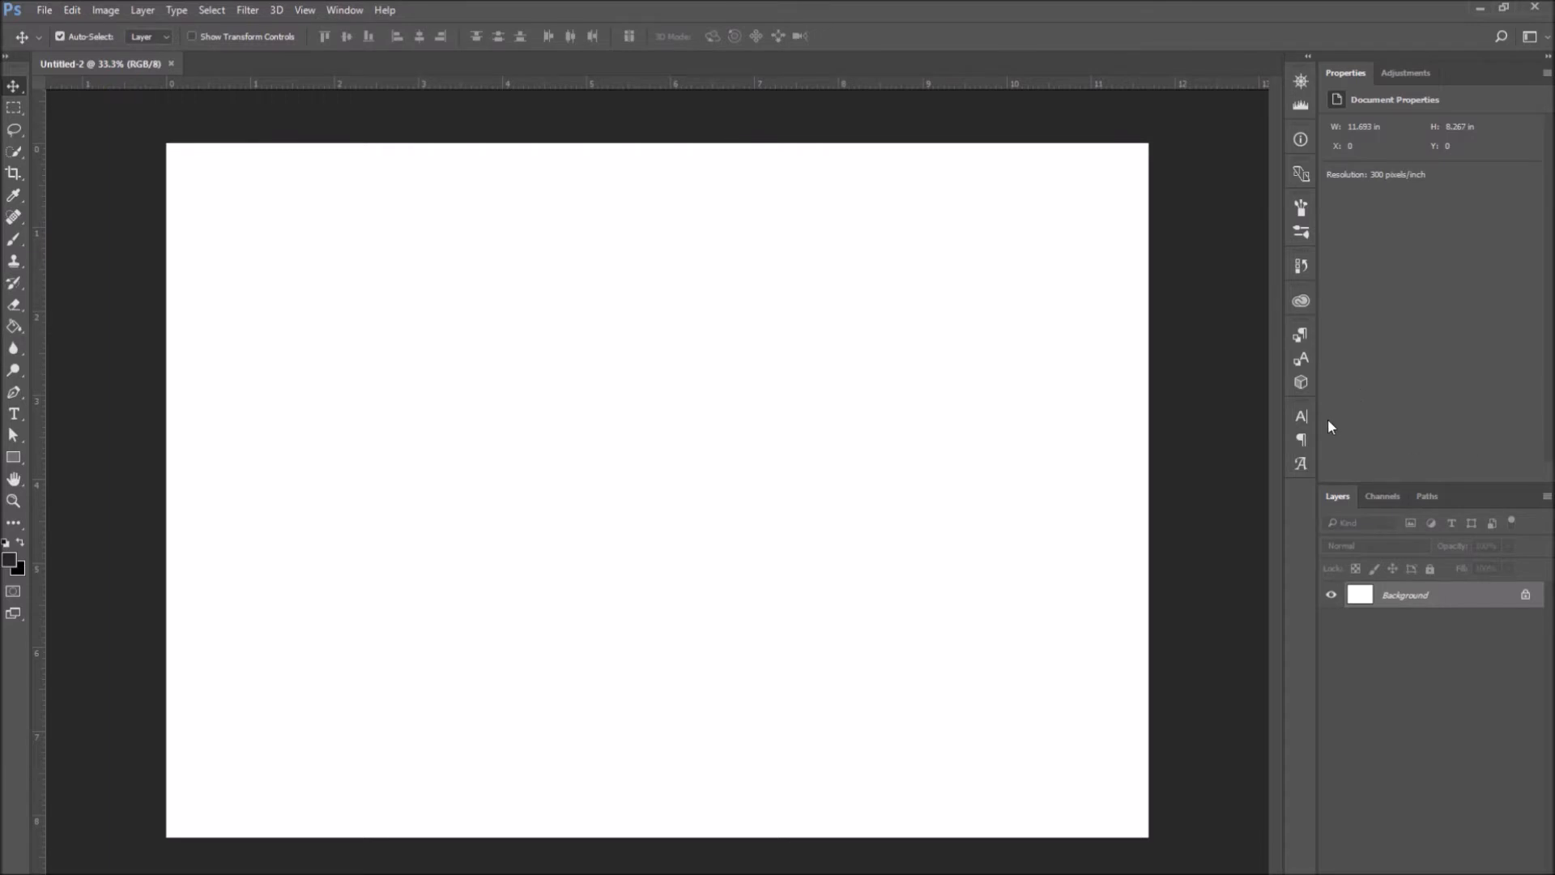
{"action": "mouse_move", "coordinate": [1317, 420]}
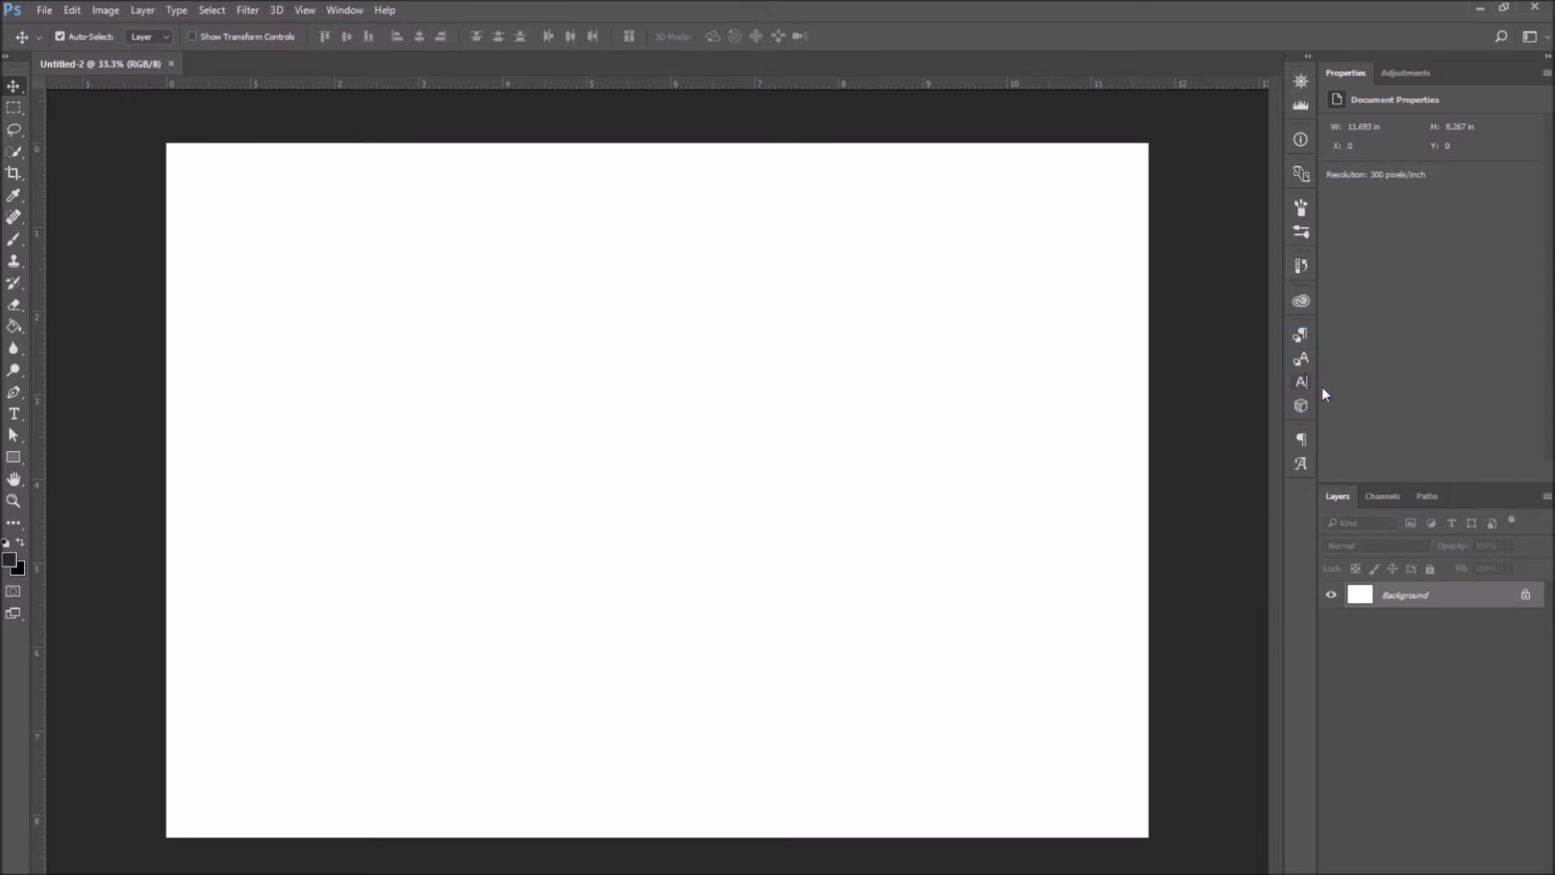
{"action": "mouse_move", "coordinate": [1300, 440]}
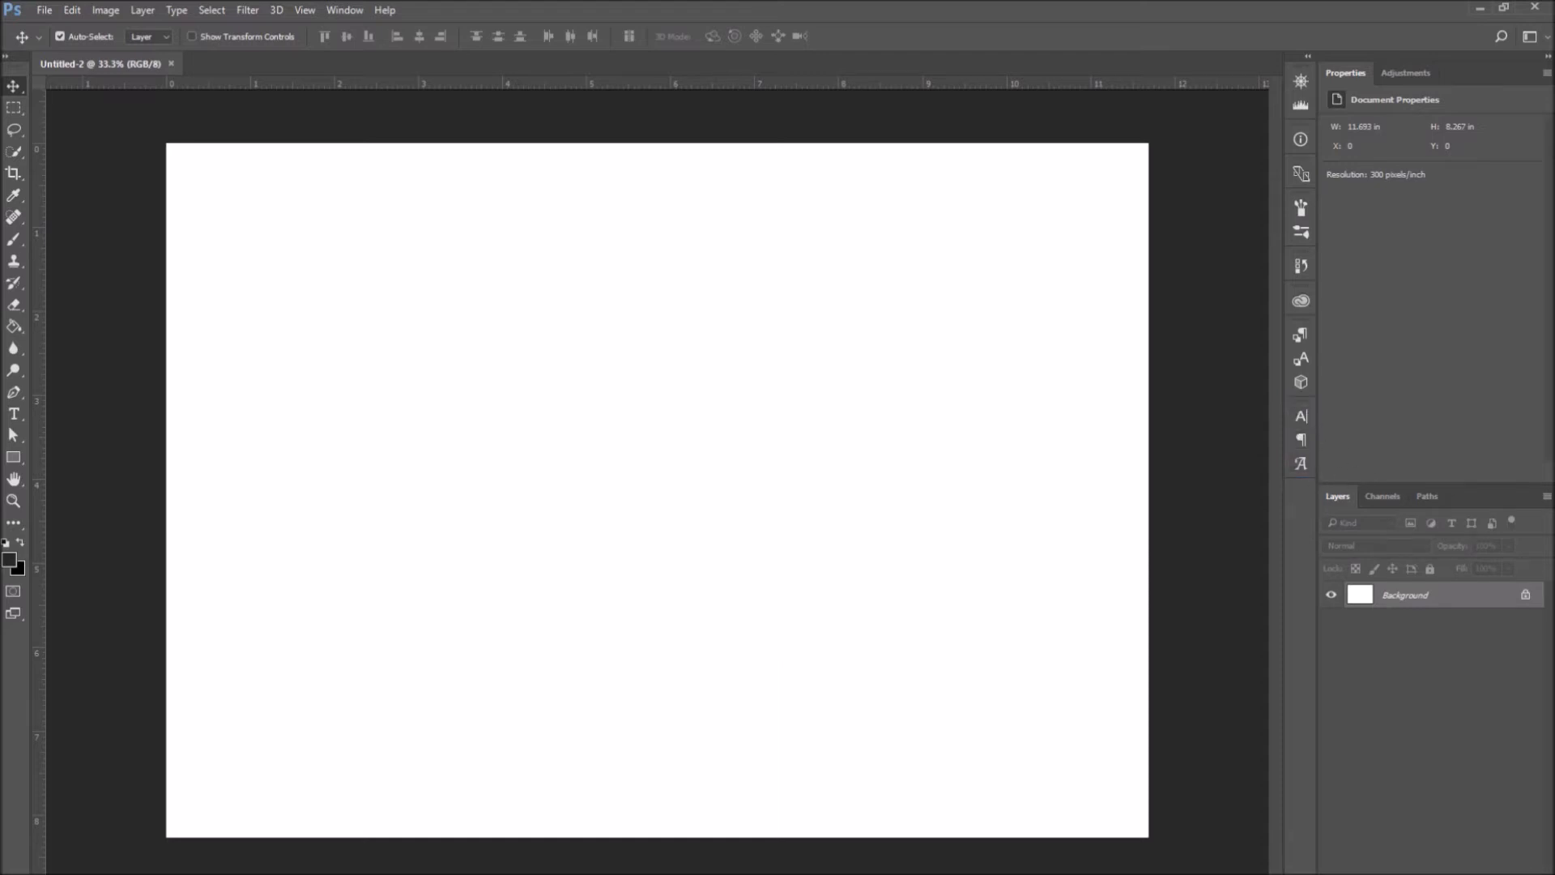
{"action": "mouse_move", "coordinate": [1229, 405]}
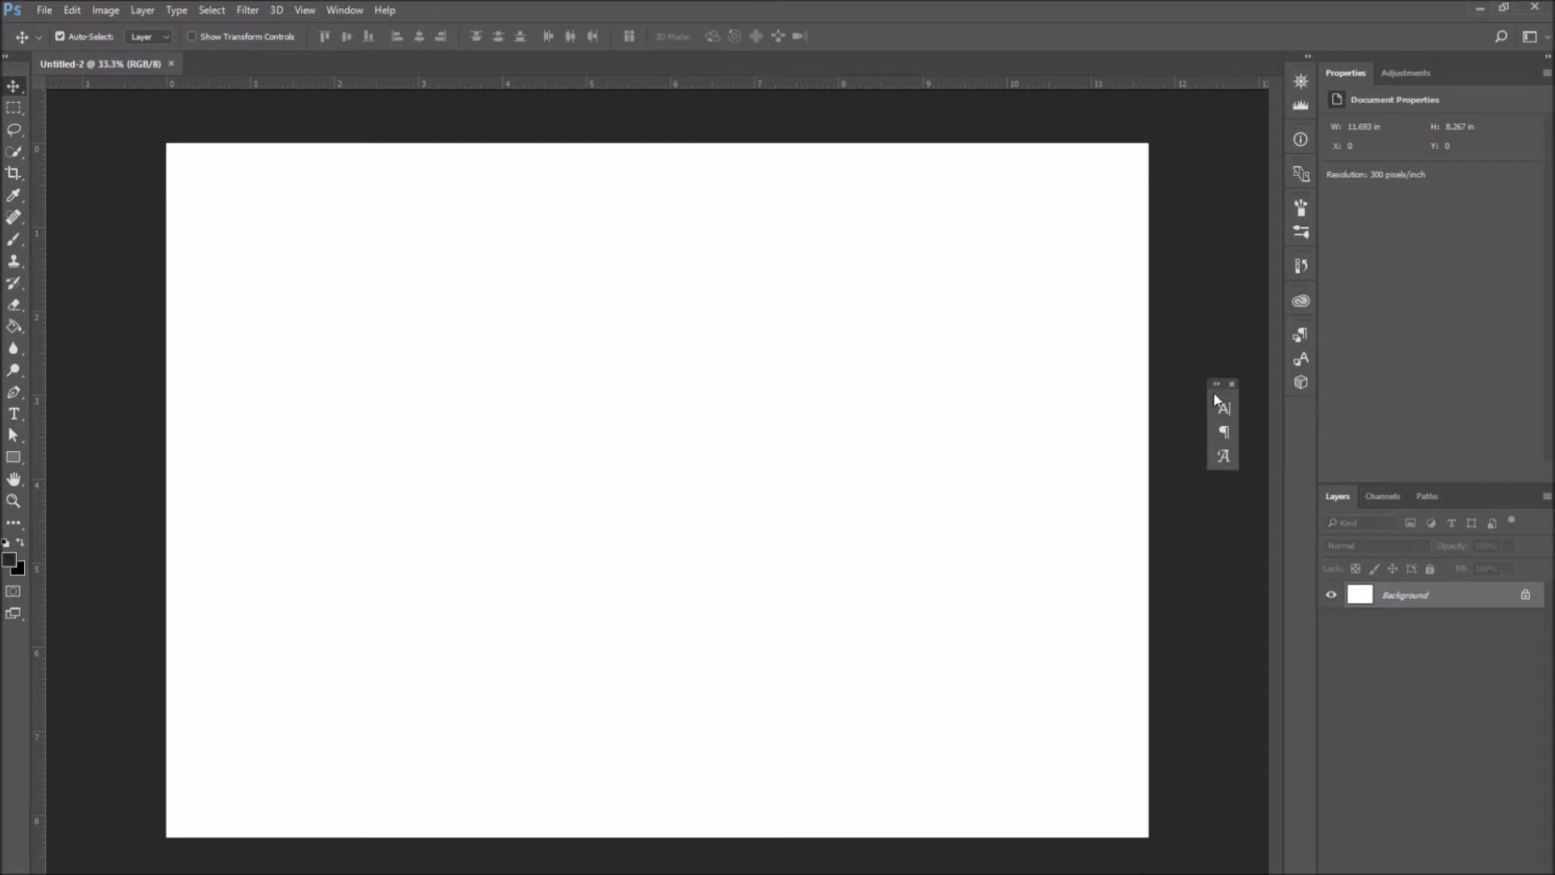
Expand the floating type group, split off the Character panel, and dock it in the panel column
{"action": "left_click", "coordinate": [1222, 409]}
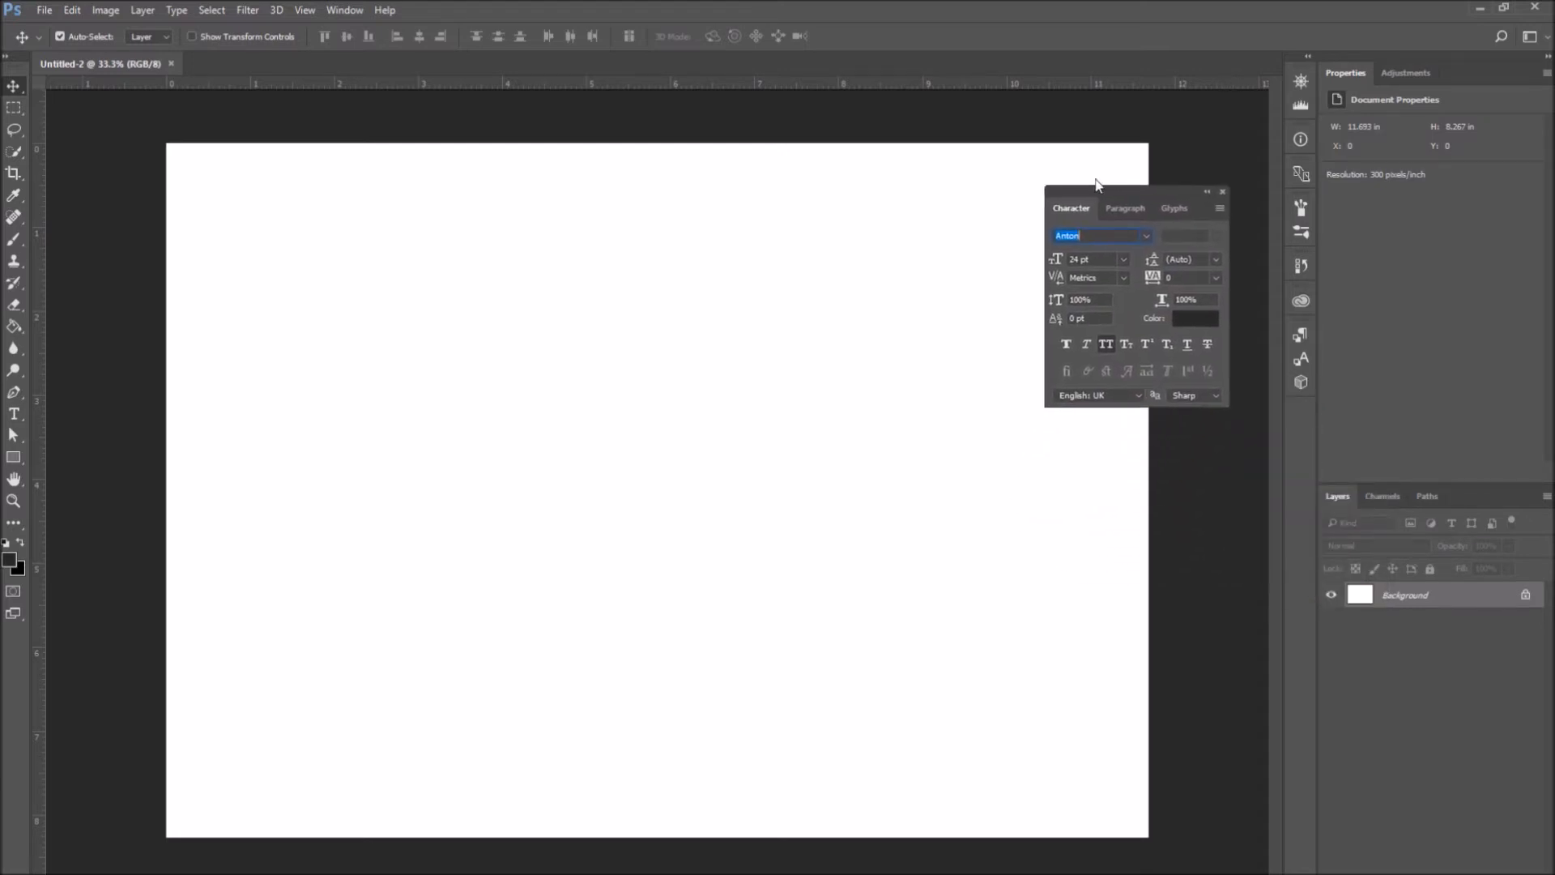
{"action": "left_click_drag", "start_coordinate": [1096, 194], "coordinate": [1121, 162]}
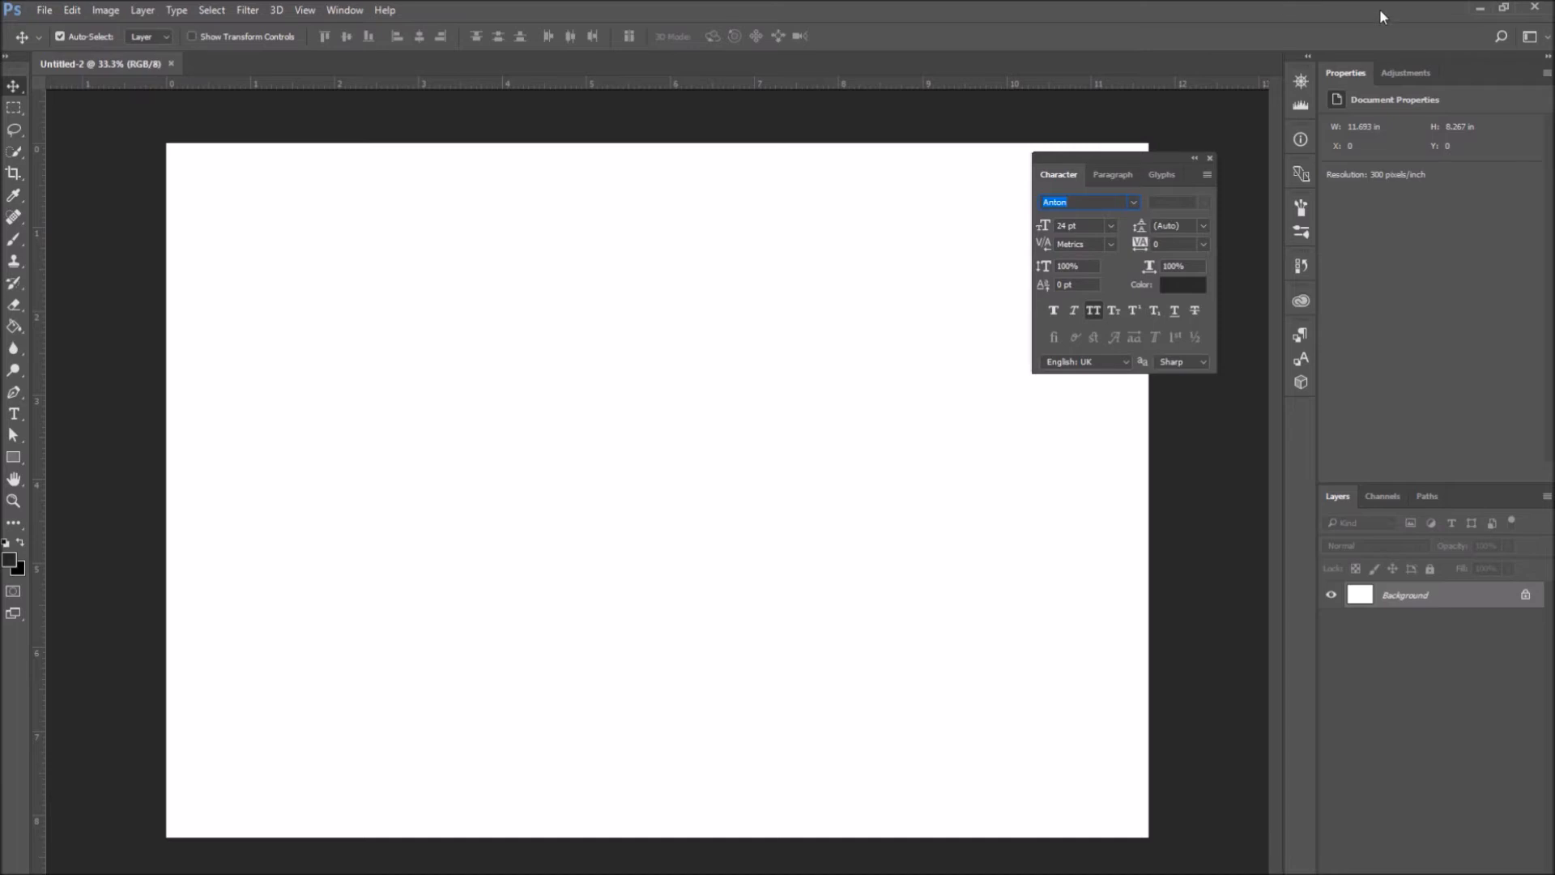
{"action": "mouse_move", "coordinate": [1187, 129]}
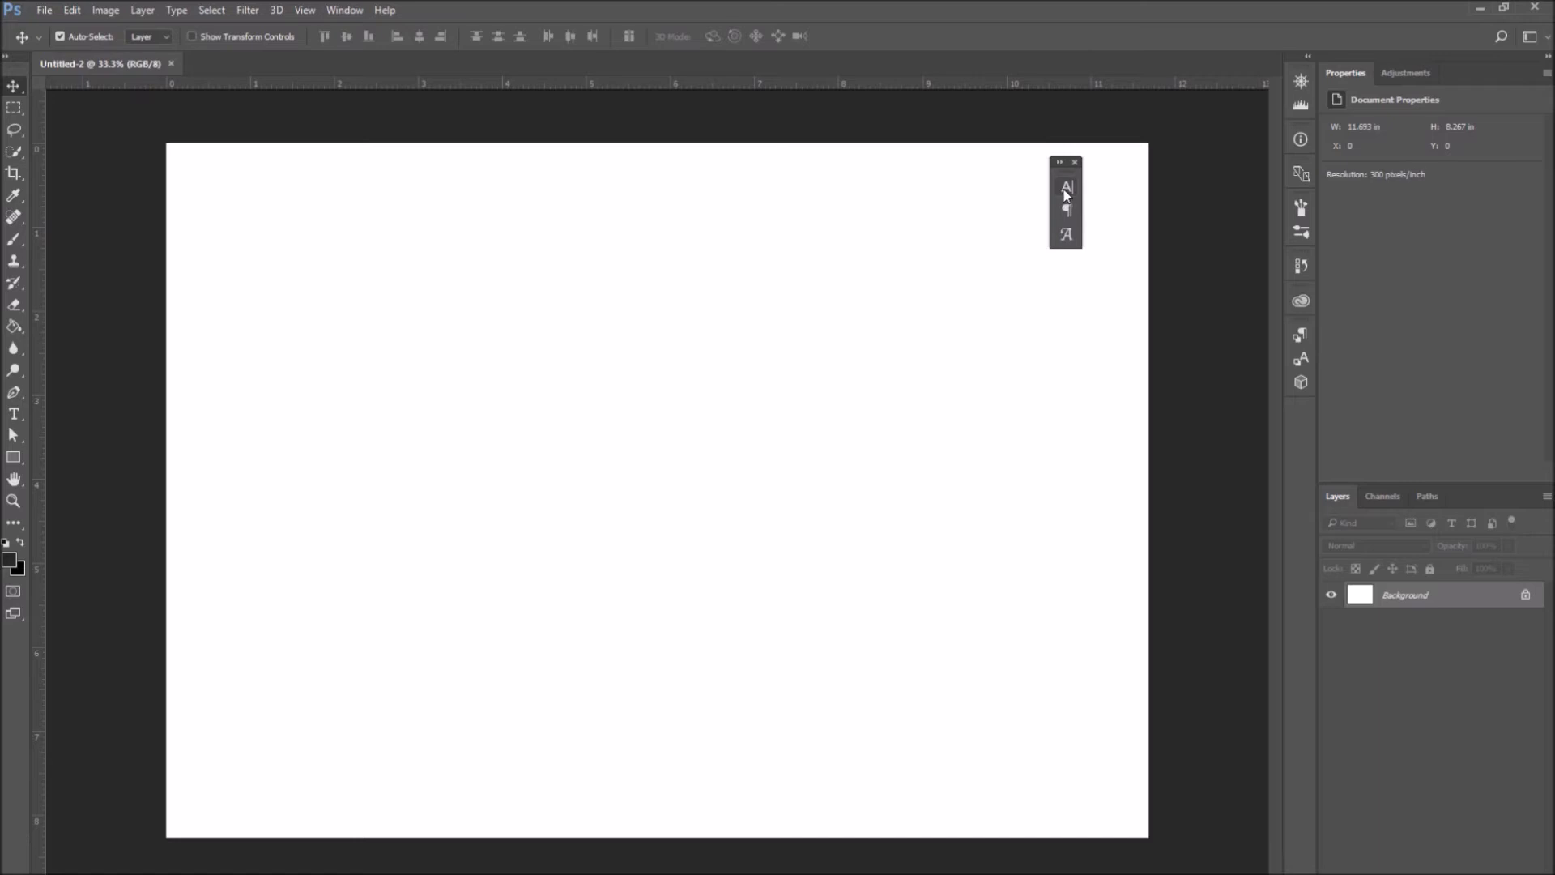
{"action": "left_click_drag", "start_coordinate": [1066, 186], "coordinate": [1065, 332]}
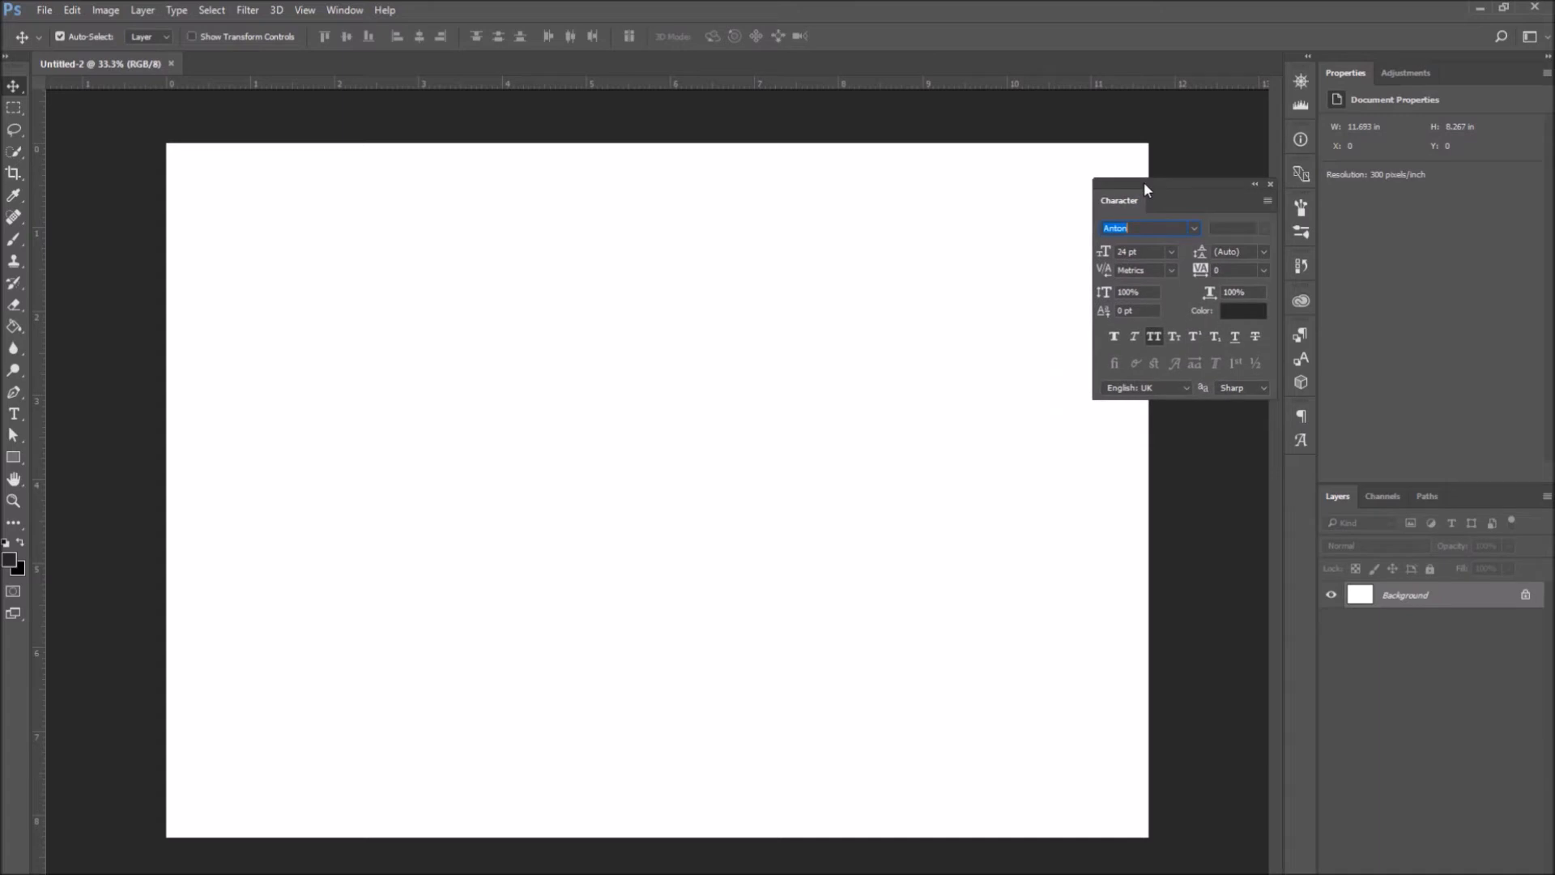
{"action": "left_click_drag", "start_coordinate": [1145, 189], "coordinate": [1190, 72]}
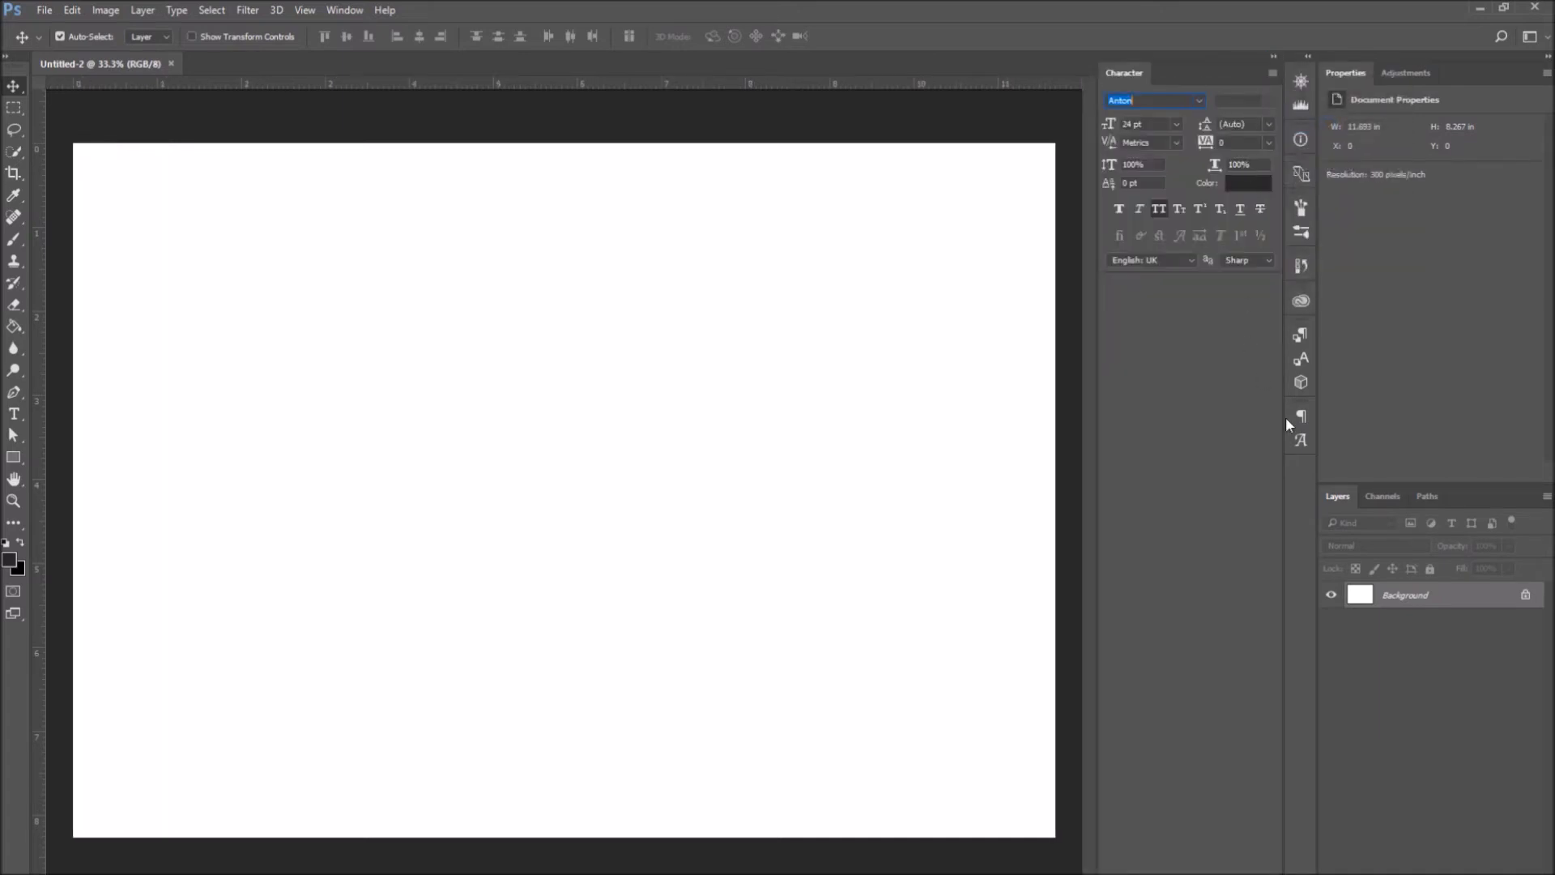
{"action": "mouse_move", "coordinate": [1352, 143]}
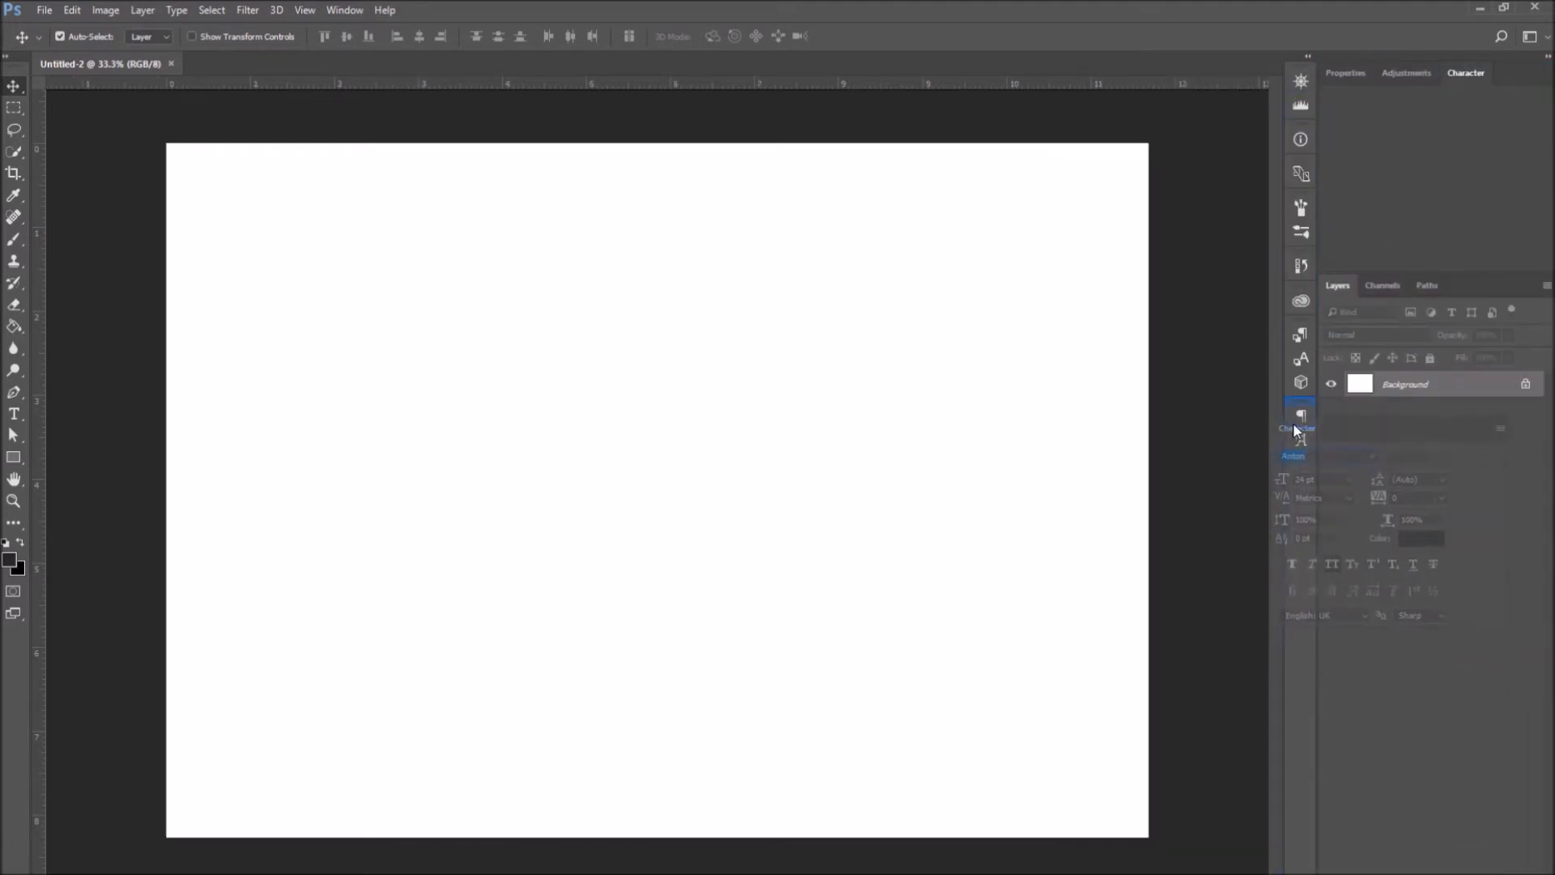
{"action": "left_click", "coordinate": [1300, 413]}
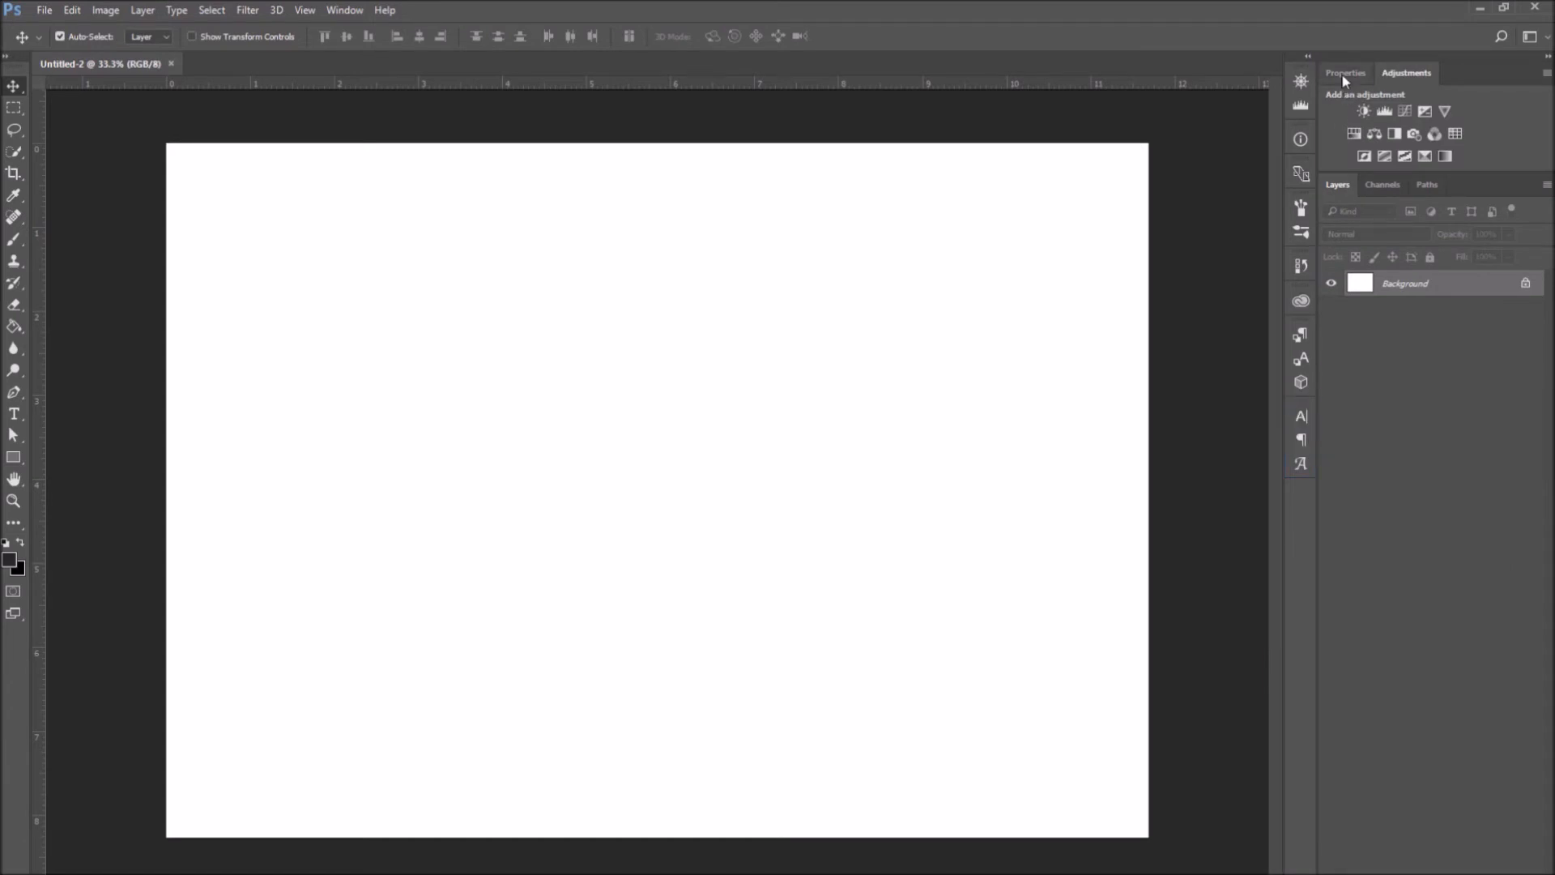
Bring the Properties panel back into view
{"action": "left_click", "coordinate": [345, 10]}
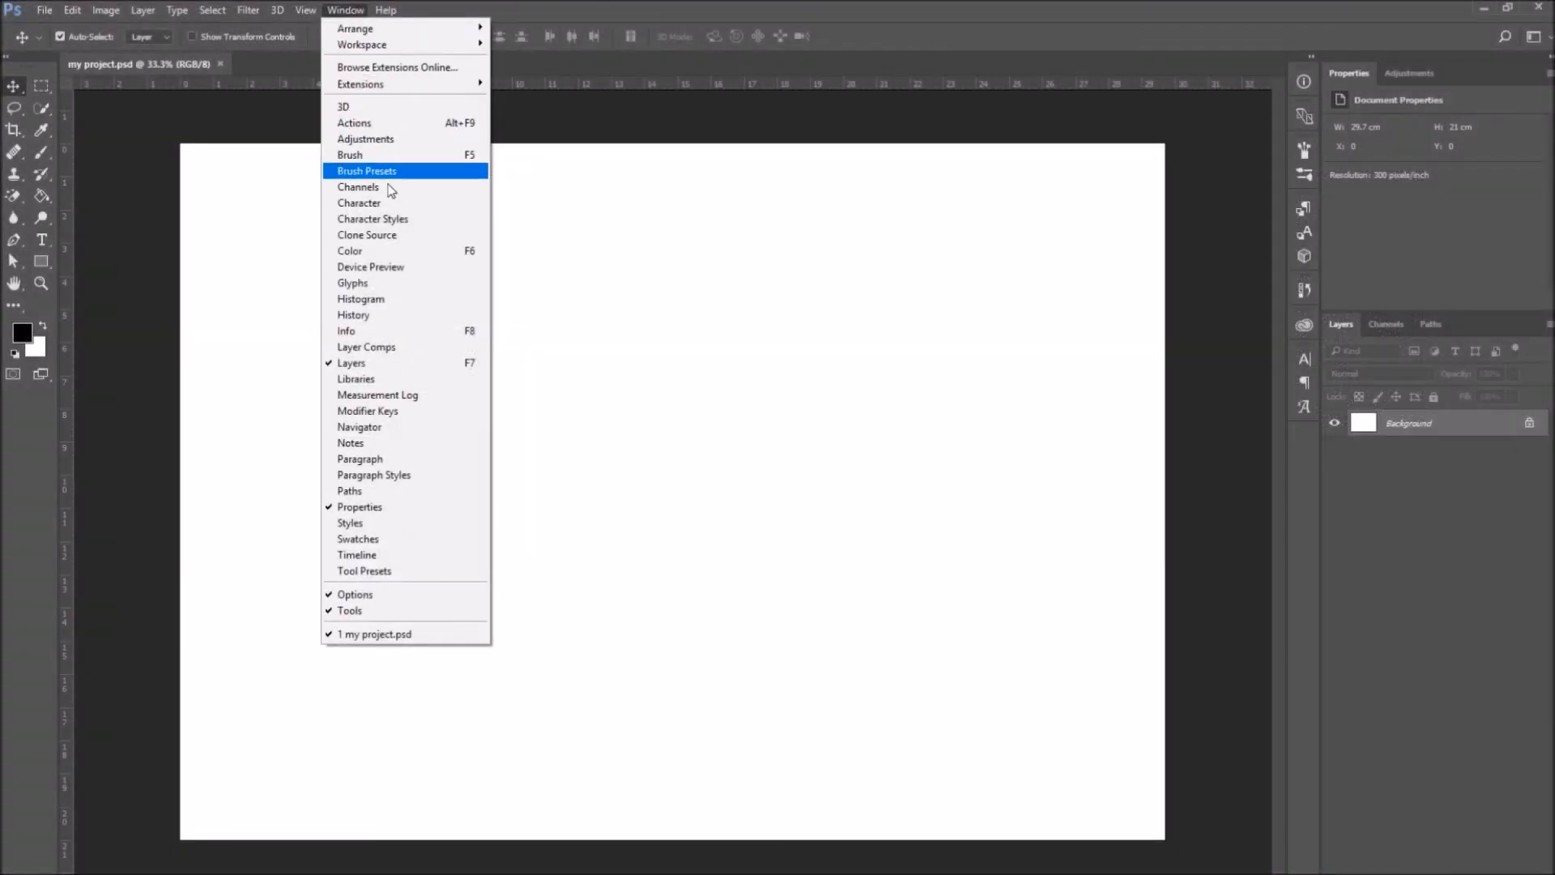
{"action": "mouse_move", "coordinate": [364, 395]}
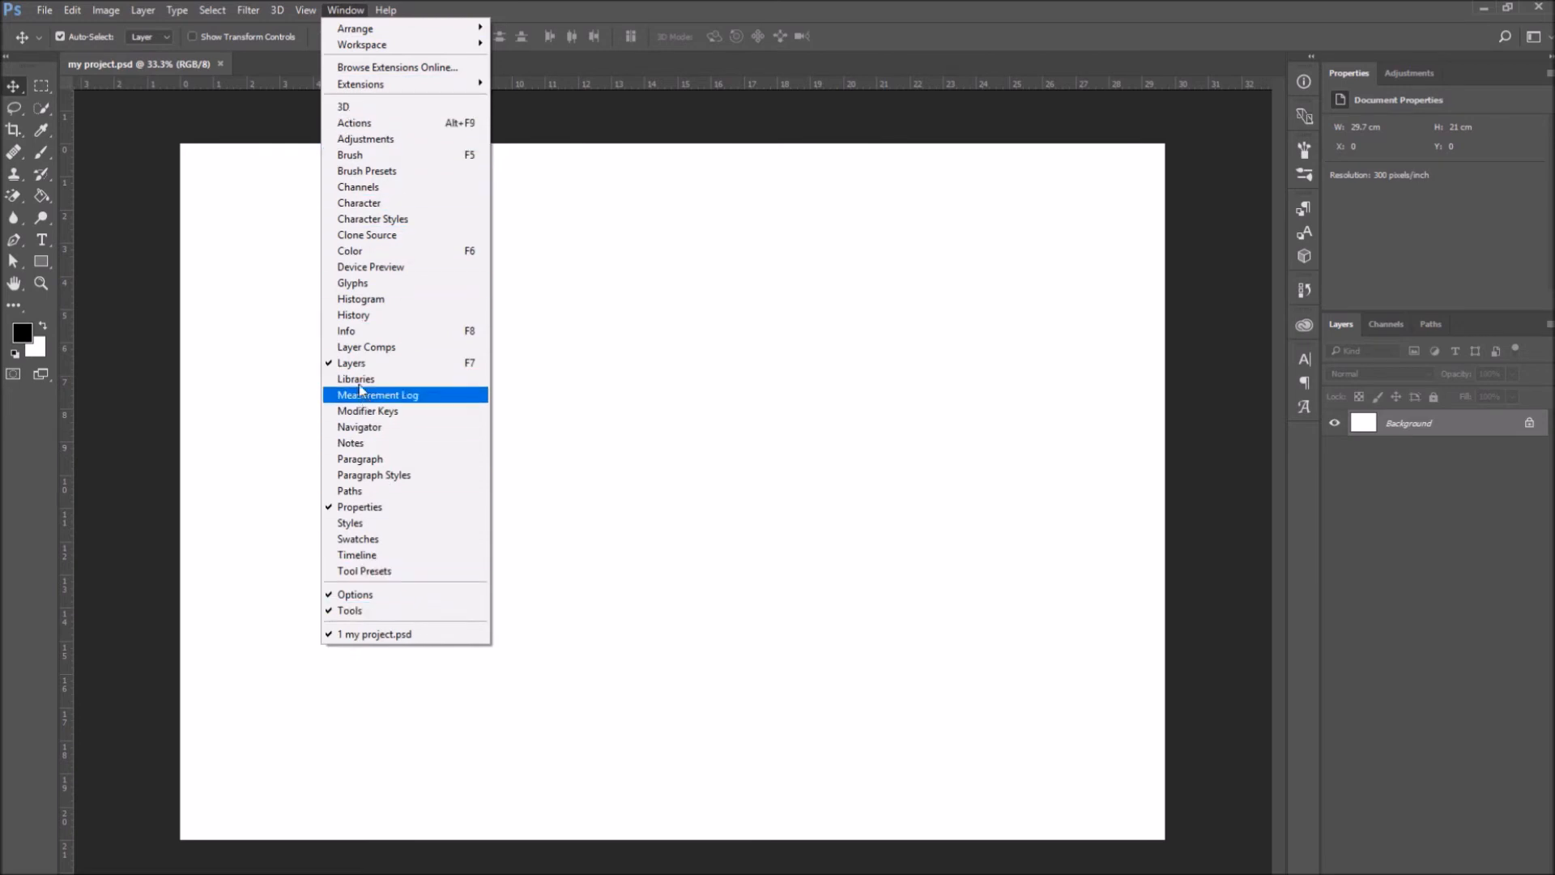
{"action": "mouse_move", "coordinate": [1197, 383]}
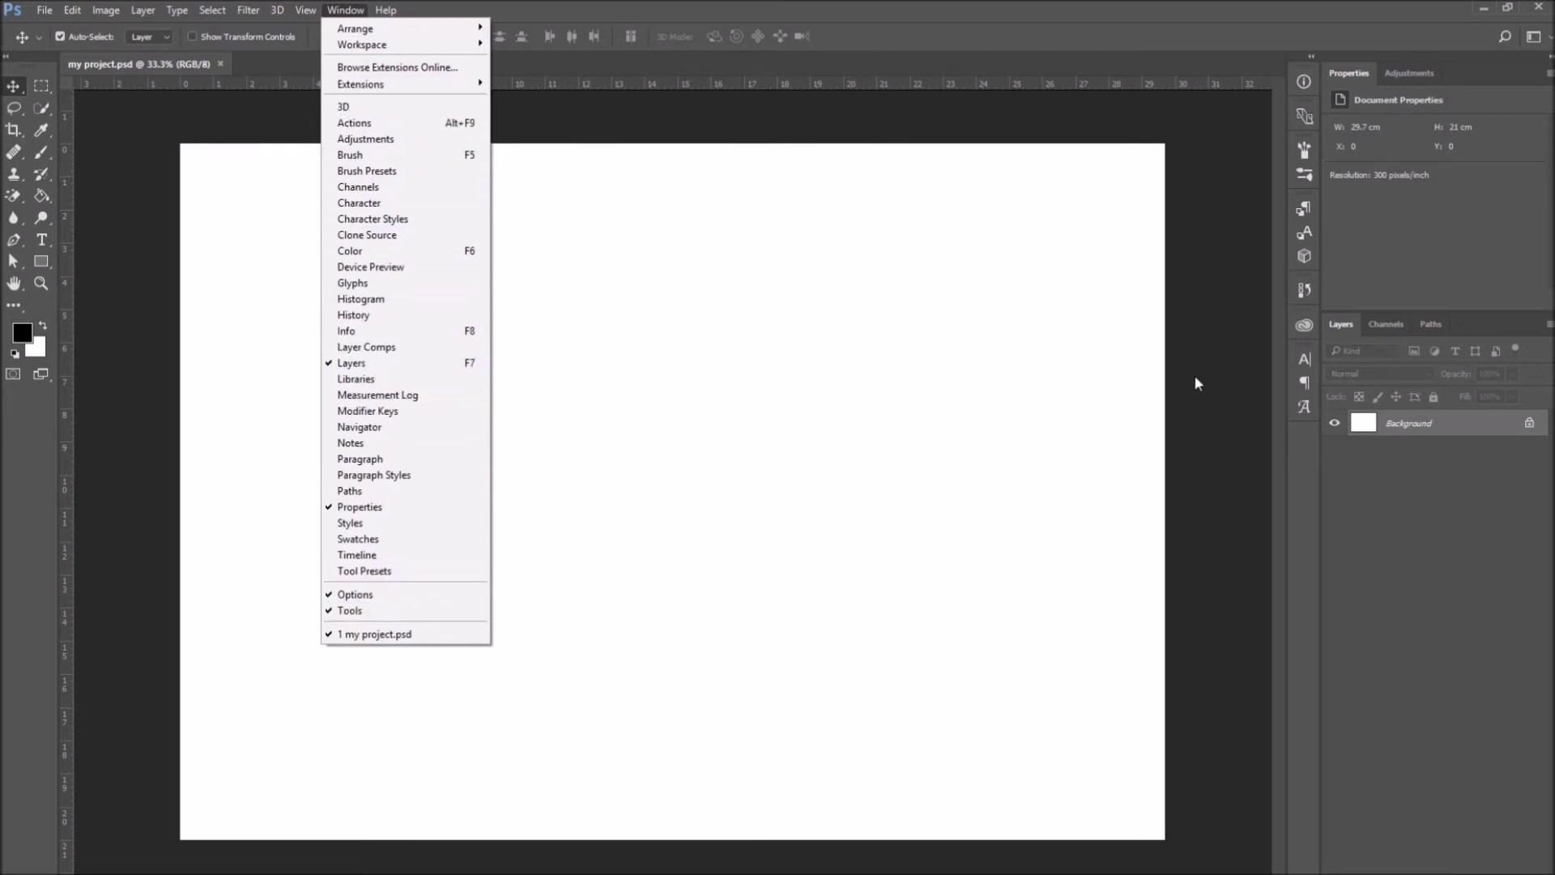
{"action": "mouse_move", "coordinate": [359, 523]}
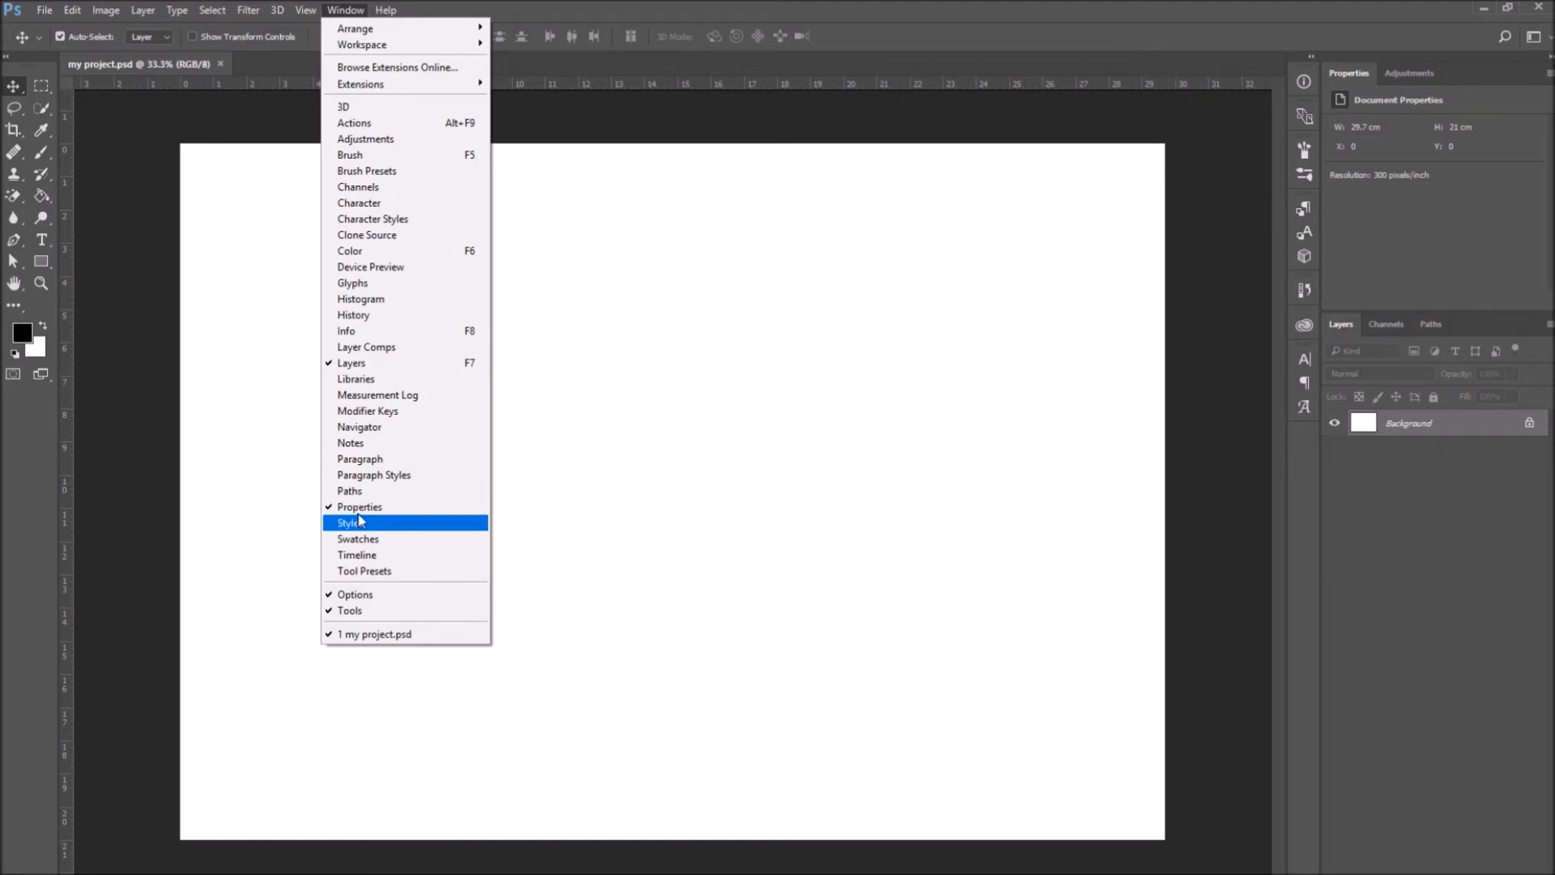
{"action": "mouse_move", "coordinate": [369, 515]}
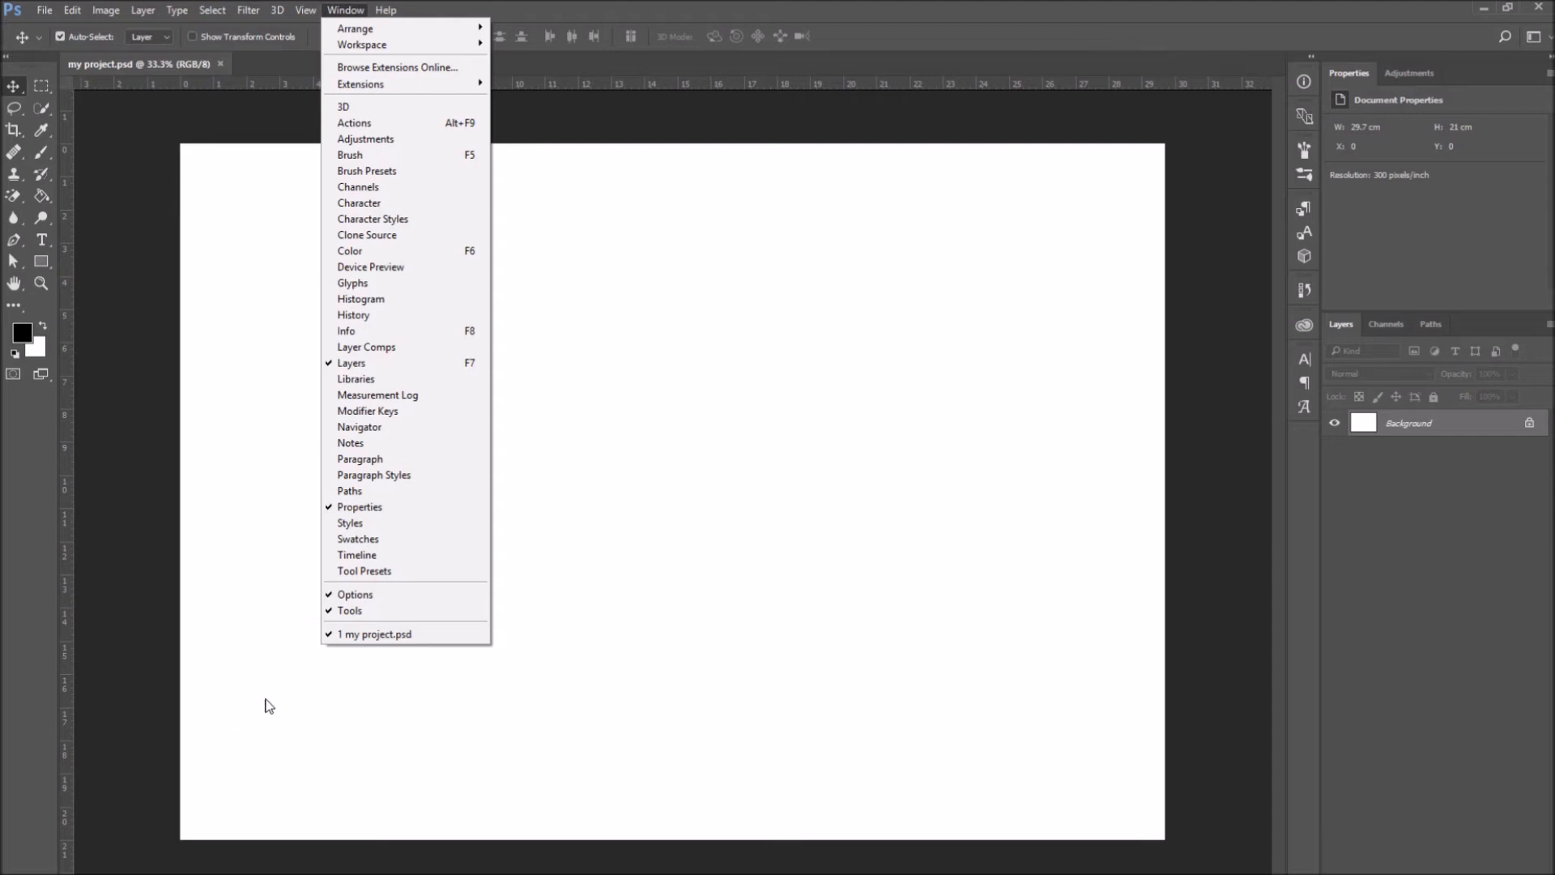
{"action": "mouse_move", "coordinate": [366, 446]}
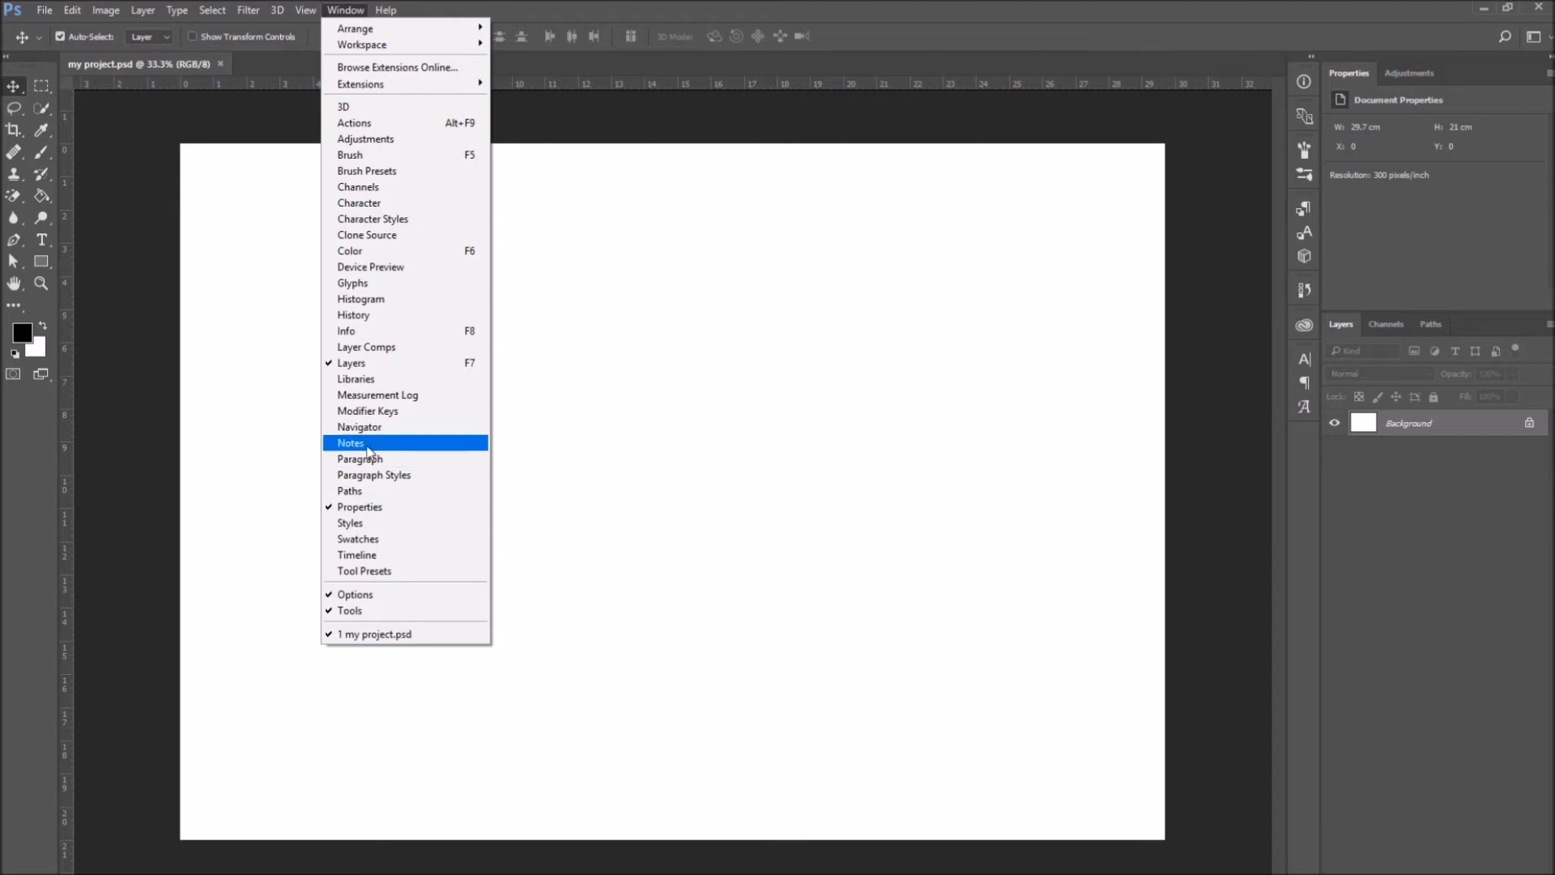
{"action": "mouse_move", "coordinate": [393, 555]}
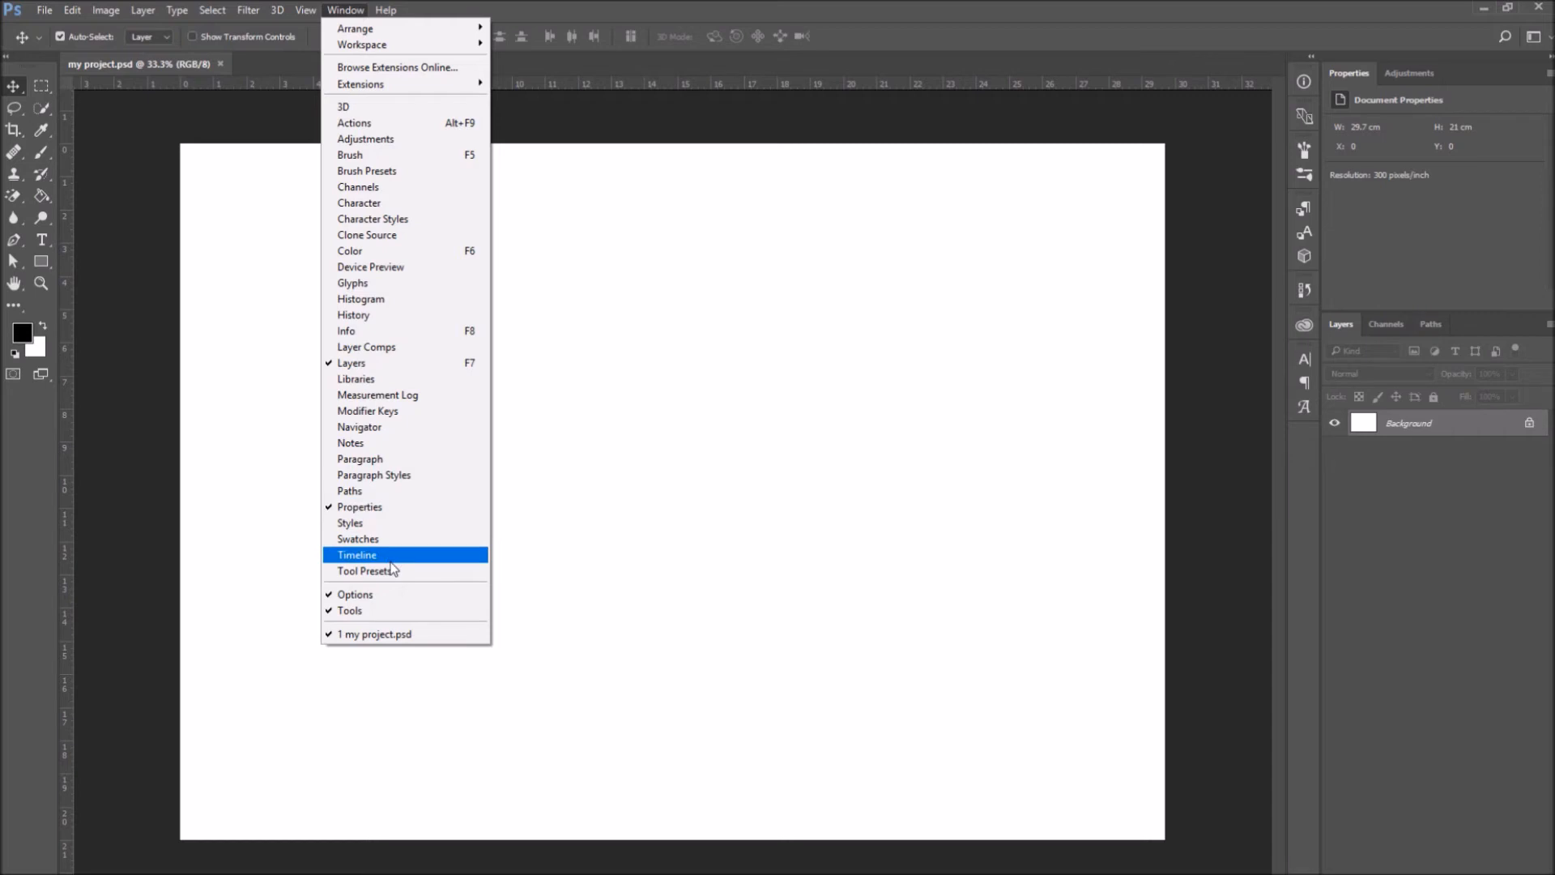
{"action": "mouse_move", "coordinate": [394, 555]}
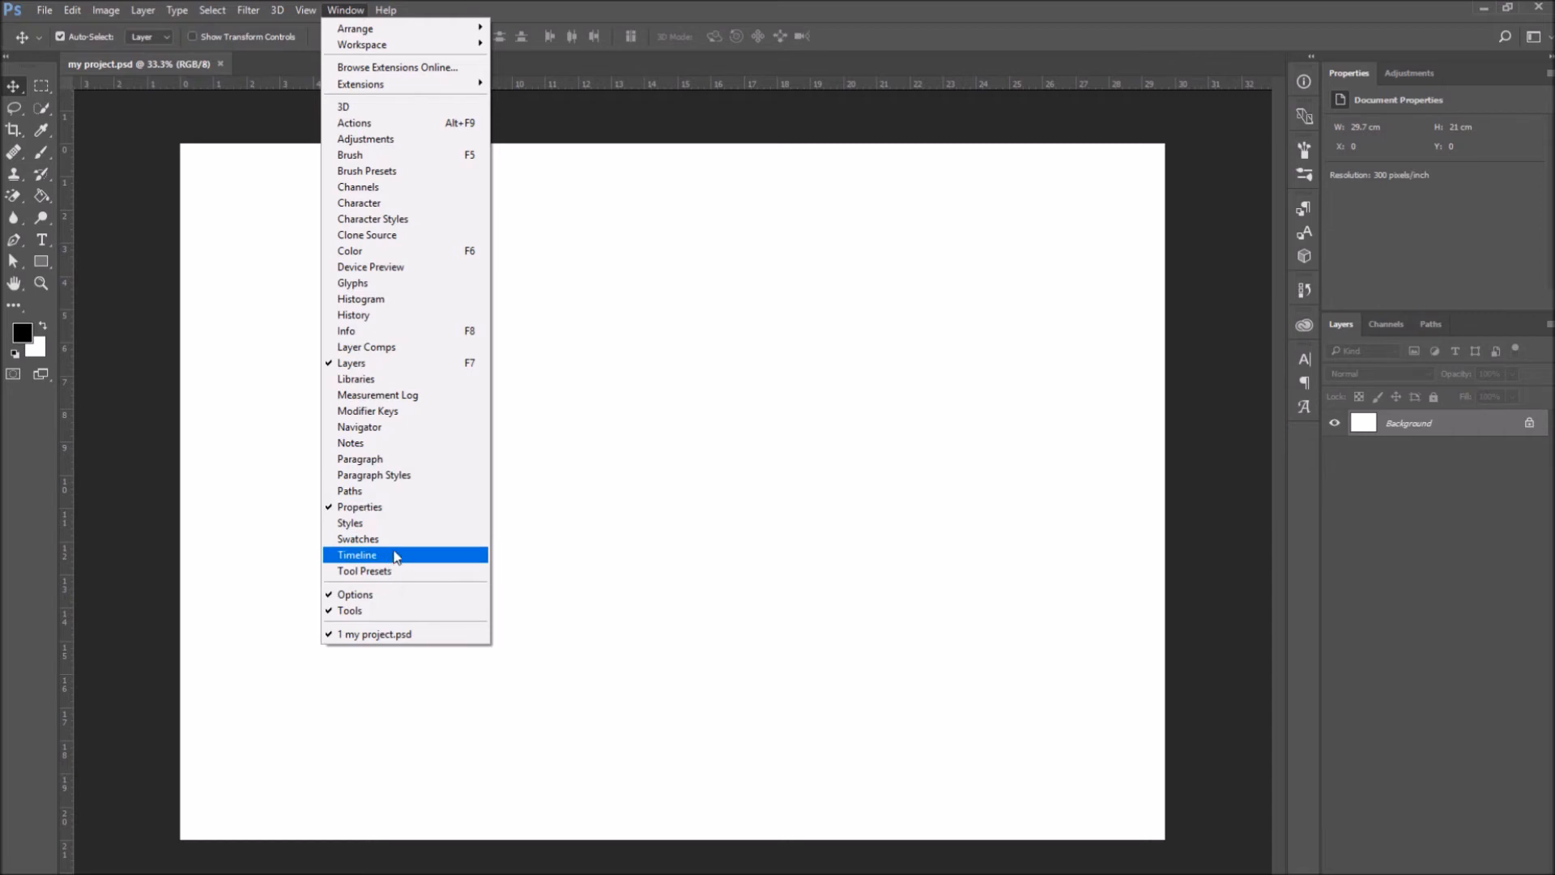
{"action": "mouse_move", "coordinate": [405, 459]}
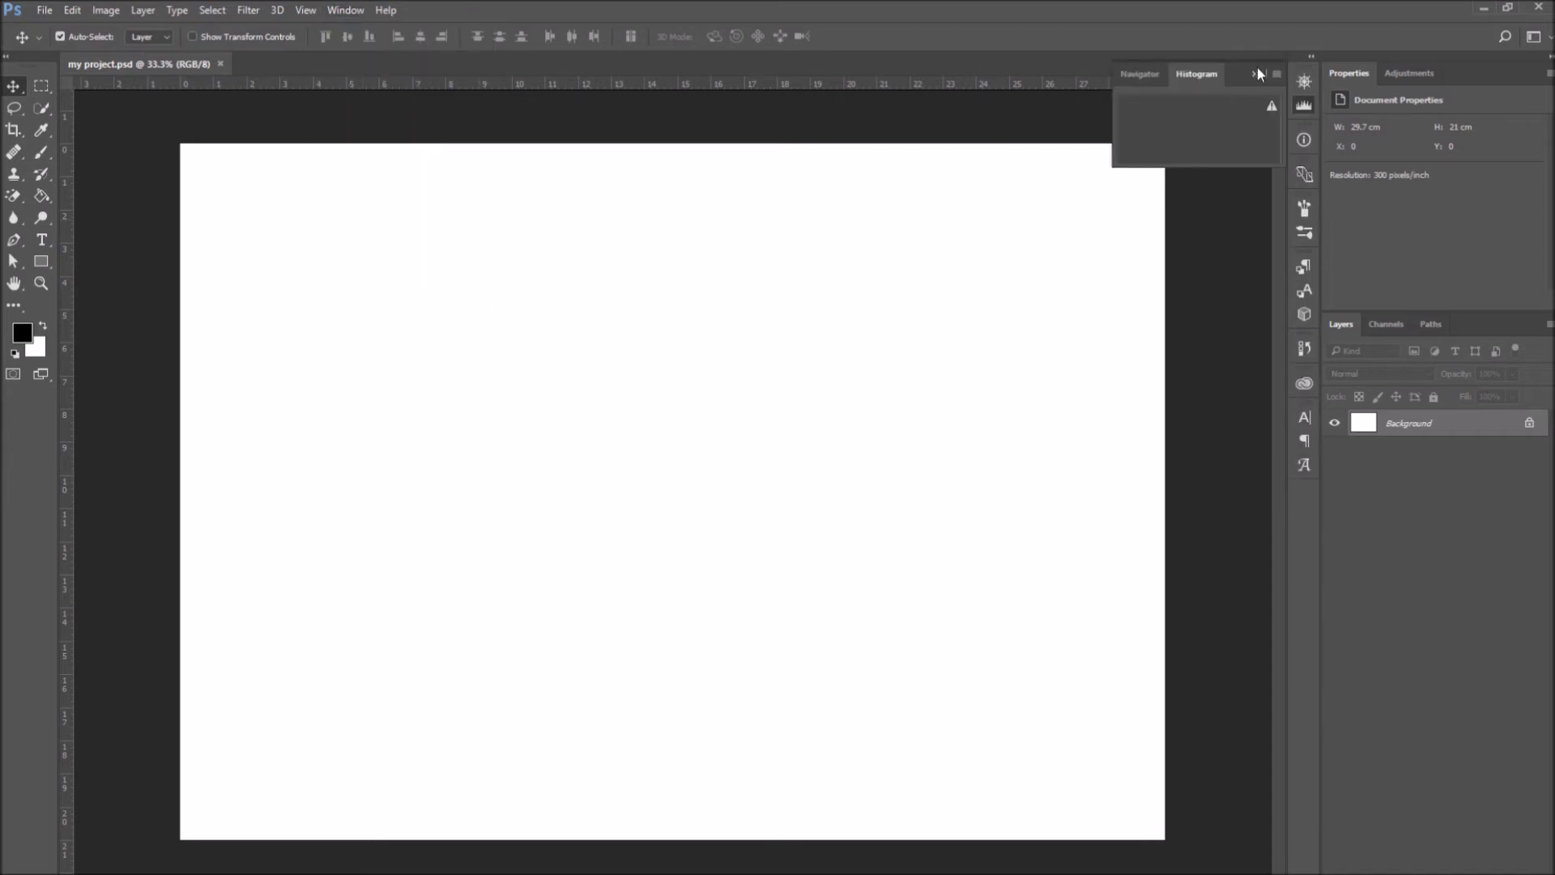
Collapse the floating Navigator/Histogram group to icons and reopen the Window menu
{"action": "left_click", "coordinate": [1254, 73]}
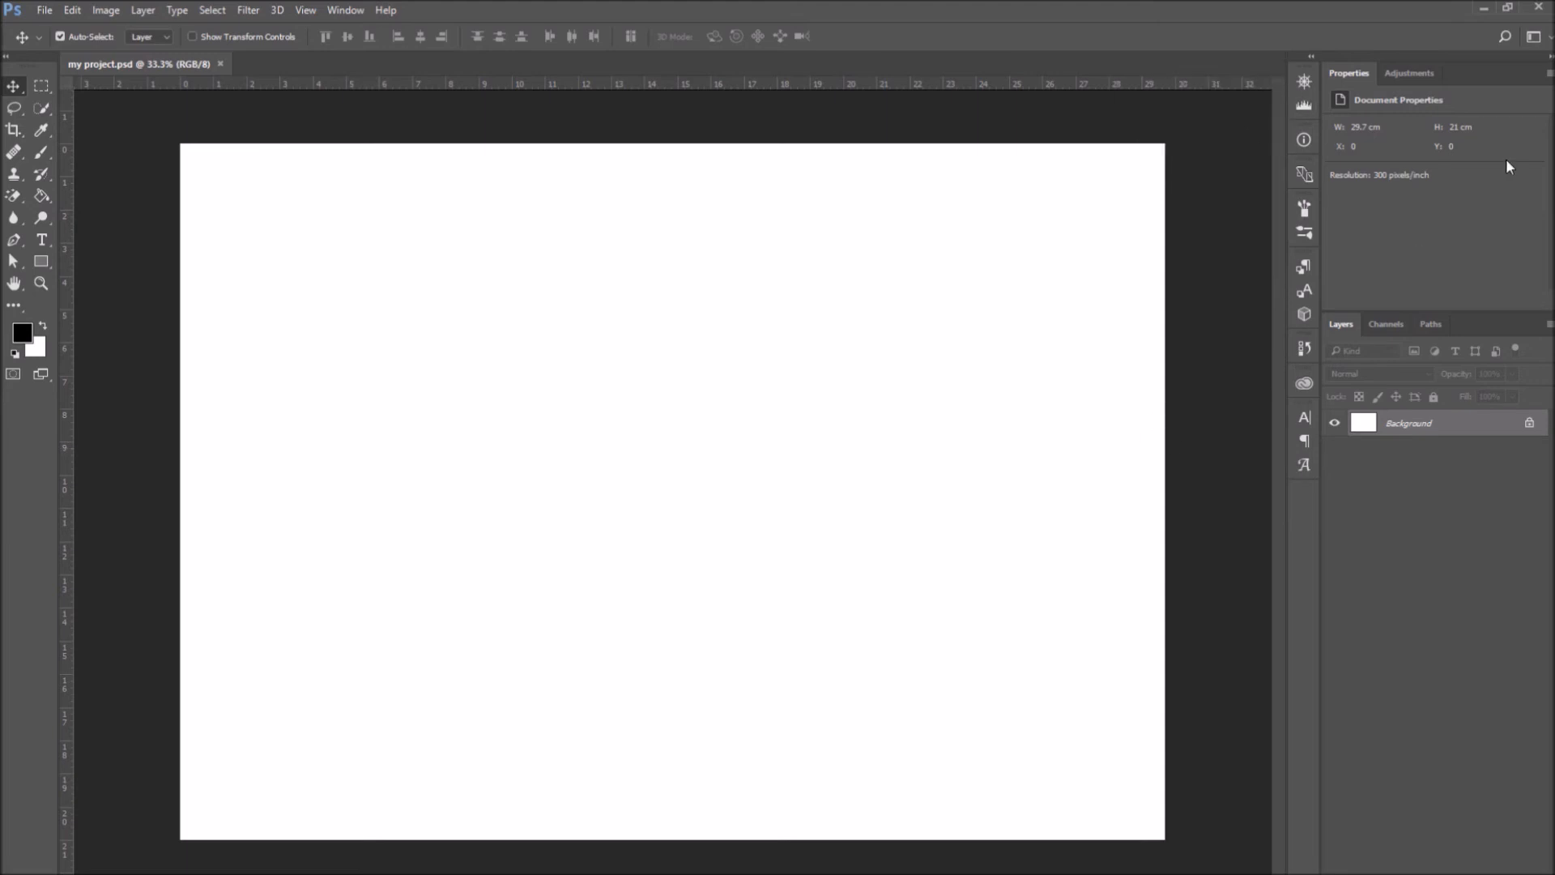
{"action": "left_click", "coordinate": [345, 10]}
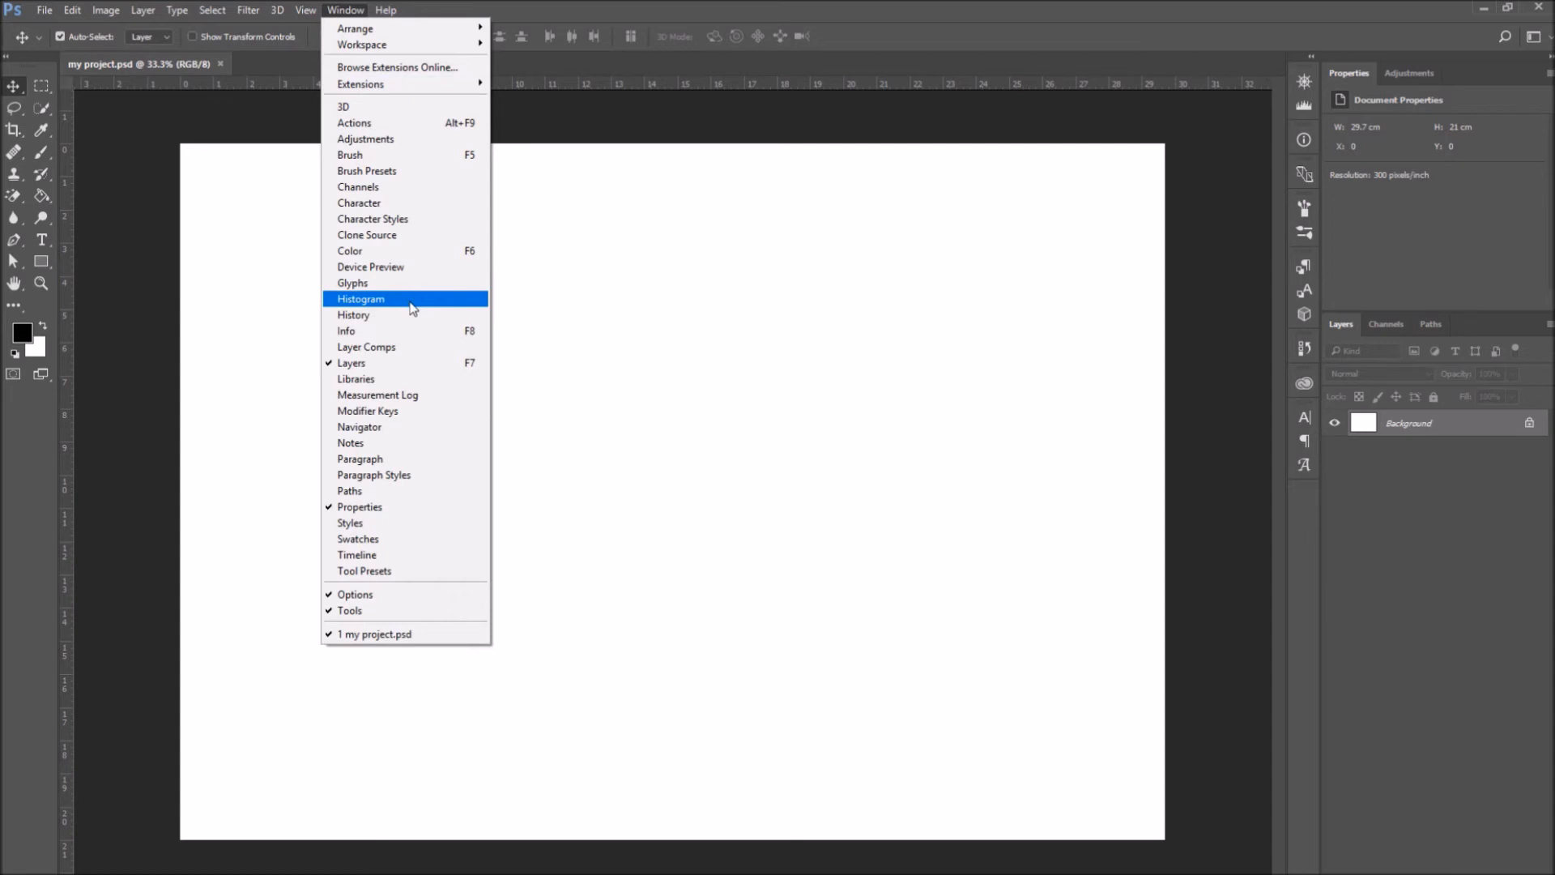
{"action": "mouse_move", "coordinate": [341, 173]}
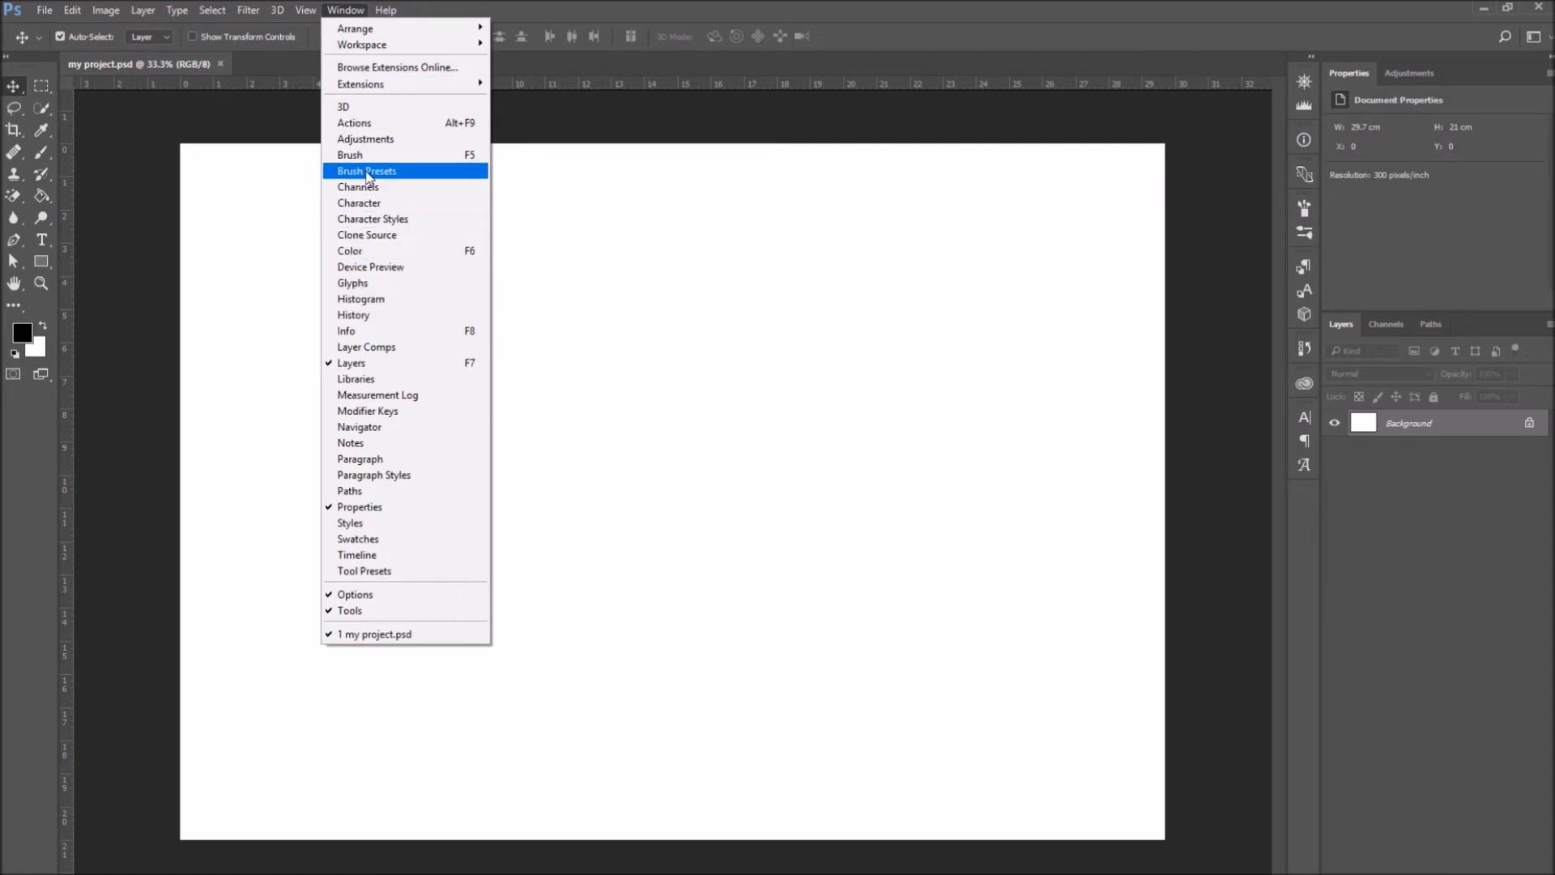
{"action": "mouse_move", "coordinate": [342, 103]}
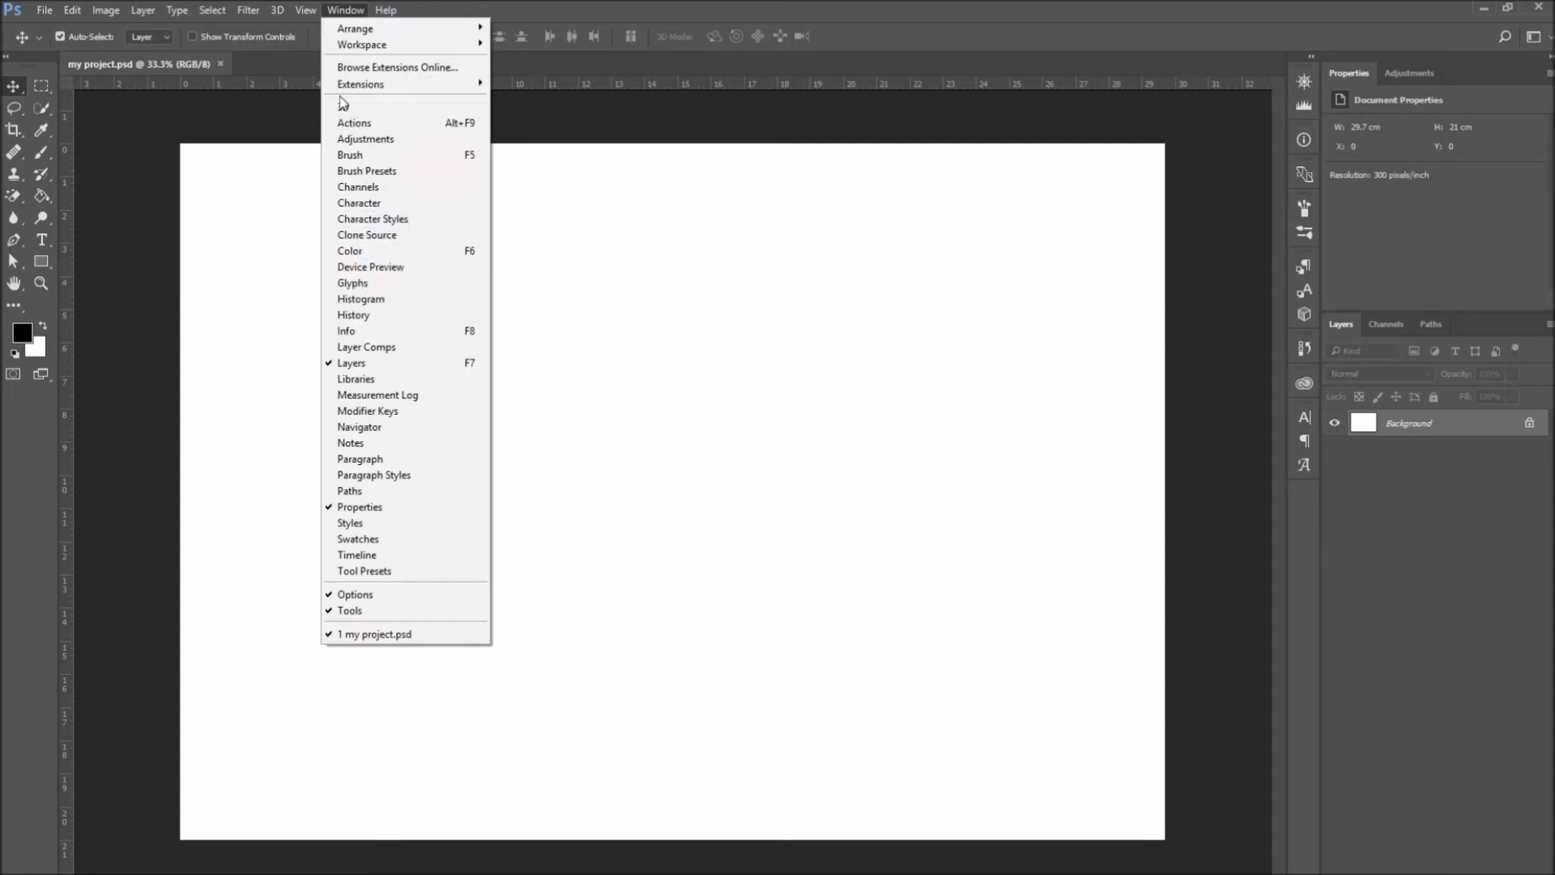
{"action": "mouse_move", "coordinate": [404, 462]}
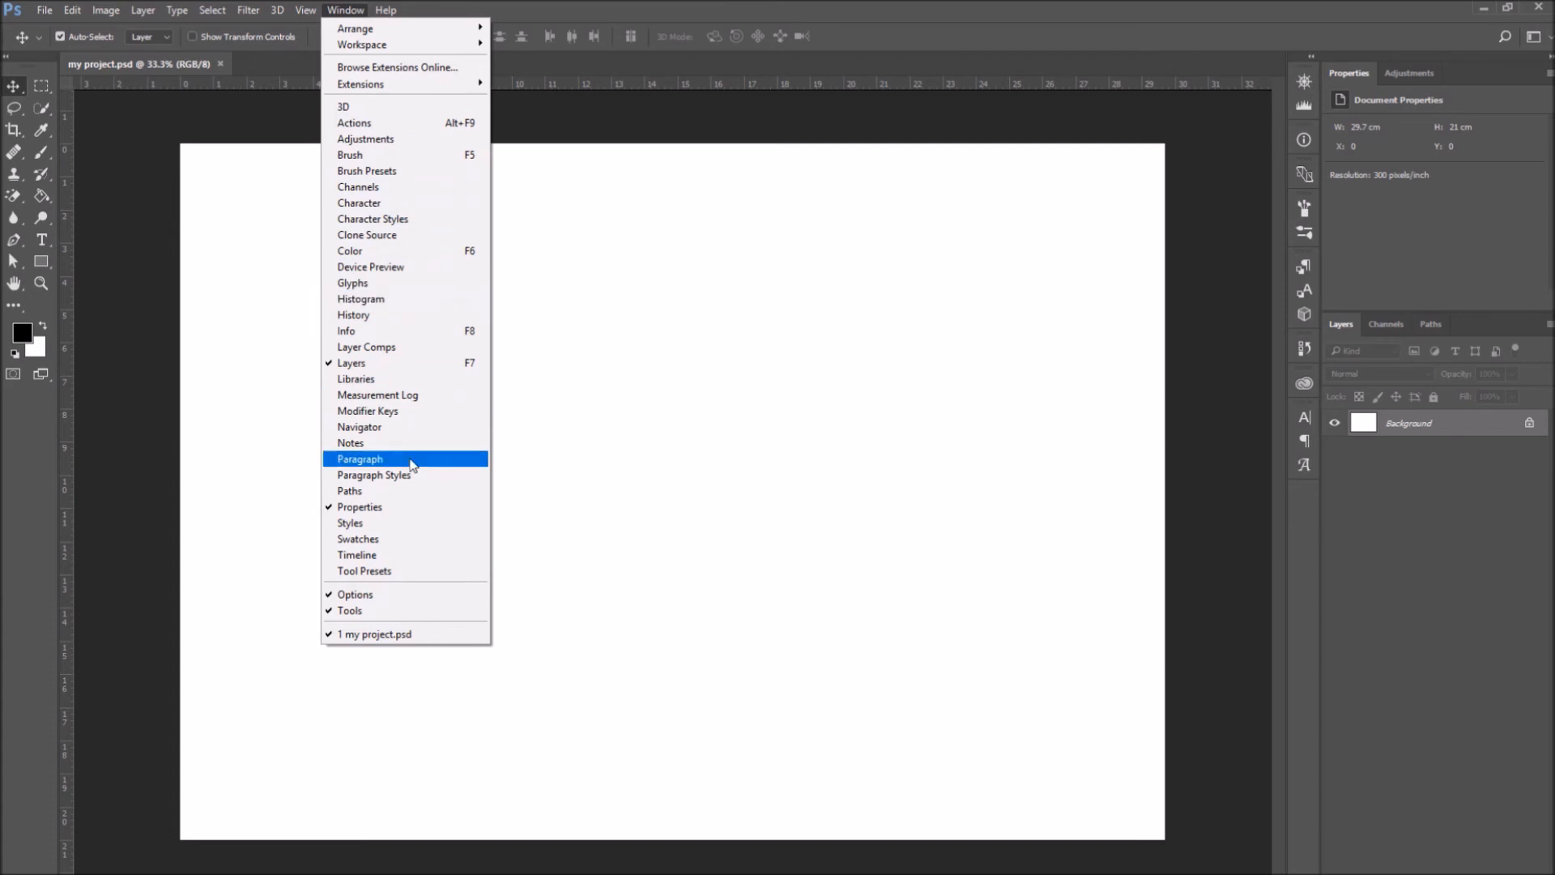
{"action": "mouse_move", "coordinate": [357, 564]}
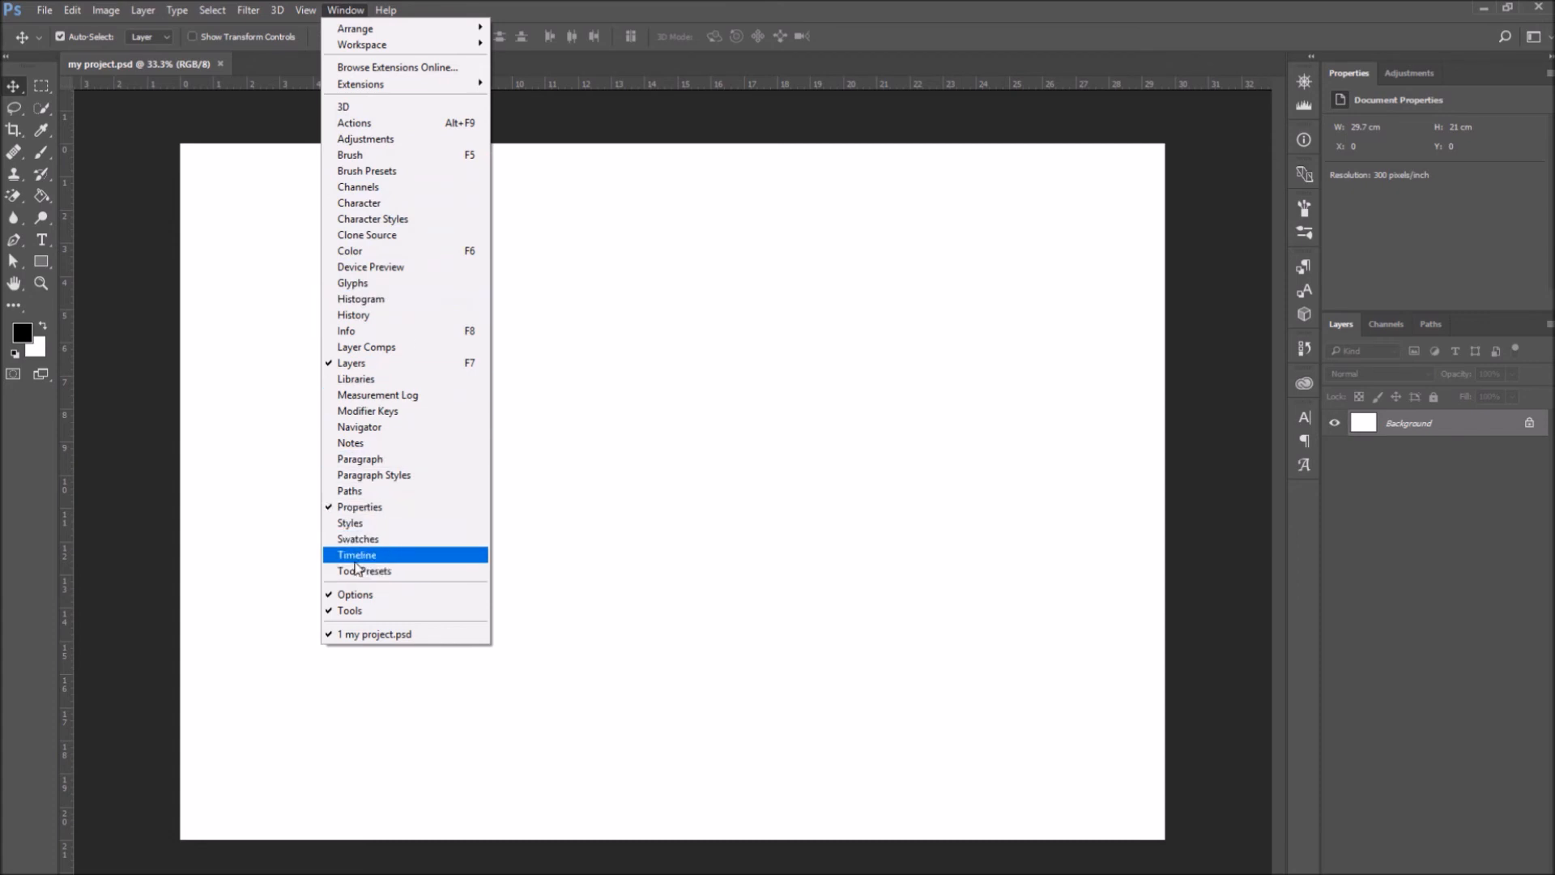
{"action": "left_click", "coordinate": [357, 554]}
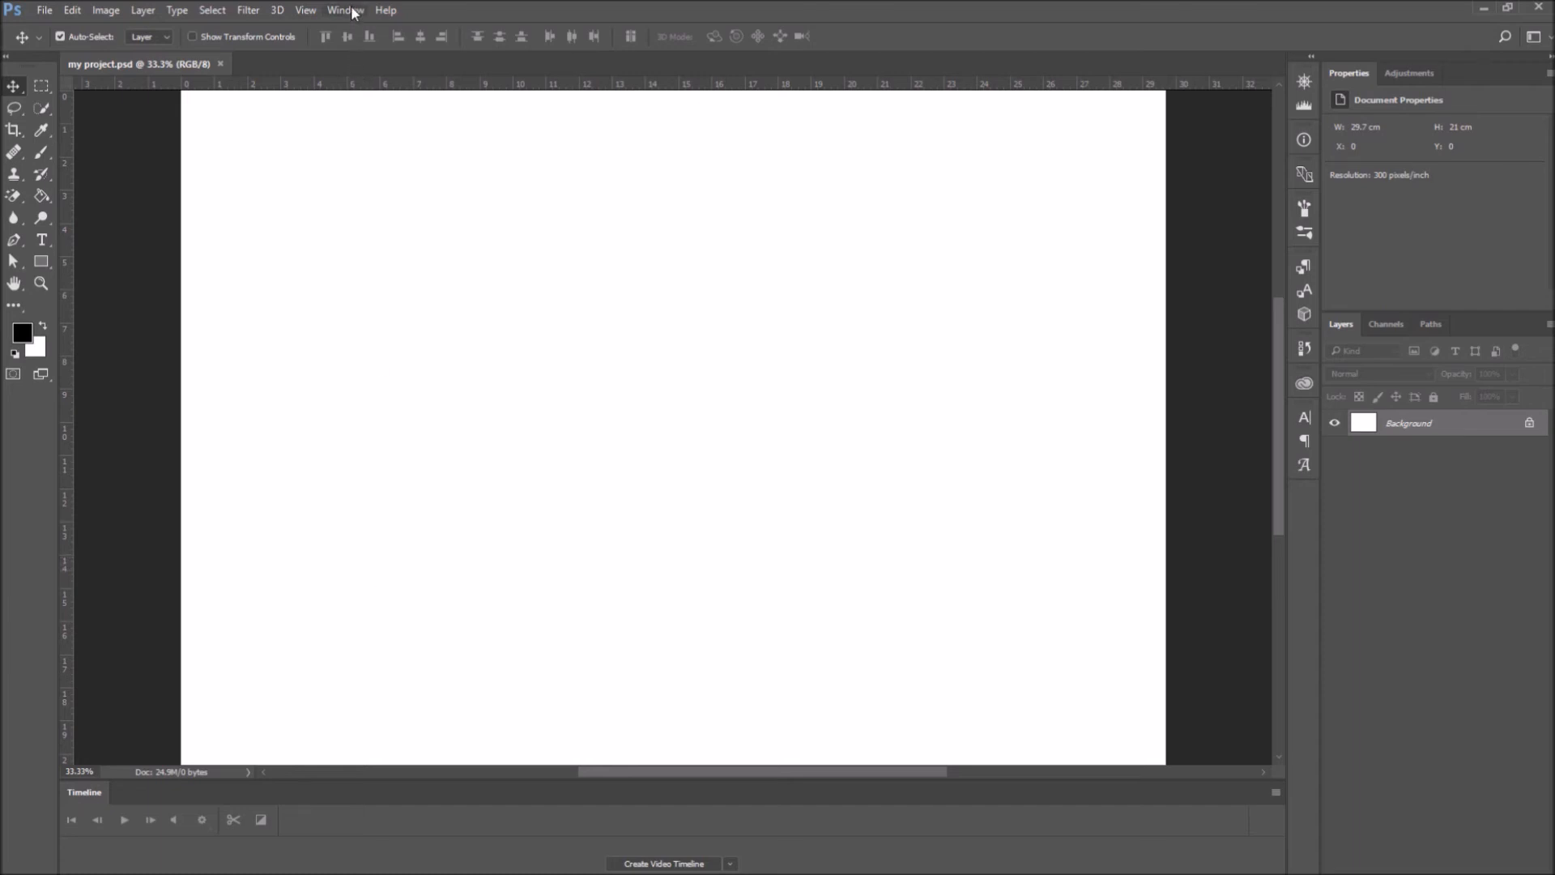
{"action": "left_click", "coordinate": [345, 9]}
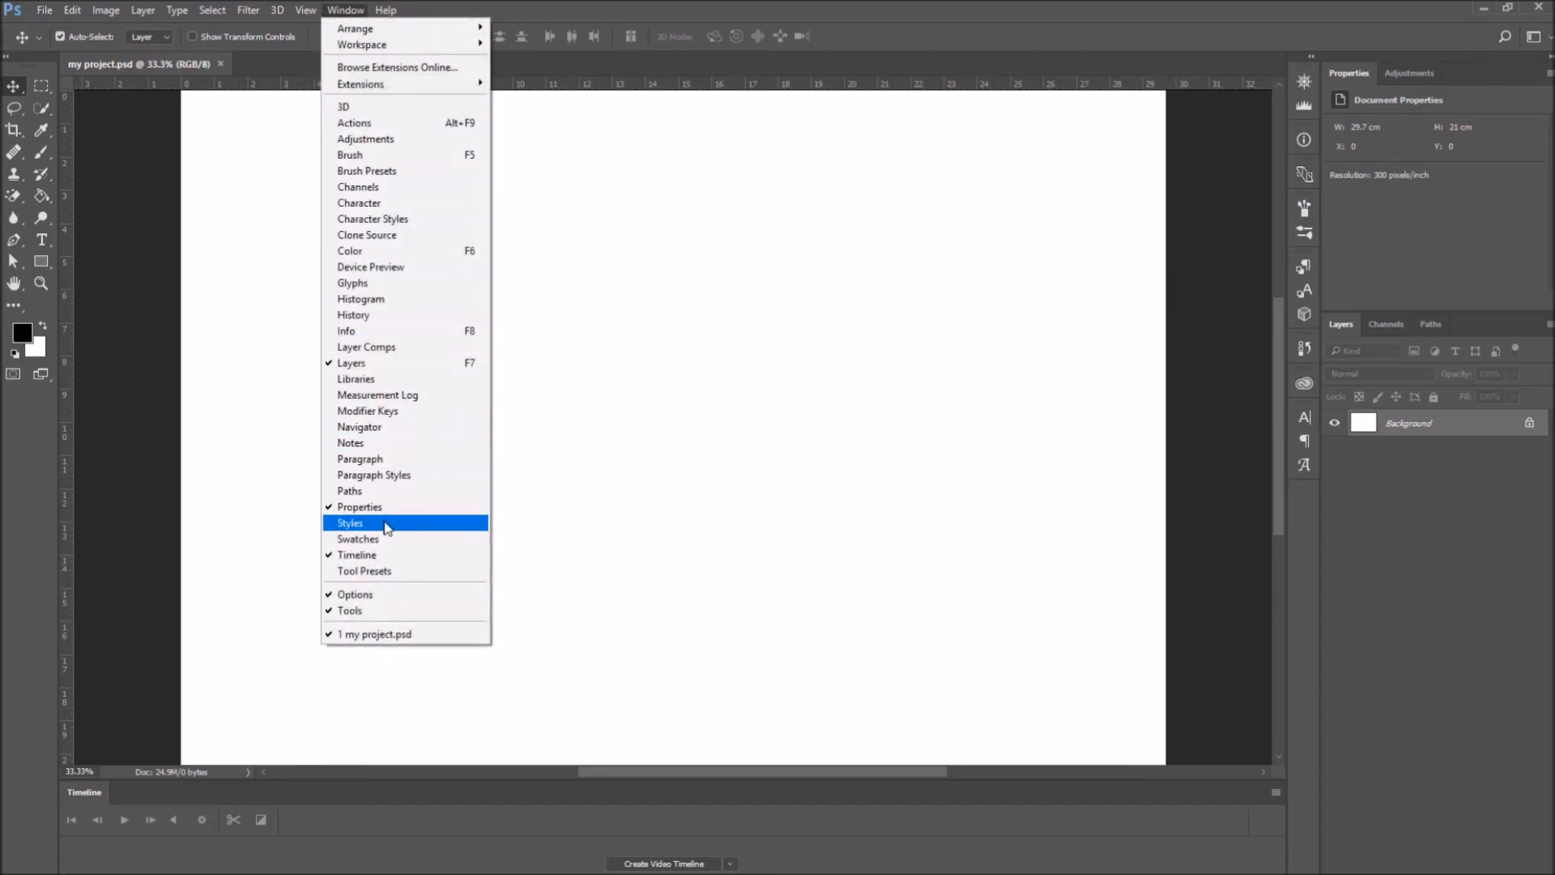
{"action": "mouse_move", "coordinate": [374, 504]}
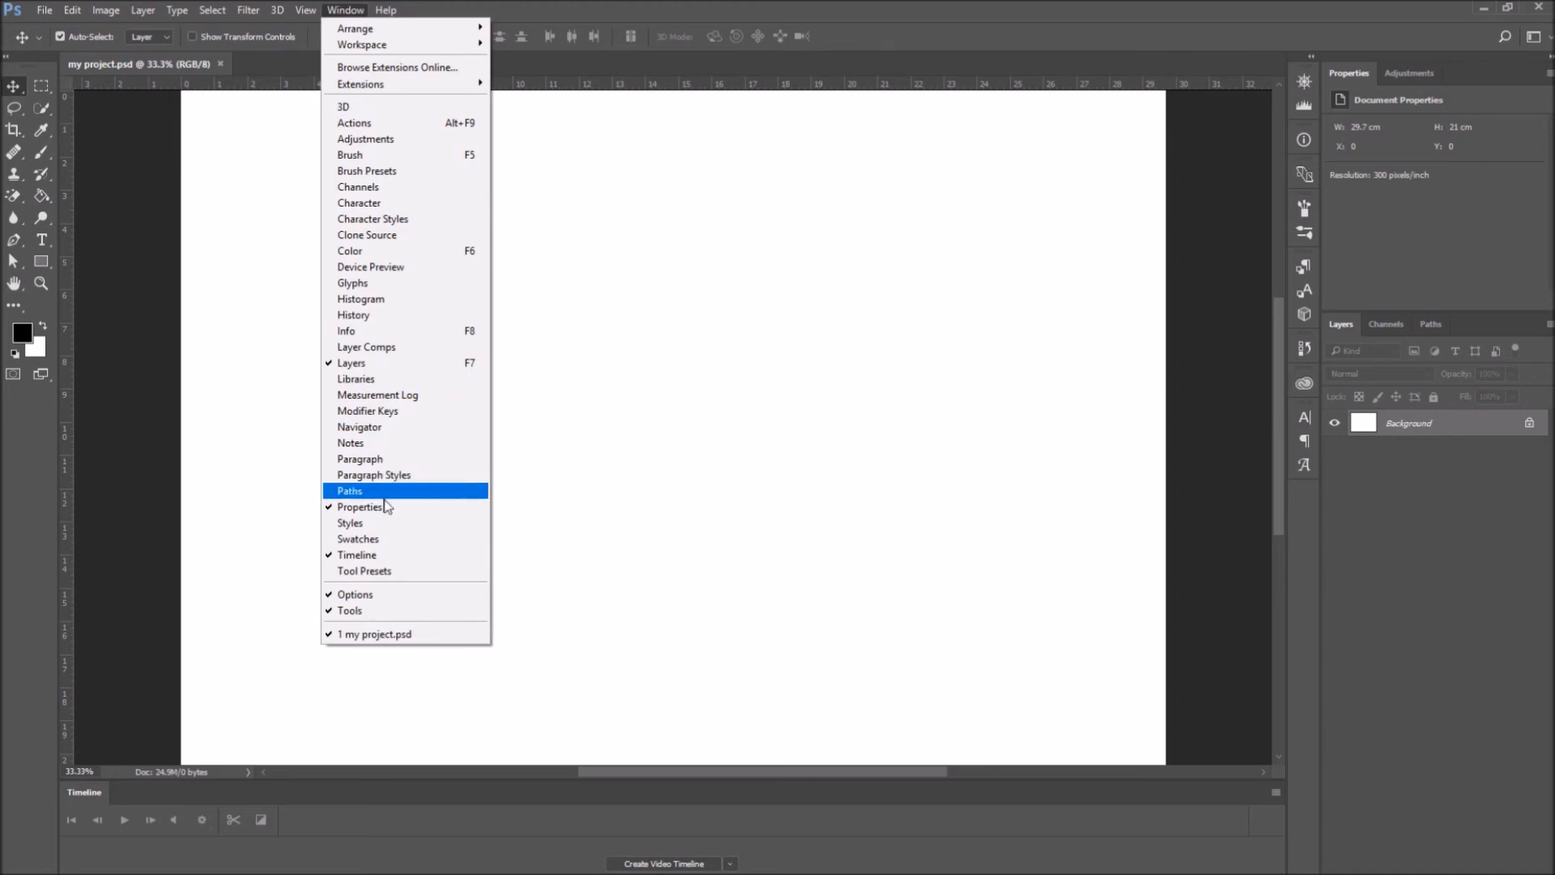
{"action": "left_click", "coordinate": [350, 490]}
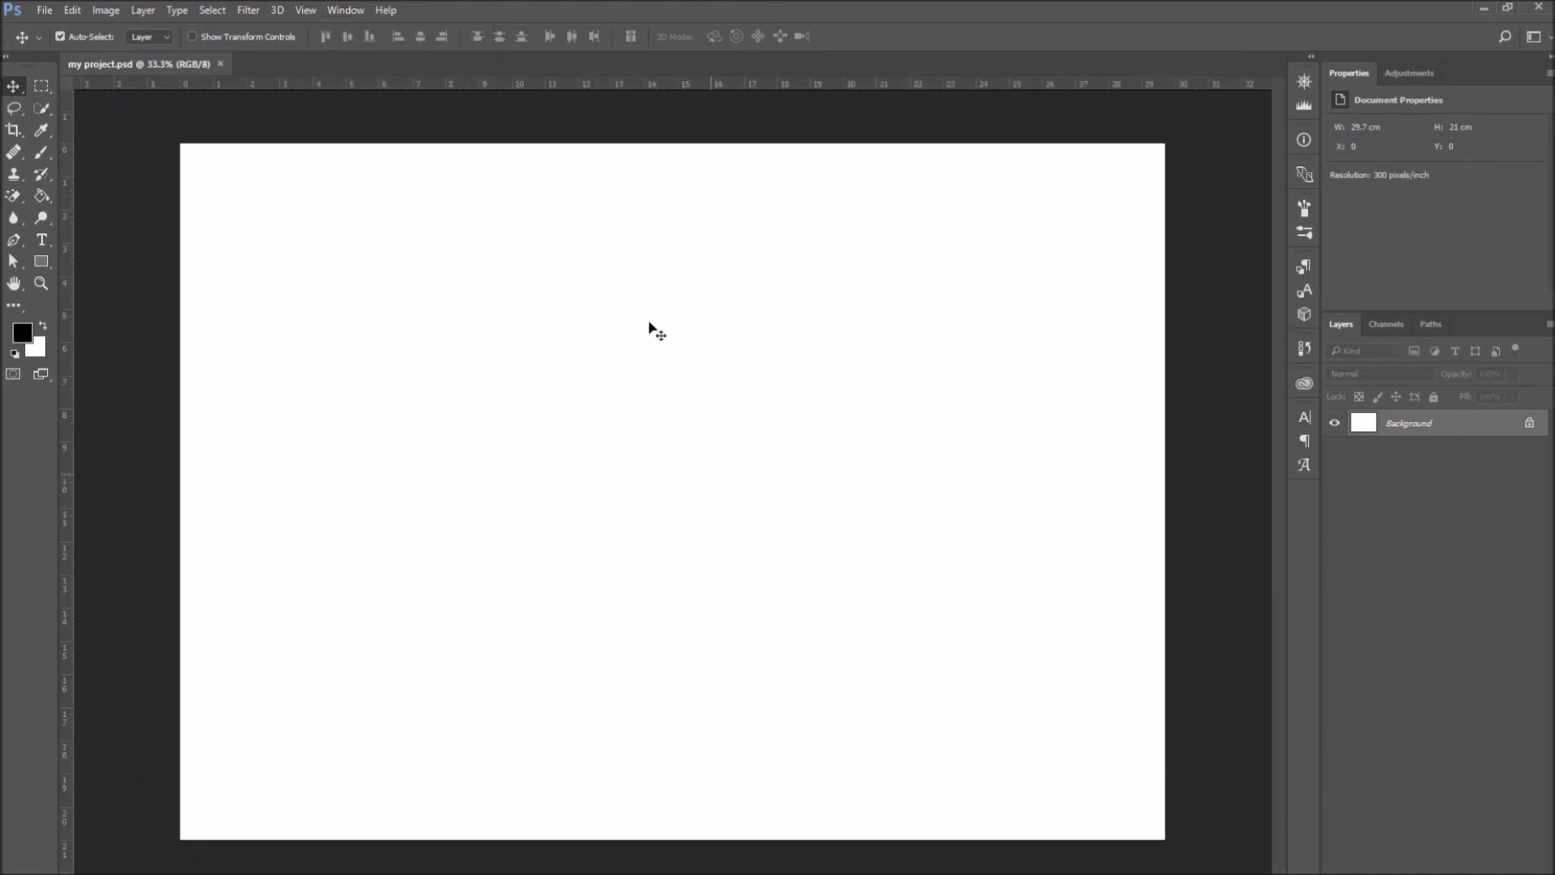
{"action": "mouse_move", "coordinate": [346, 19]}
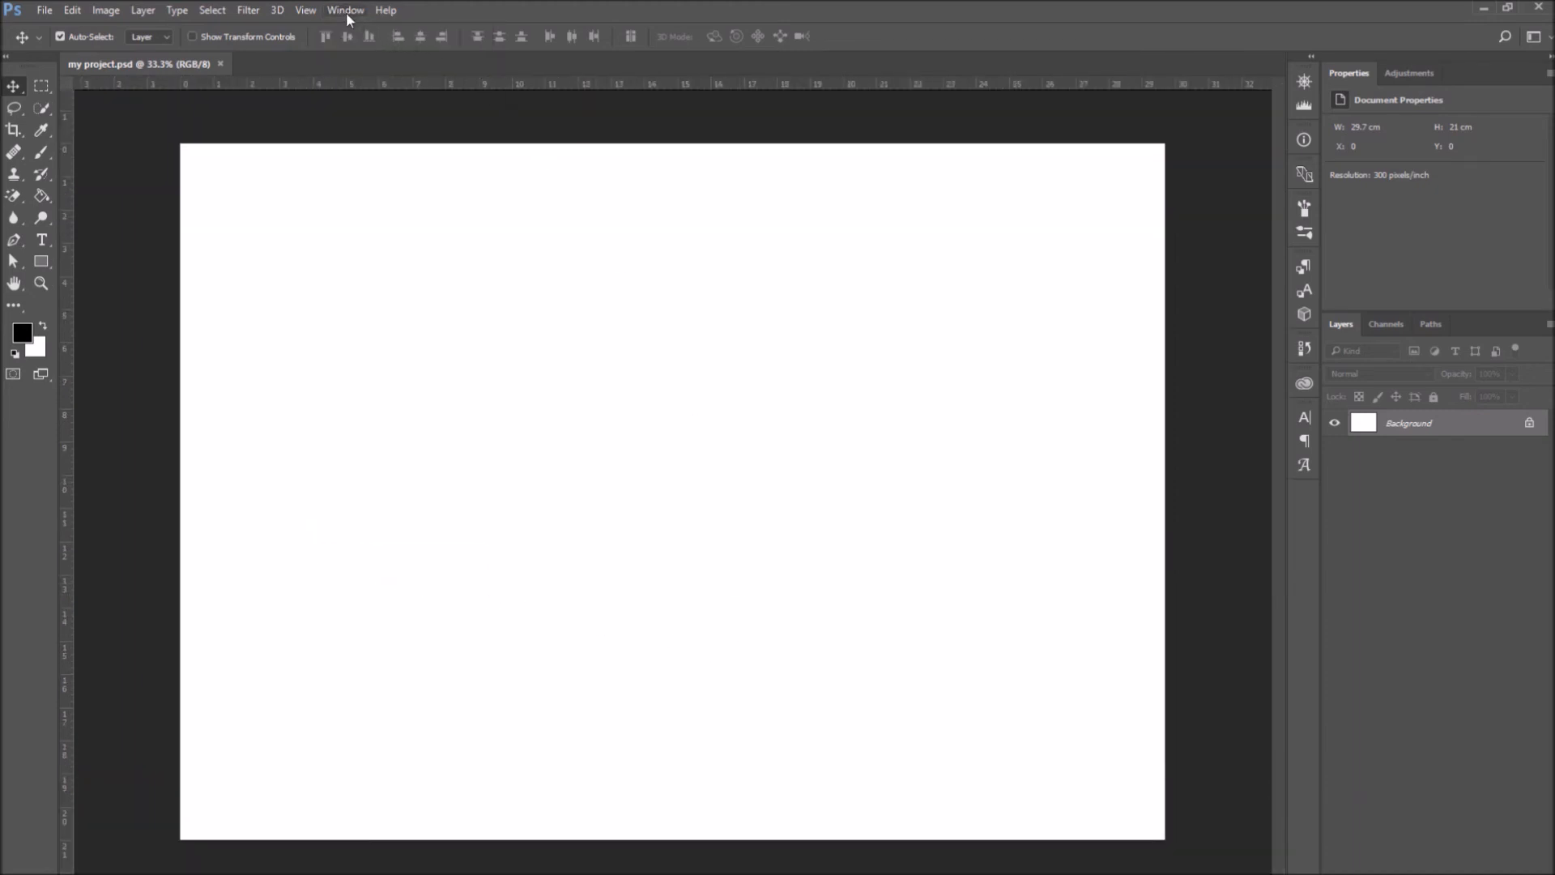
Show Channels, return to Layers, then uncheck Properties under Window to close it
{"action": "left_click", "coordinate": [346, 10]}
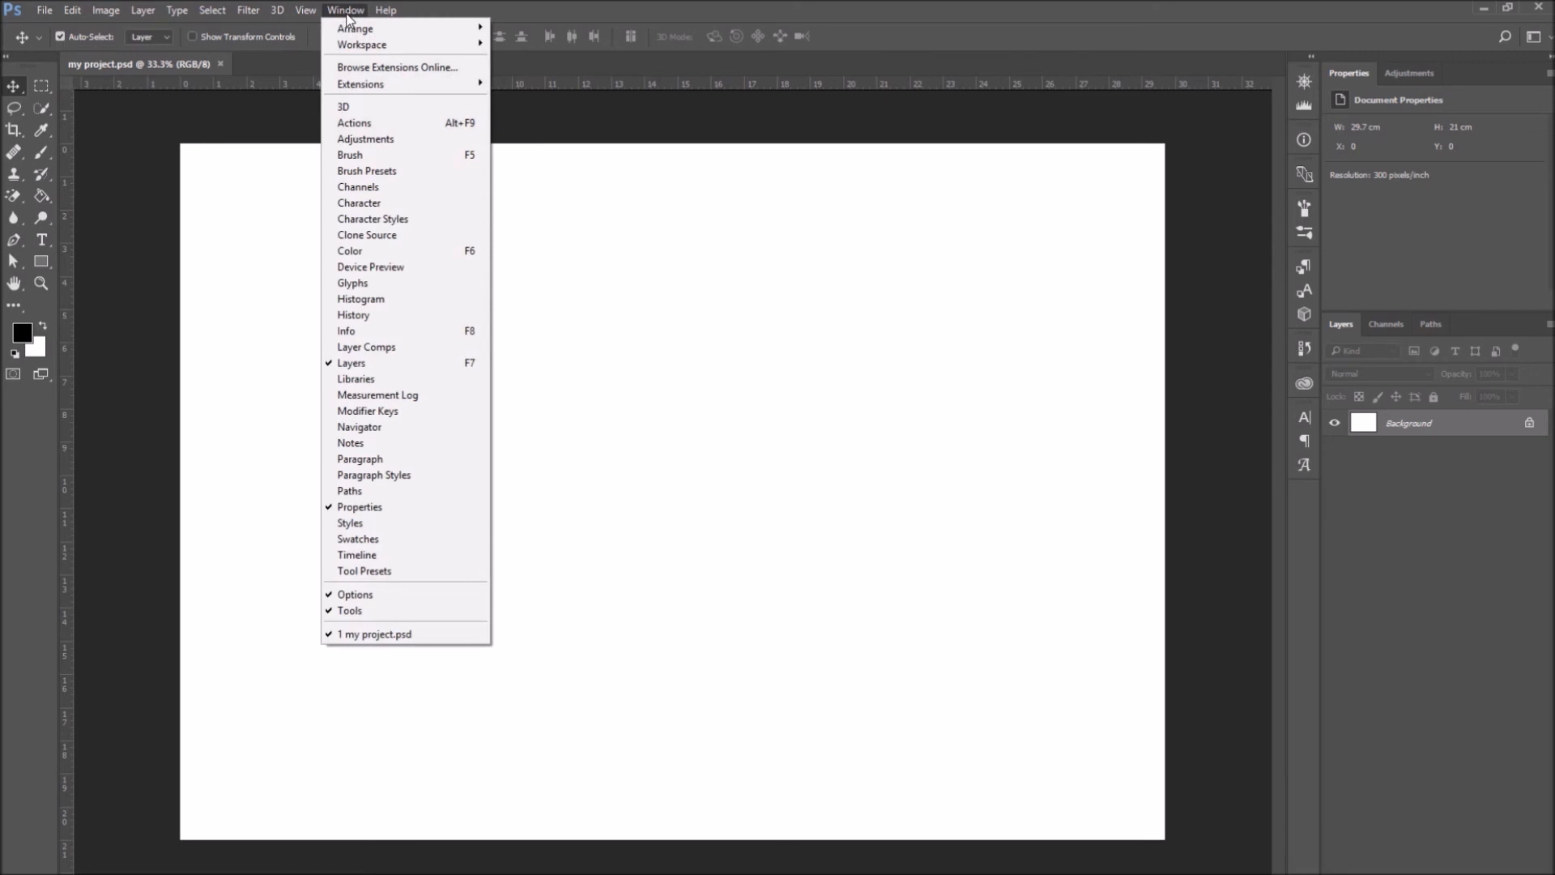
{"action": "left_click", "coordinate": [358, 186]}
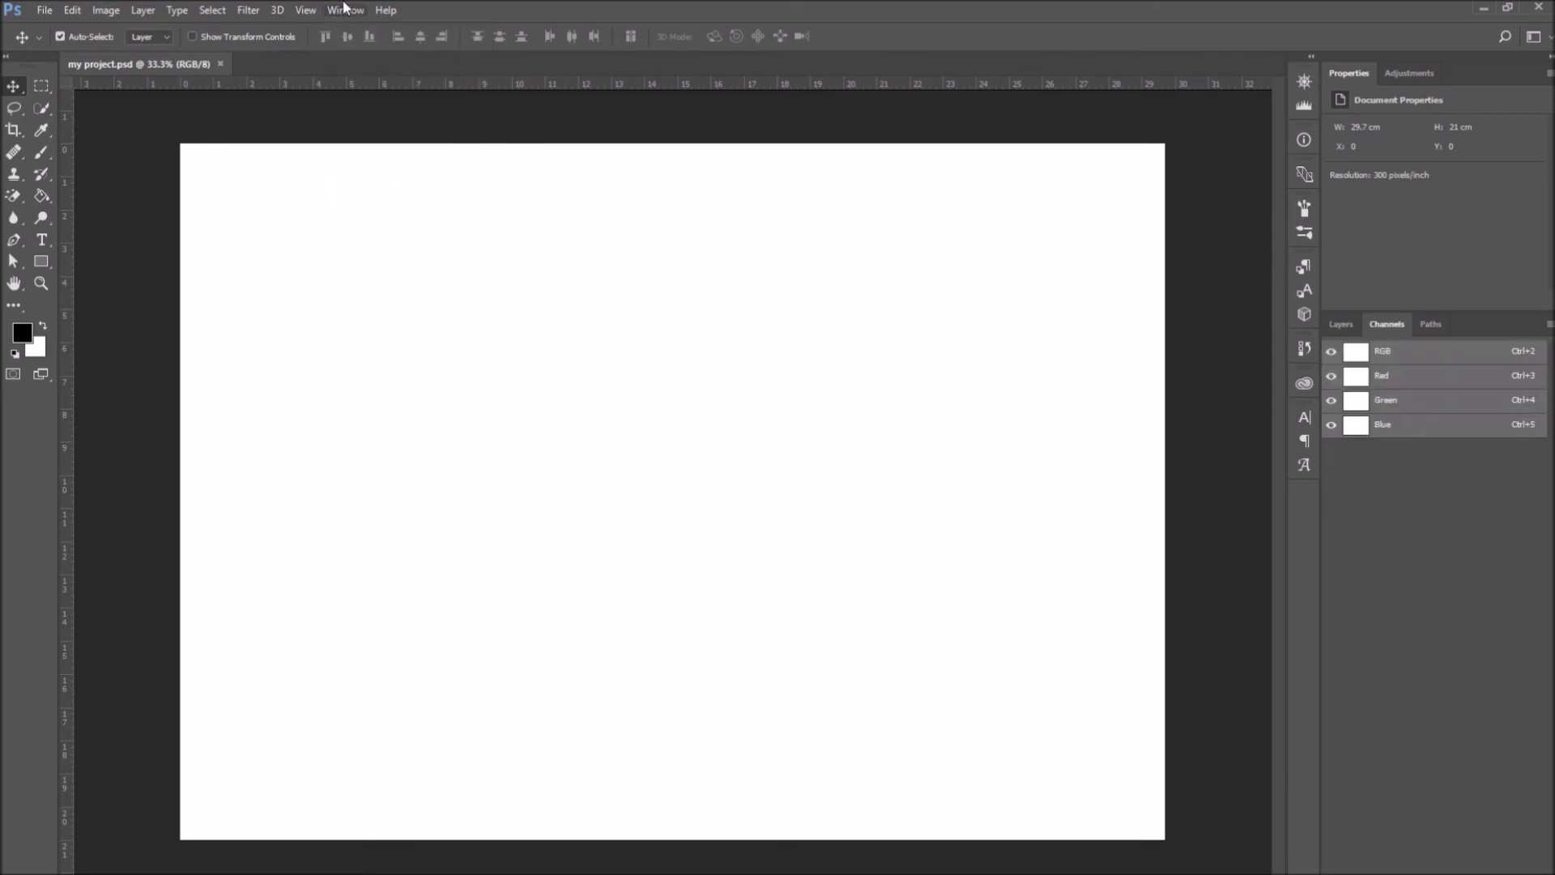
{"action": "left_click", "coordinate": [1340, 324]}
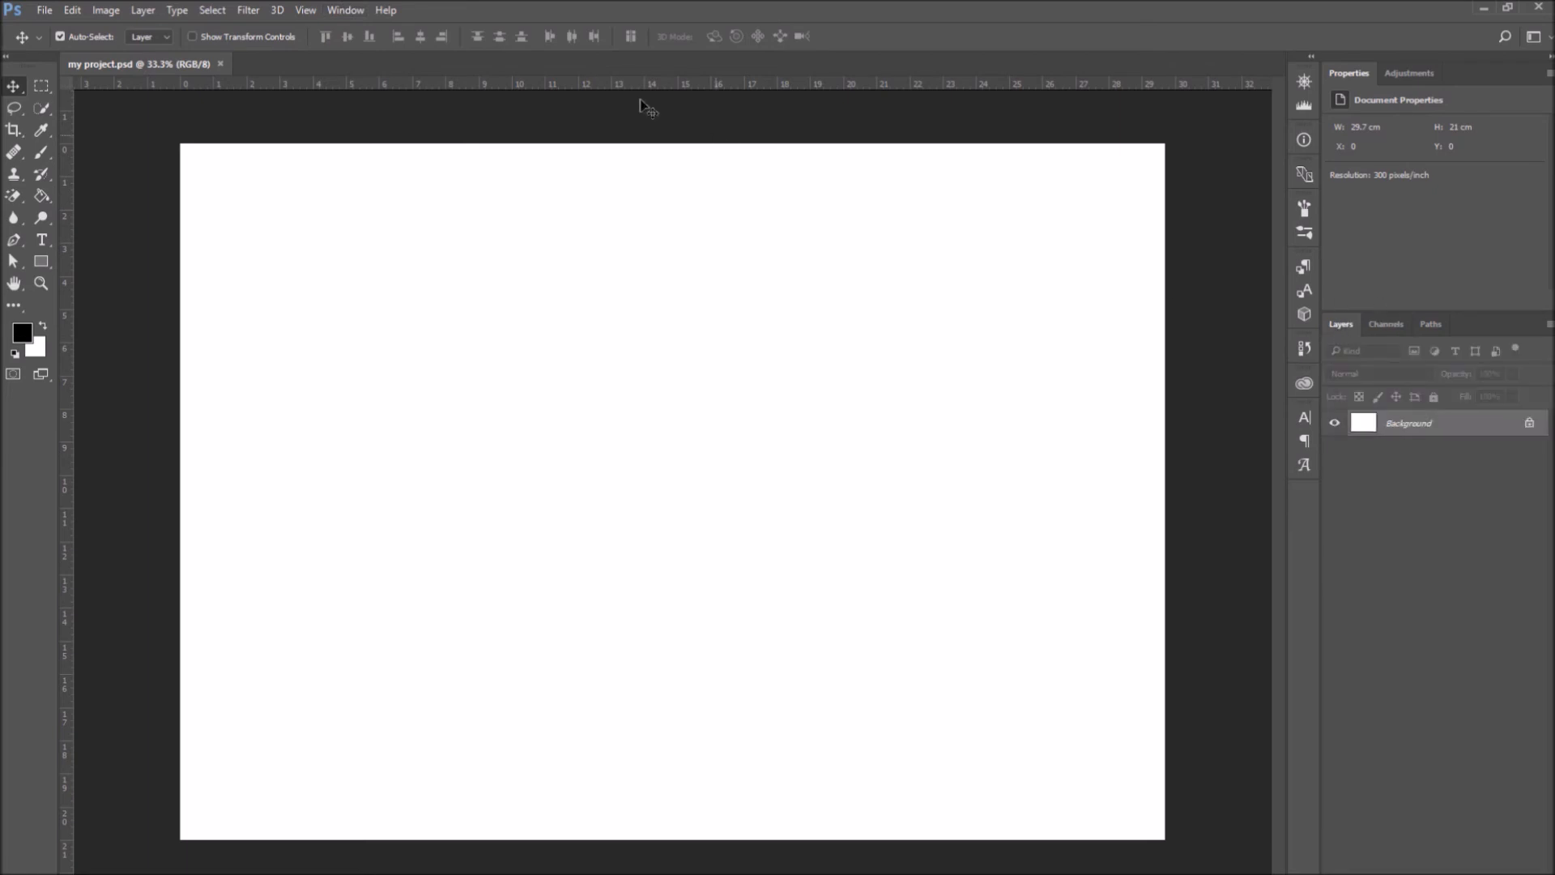
{"action": "left_click", "coordinate": [346, 10]}
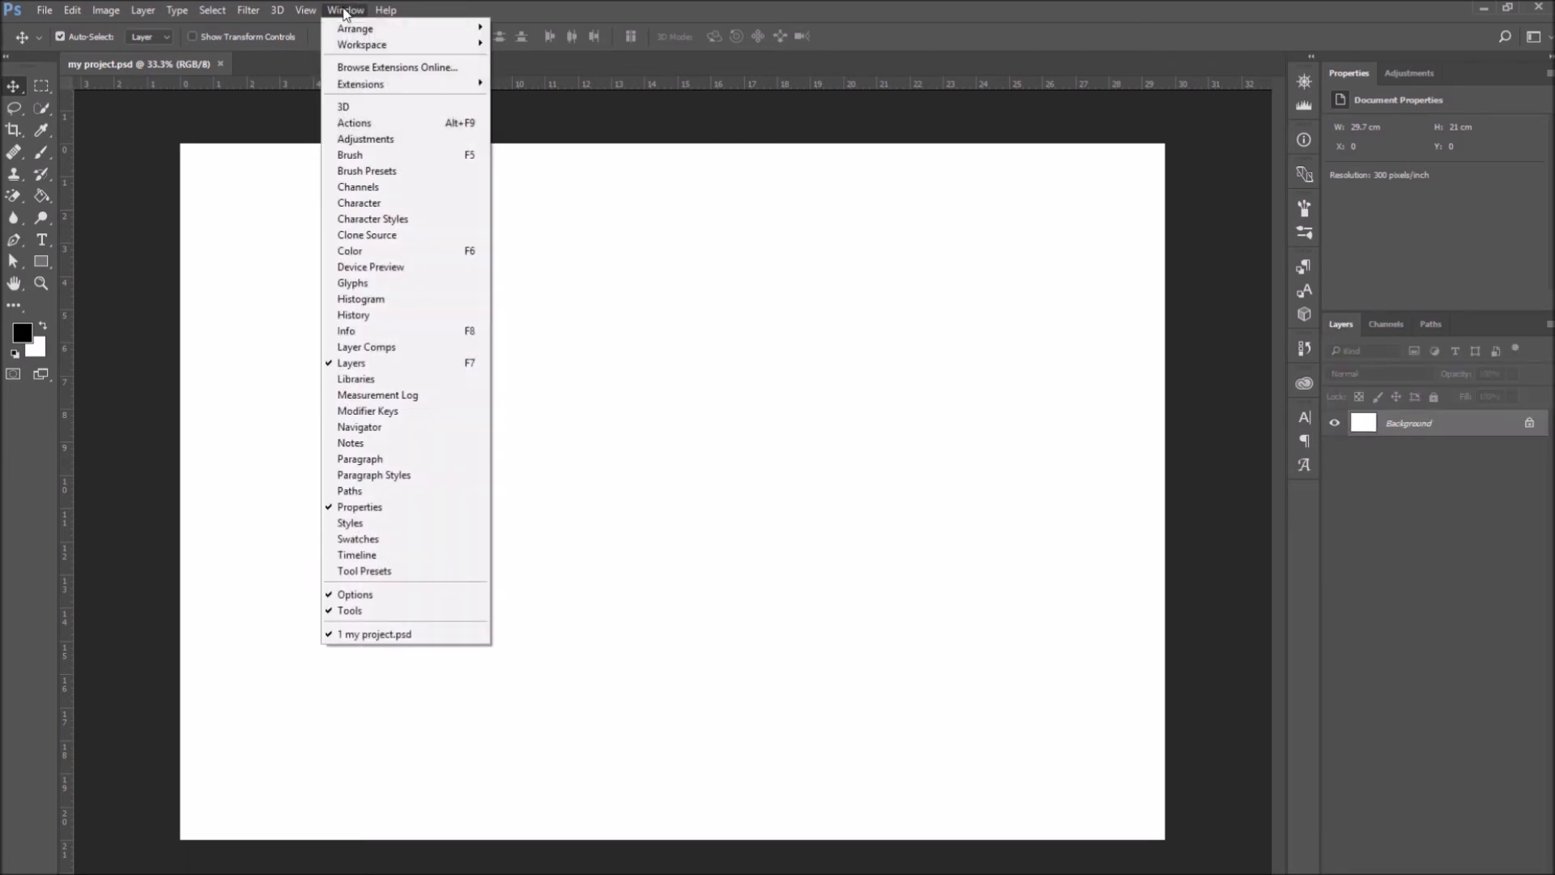
{"action": "mouse_move", "coordinate": [350, 155]}
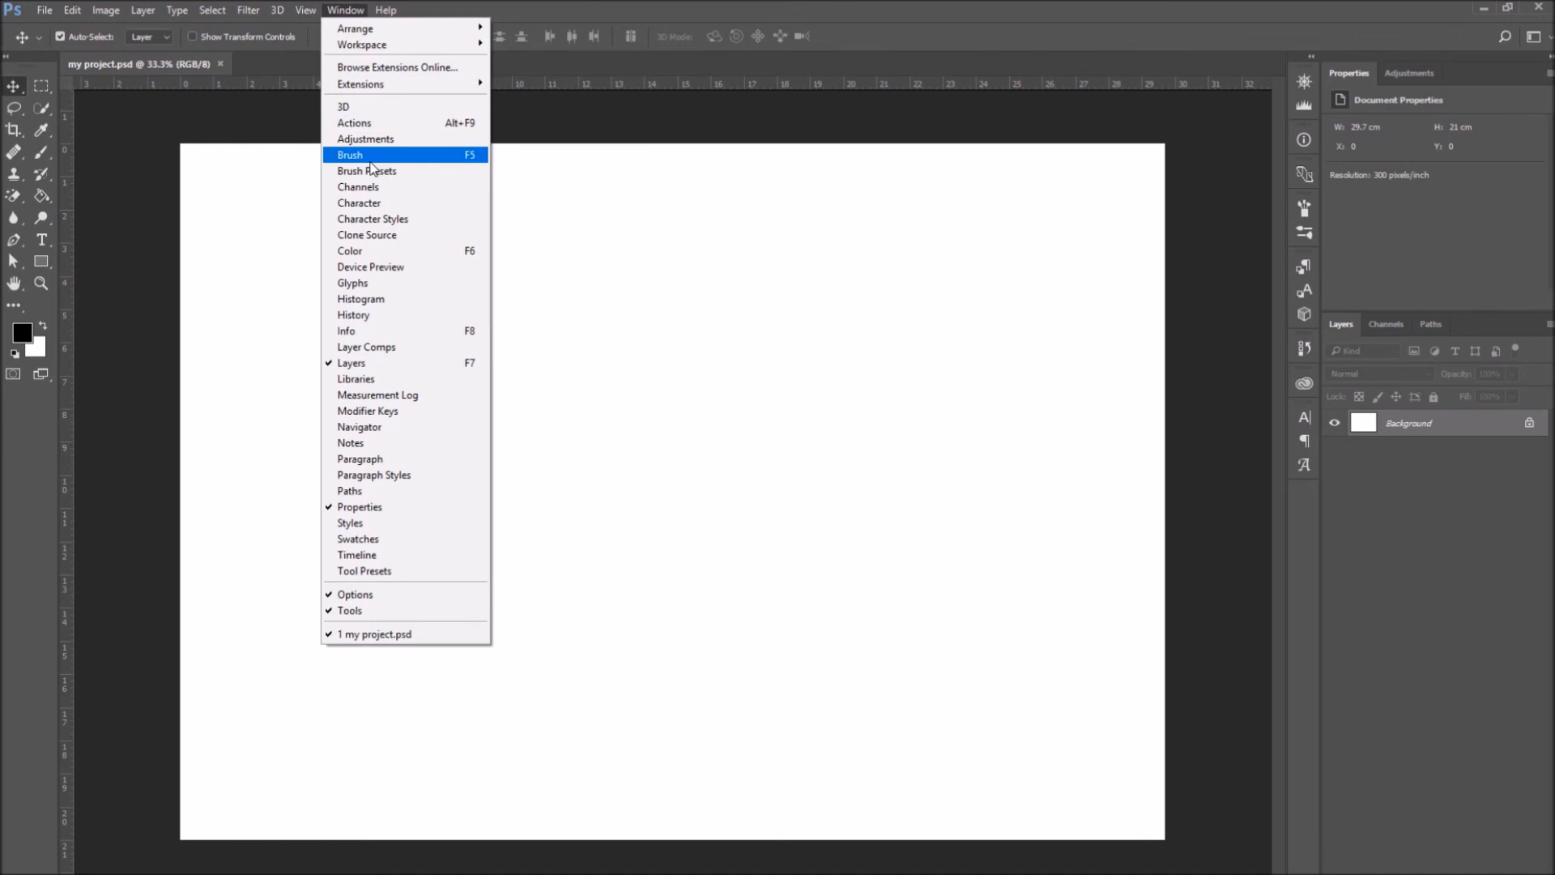
{"action": "mouse_move", "coordinate": [396, 316]}
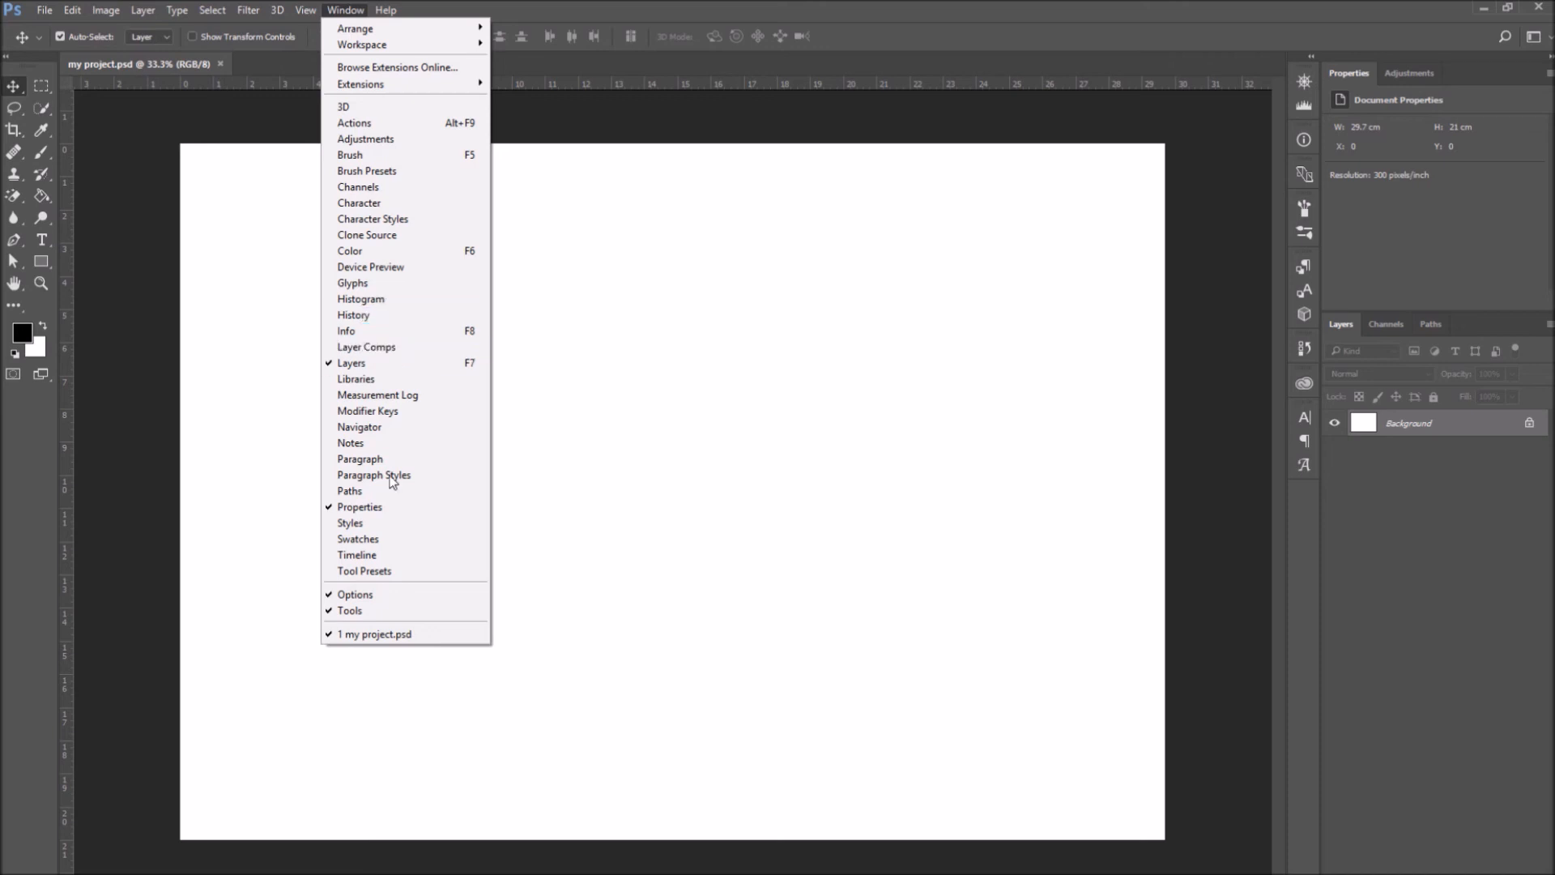
{"action": "mouse_move", "coordinate": [378, 513]}
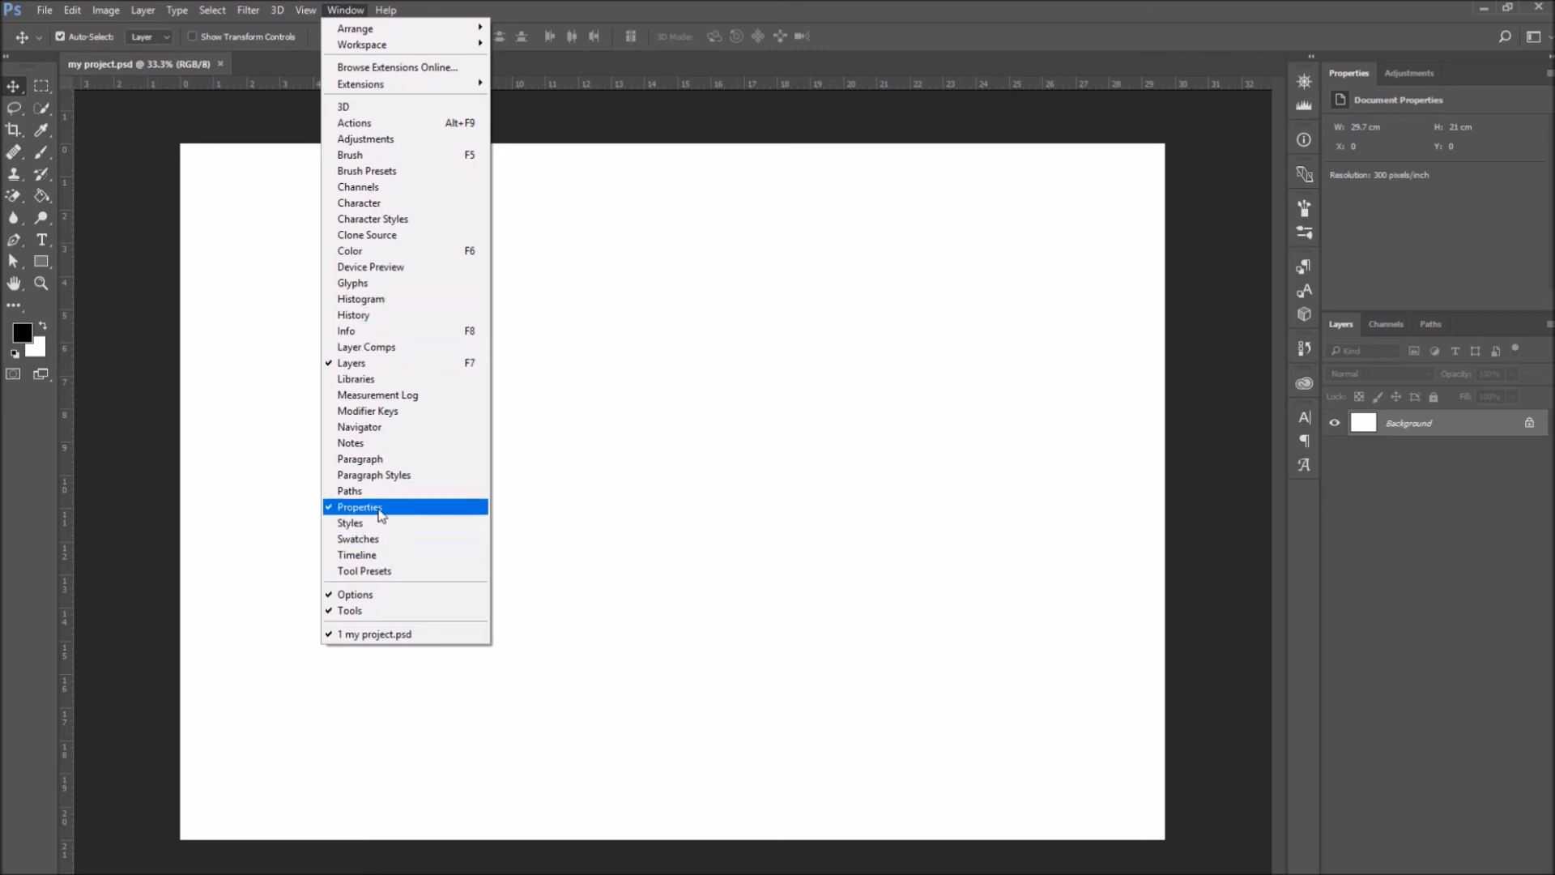
{"action": "left_click", "coordinate": [360, 507]}
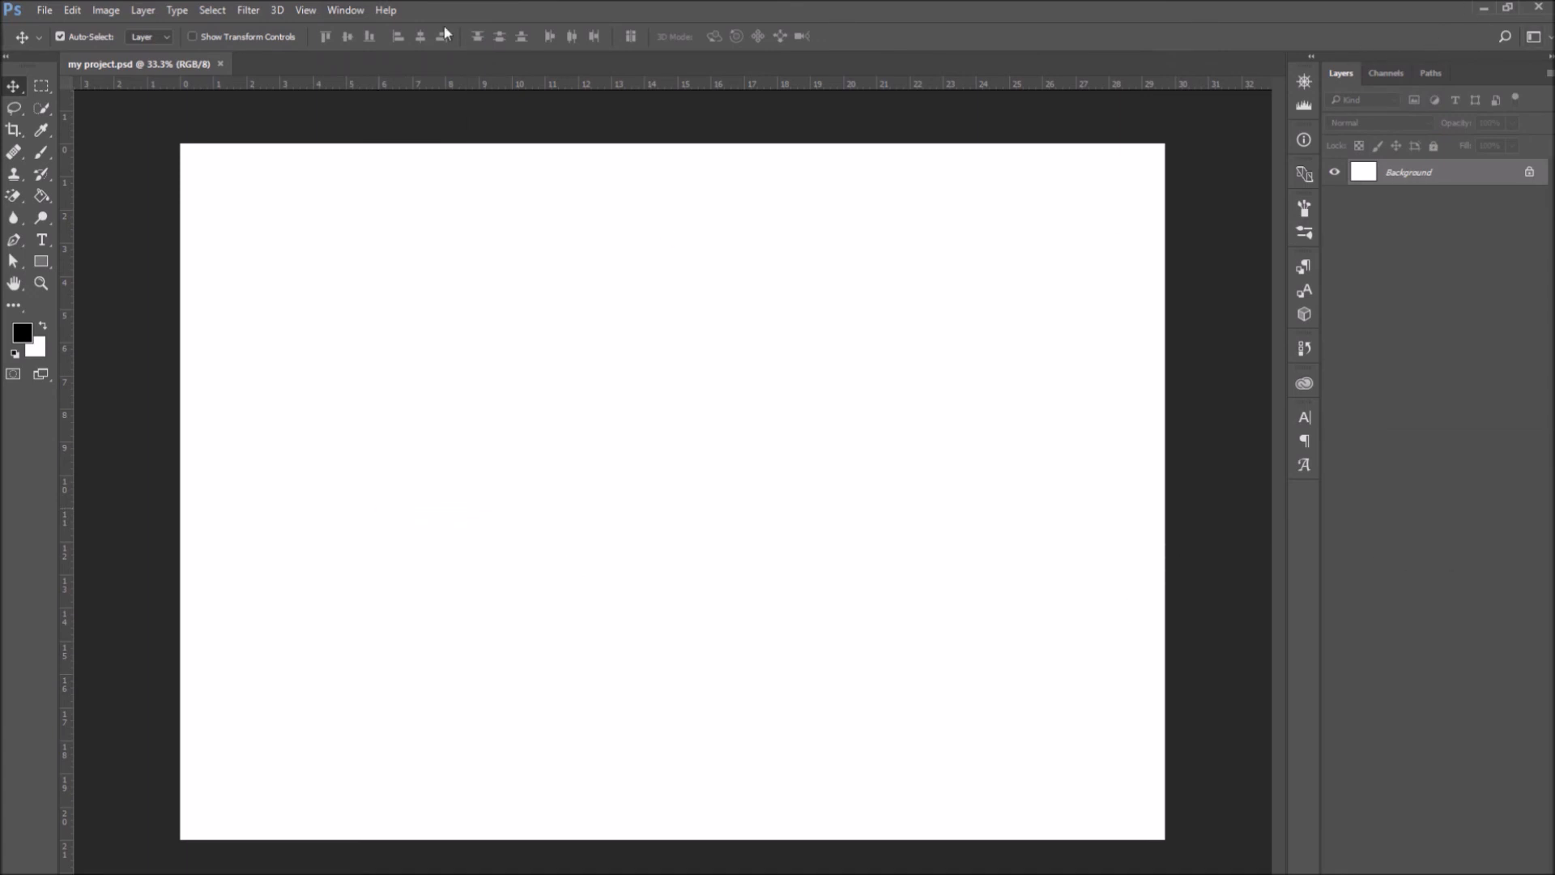
Restore the Properties panel above Layers and turn Window > Tools back on
{"action": "left_click", "coordinate": [1303, 79]}
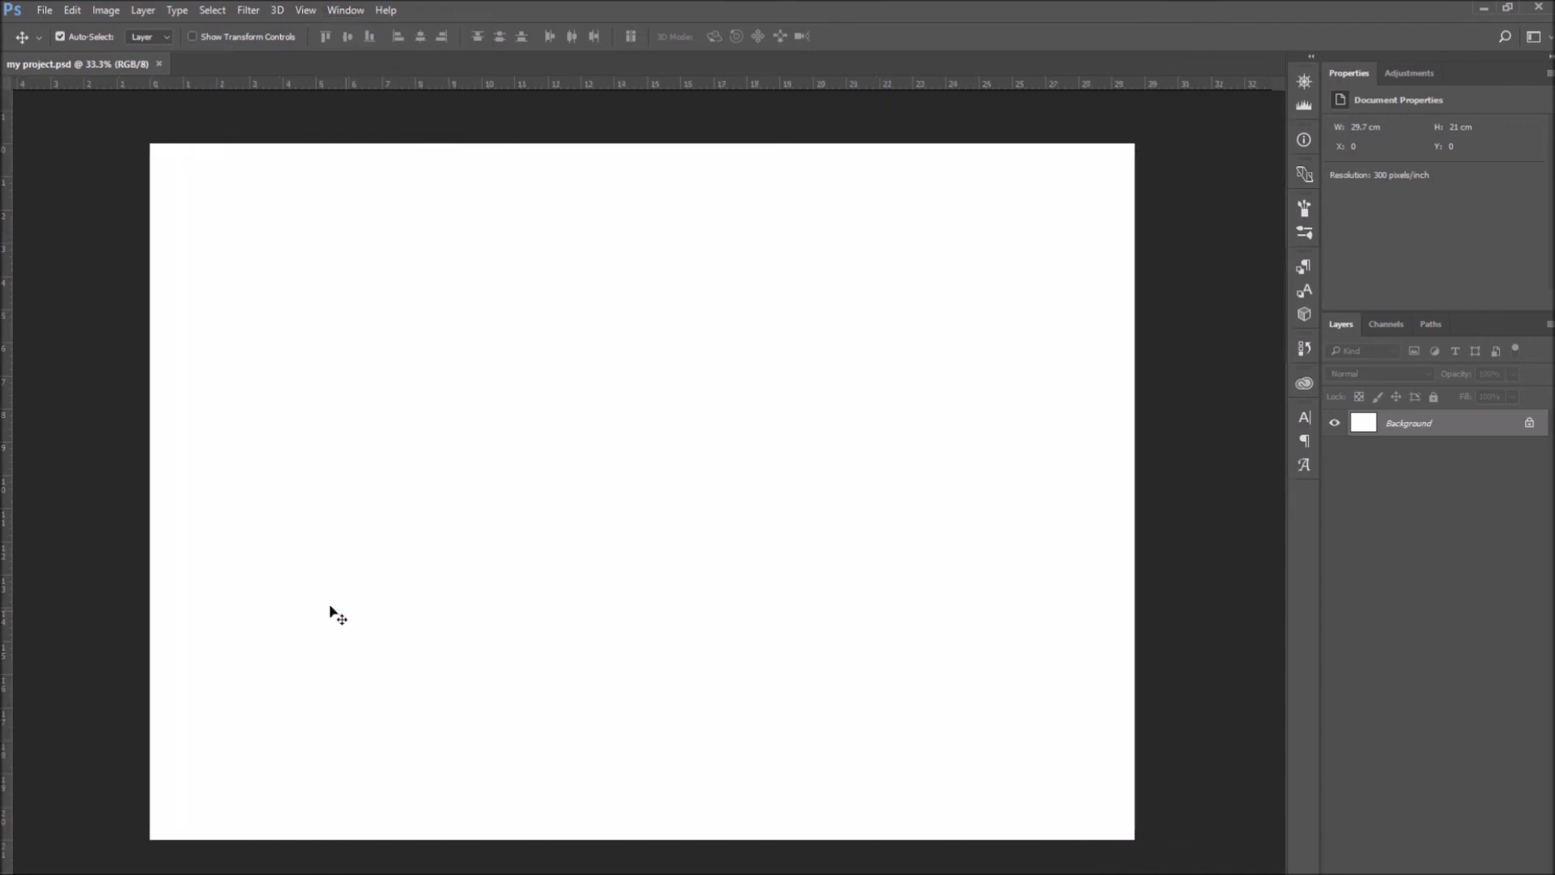
{"action": "left_click", "coordinate": [345, 10]}
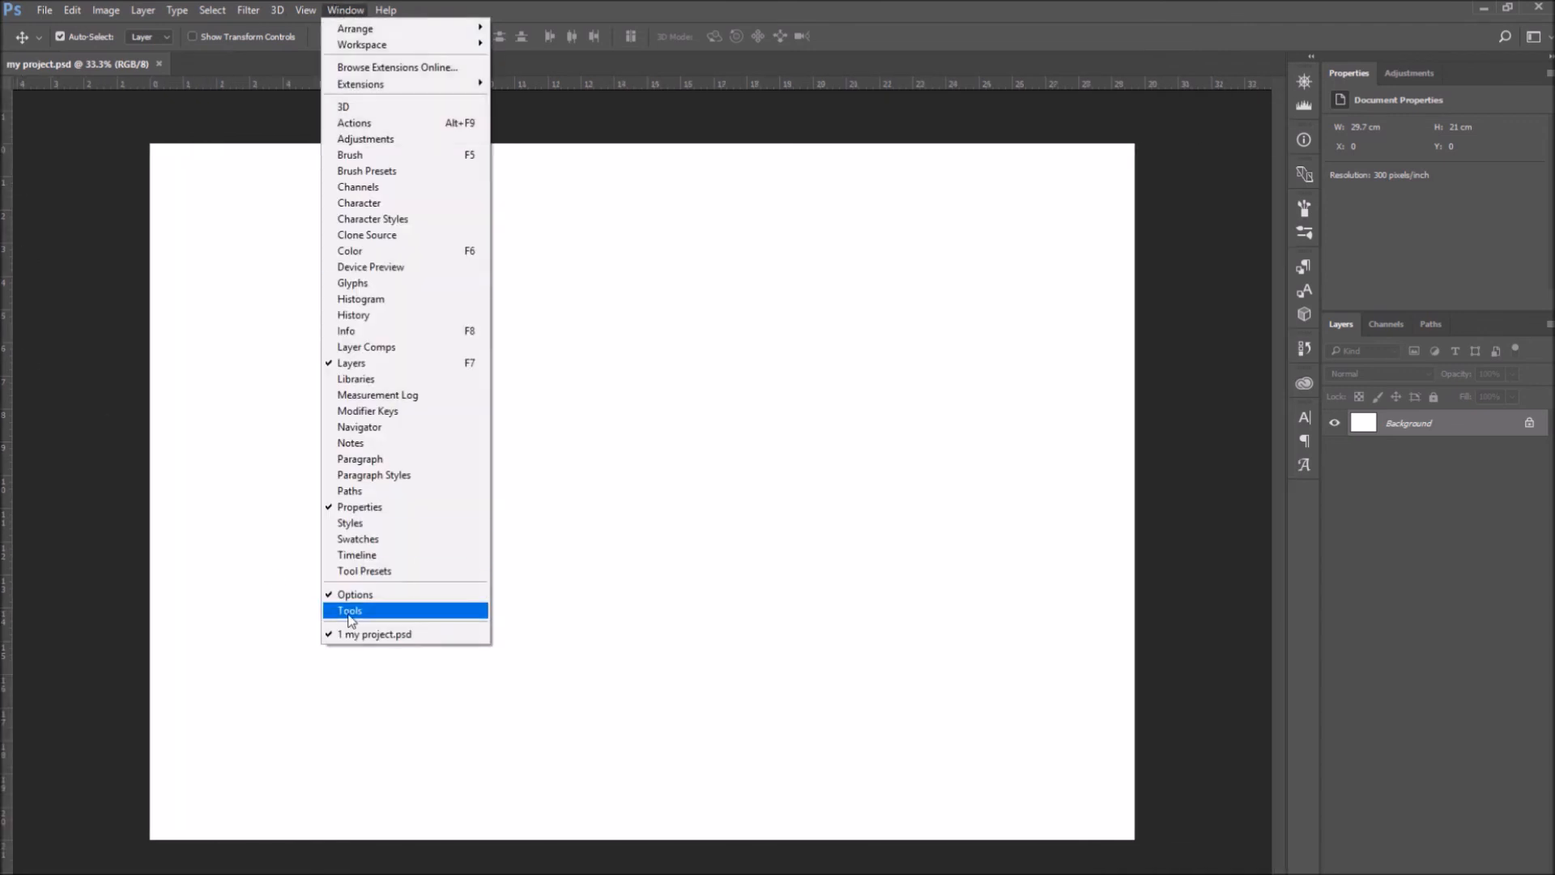
{"action": "left_click", "coordinate": [350, 610]}
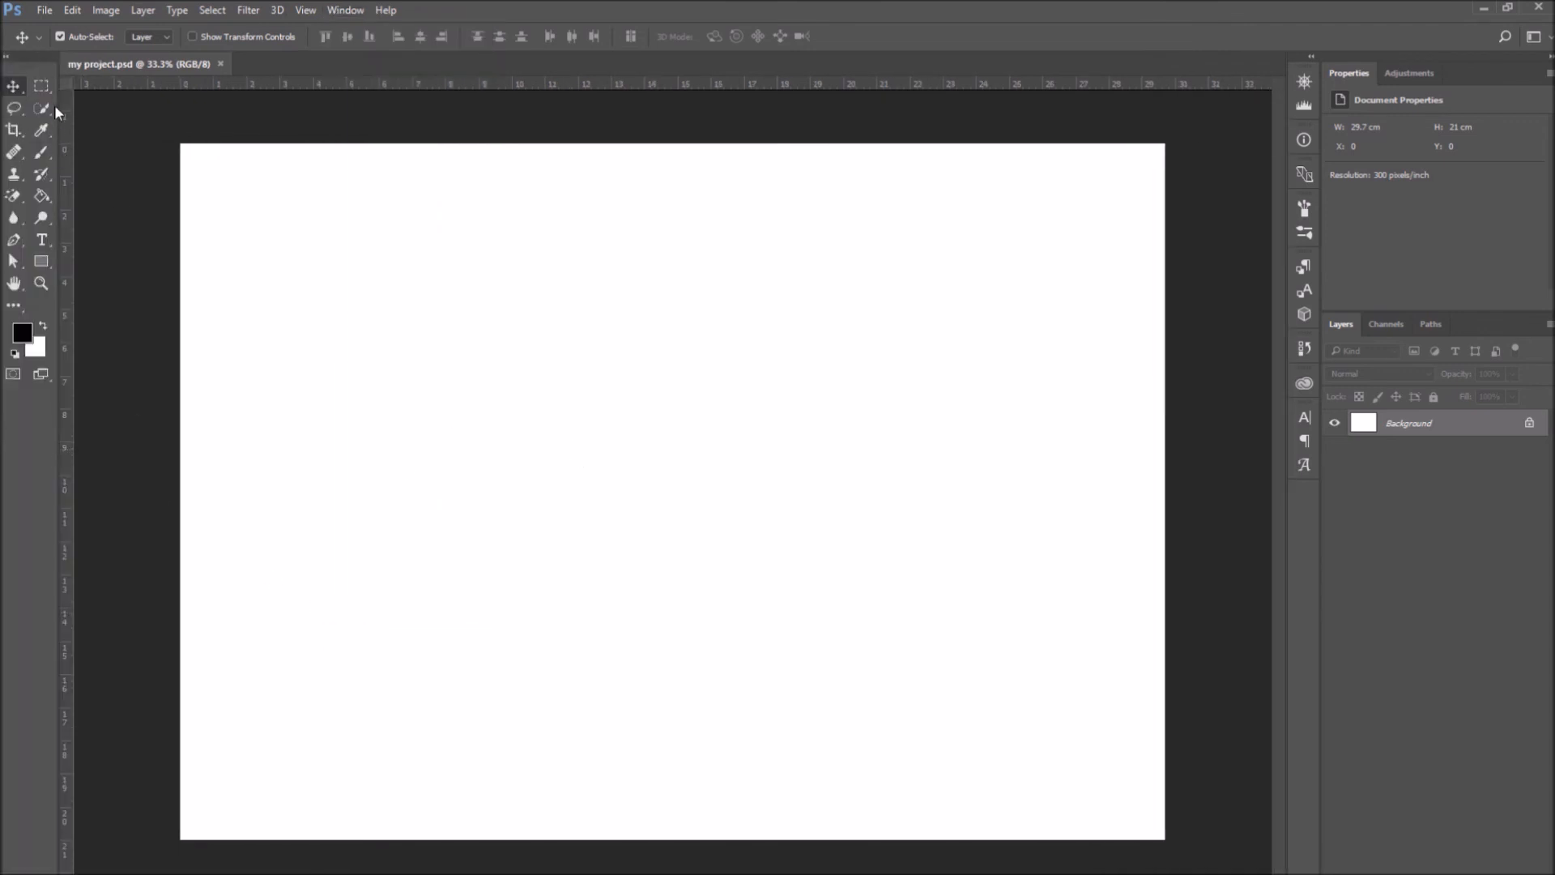